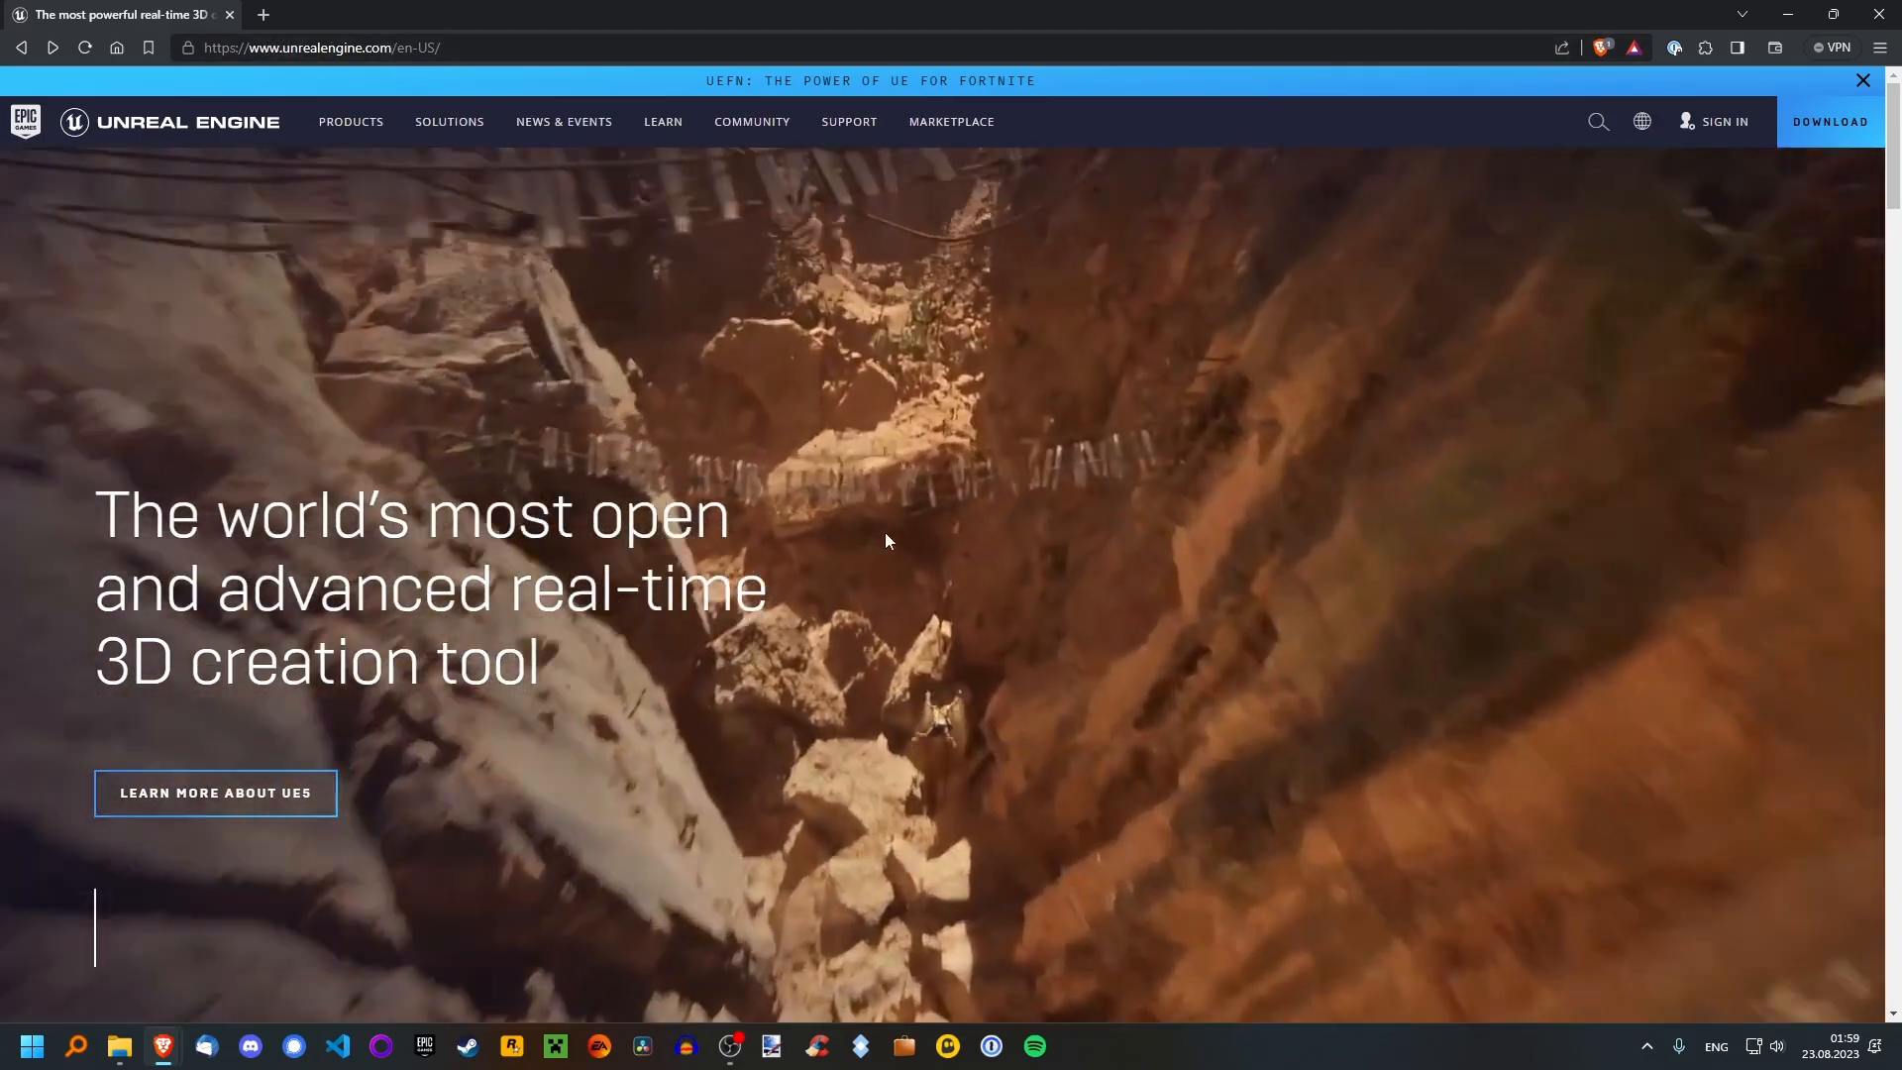
Scroll to the Free download section and open the Get started for free download instructions.
{"action": "scroll", "scroll_direction": "down", "scroll_amount": 3}
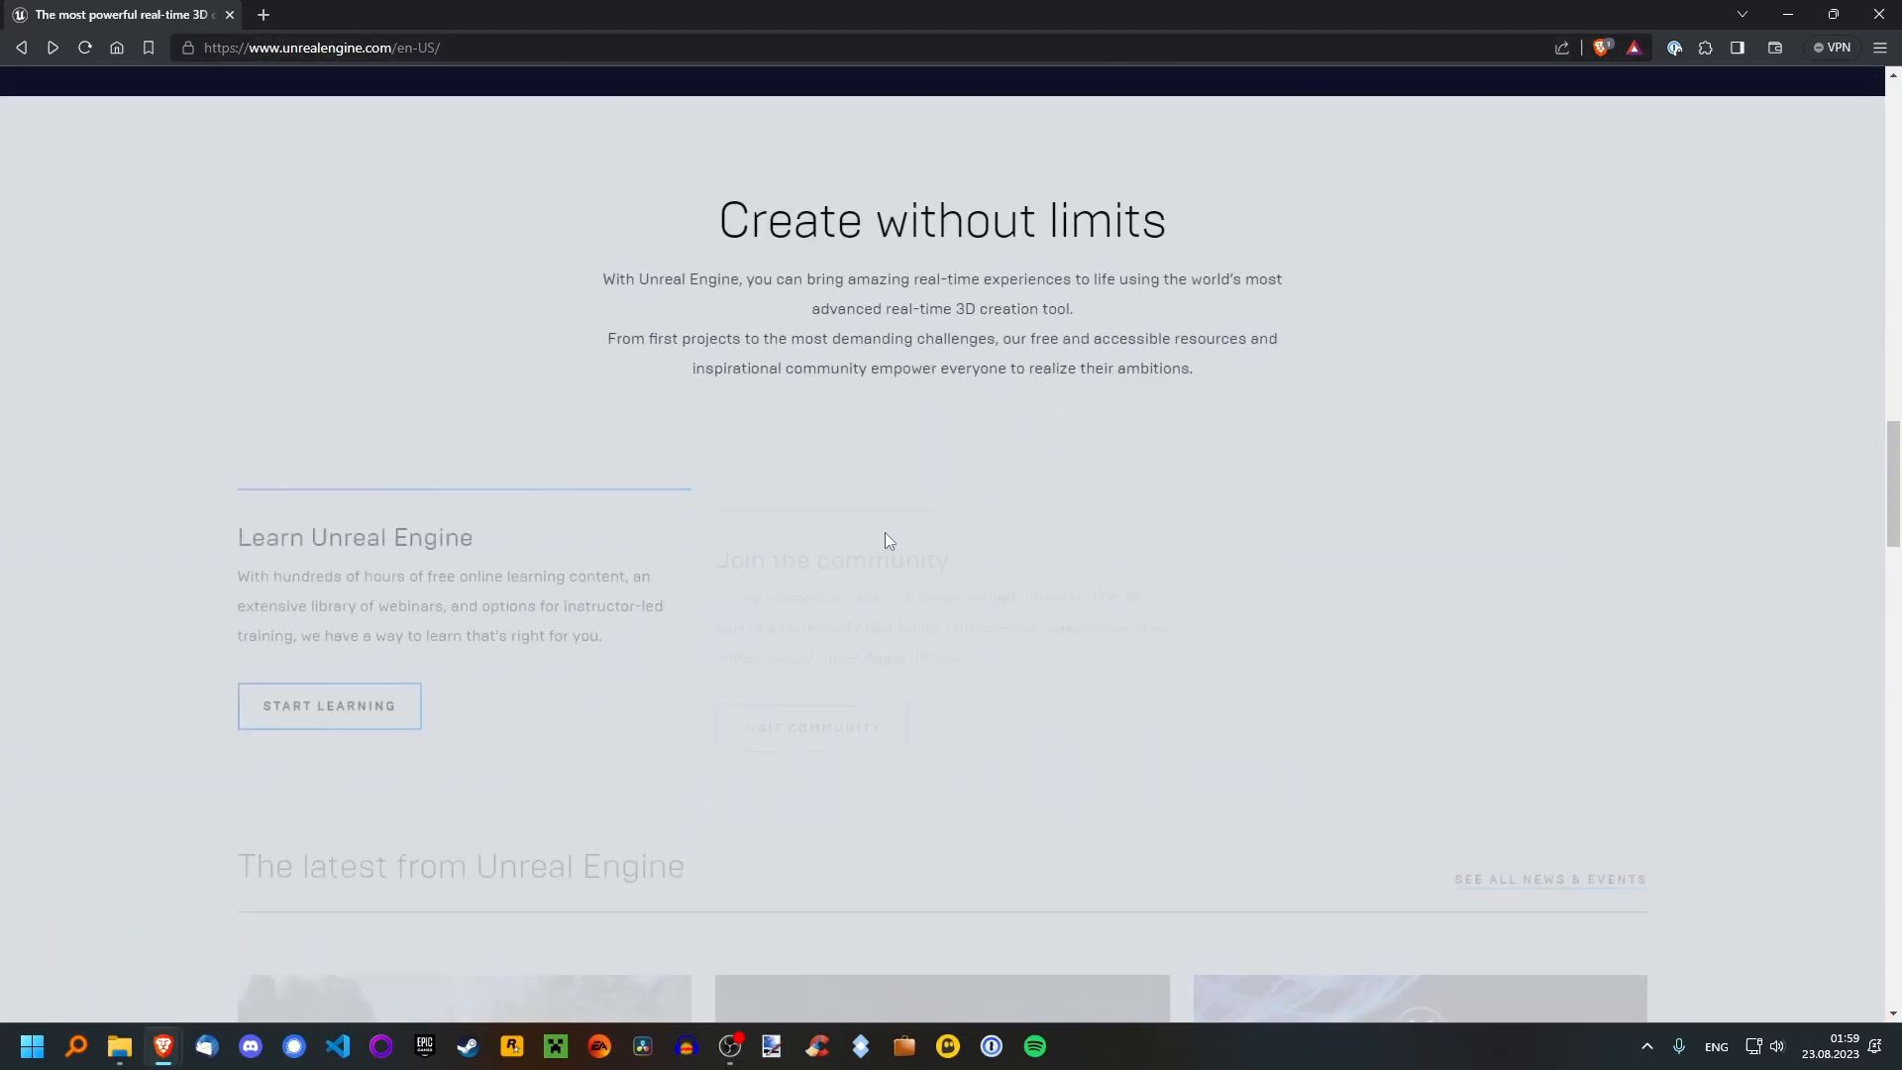
{"action": "scroll", "scroll_direction": "down", "scroll_amount": 3}
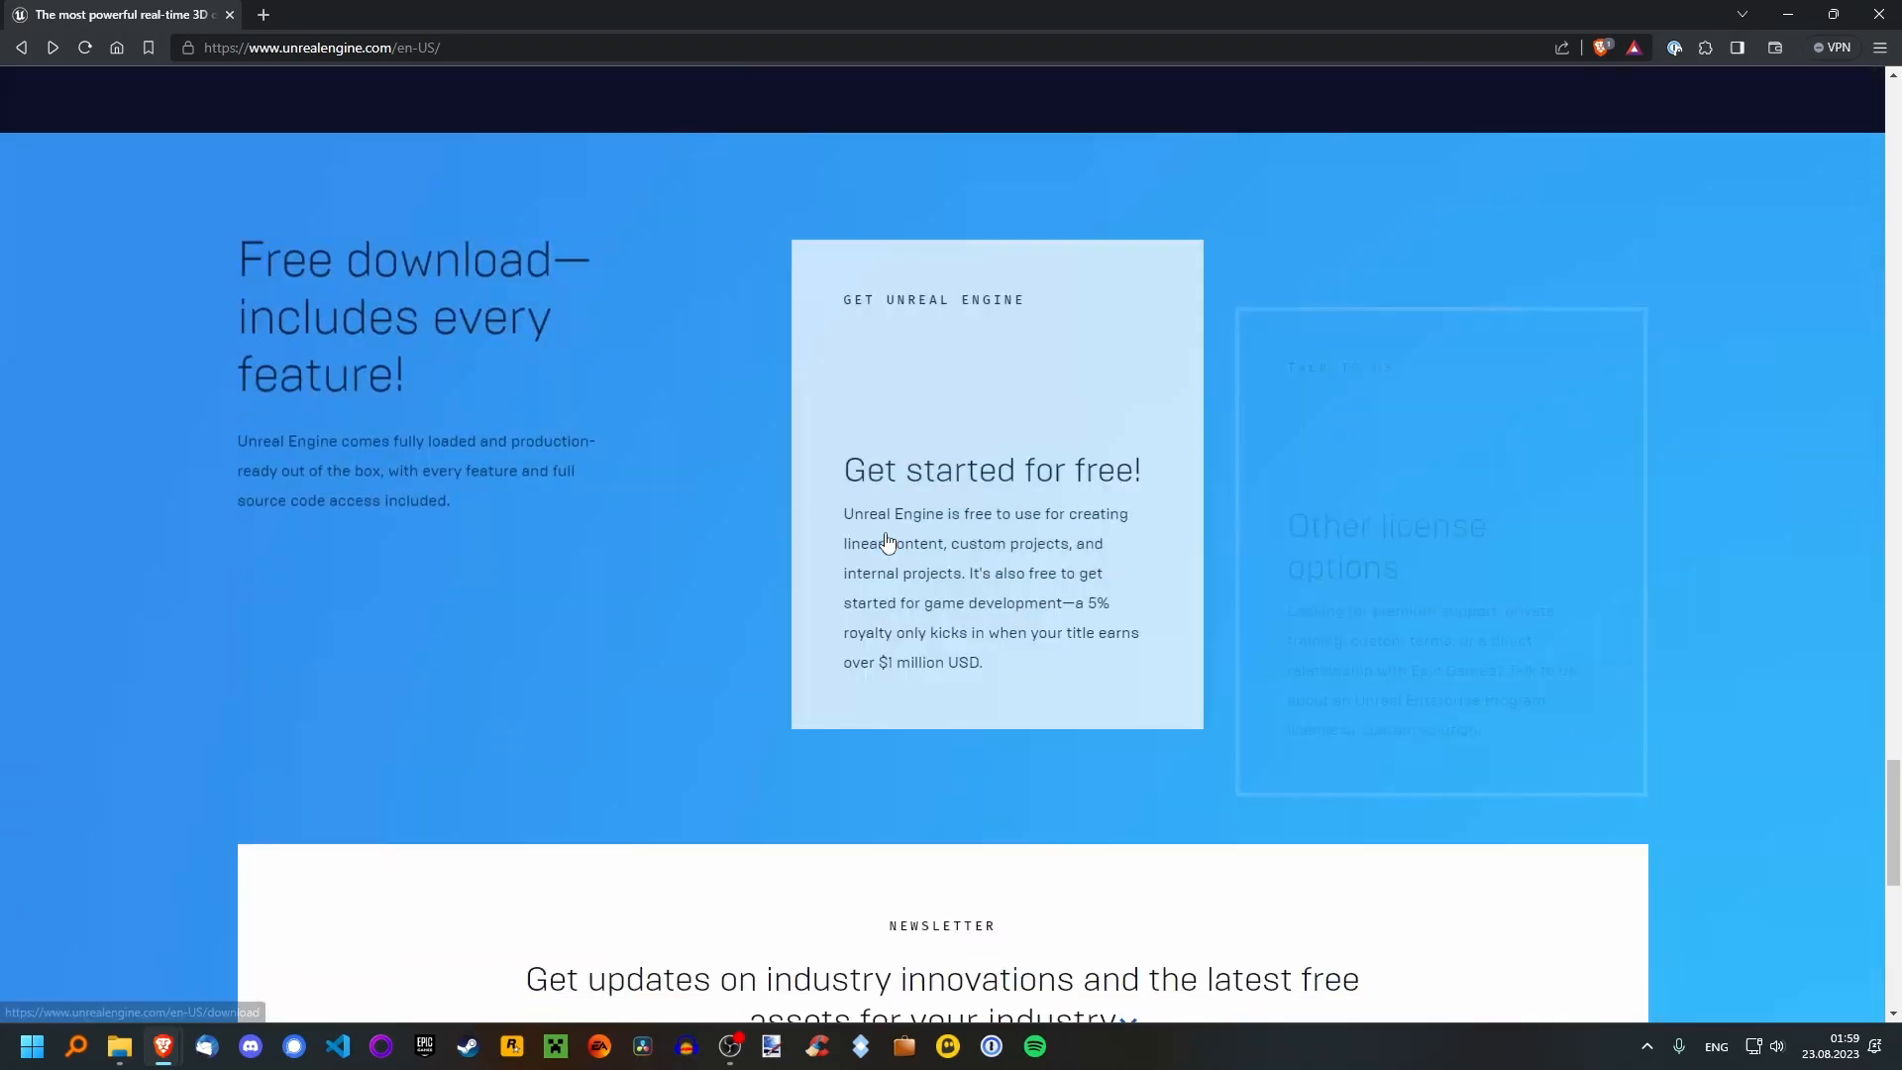
{"action": "scroll", "scroll_direction": "down", "scroll_amount": 3}
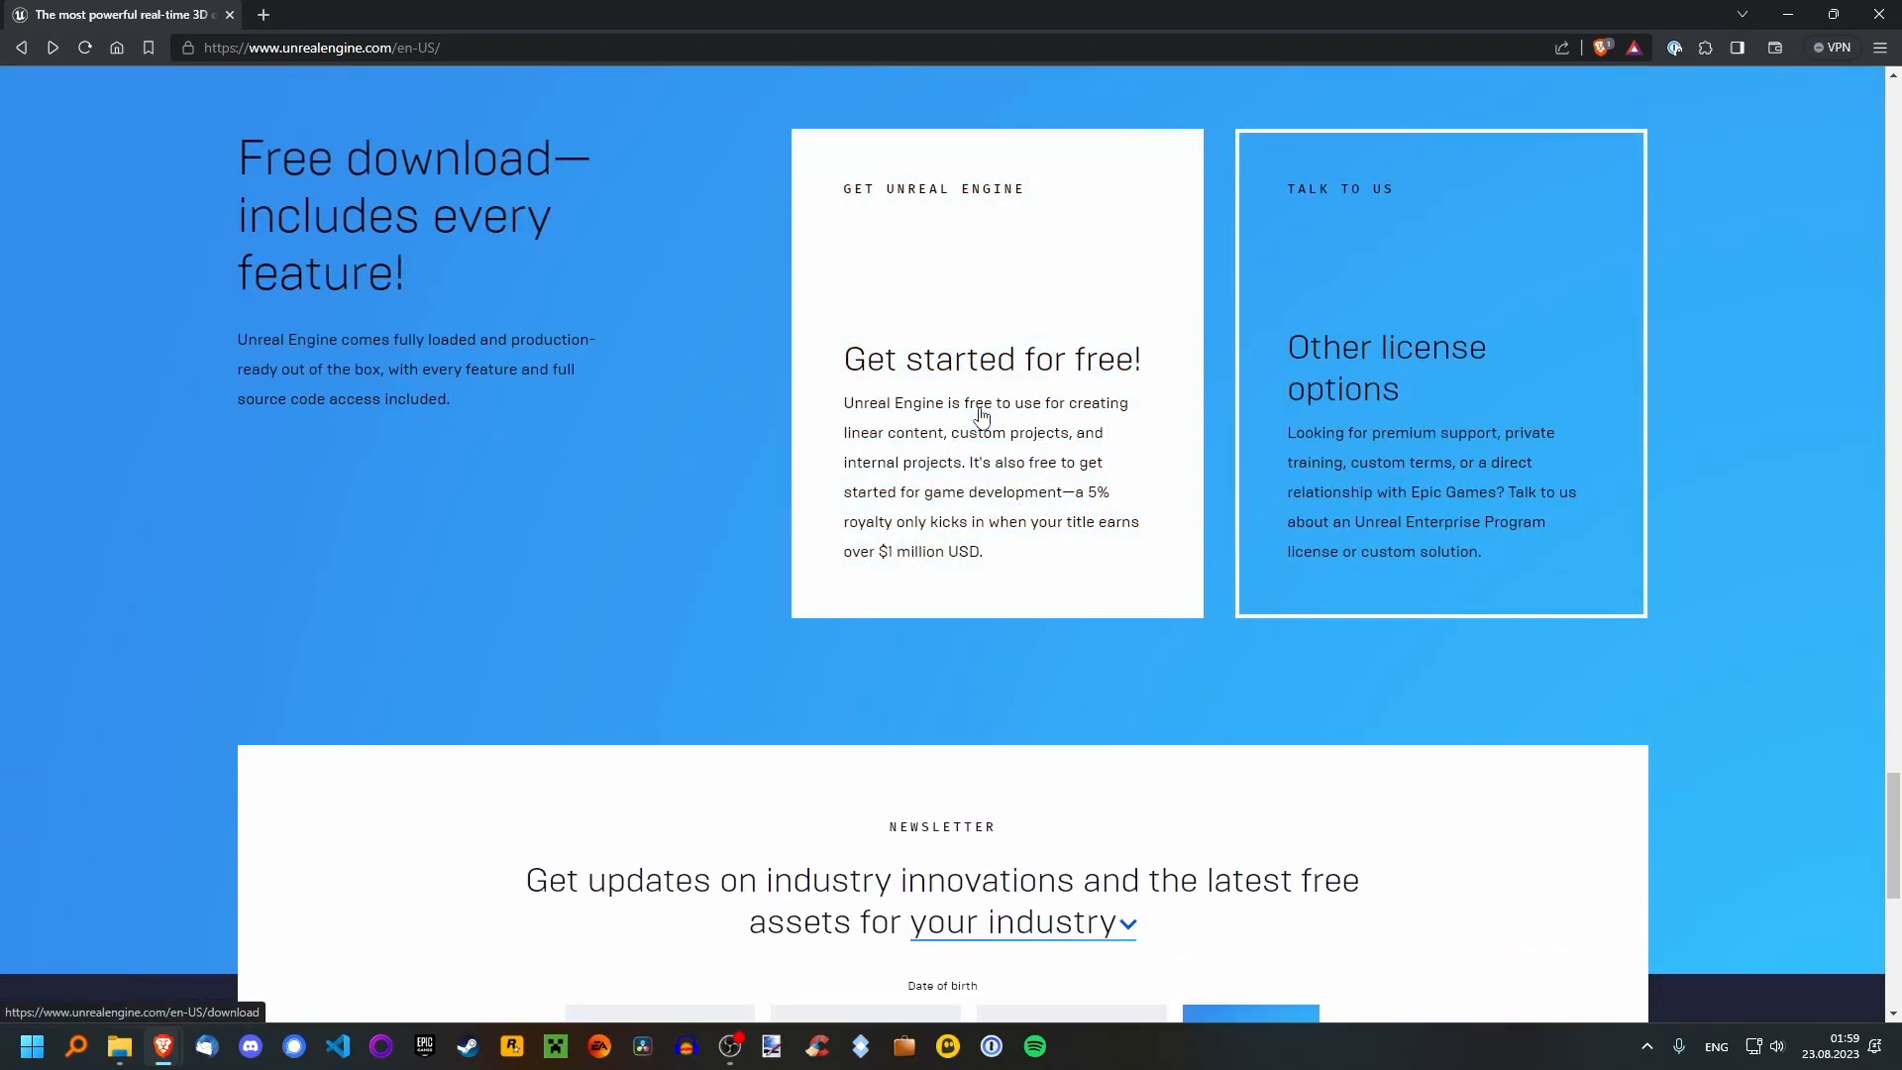
{"action": "left_click", "coordinate": [991, 359]}
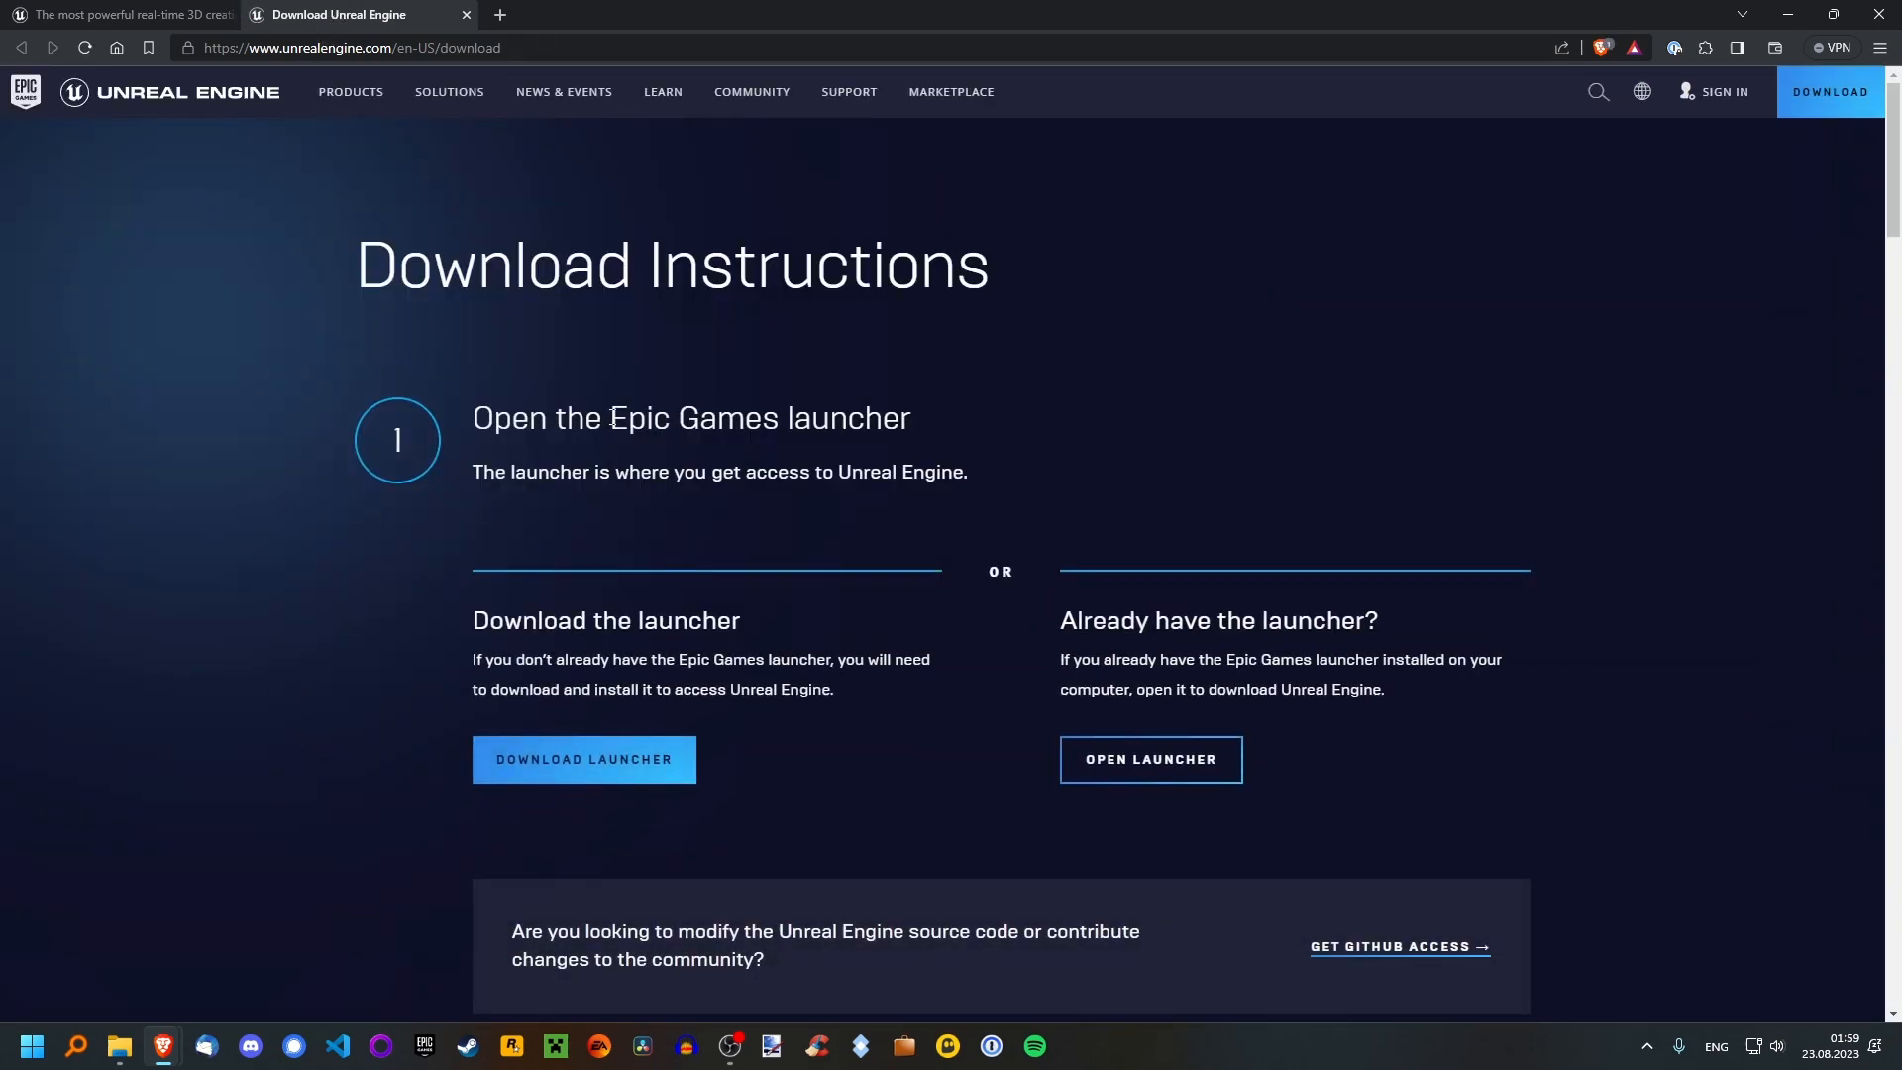
{"action": "mouse_move", "coordinate": [928, 431]}
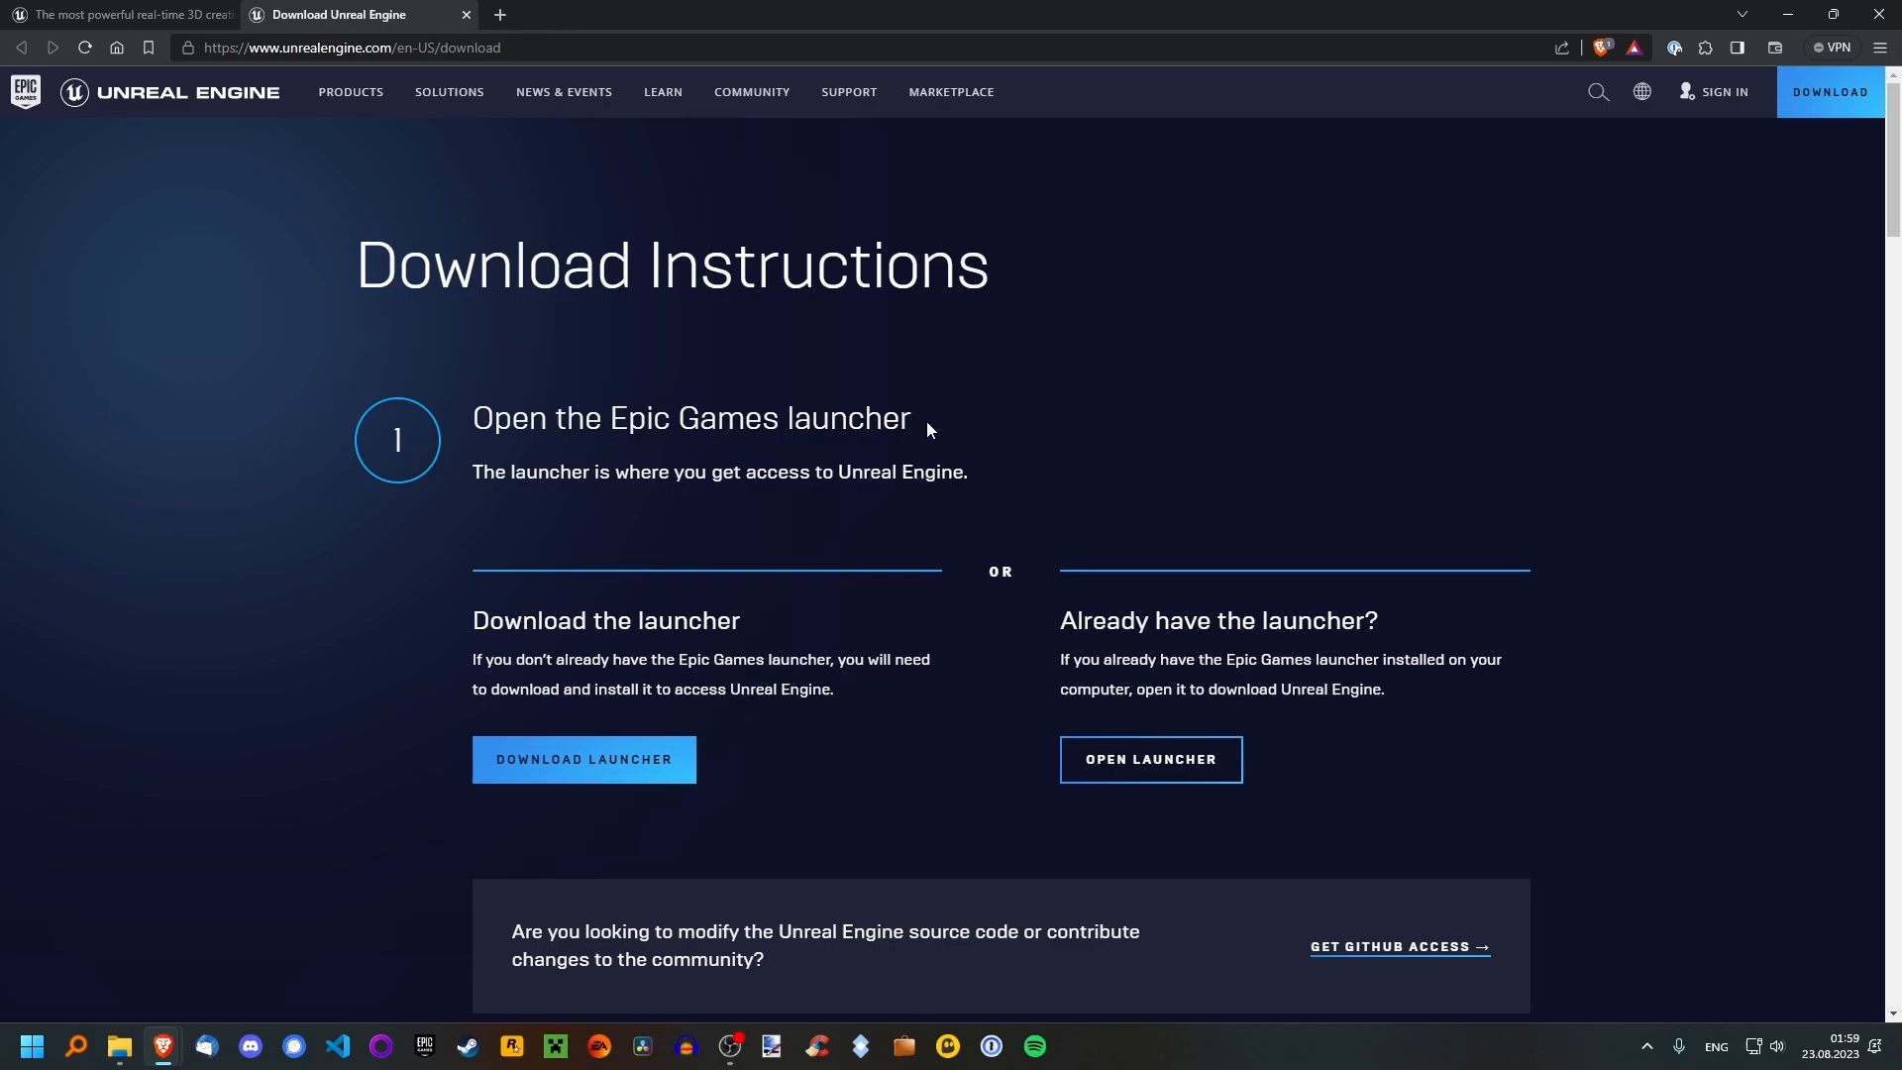
{"action": "mouse_move", "coordinate": [1723, 91]}
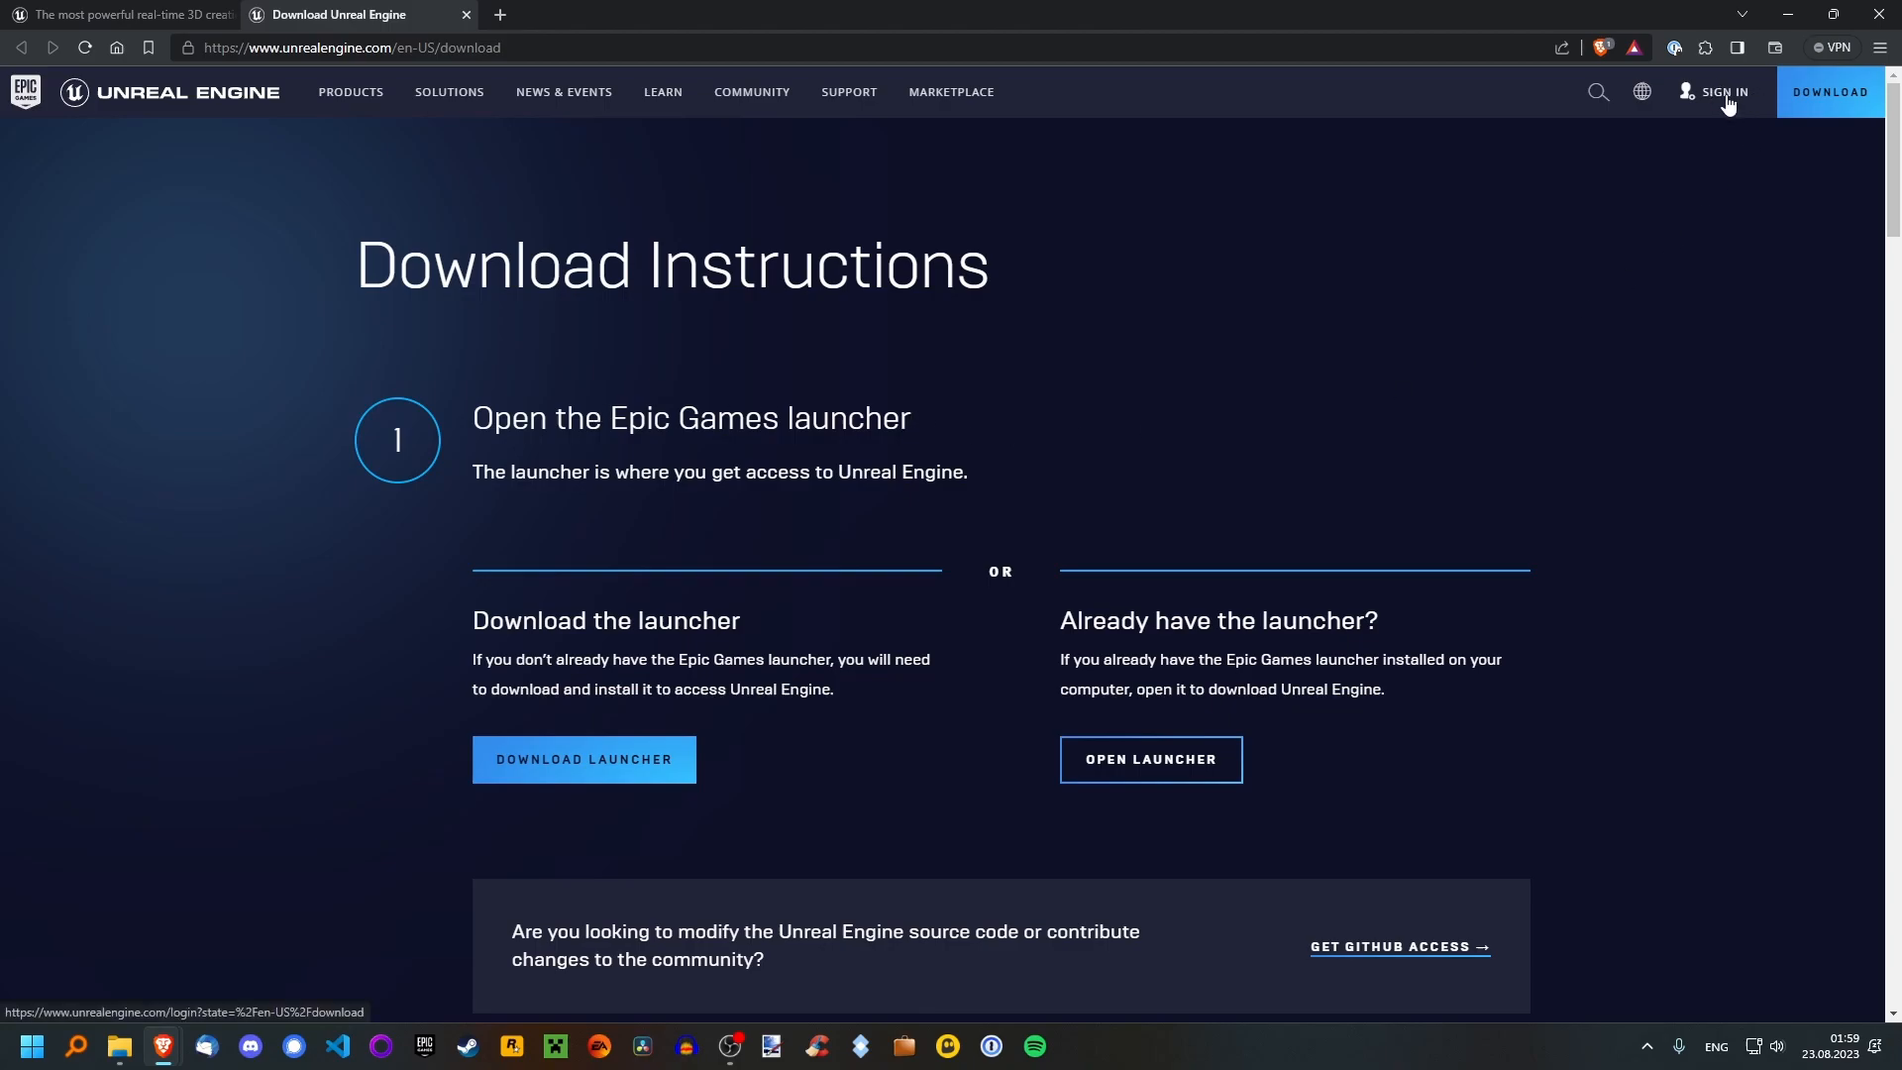
{"action": "mouse_move", "coordinate": [551, 665]}
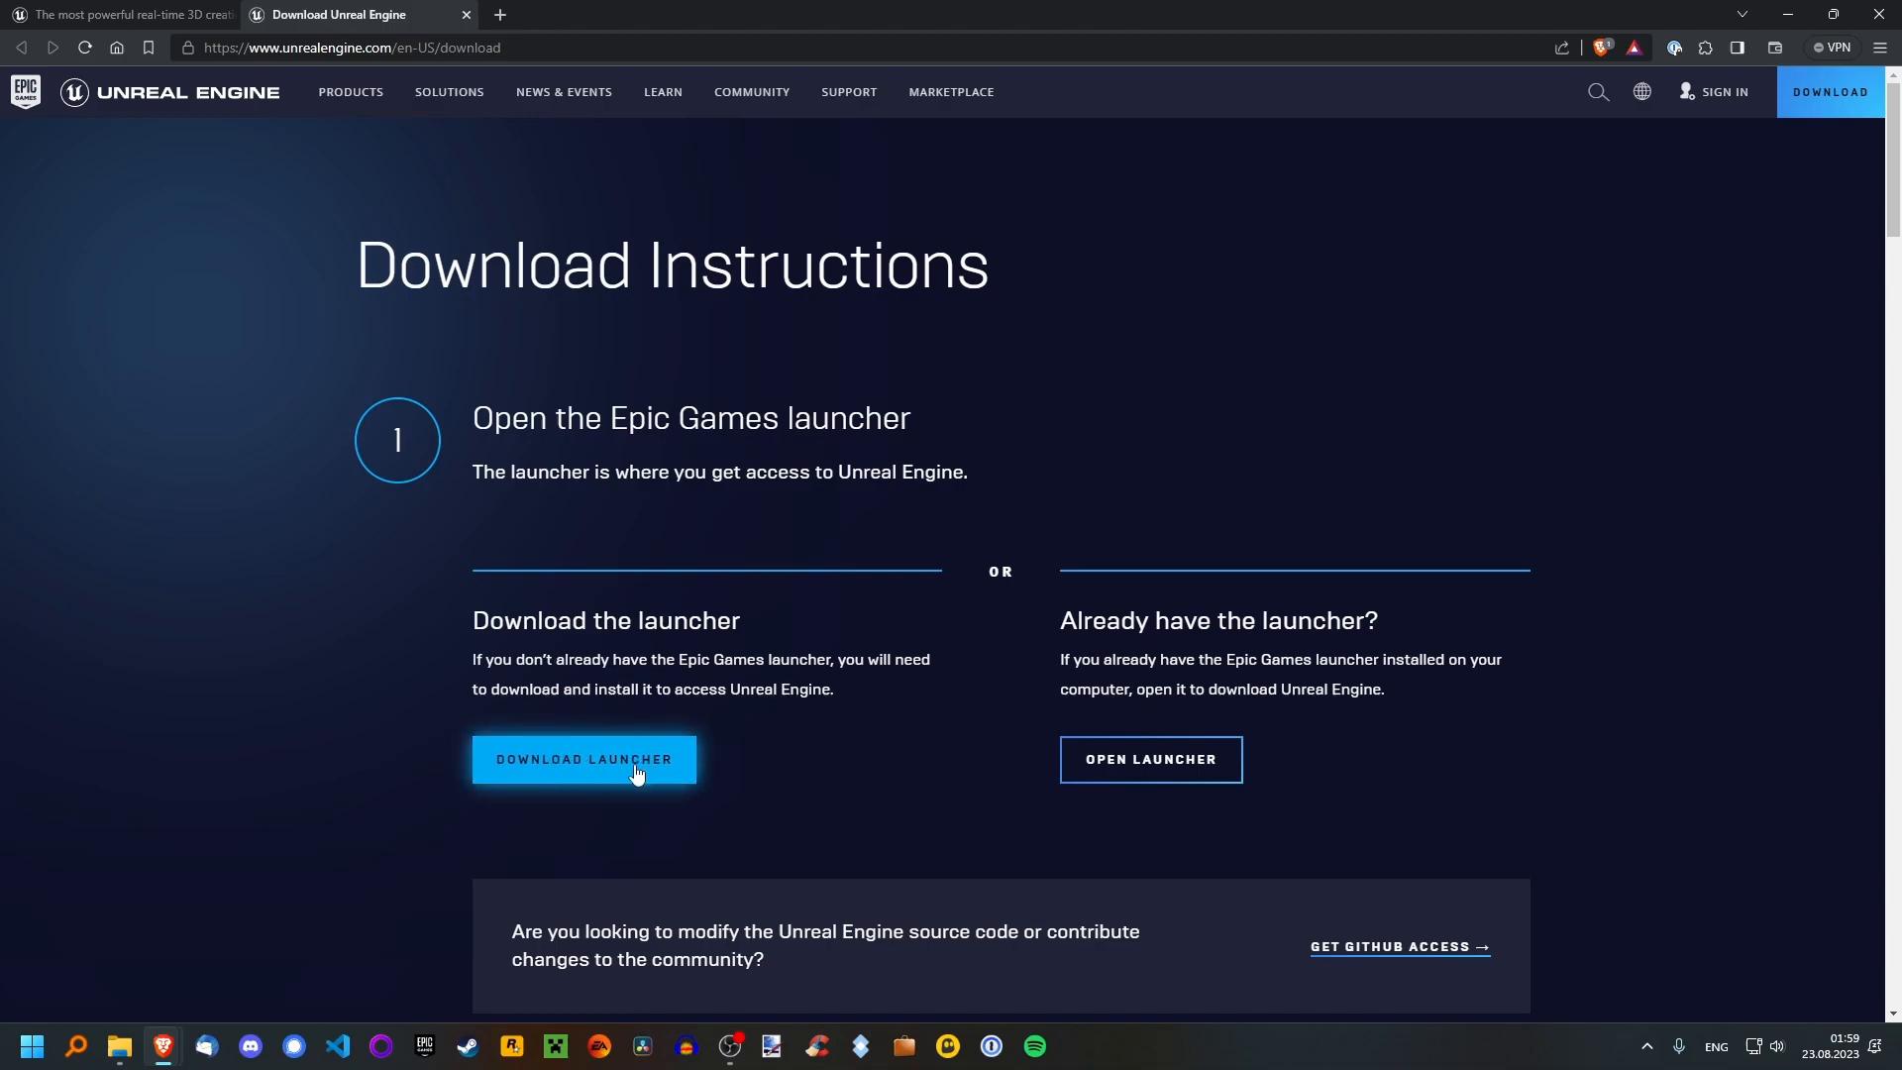
{"action": "scroll", "scroll_direction": "down", "scroll_amount": 3}
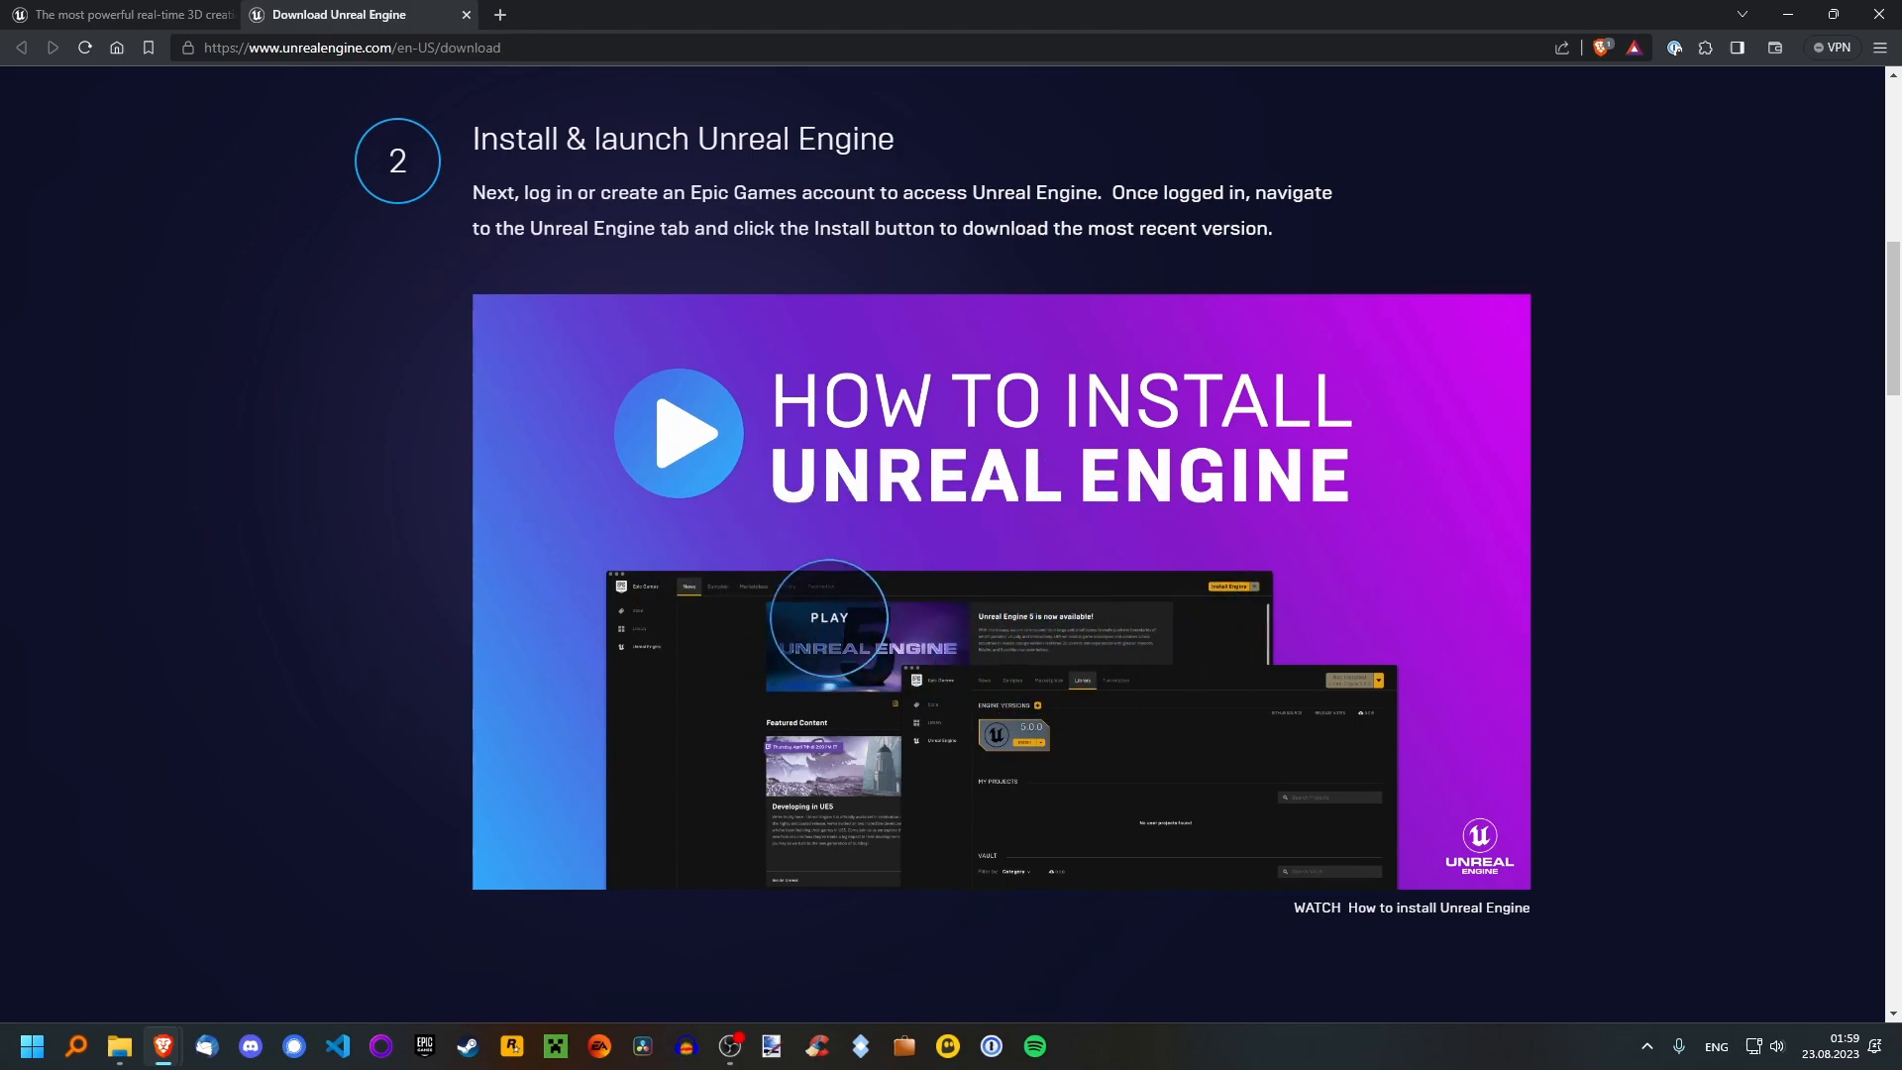
{"action": "scroll", "scroll_direction": "down", "scroll_amount": 3}
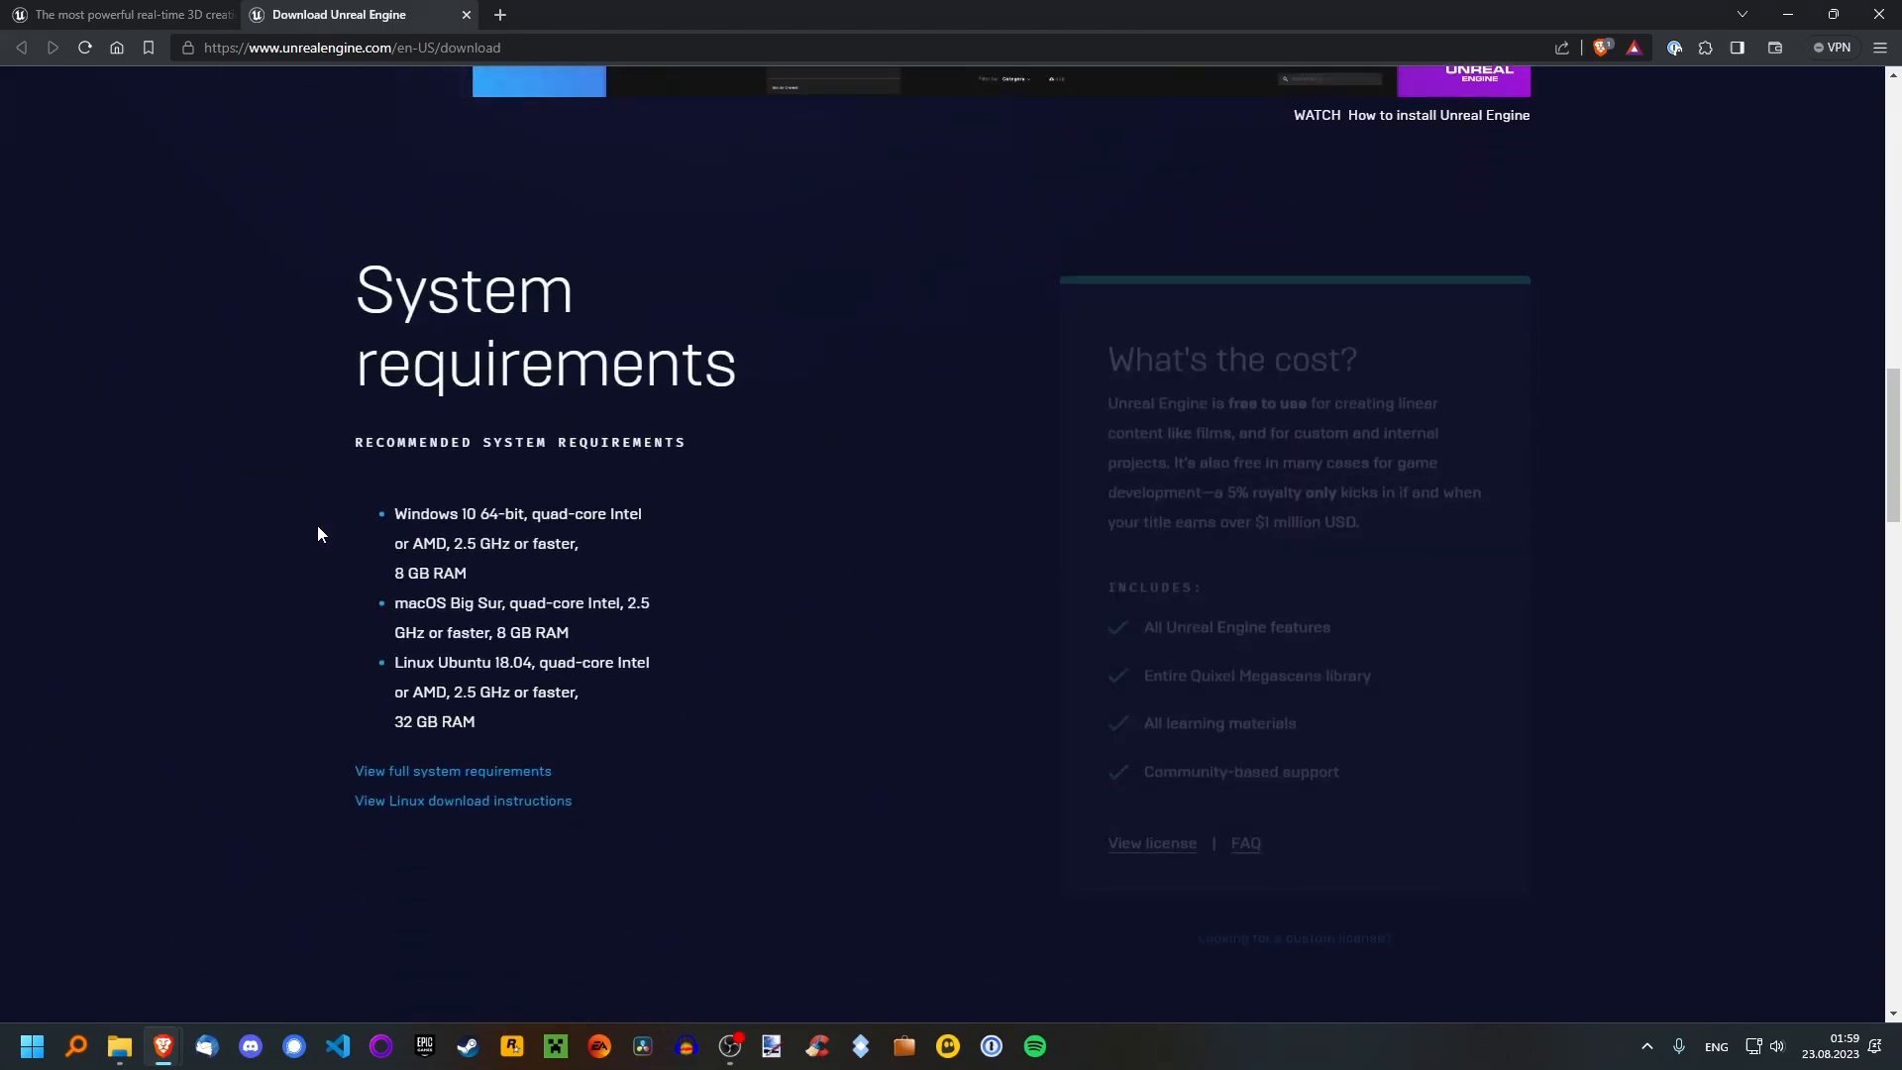
{"action": "scroll", "scroll_direction": "down", "scroll_amount": 3}
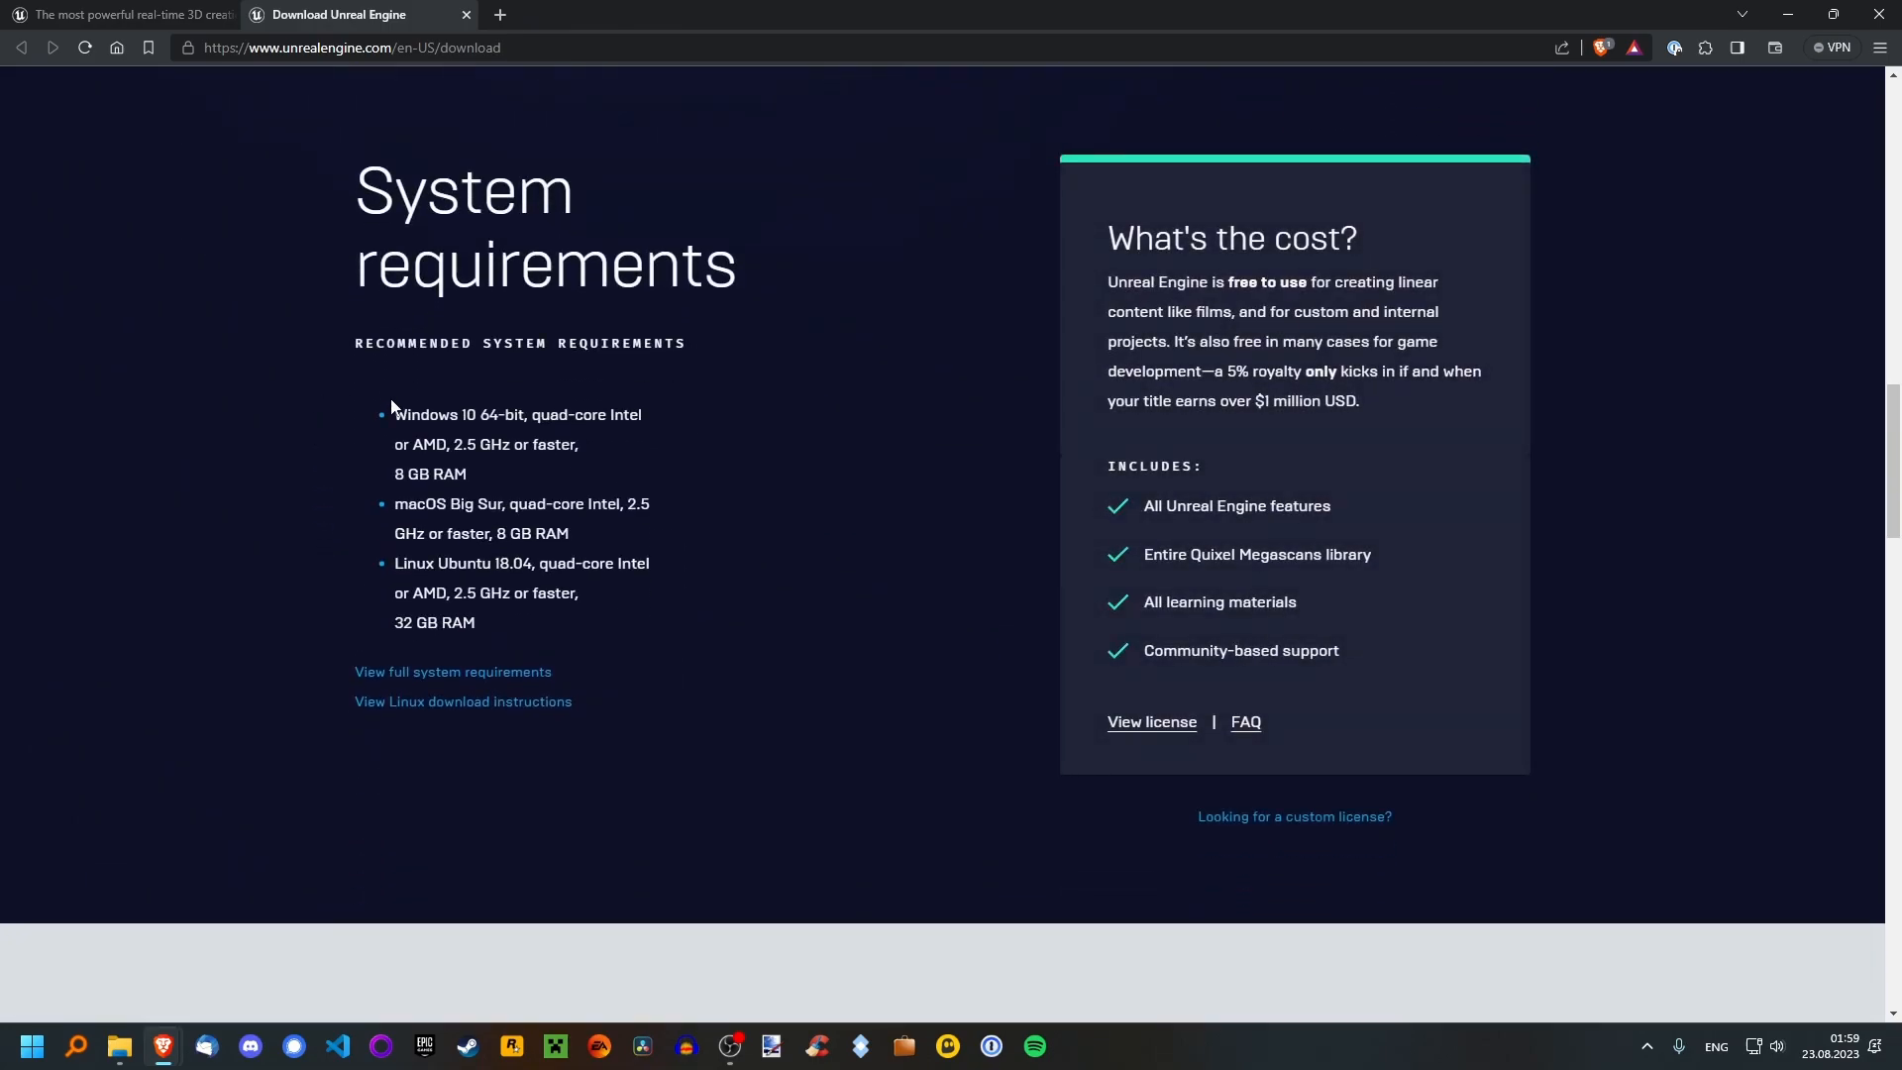
{"action": "left_click_drag", "start_coordinate": [395, 414], "coordinate": [476, 622]}
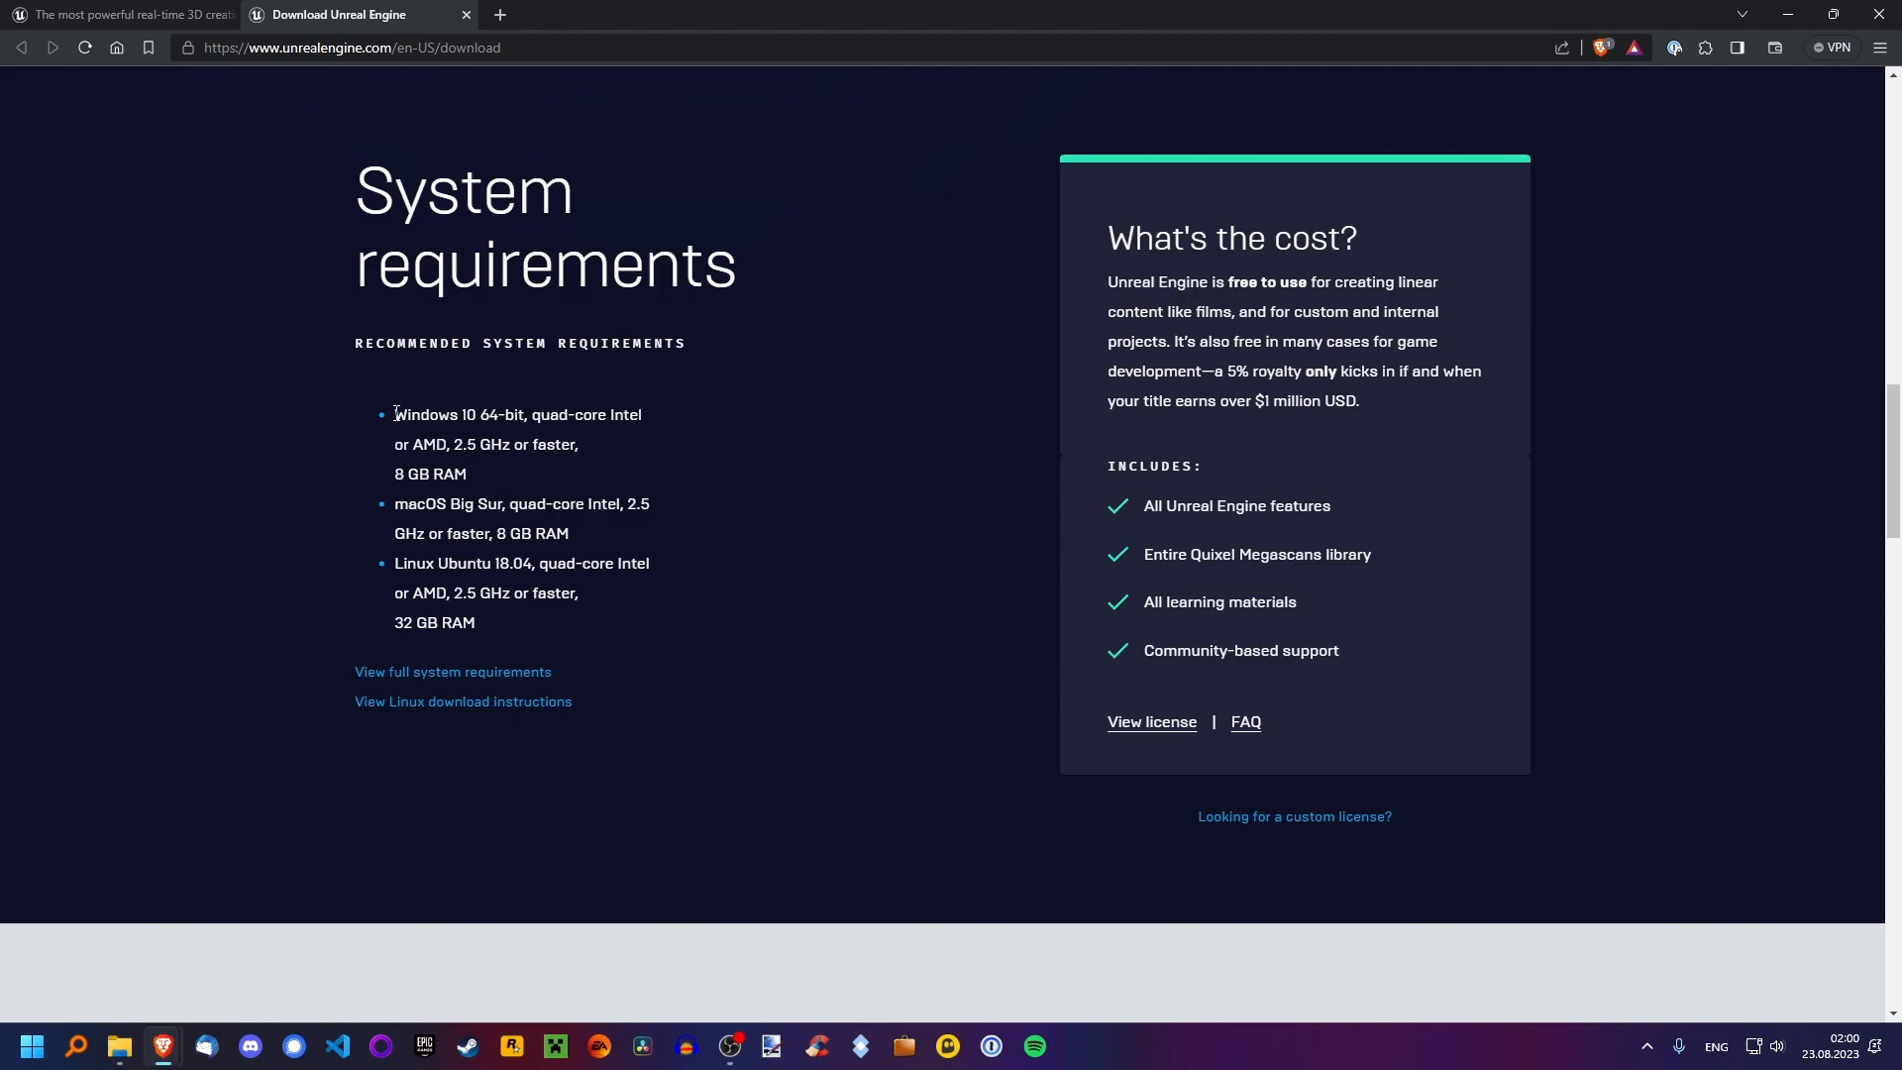
{"action": "mouse_move", "coordinate": [504, 716]}
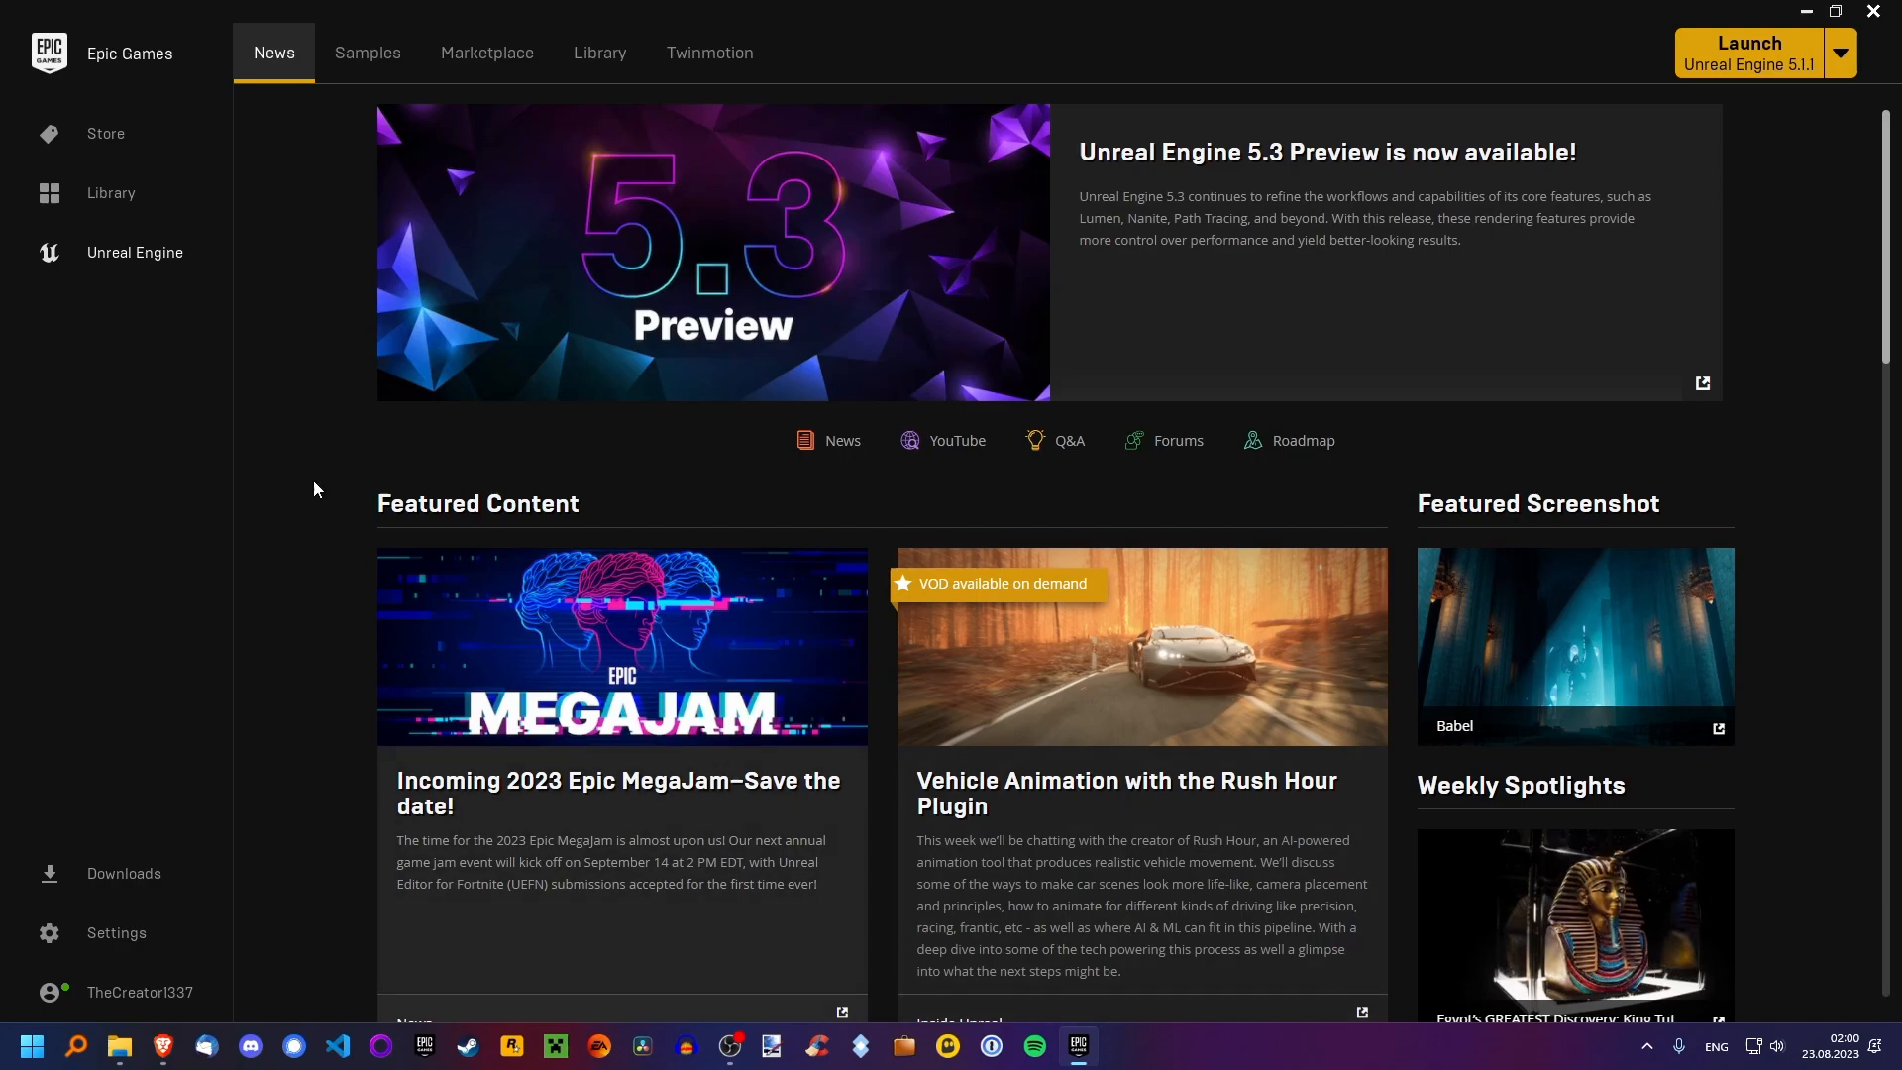
{"action": "mouse_move", "coordinate": [923, 680]}
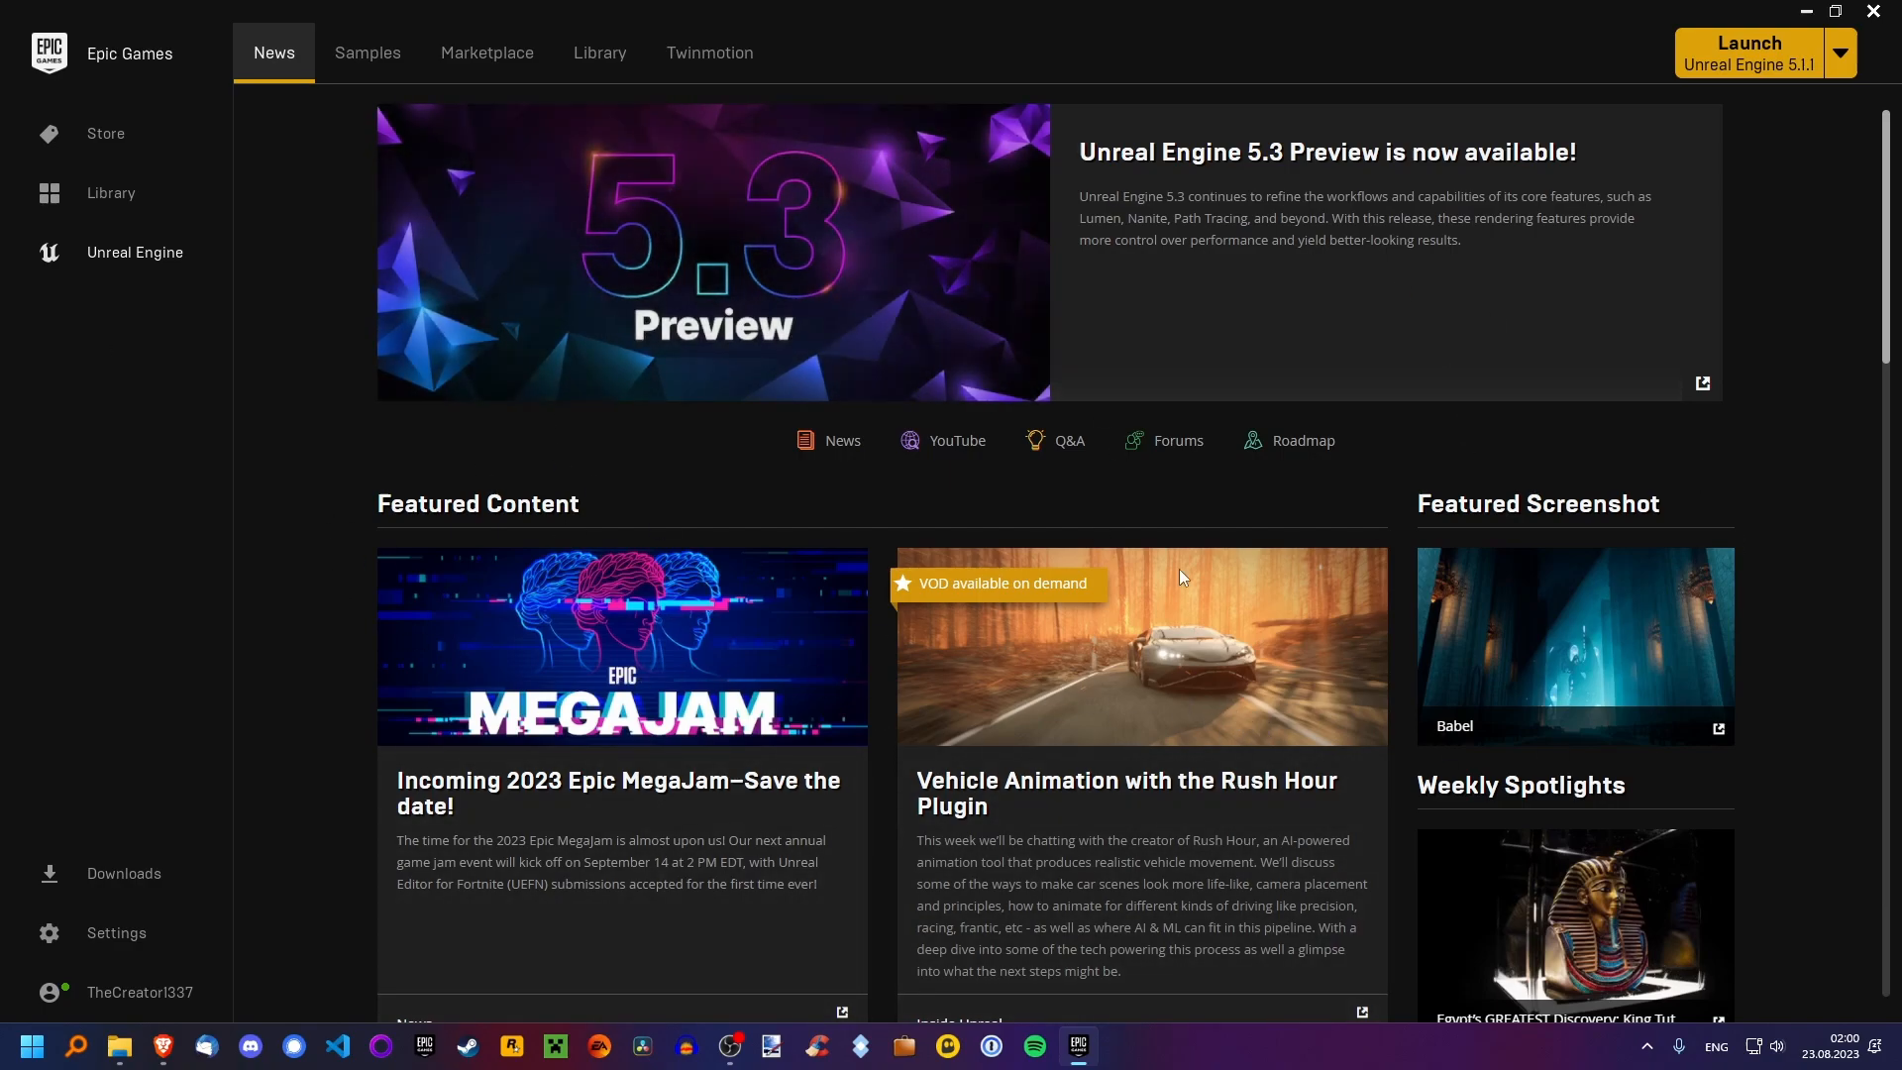
{"action": "mouse_move", "coordinate": [206, 167]}
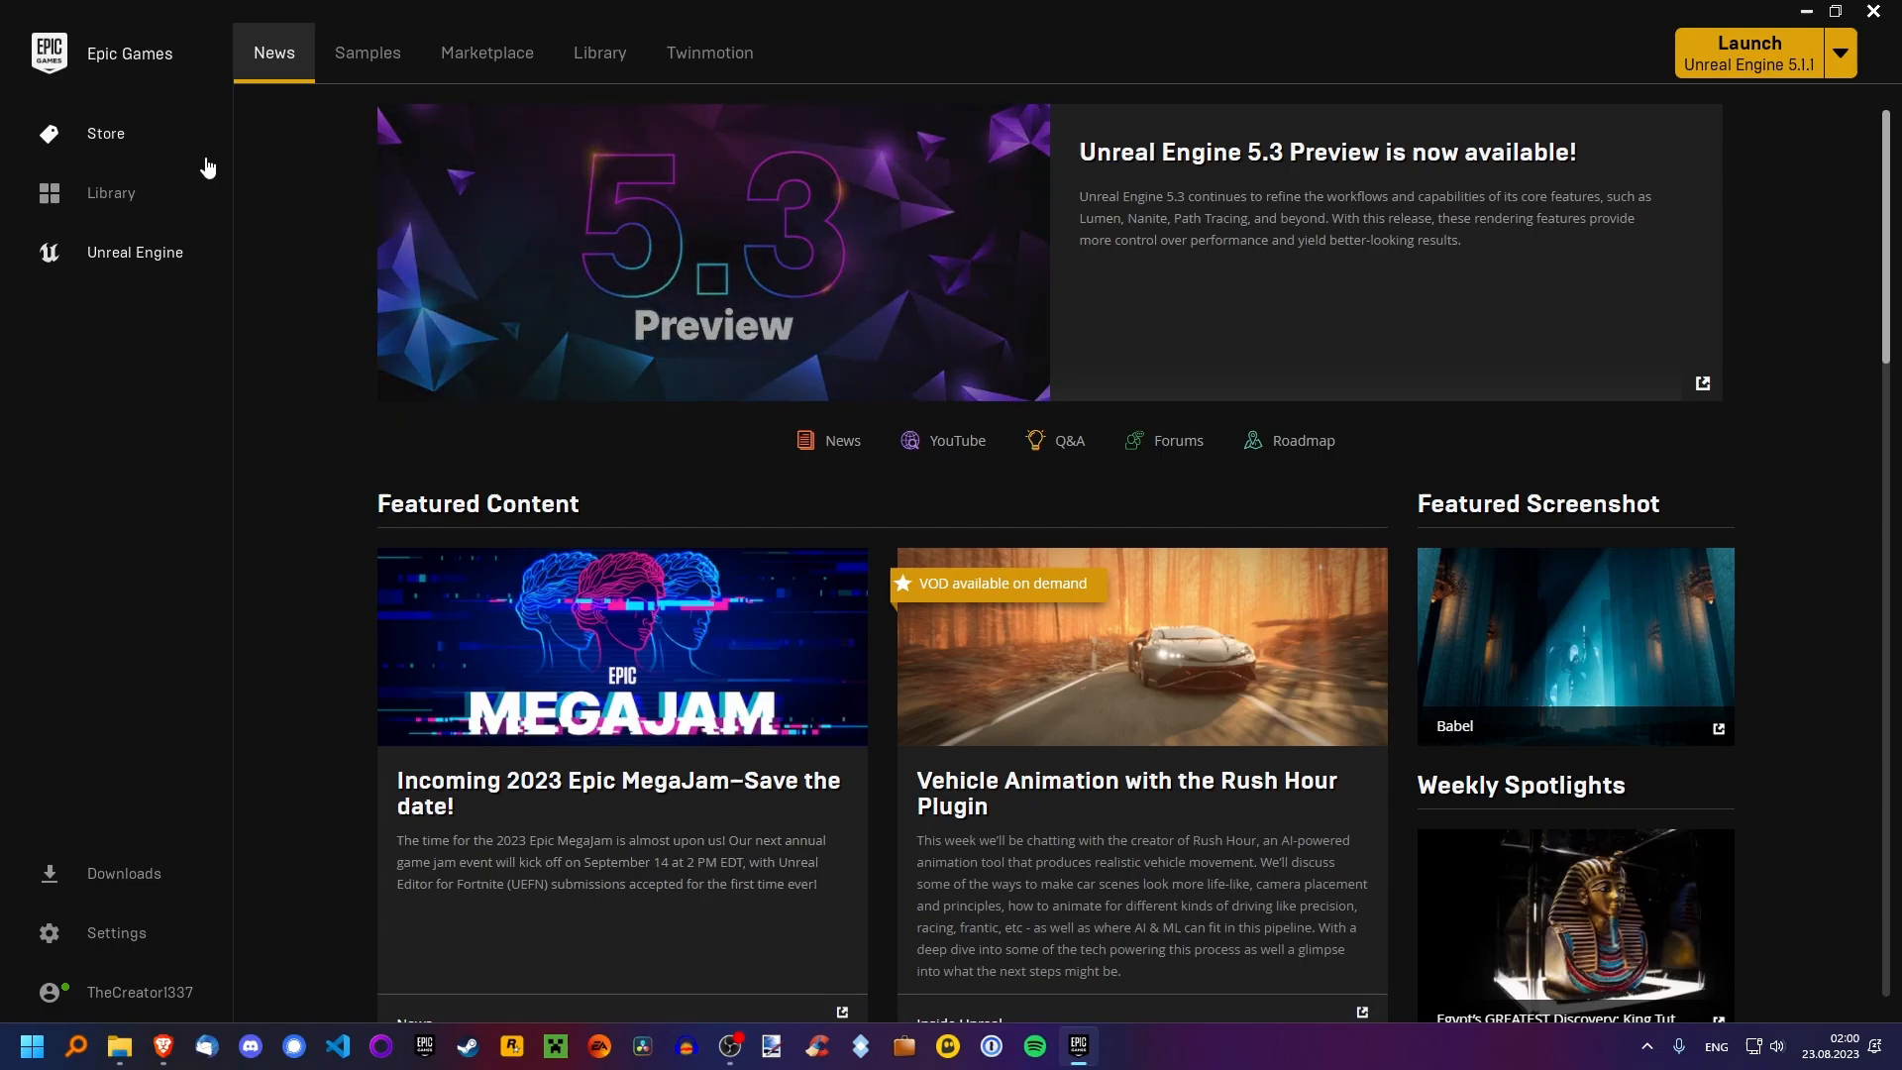
{"action": "mouse_move", "coordinate": [139, 259]}
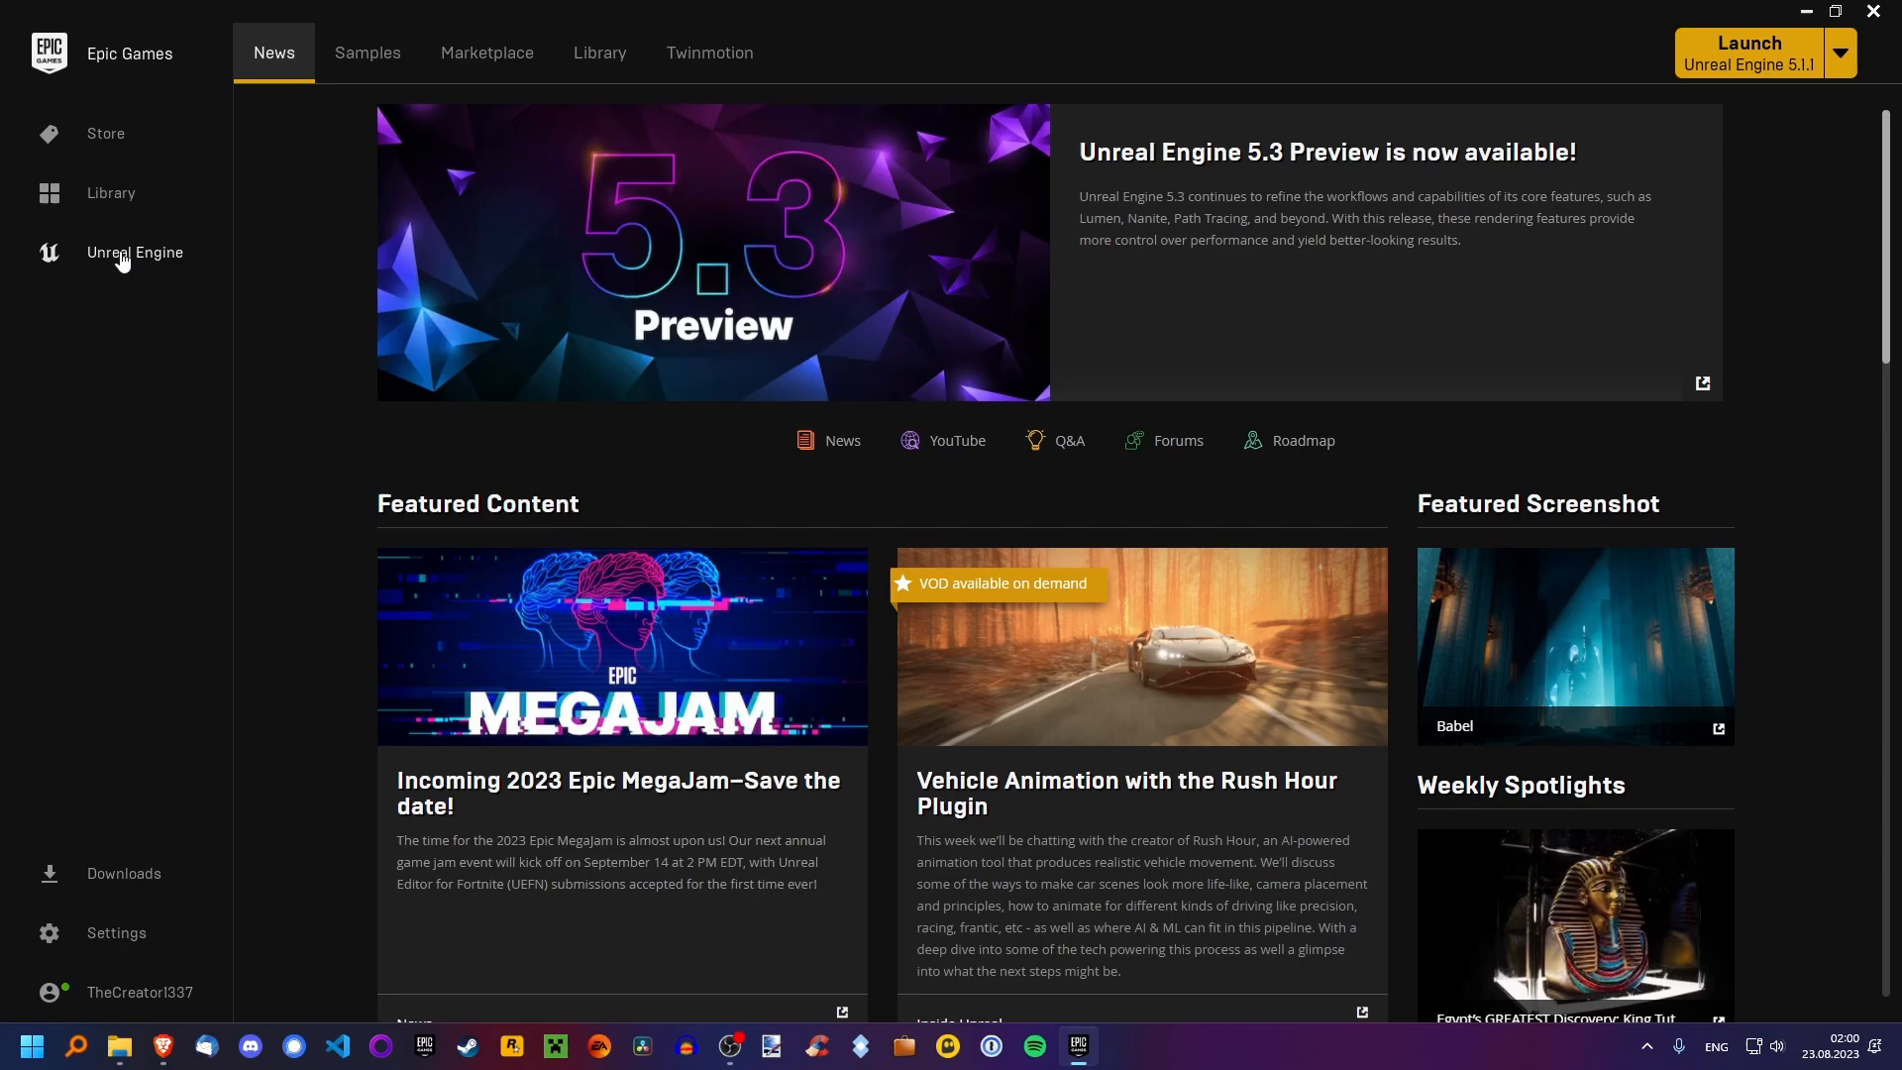
{"action": "mouse_move", "coordinate": [618, 259]}
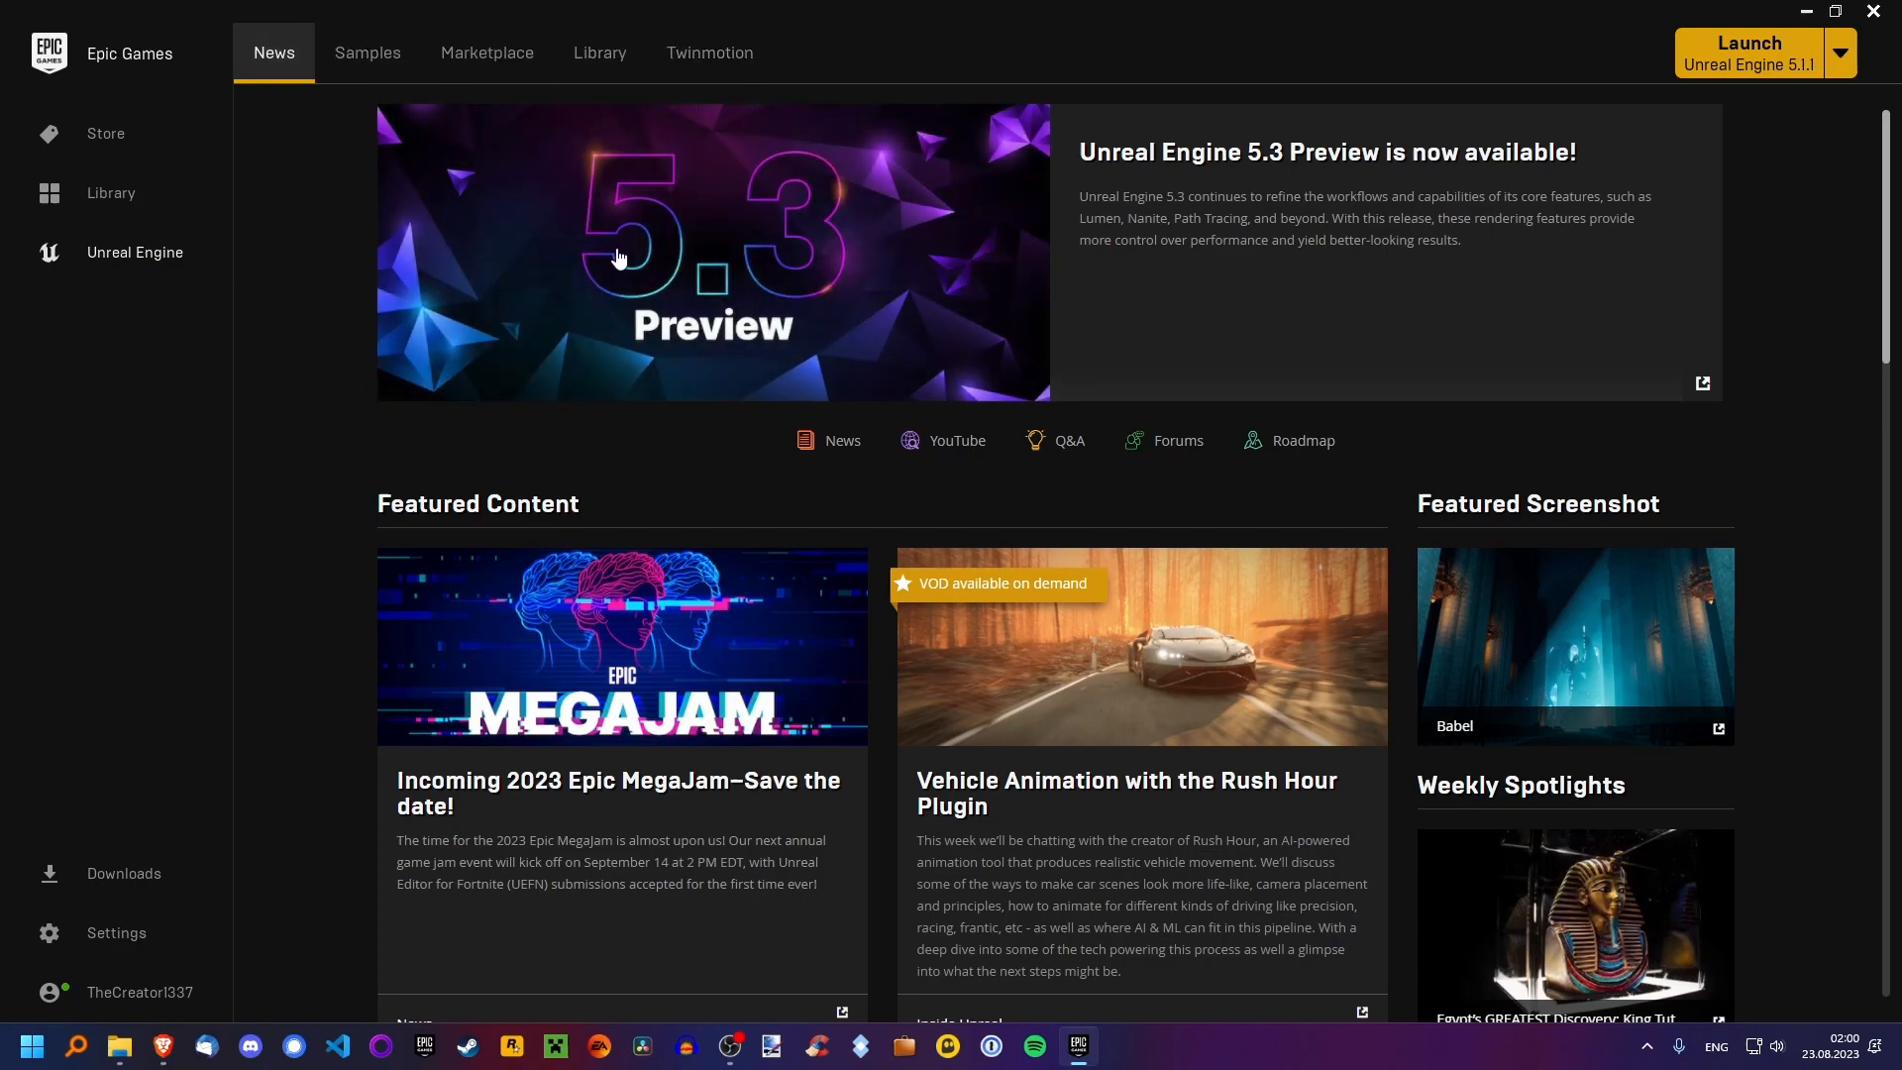
Show the Unreal Engine Library with installed engine 5.1.1 and the project list.
{"action": "left_click", "coordinate": [600, 53]}
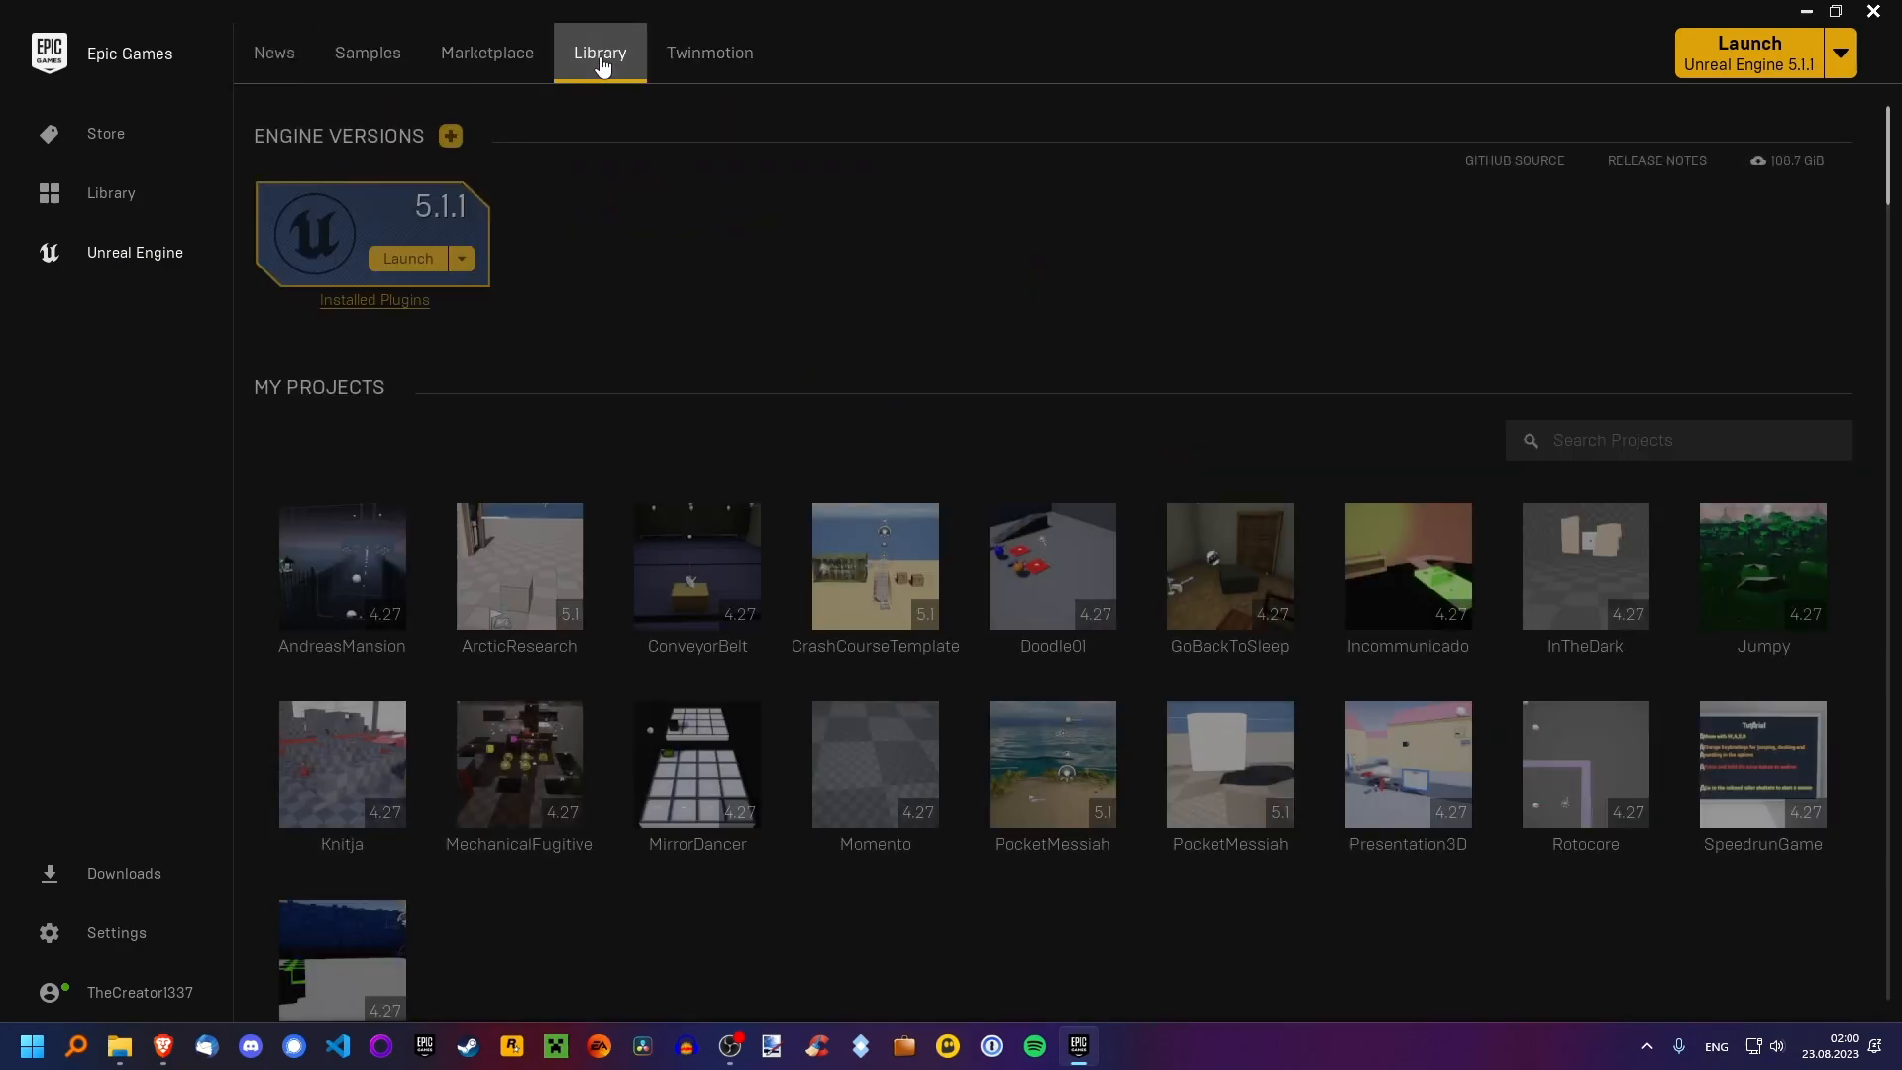
{"action": "mouse_move", "coordinate": [358, 209]}
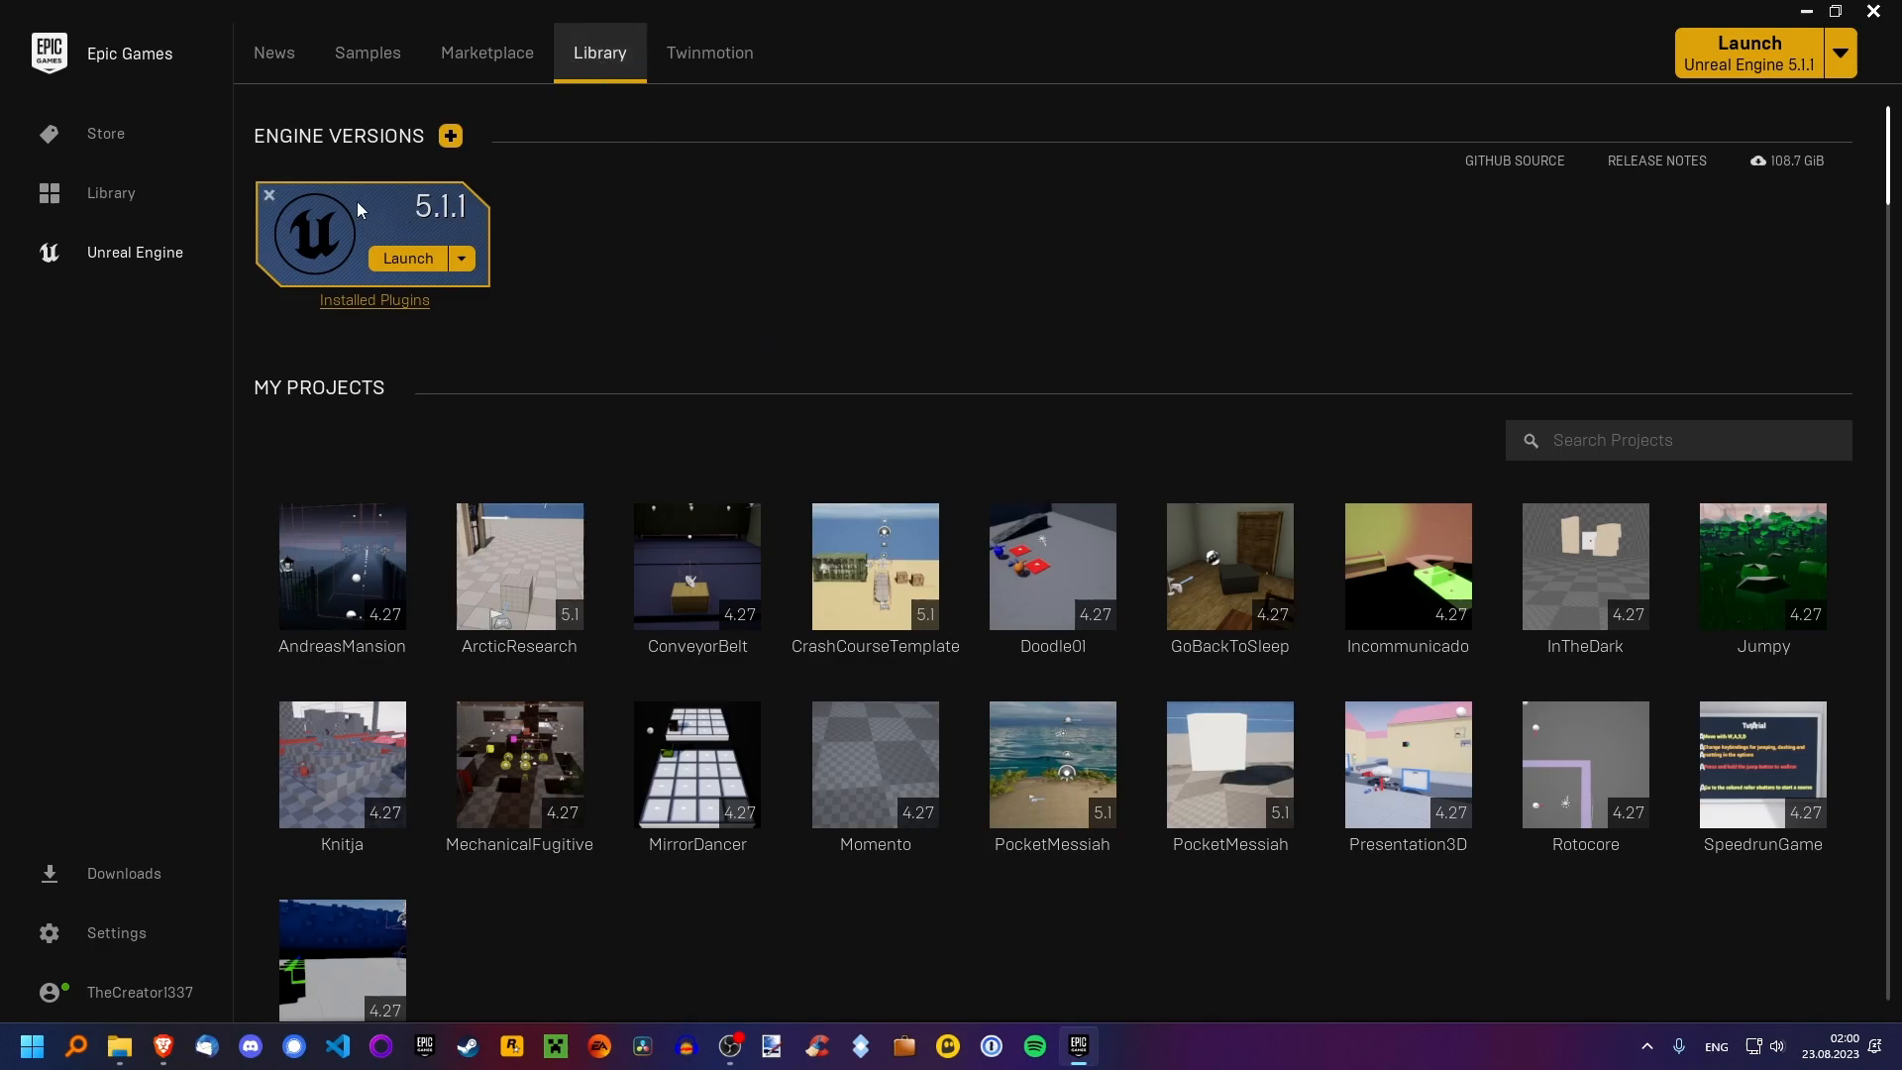
{"action": "mouse_move", "coordinate": [938, 214]}
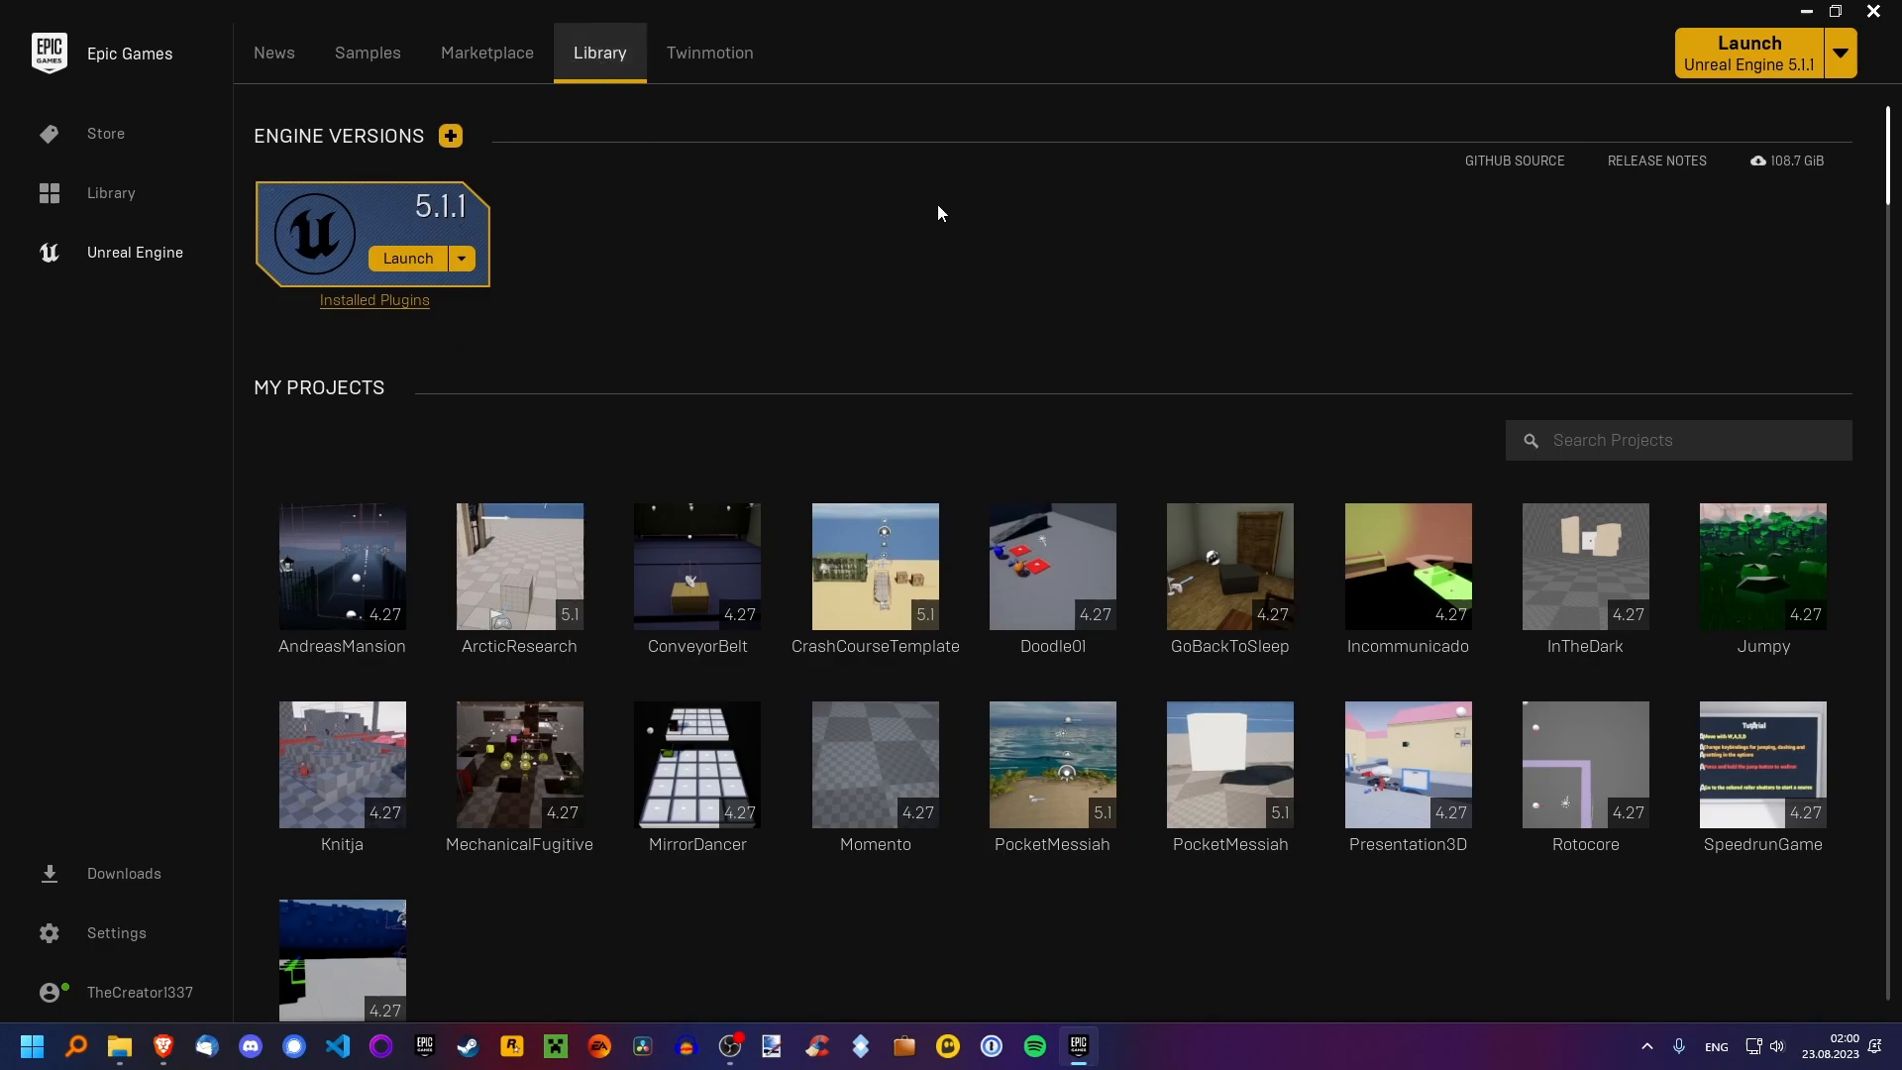
{"action": "mouse_move", "coordinate": [778, 264]}
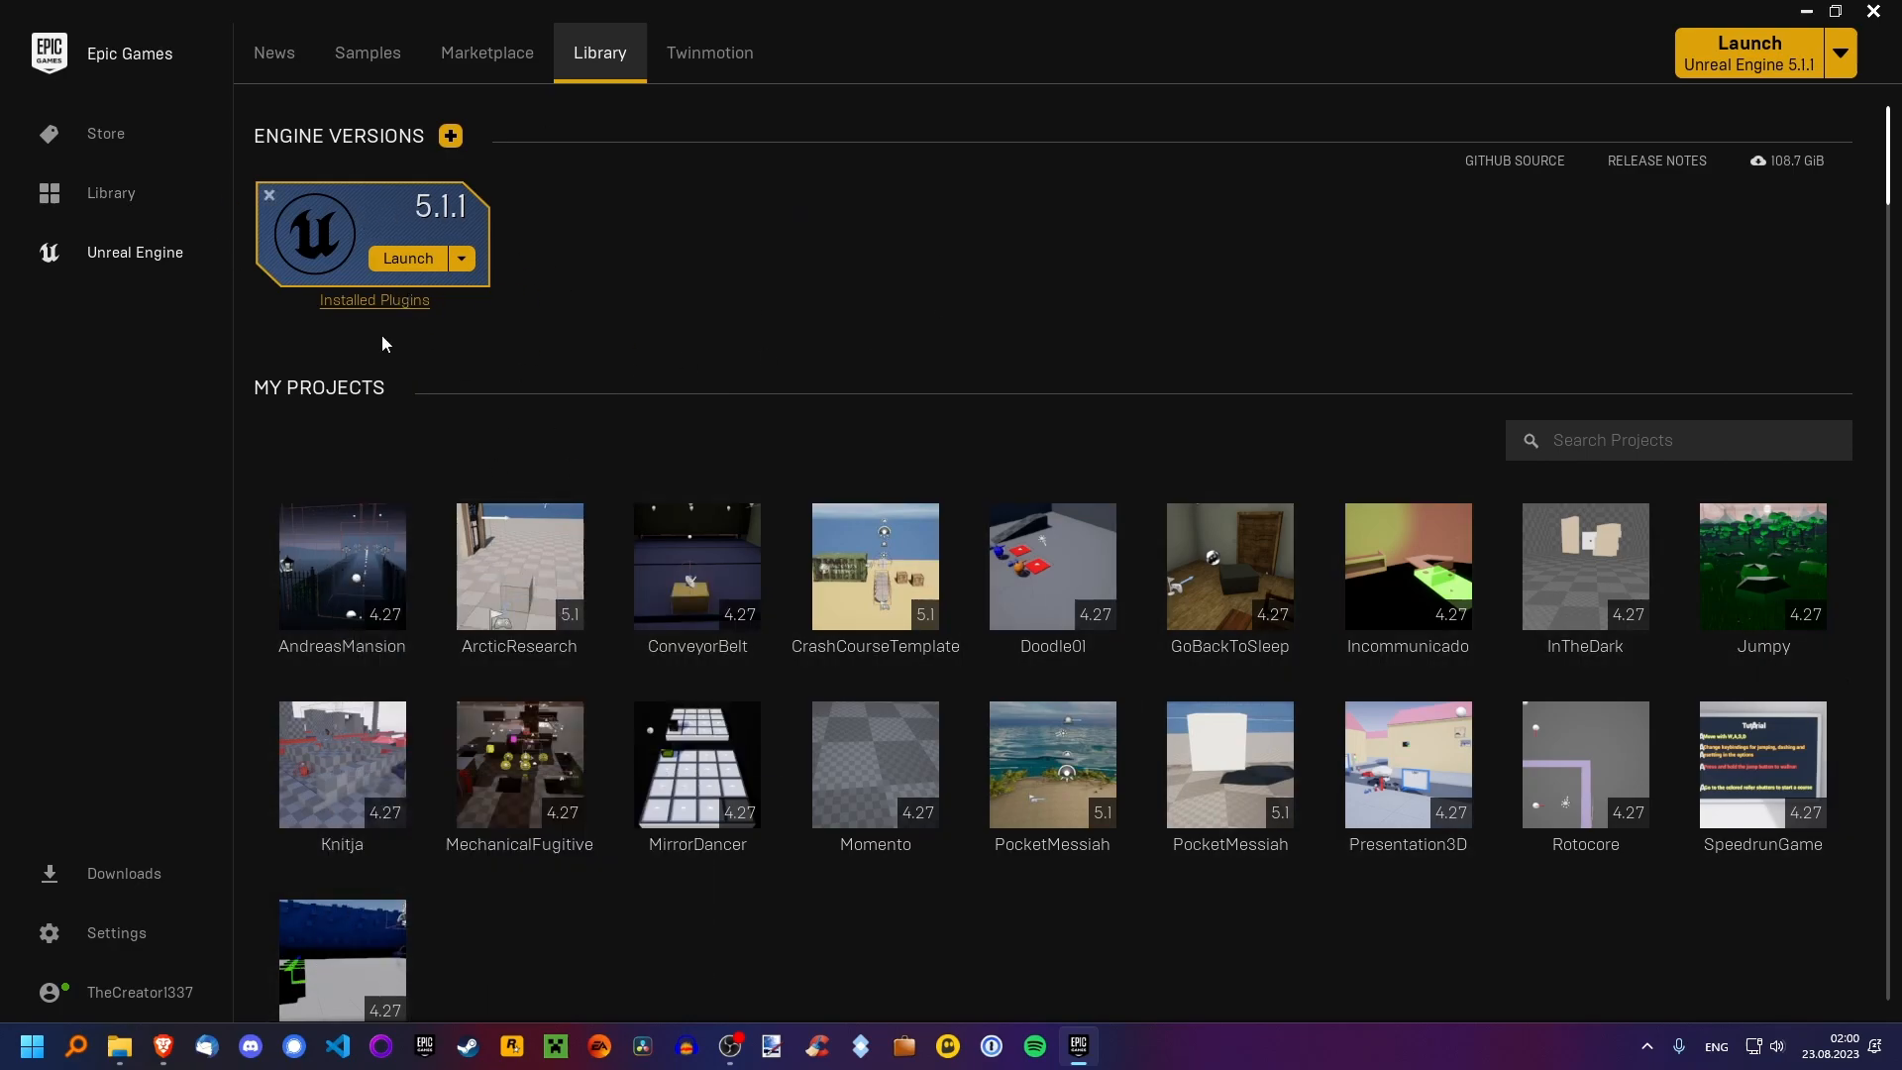
{"action": "mouse_move", "coordinate": [341, 566]}
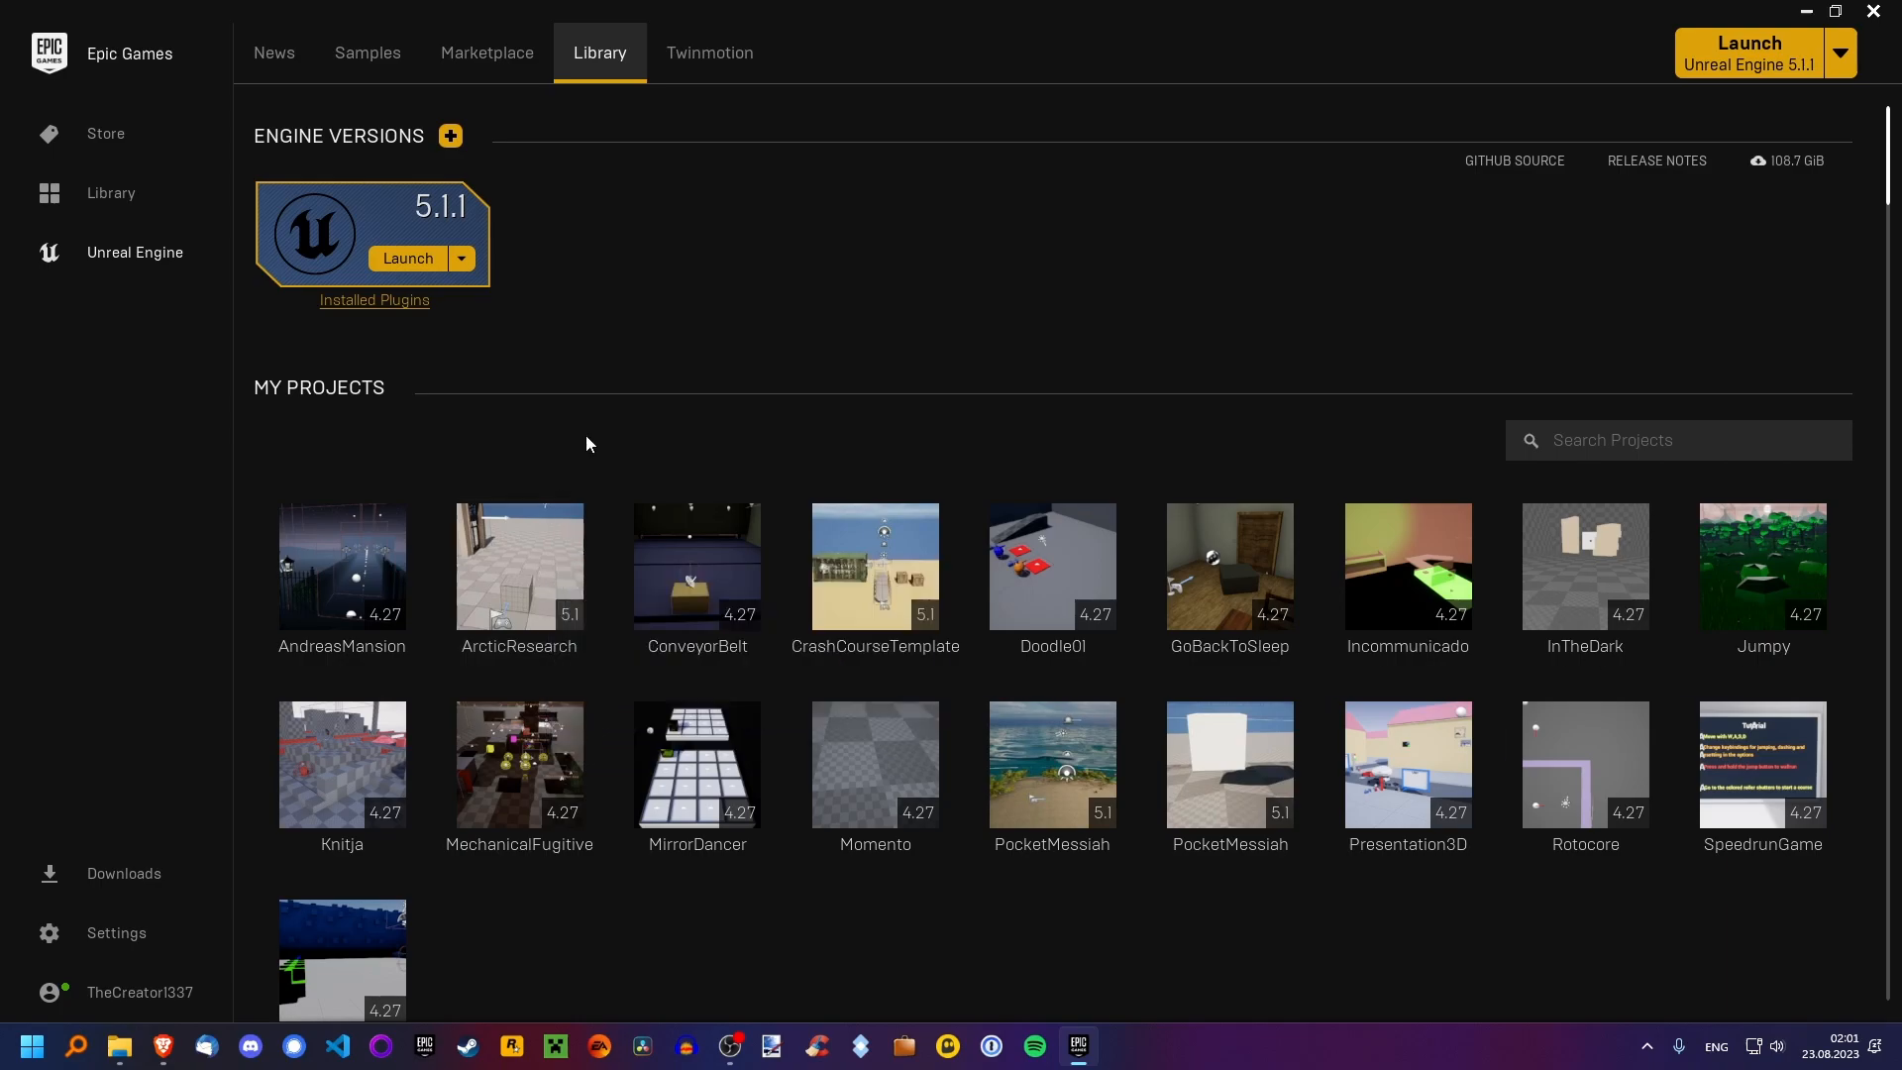
{"action": "mouse_move", "coordinate": [450, 136]}
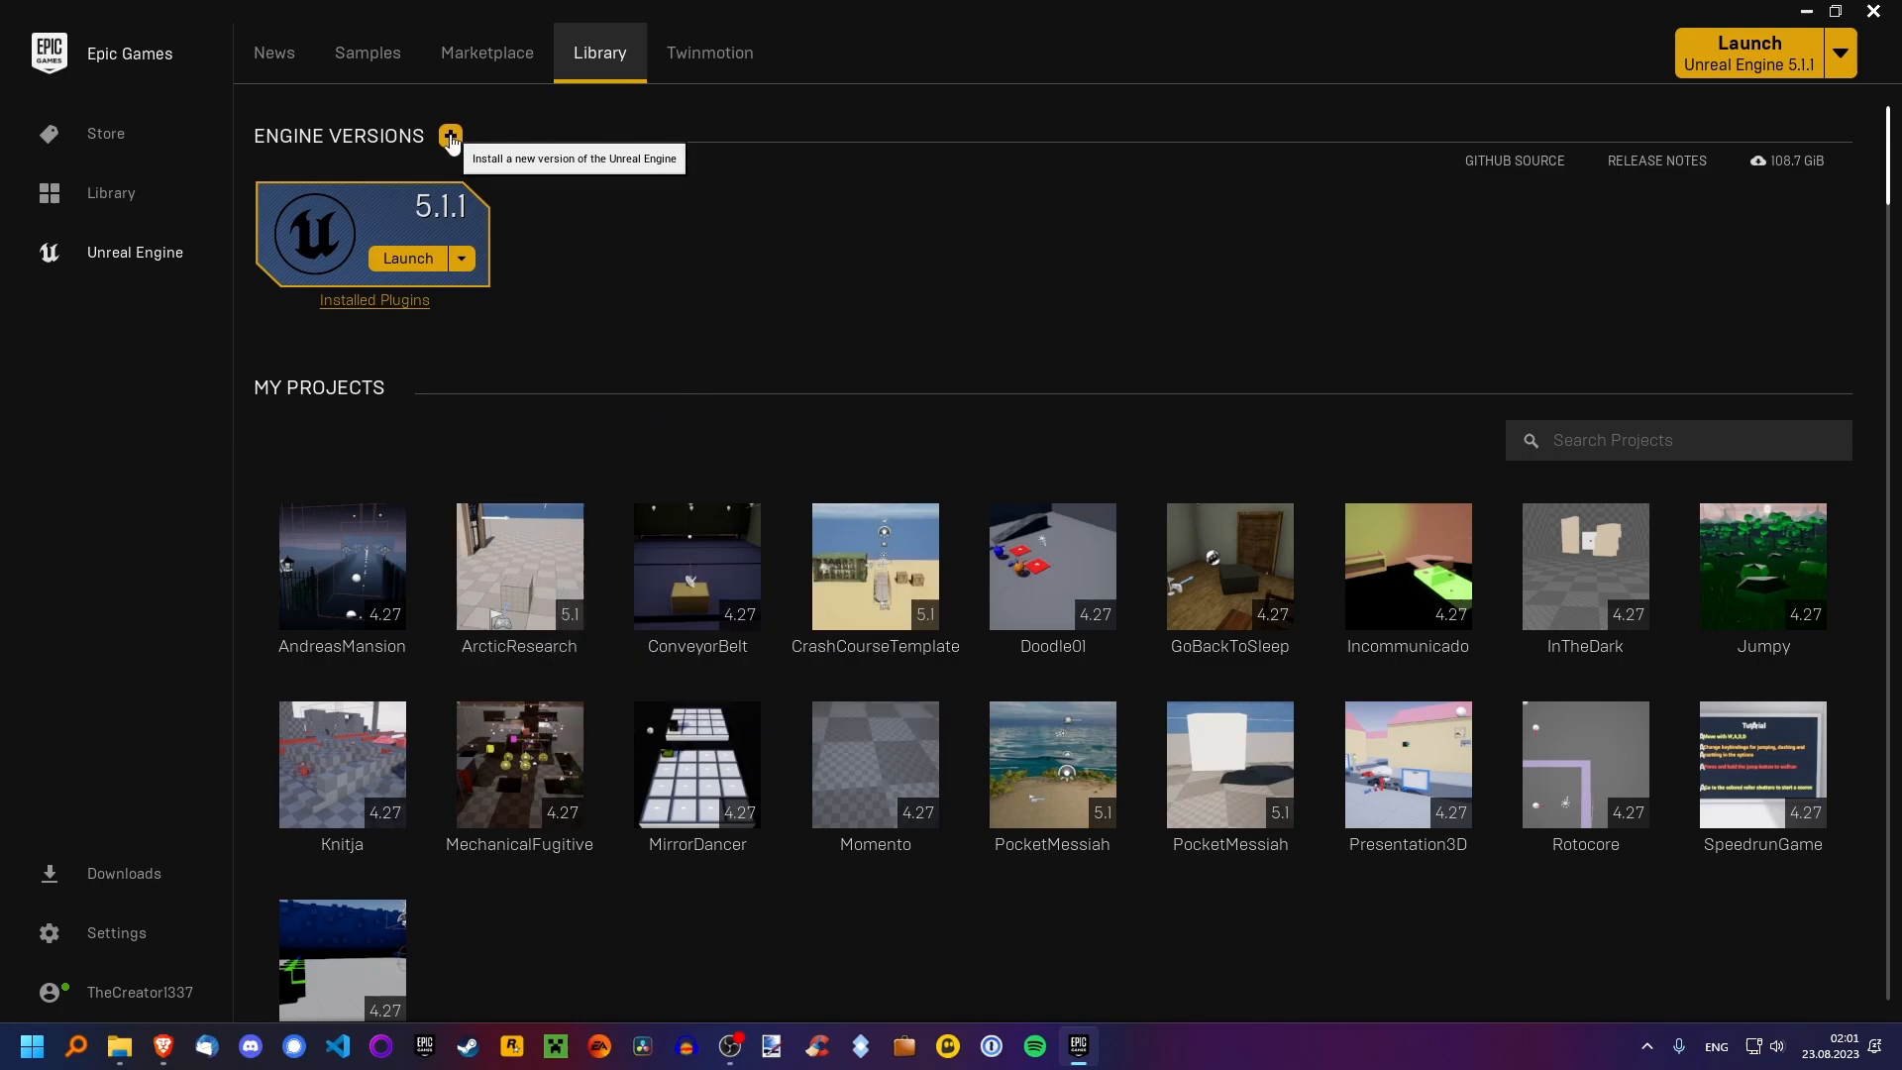
Add an engine card set to version 5.2.1 and bring up its install location prompt.
{"action": "left_click", "coordinate": [450, 136]}
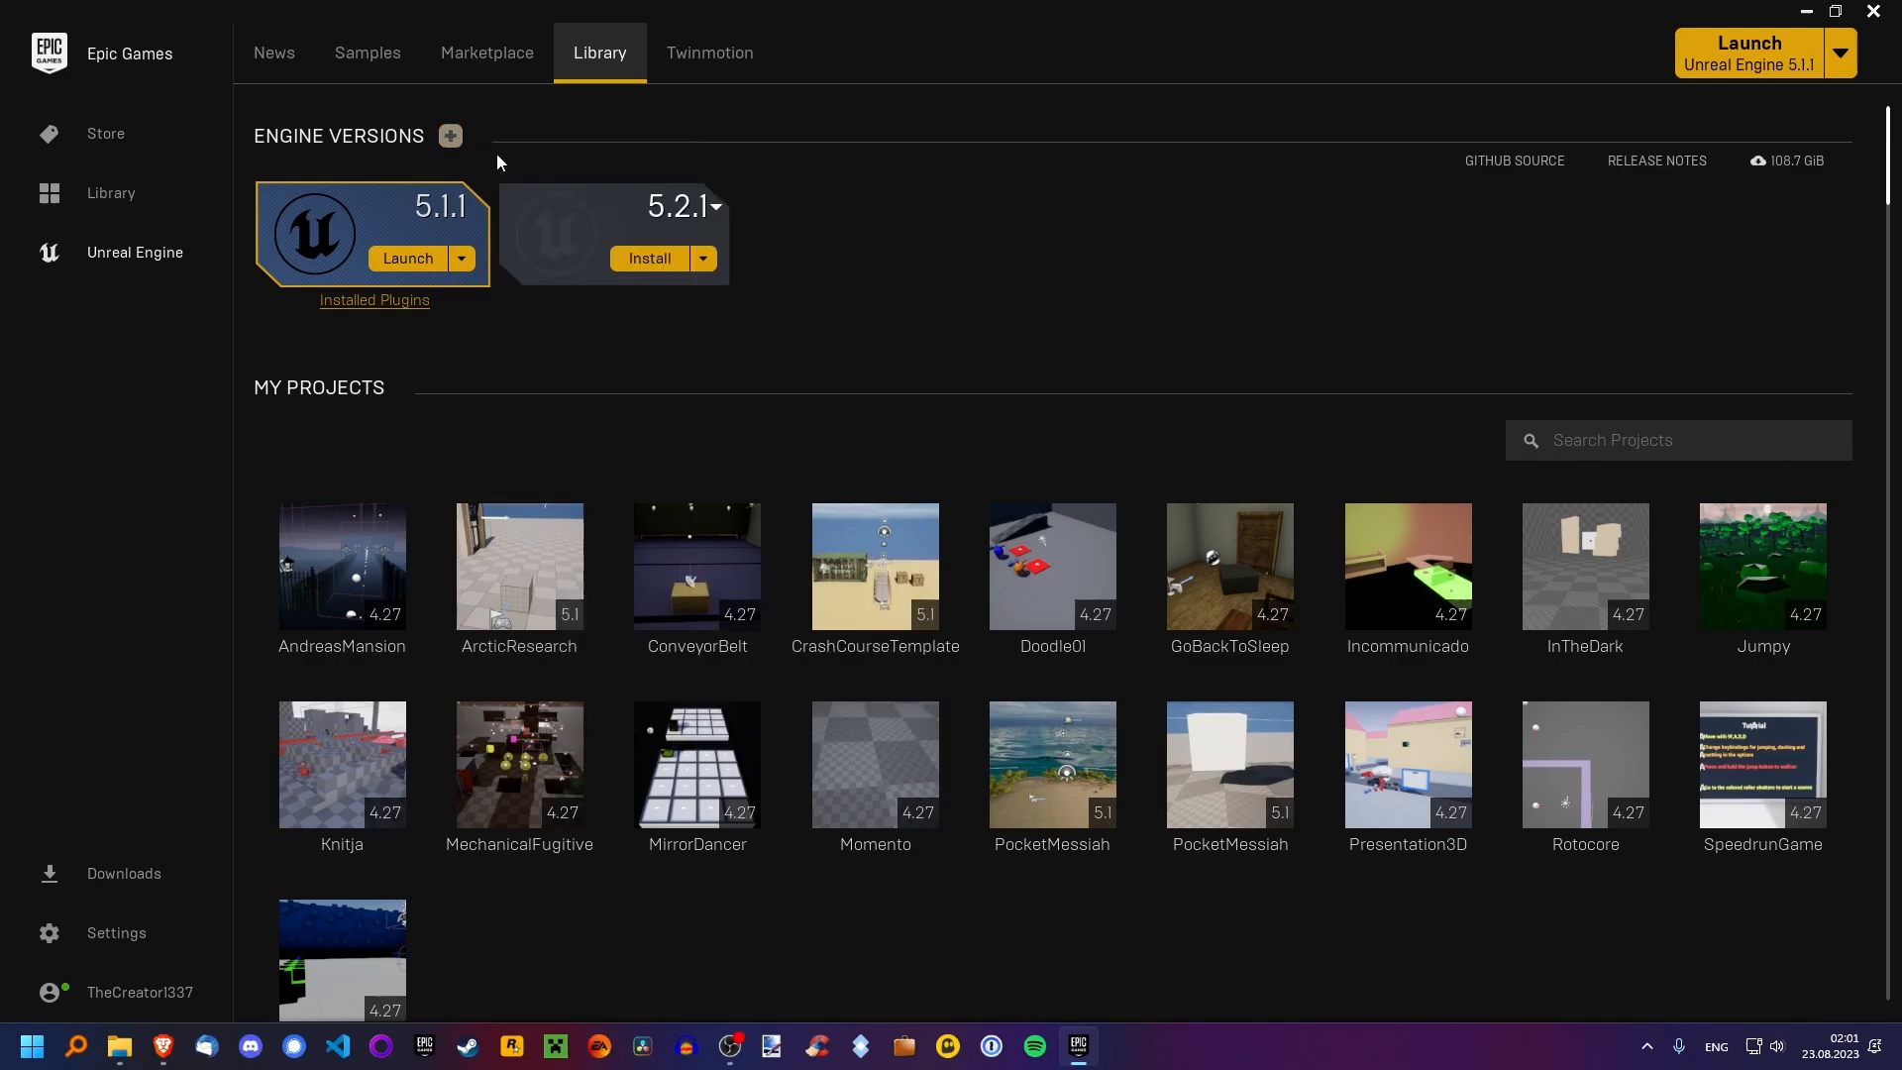
{"action": "left_click", "coordinate": [714, 206]}
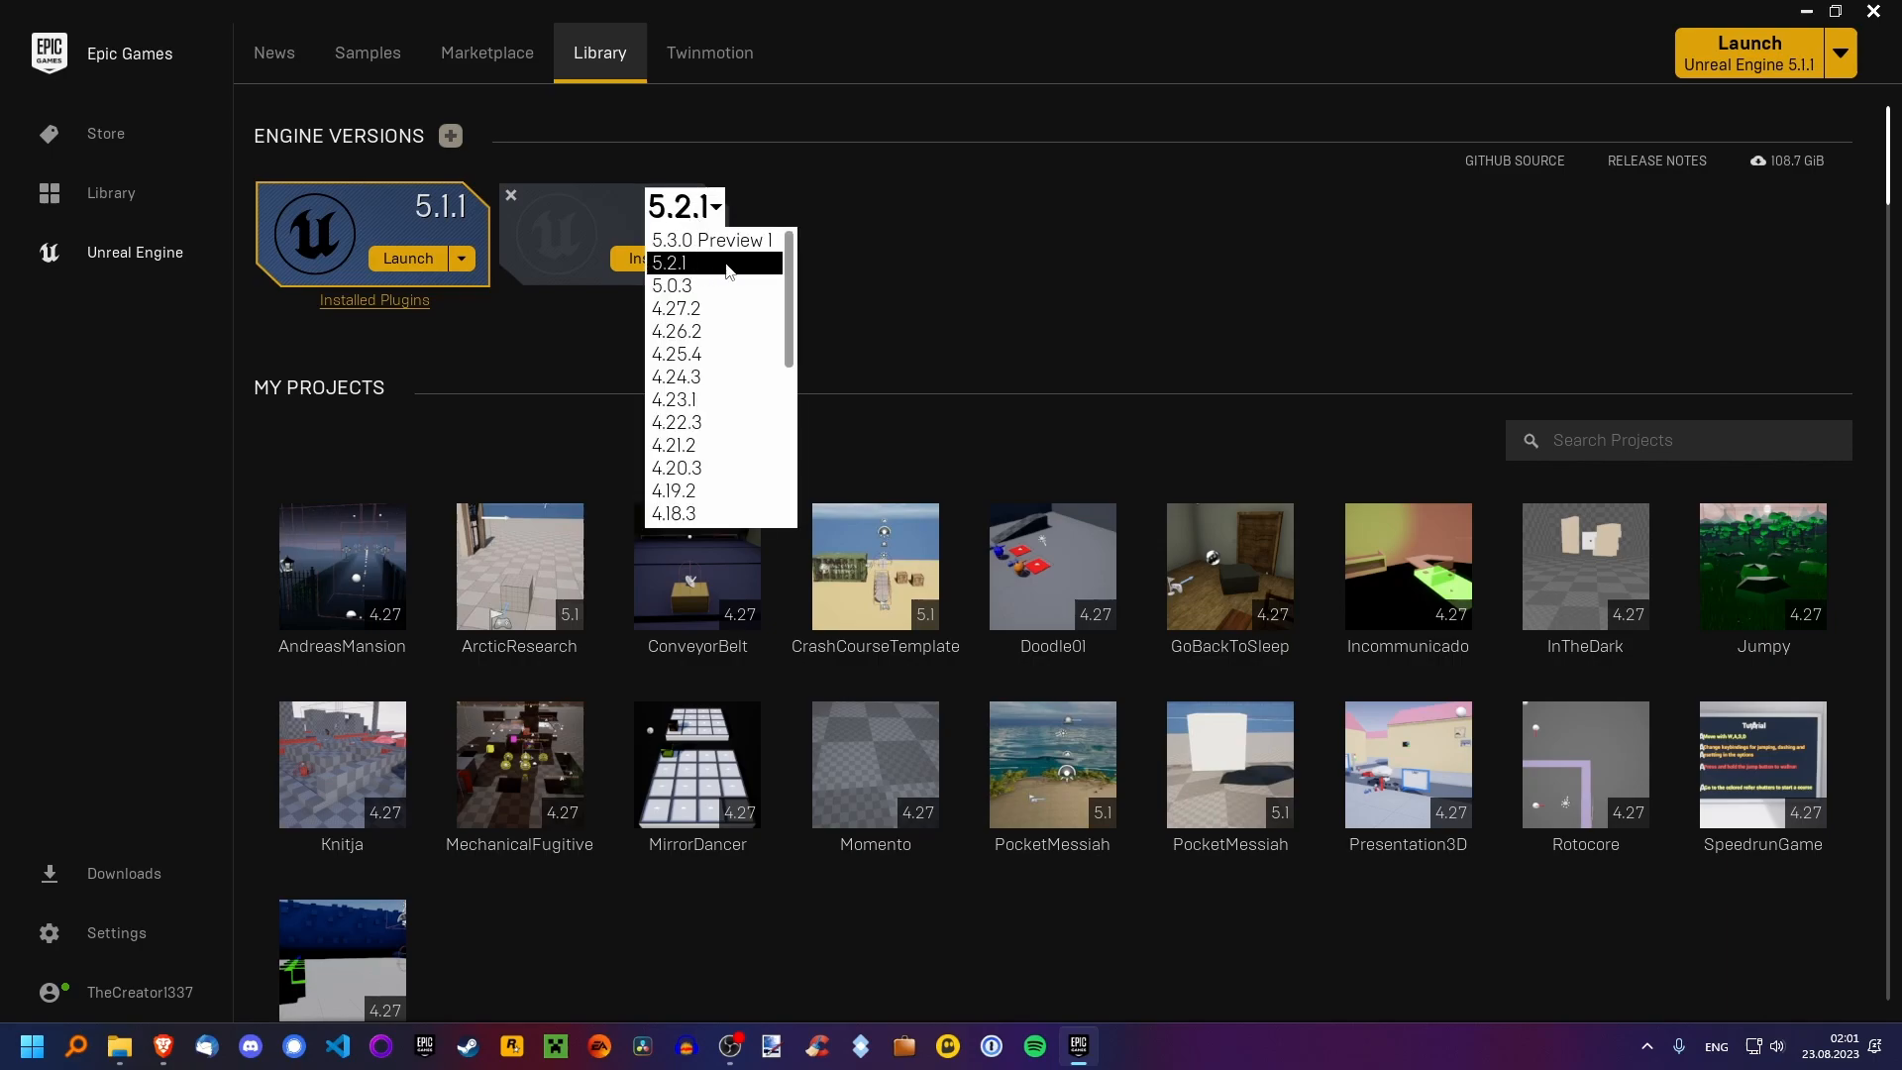
{"action": "mouse_move", "coordinate": [709, 270]}
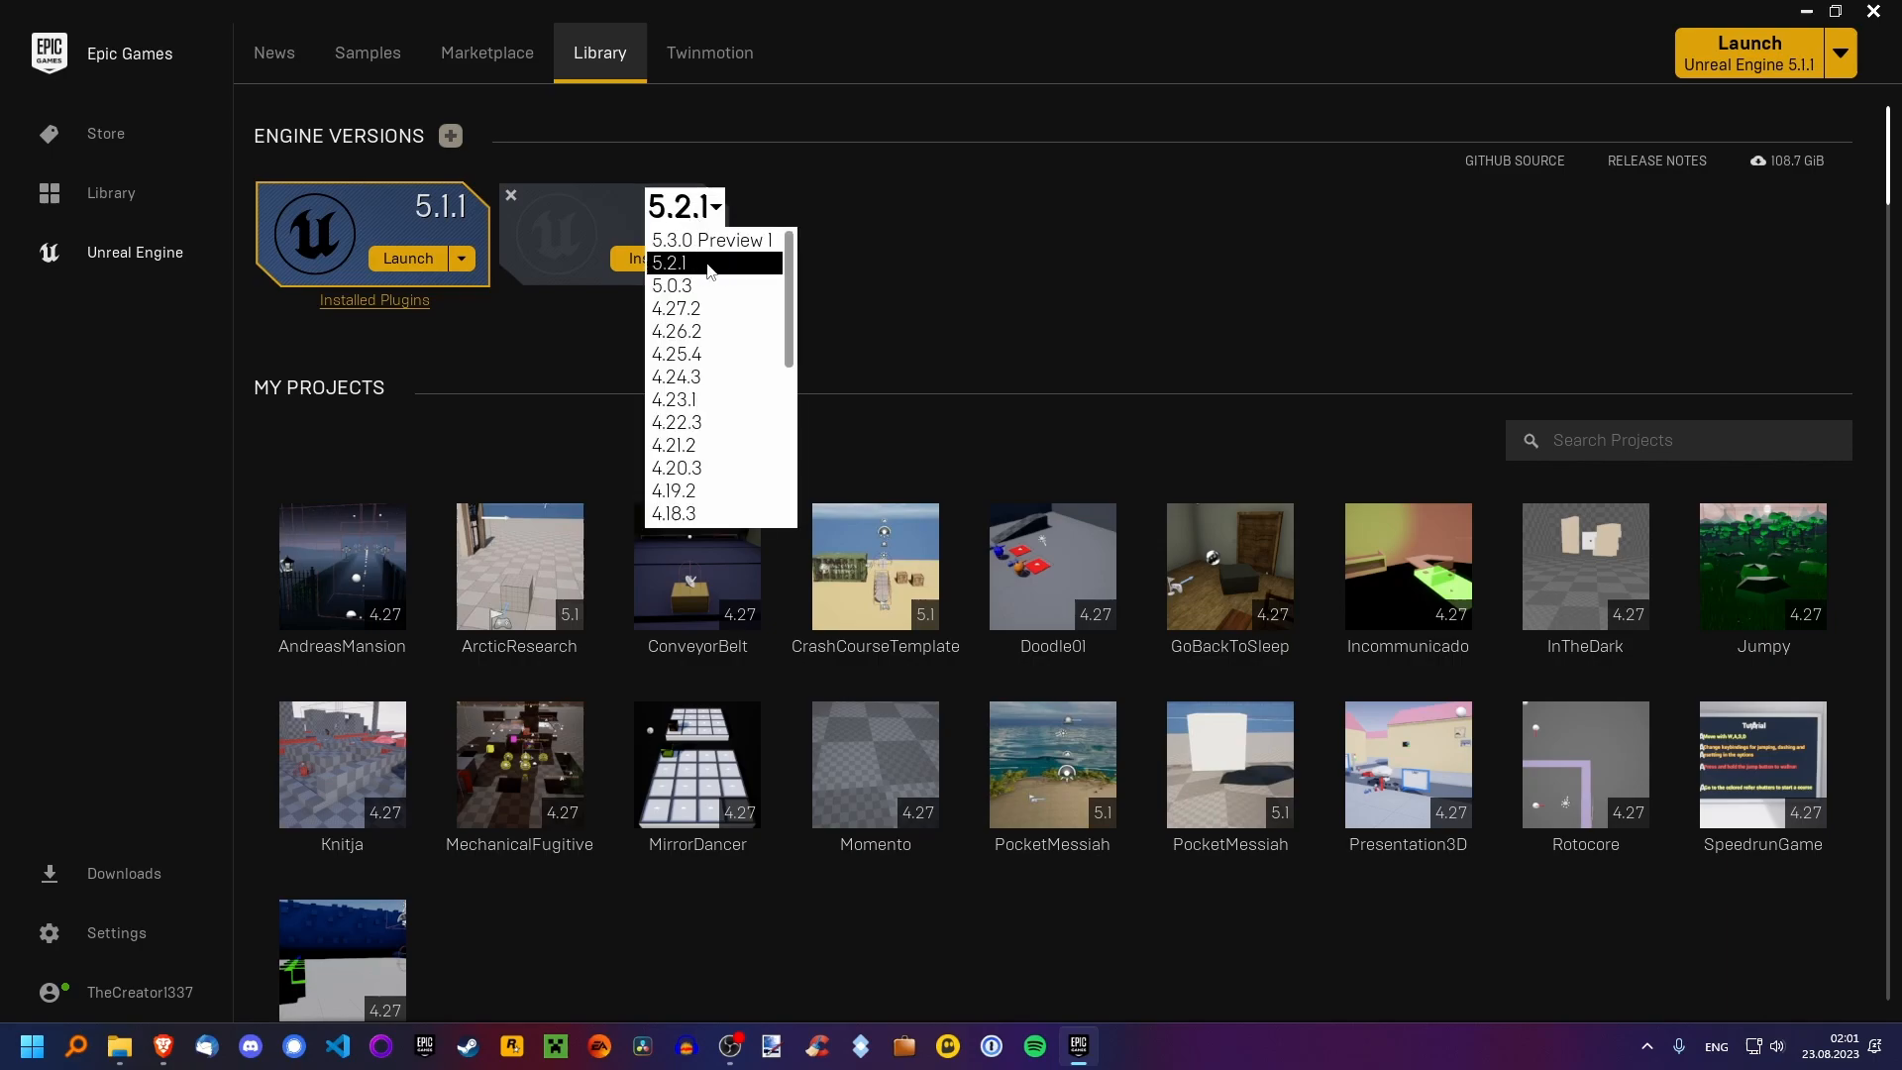
{"action": "mouse_move", "coordinate": [713, 239]}
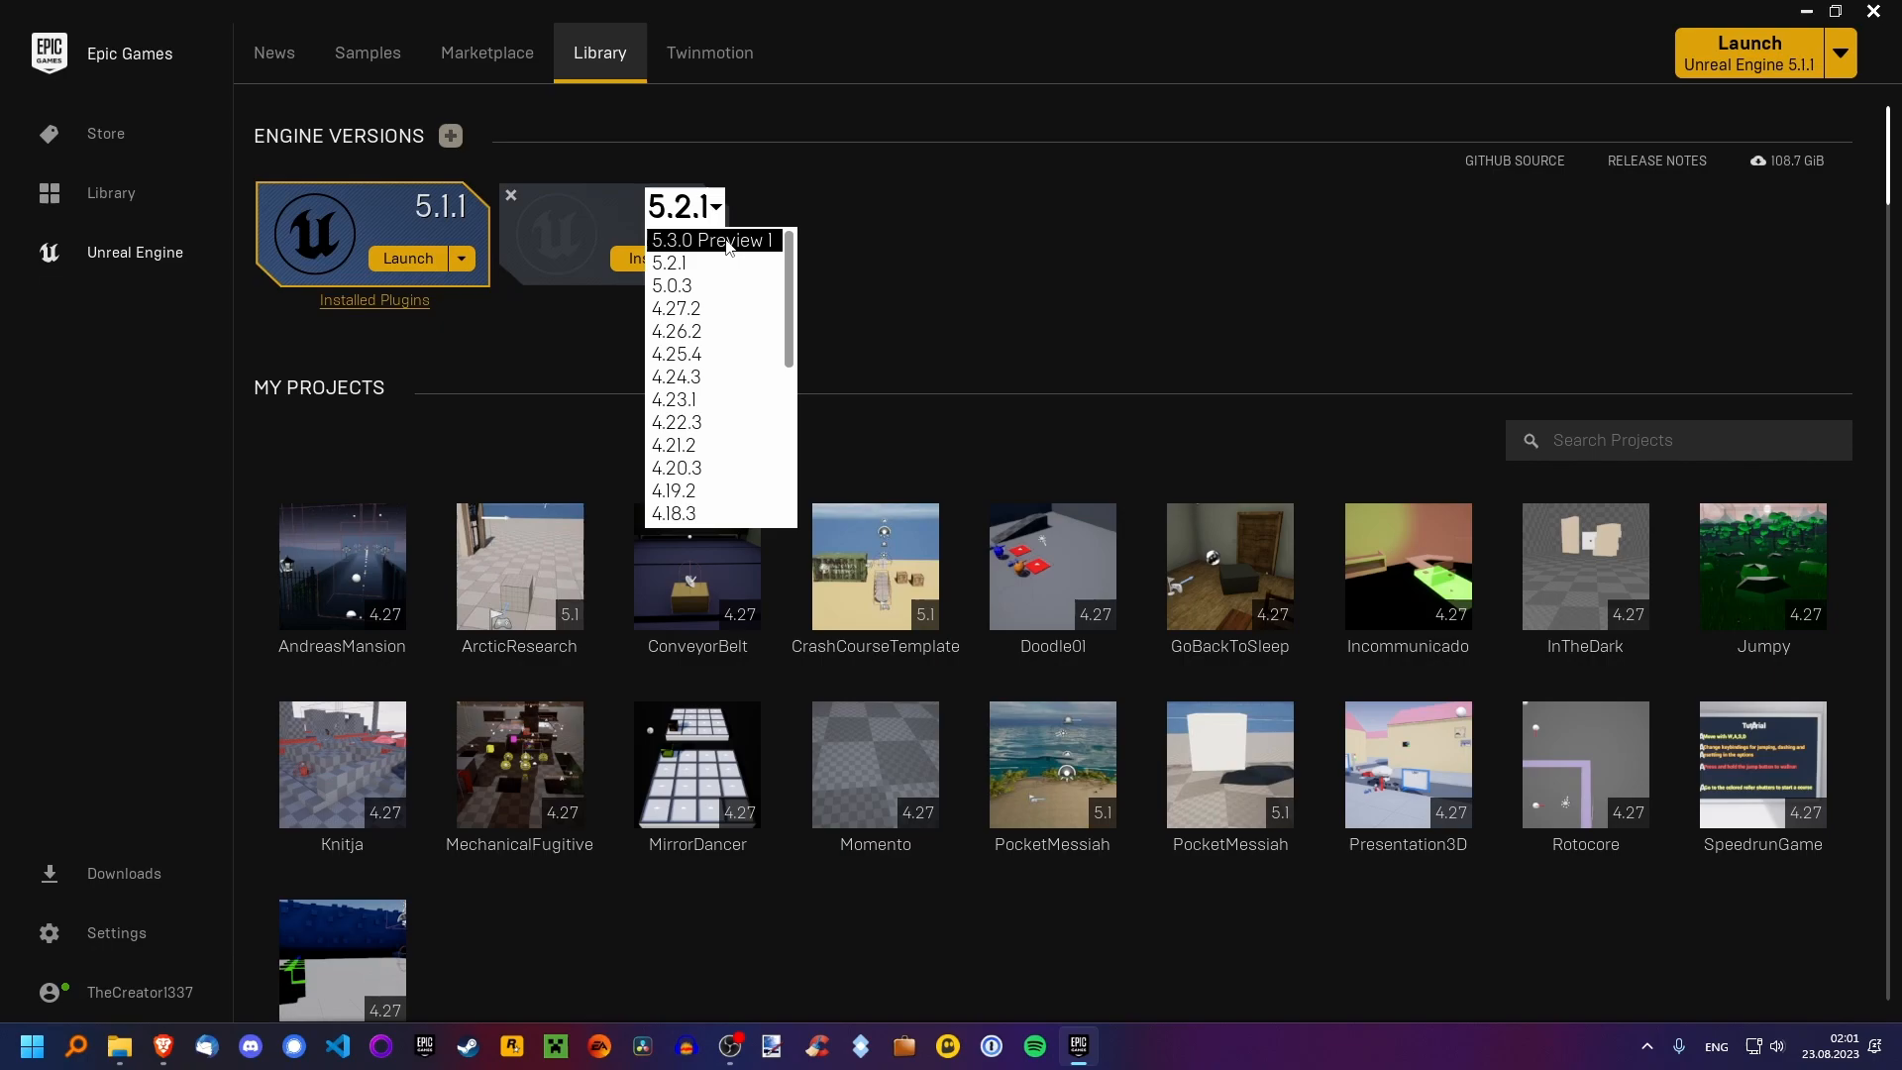
{"action": "mouse_move", "coordinate": [729, 250]}
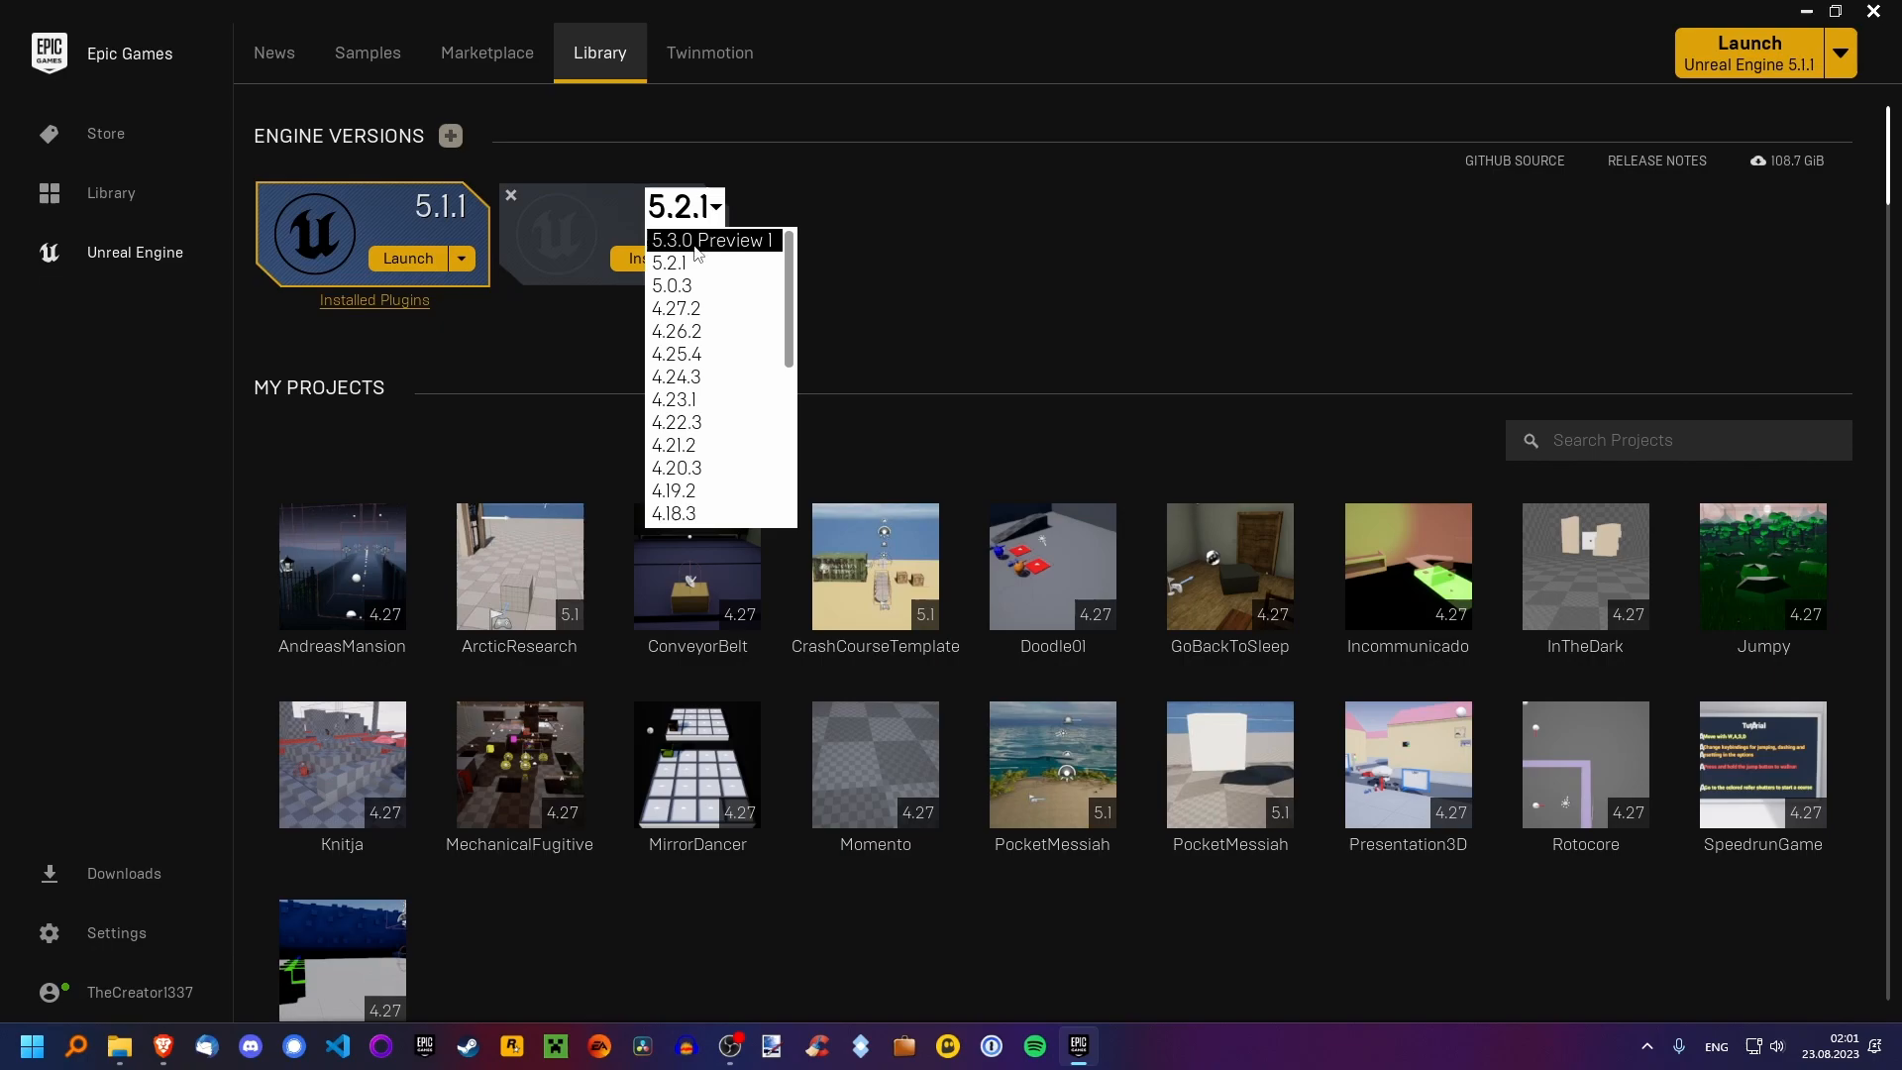
{"action": "mouse_move", "coordinate": [968, 225]}
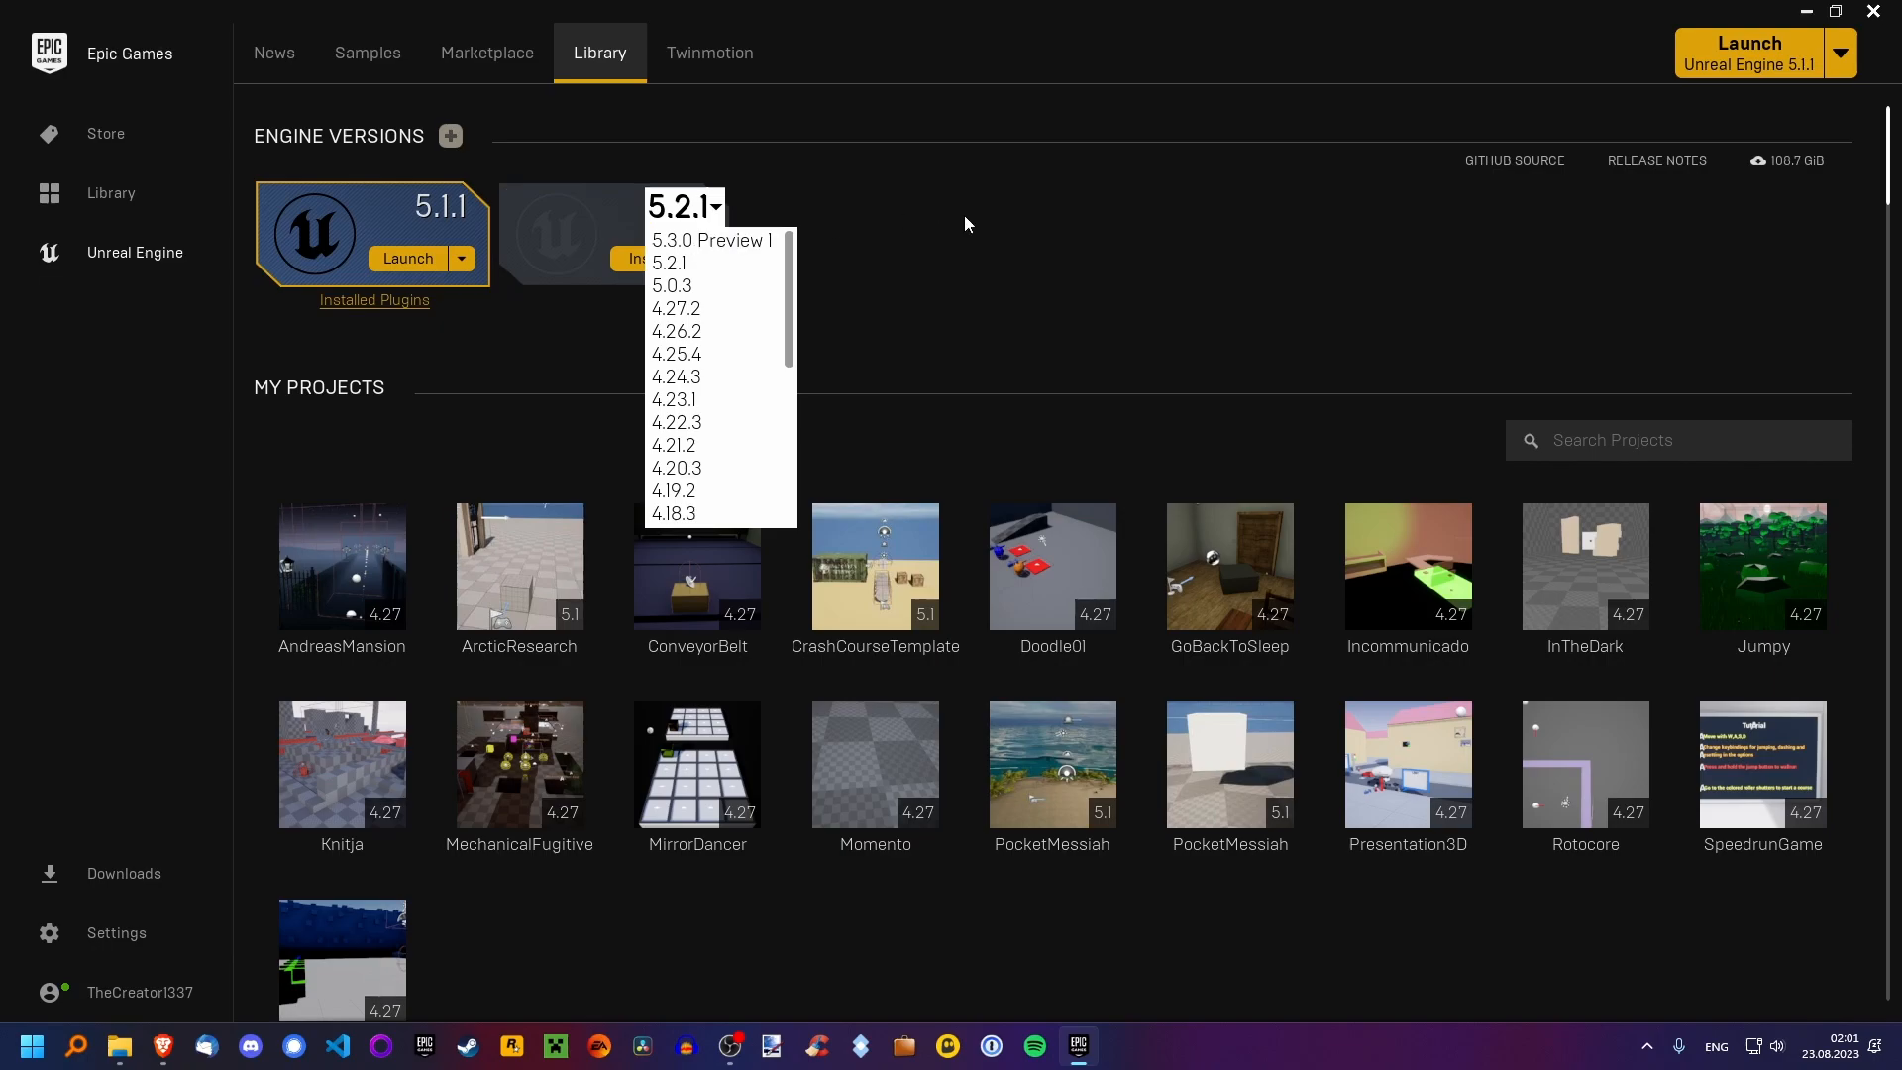
{"action": "left_click", "coordinate": [669, 264]}
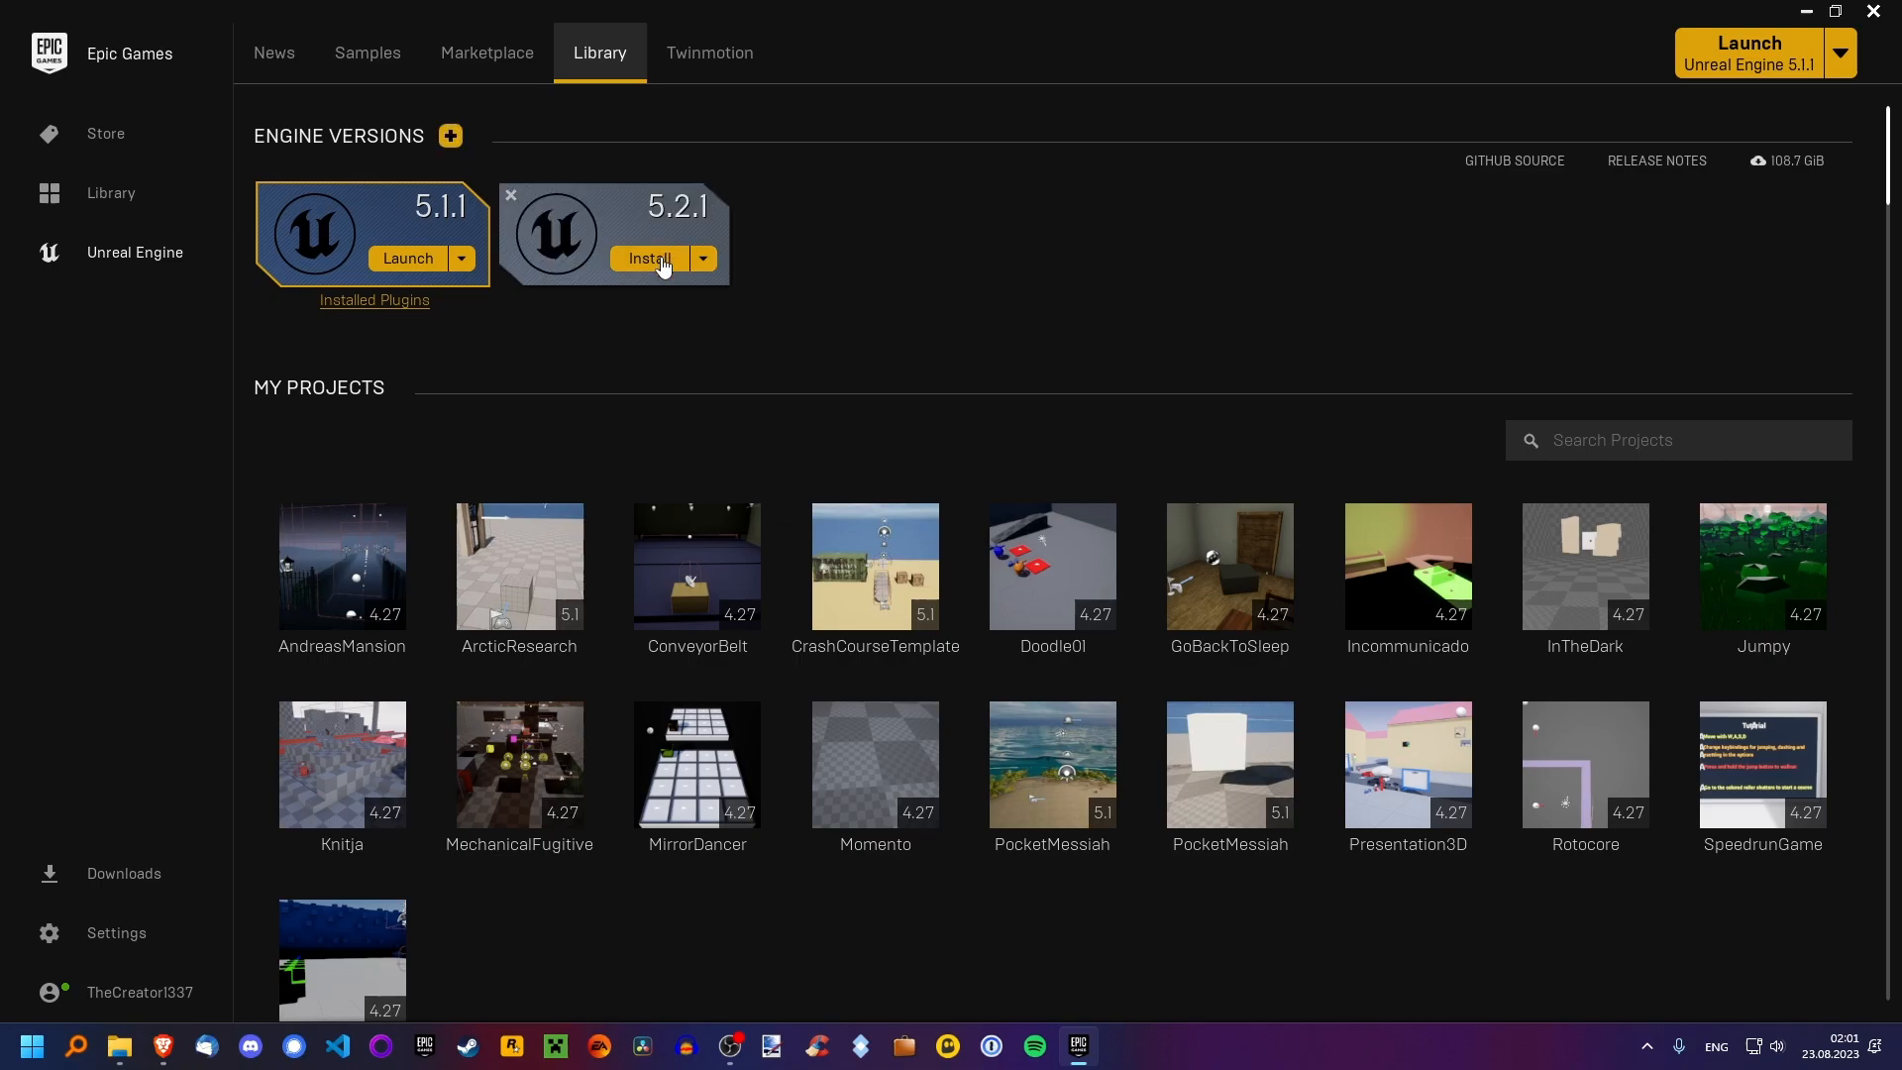
{"action": "left_click", "coordinate": [649, 258]}
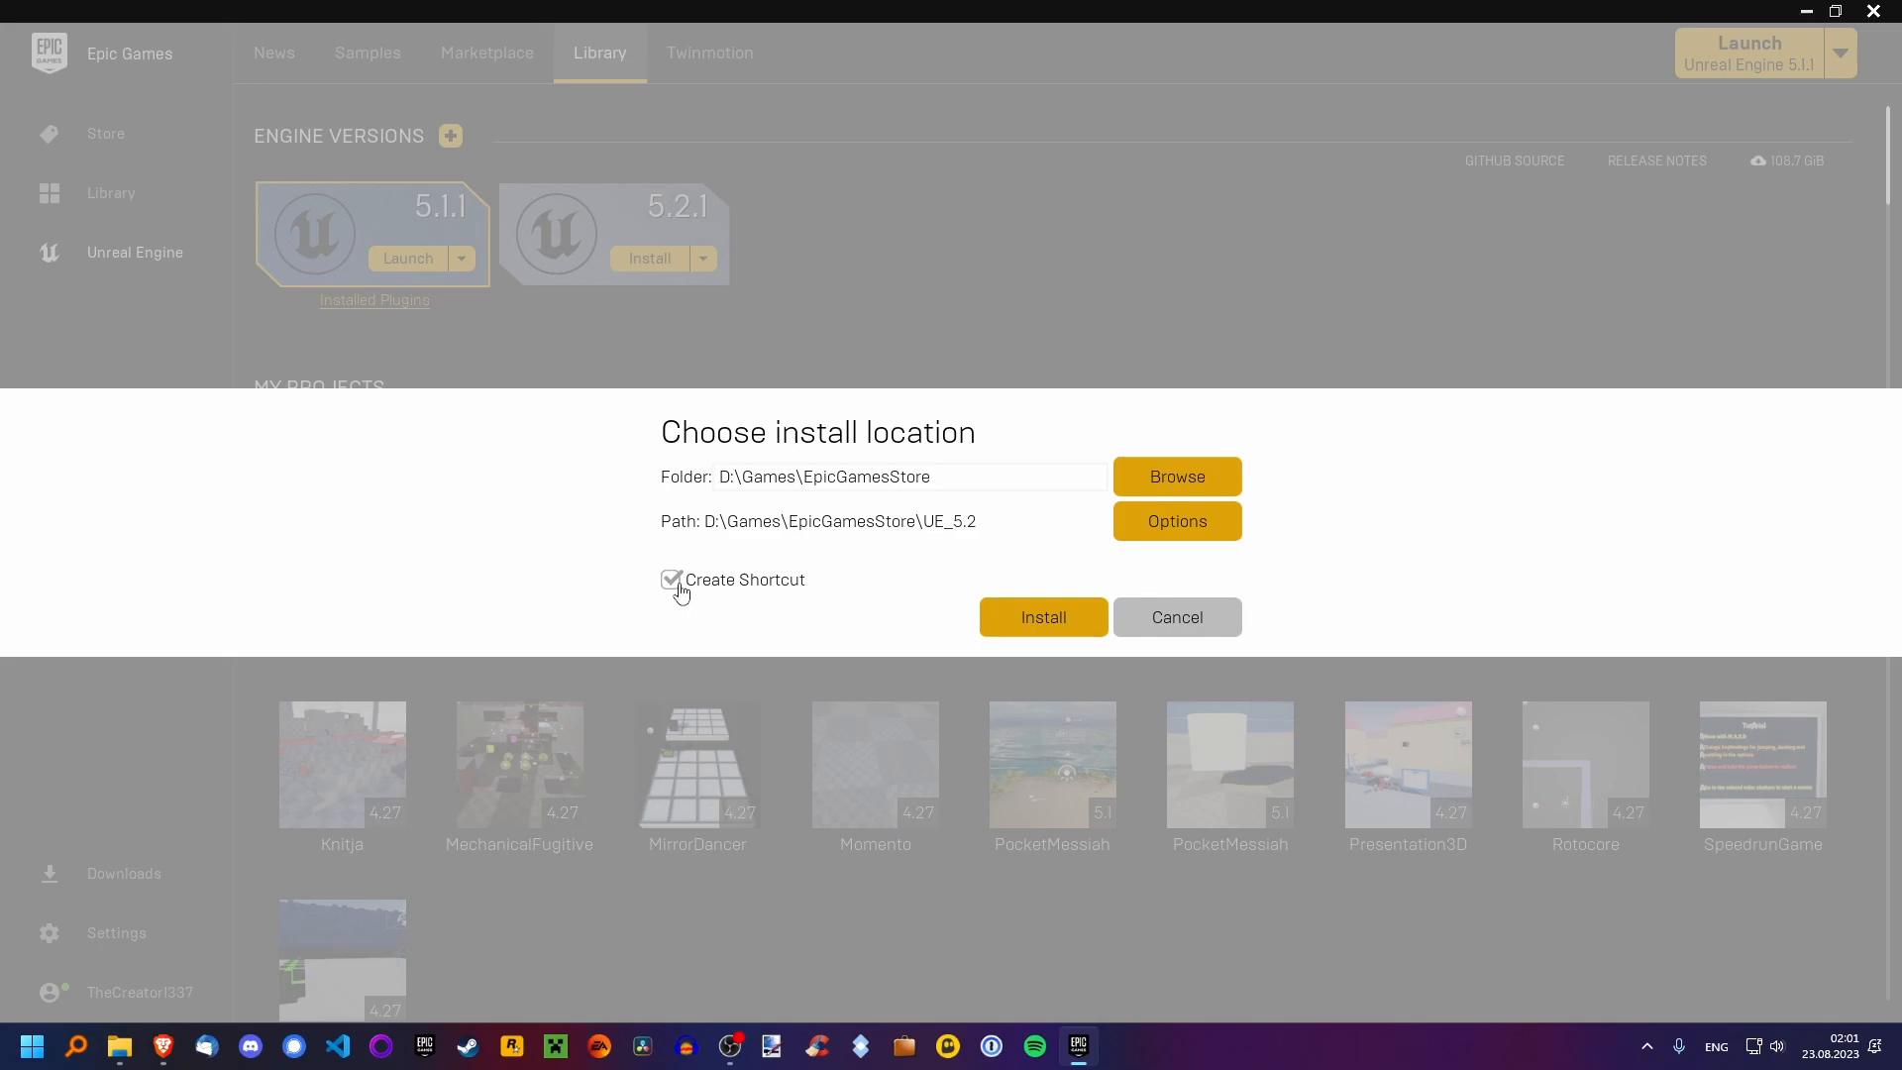
Review the 5.2.1 installation options list of components and target platforms.
{"action": "left_click", "coordinate": [1175, 520]}
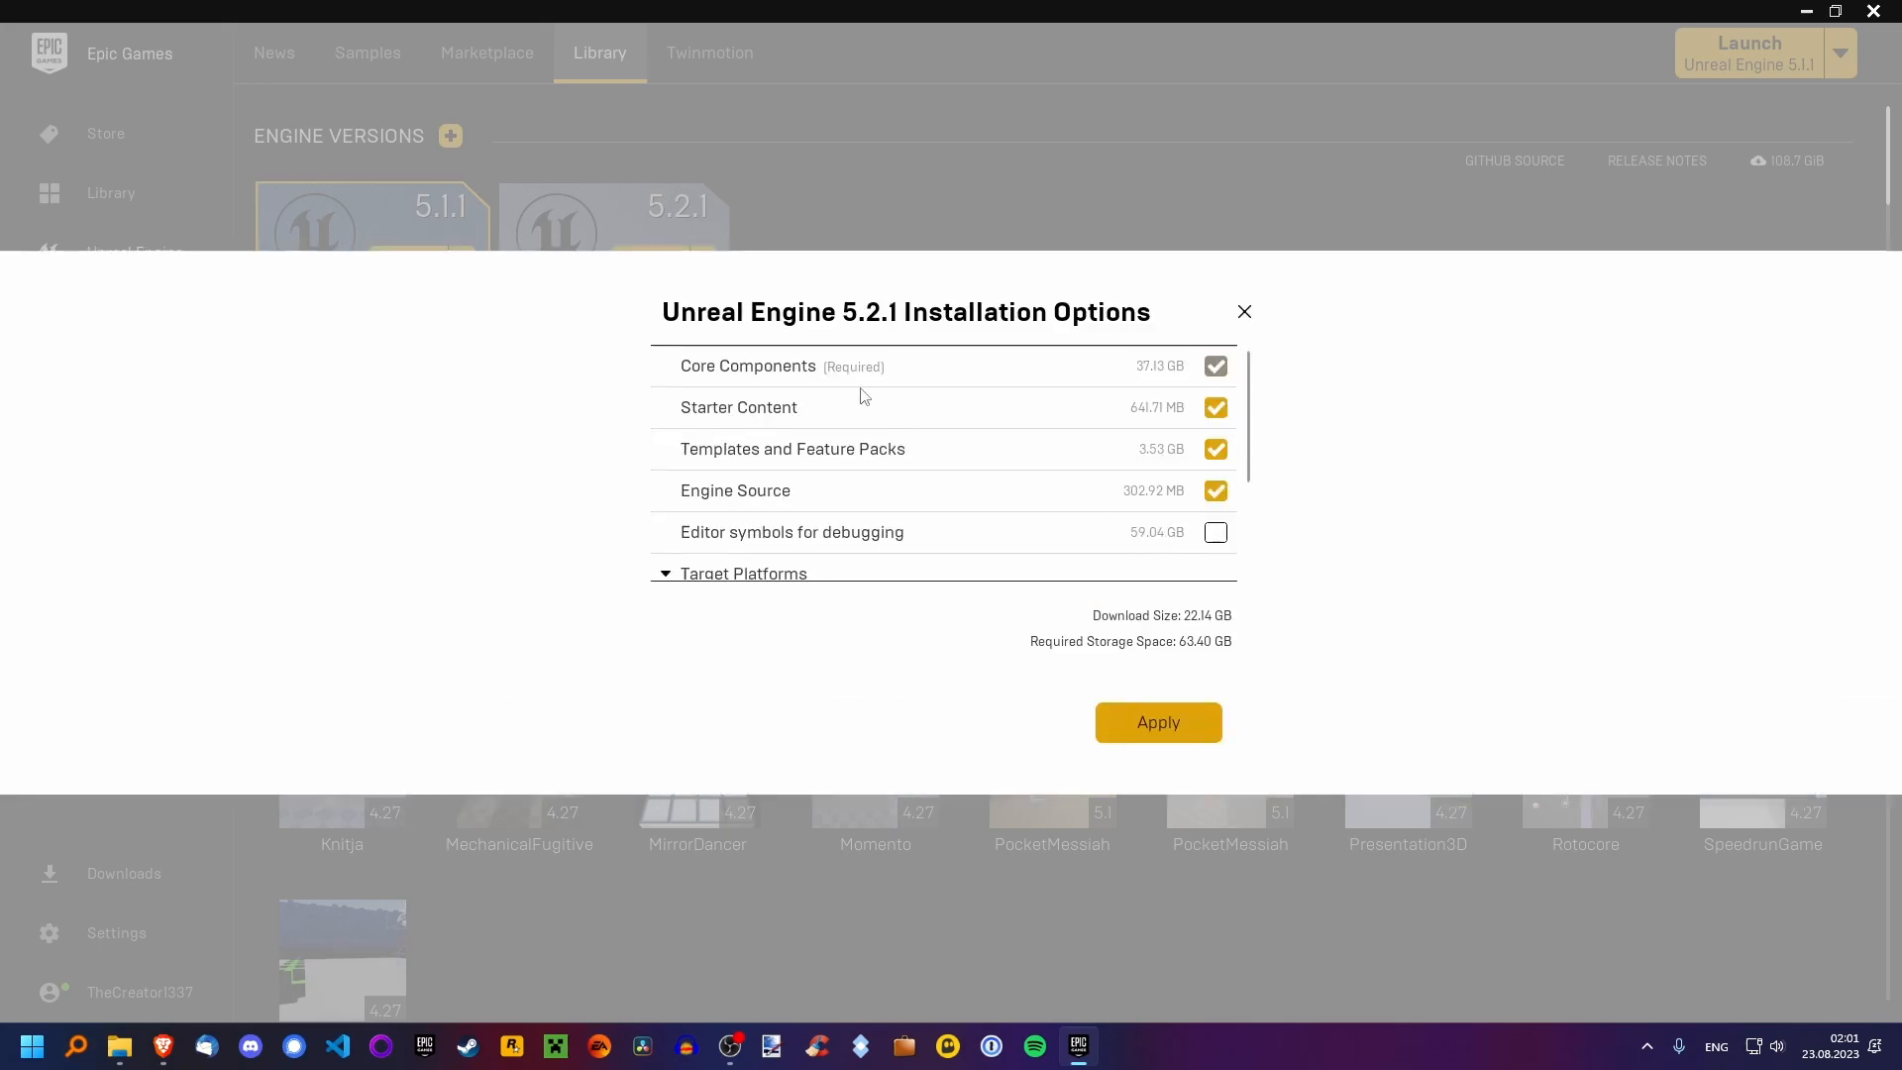
{"action": "scroll", "scroll_direction": "down", "scroll_amount": 3}
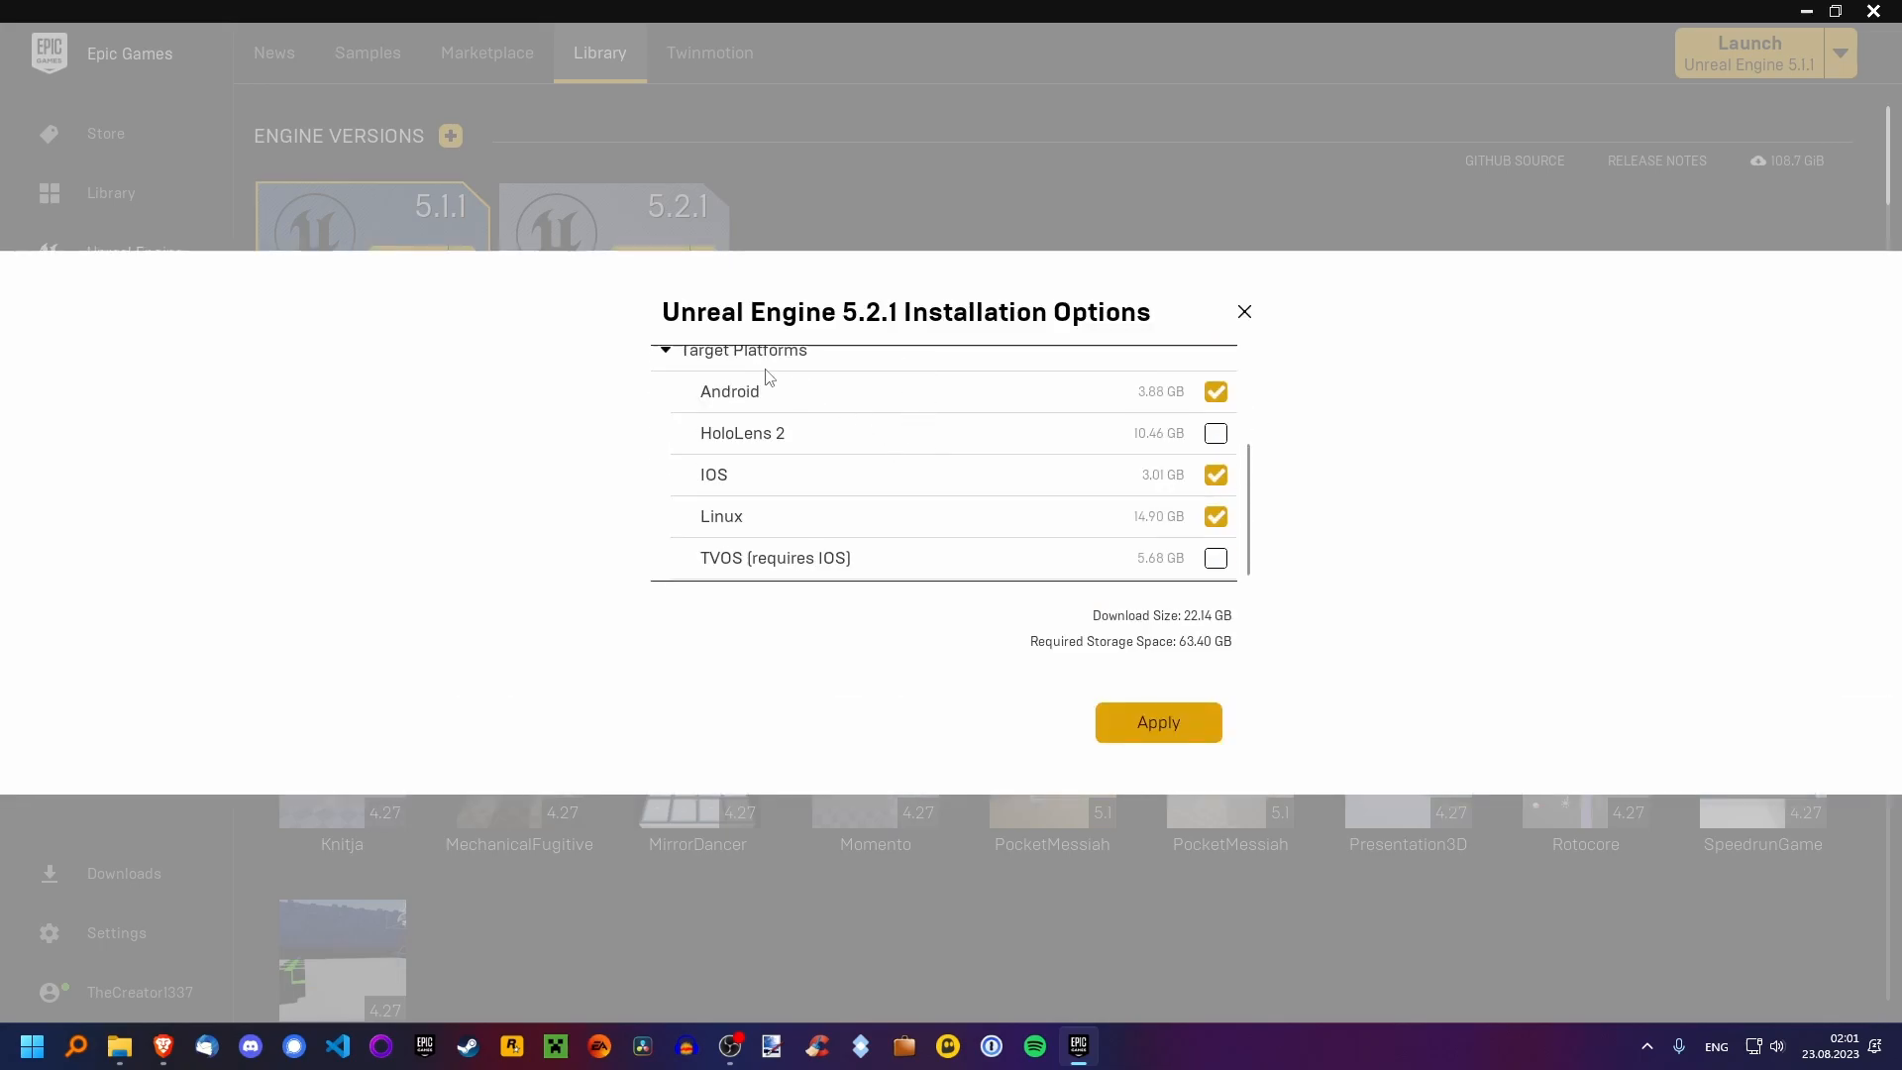
{"action": "mouse_move", "coordinate": [764, 357]}
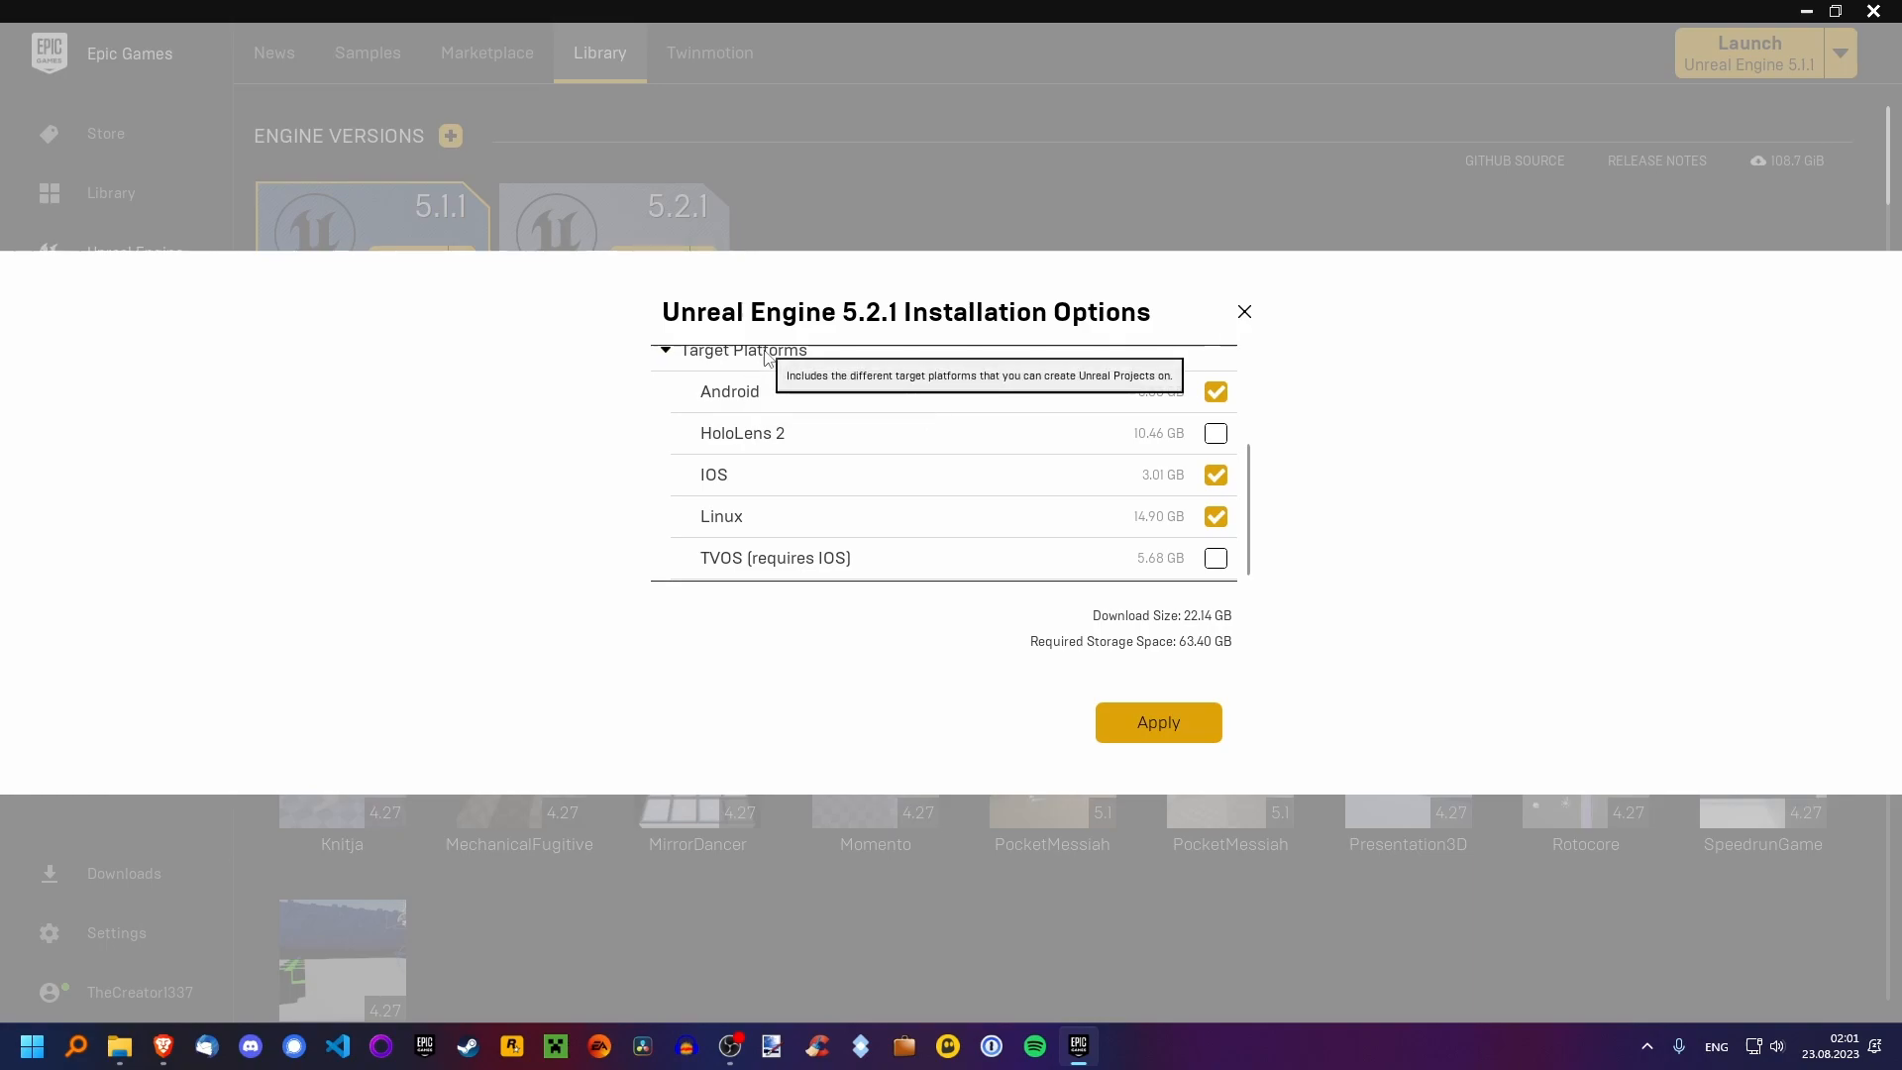
{"action": "mouse_move", "coordinate": [734, 406]}
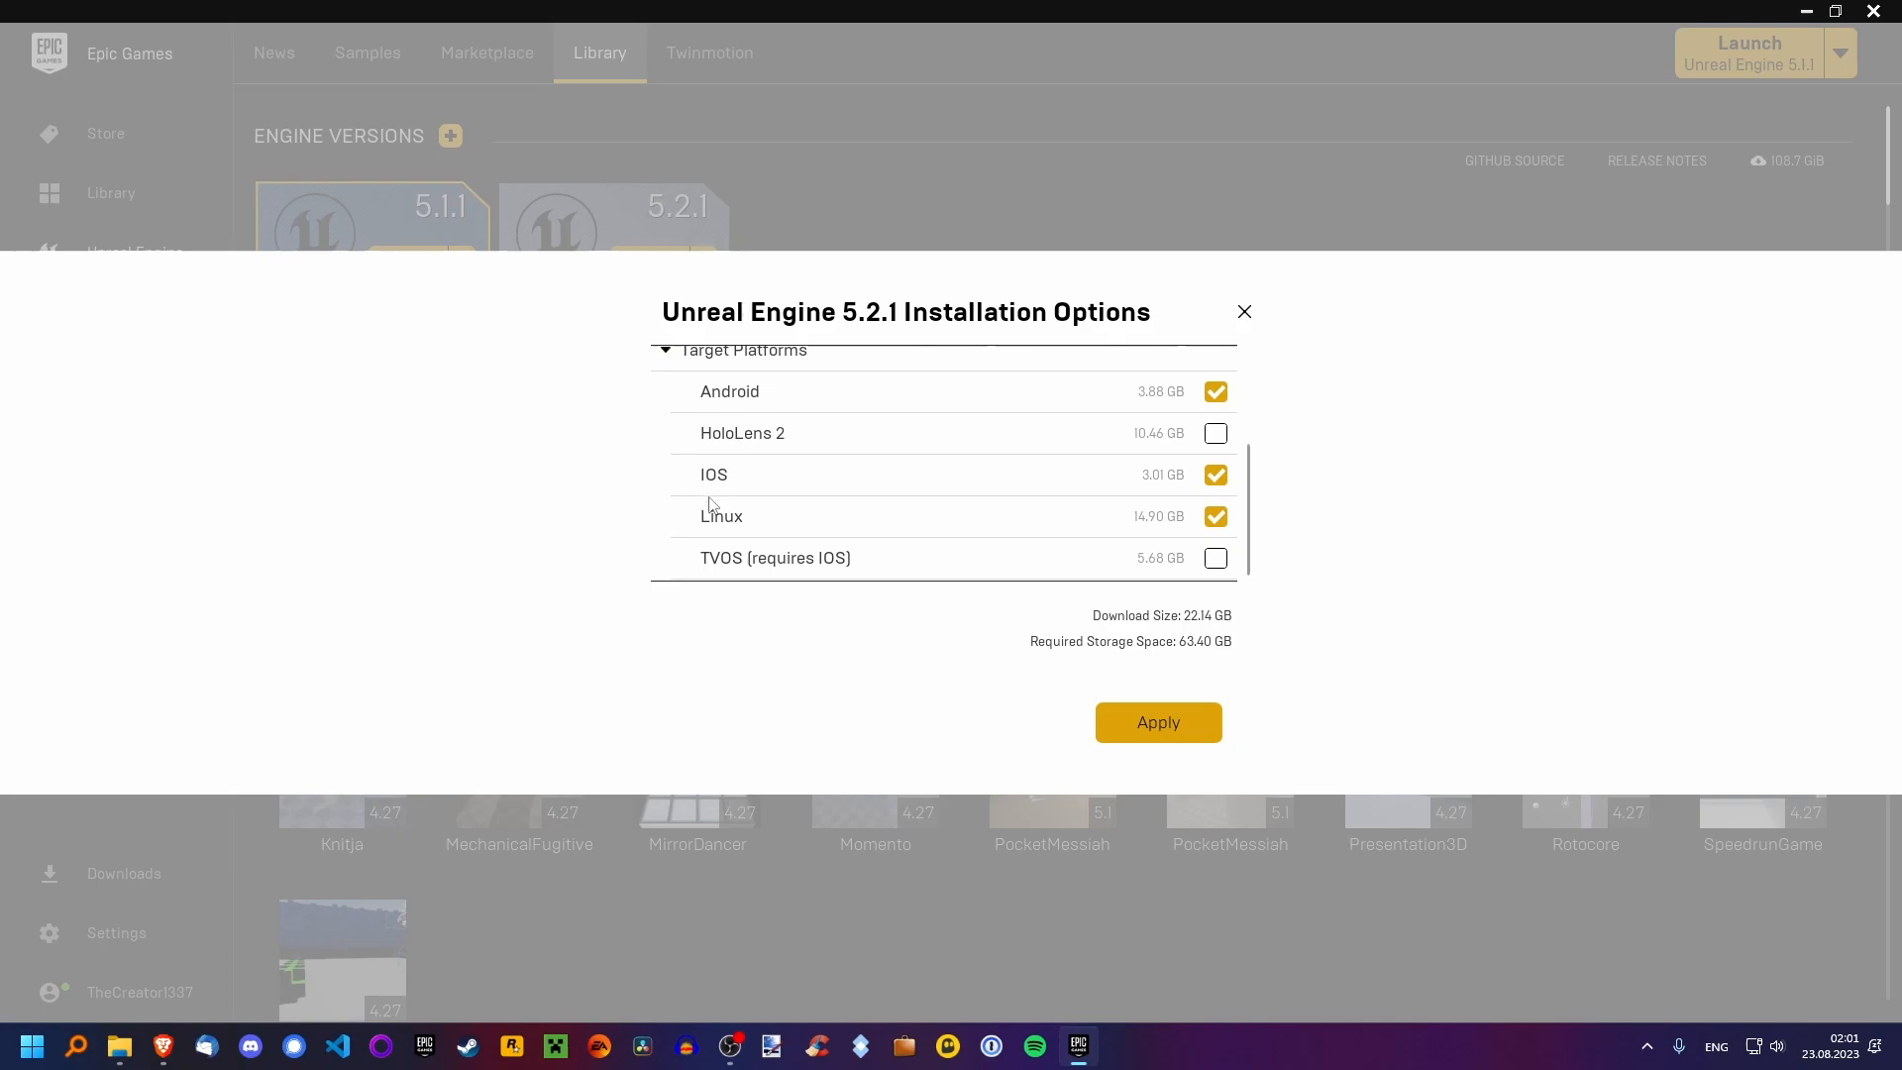
{"action": "mouse_move", "coordinate": [782, 455]}
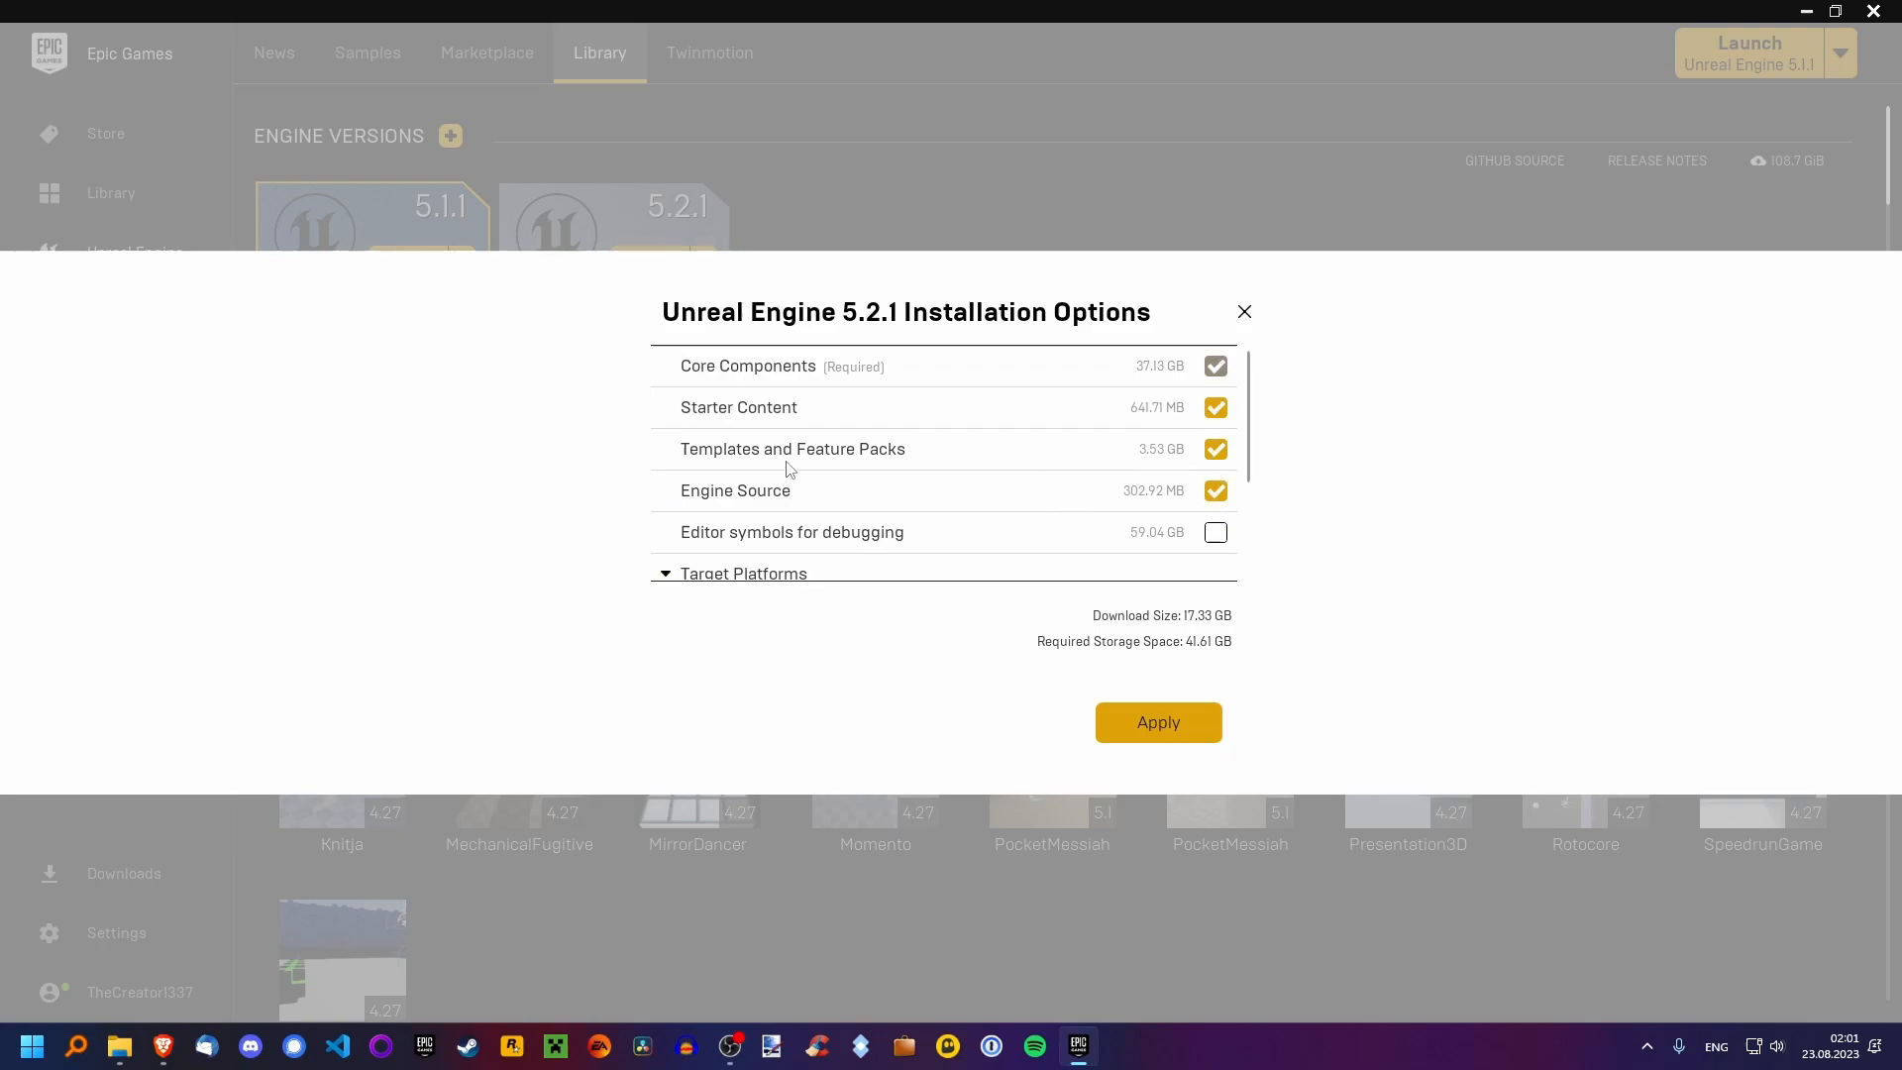
{"action": "mouse_move", "coordinate": [792, 448]}
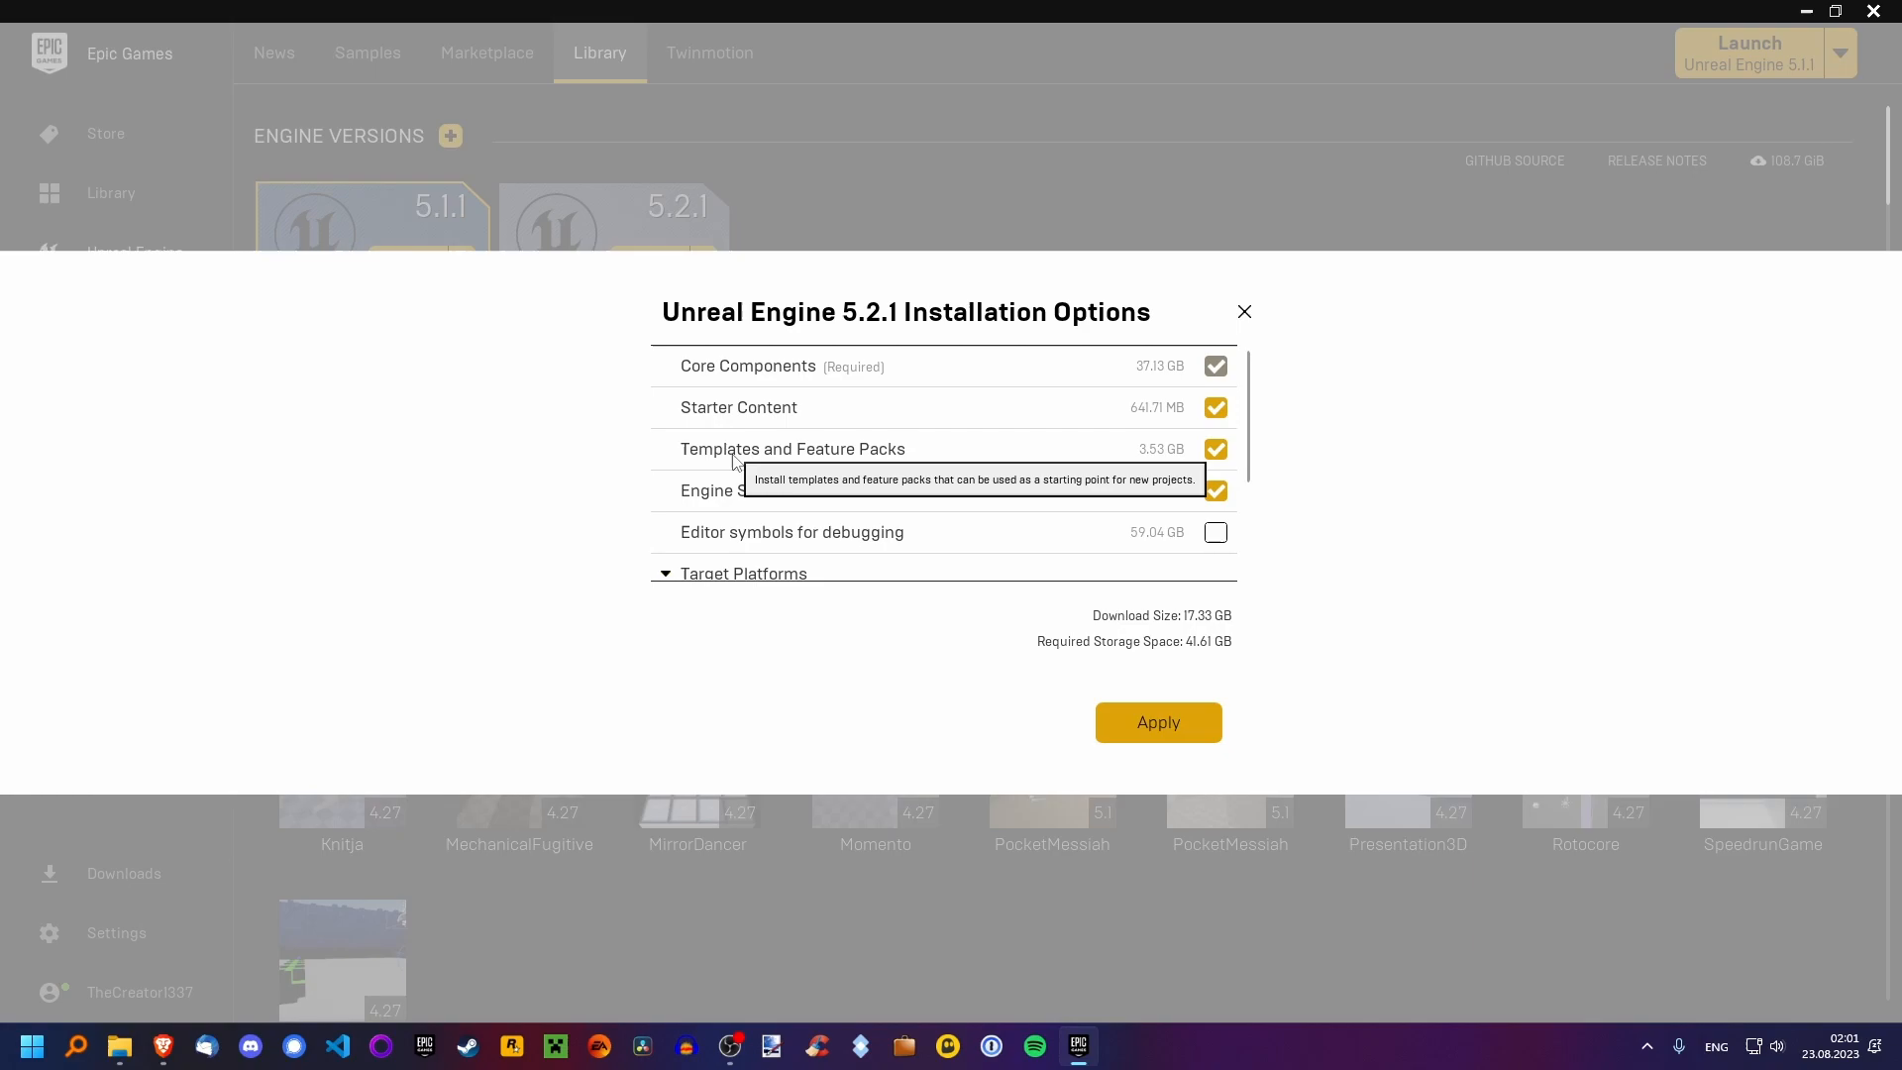
{"action": "mouse_move", "coordinate": [737, 408]}
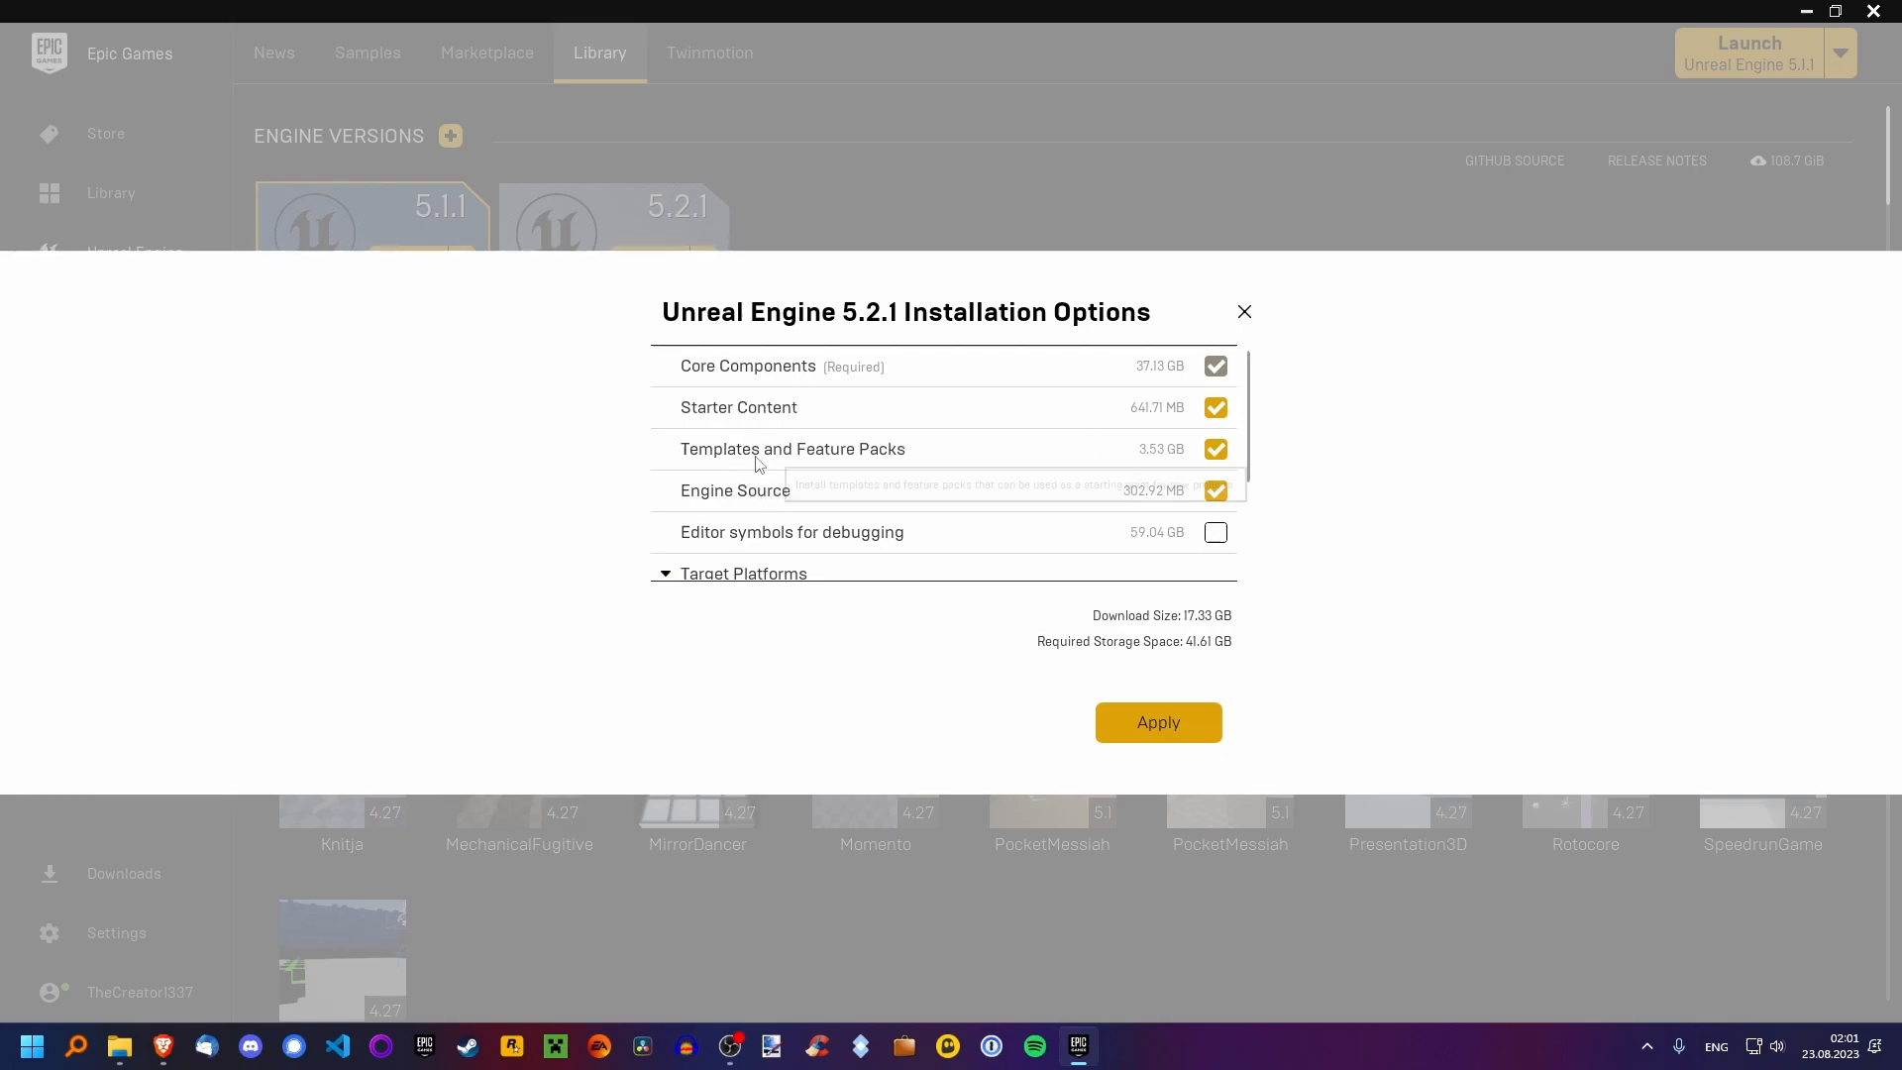
{"action": "mouse_move", "coordinate": [1168, 379]}
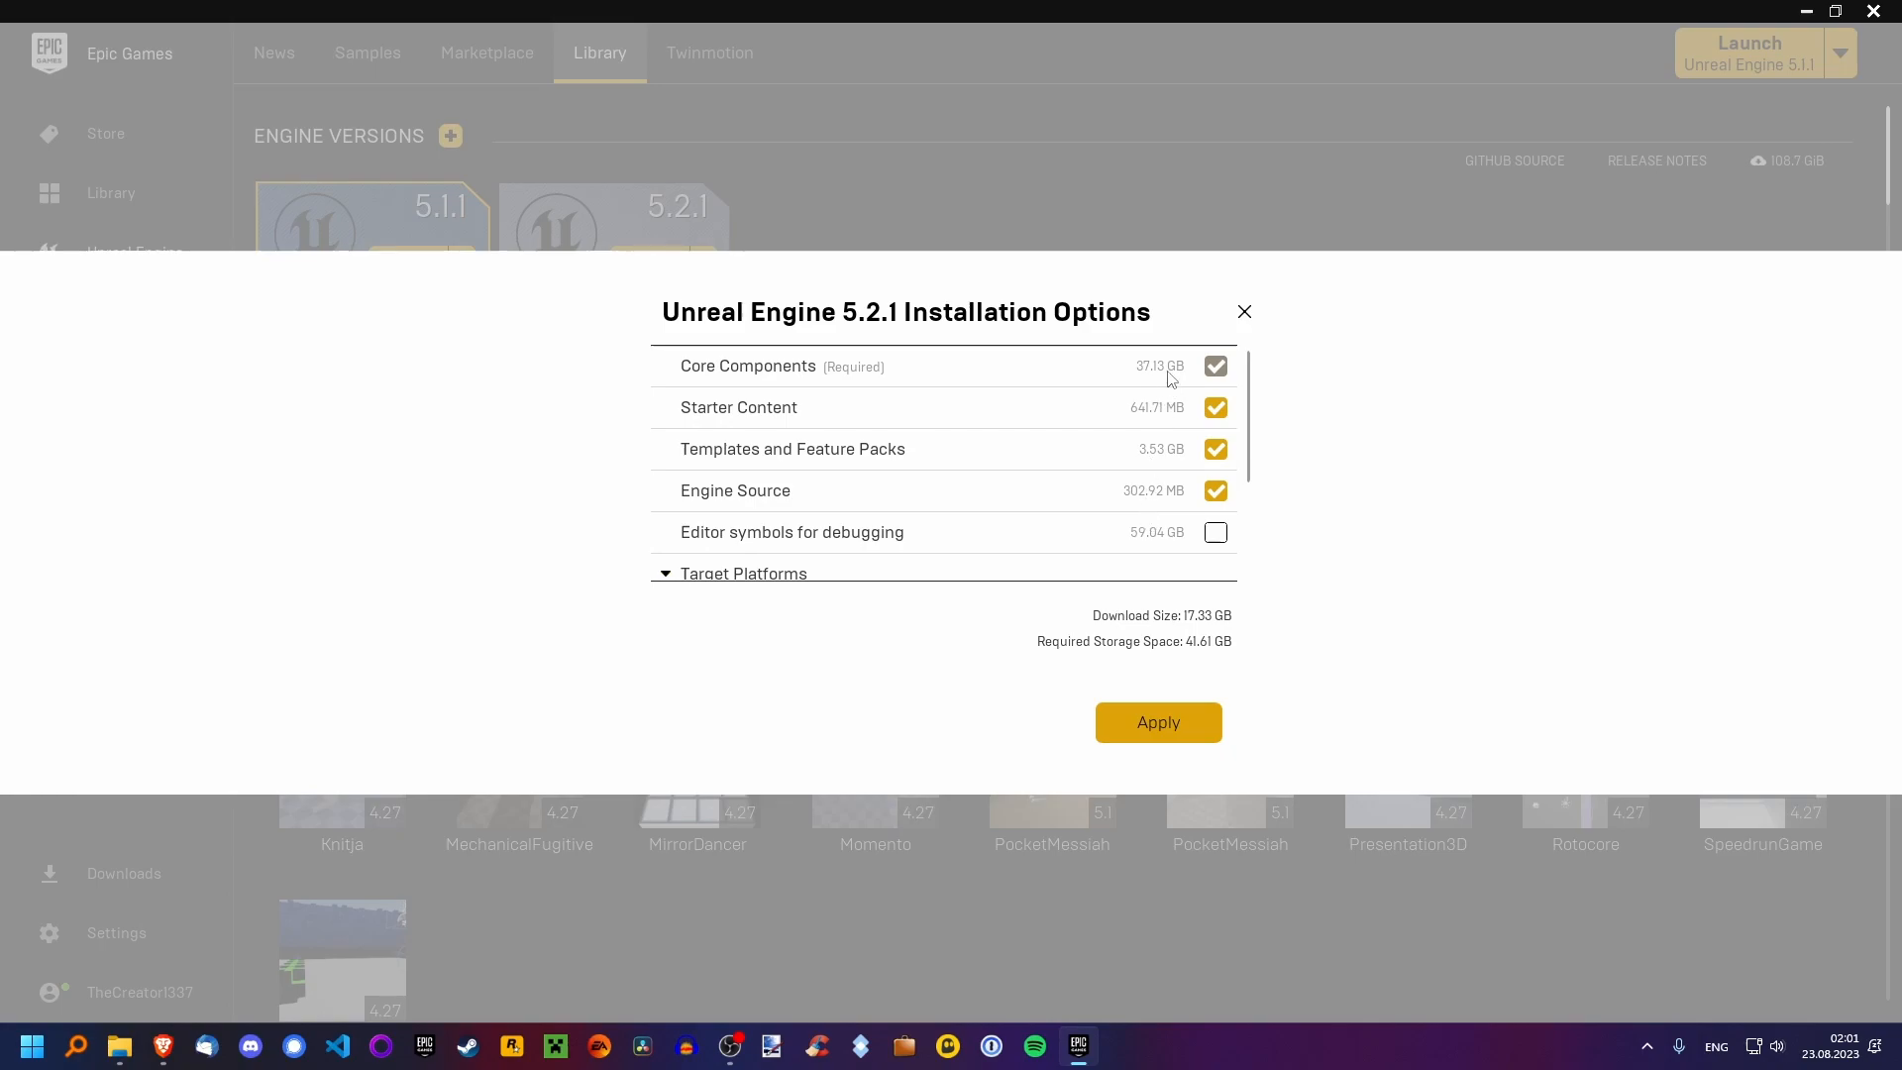
{"action": "mouse_move", "coordinate": [1227, 655]}
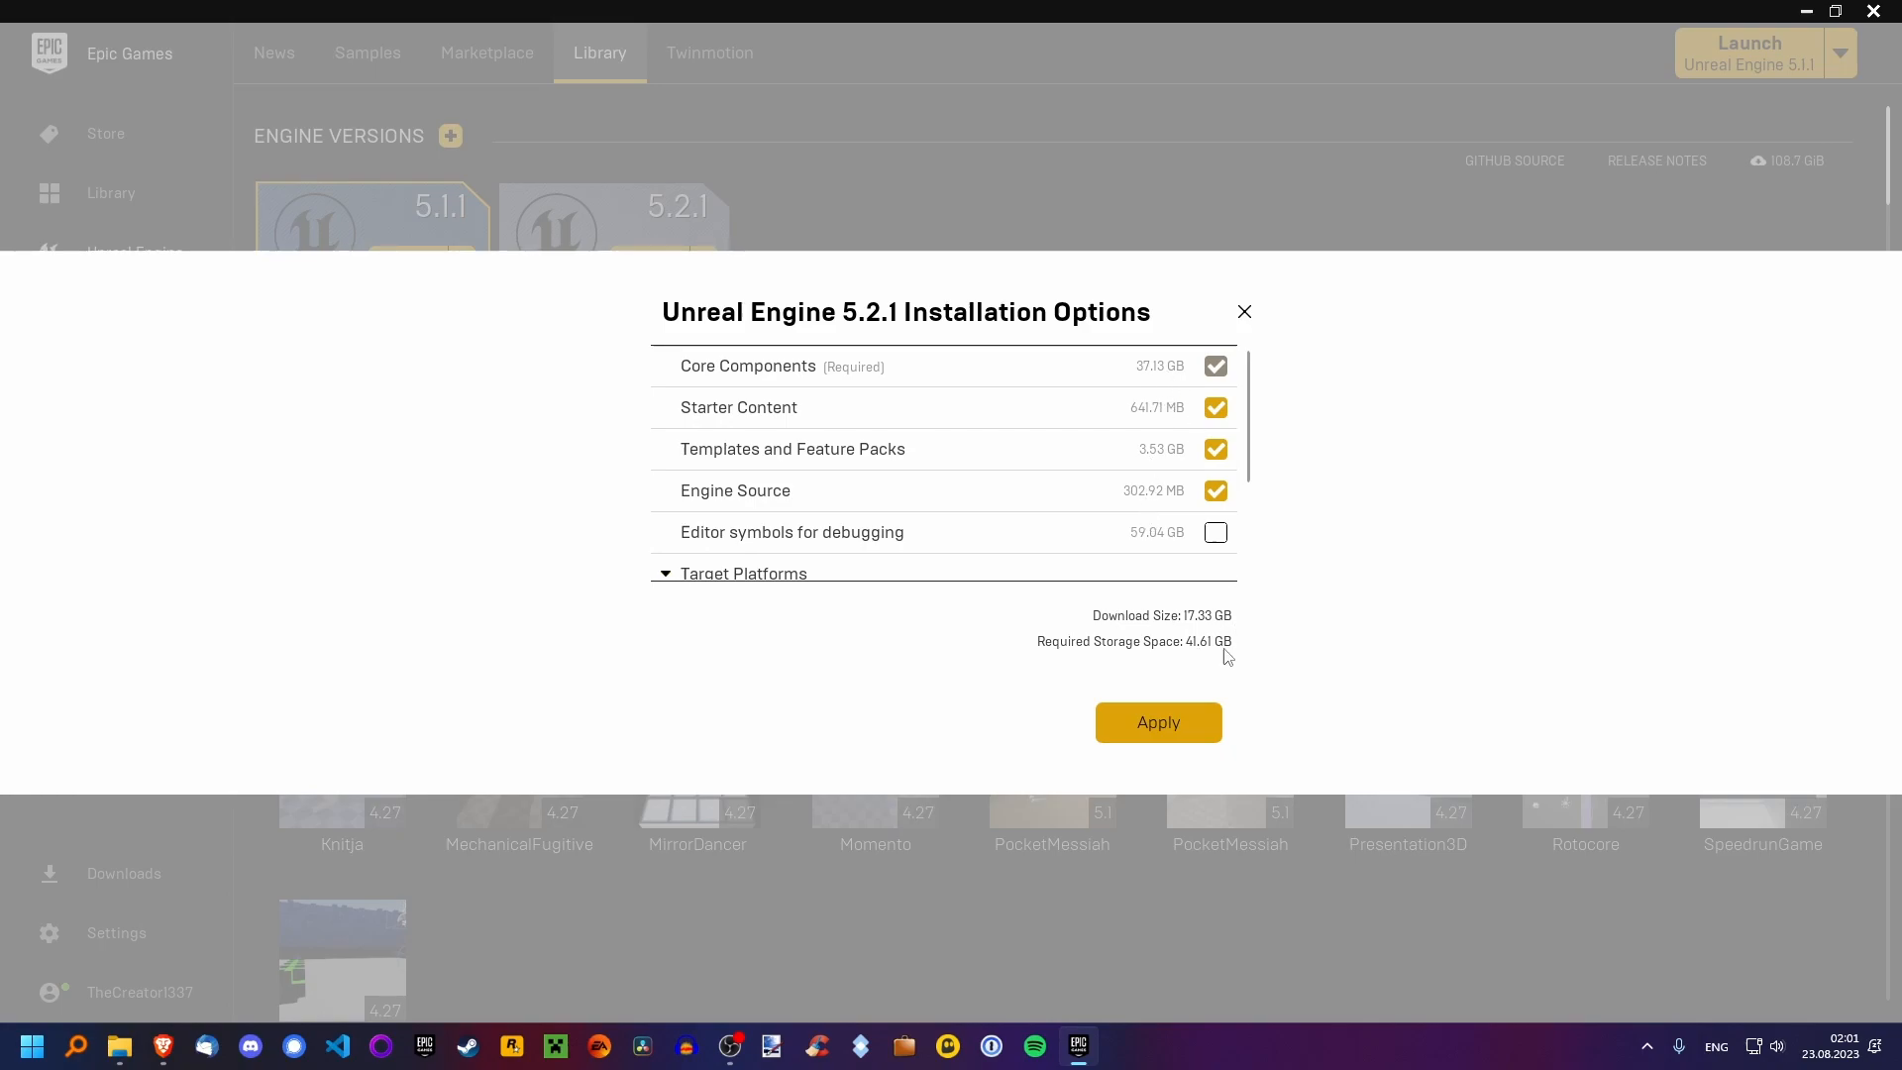
{"action": "mouse_move", "coordinate": [1216, 656]}
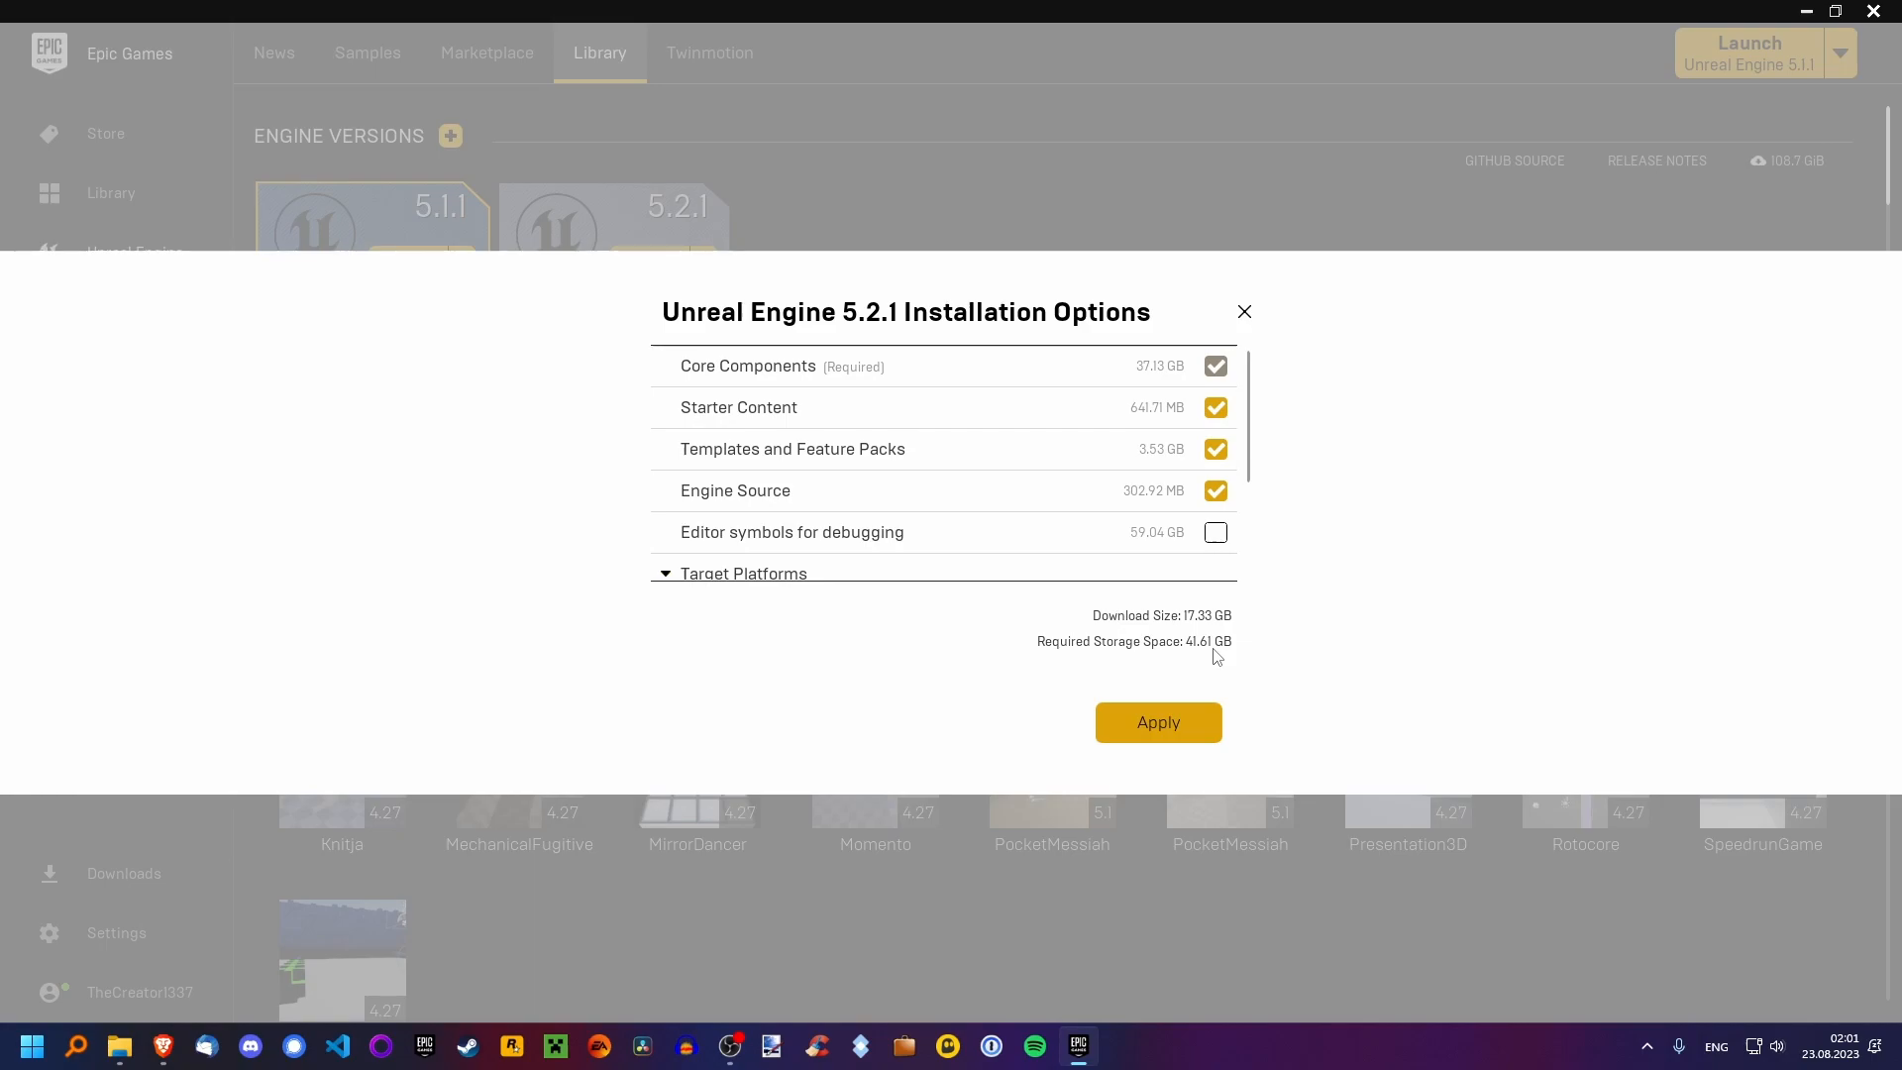
{"action": "mouse_move", "coordinate": [1158, 723]}
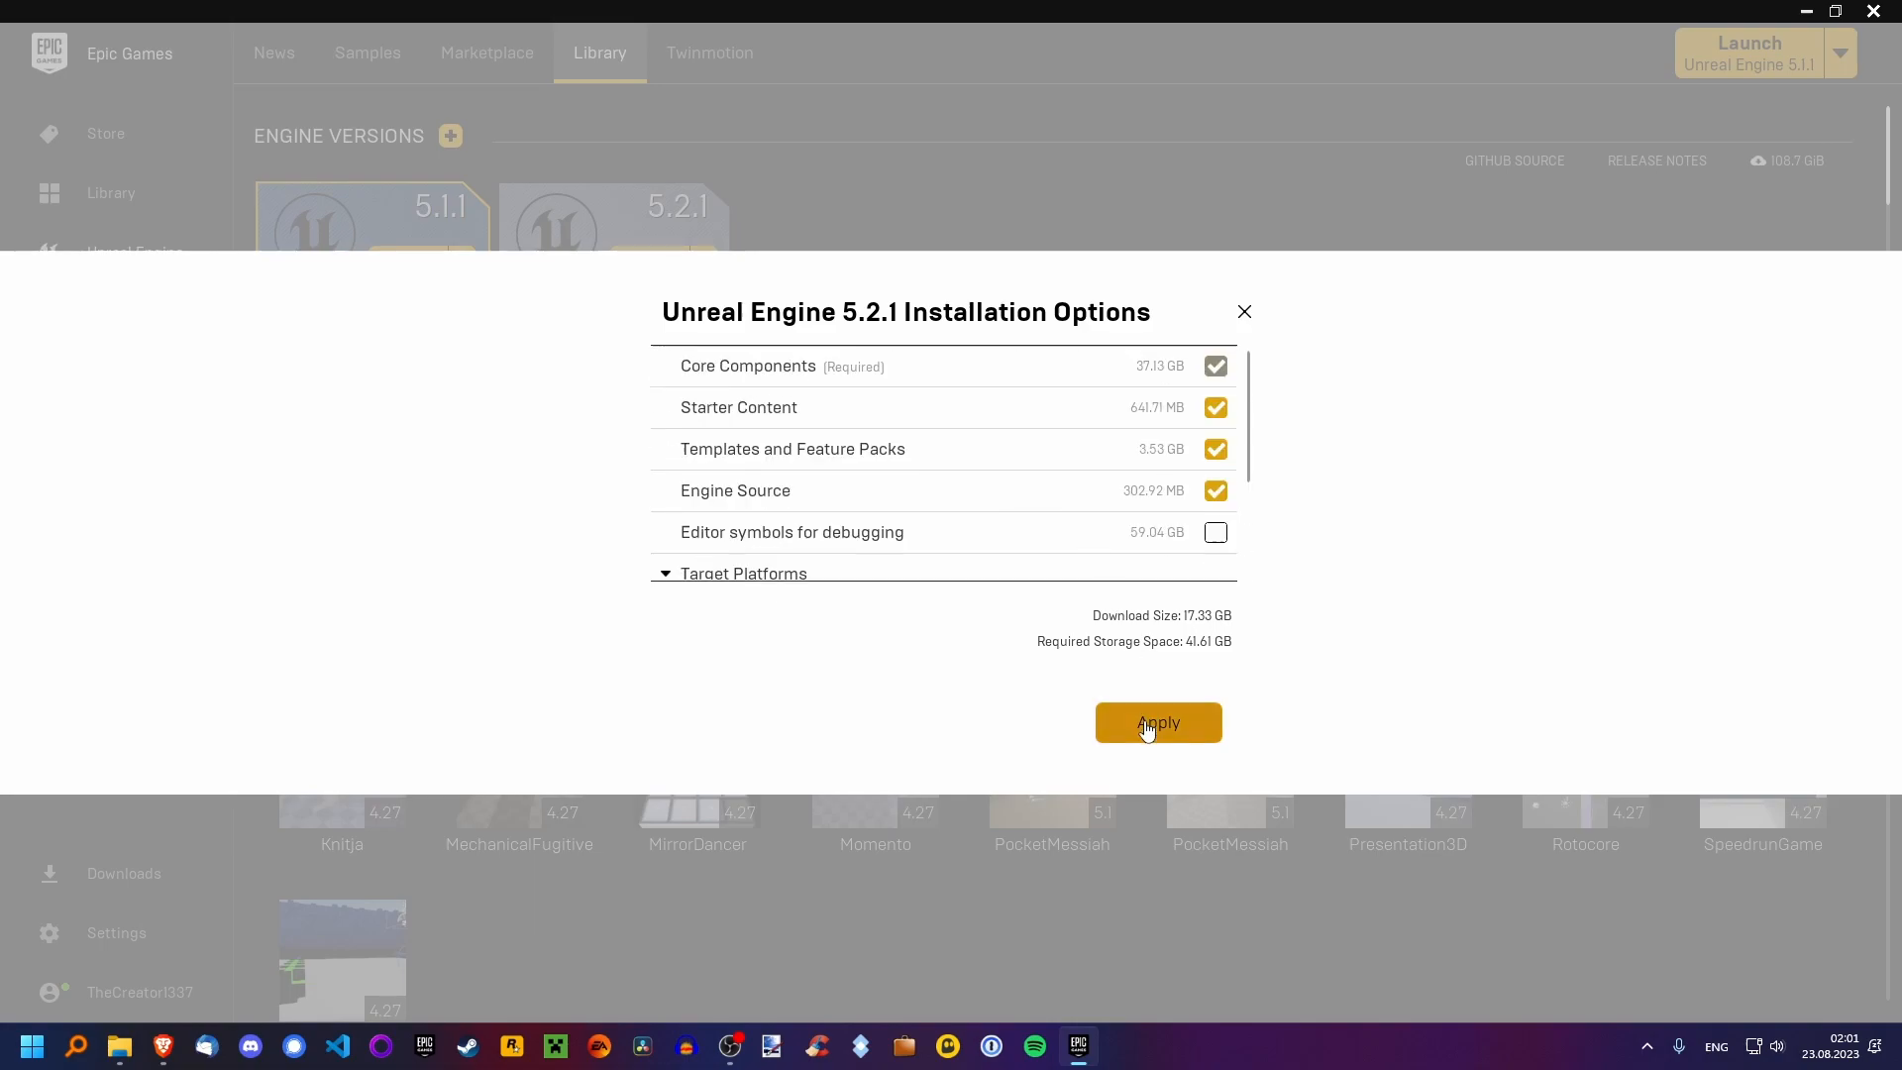
Apply the installation options and launch Unreal Engine 5.1.1.
{"action": "left_click", "coordinate": [1157, 722]}
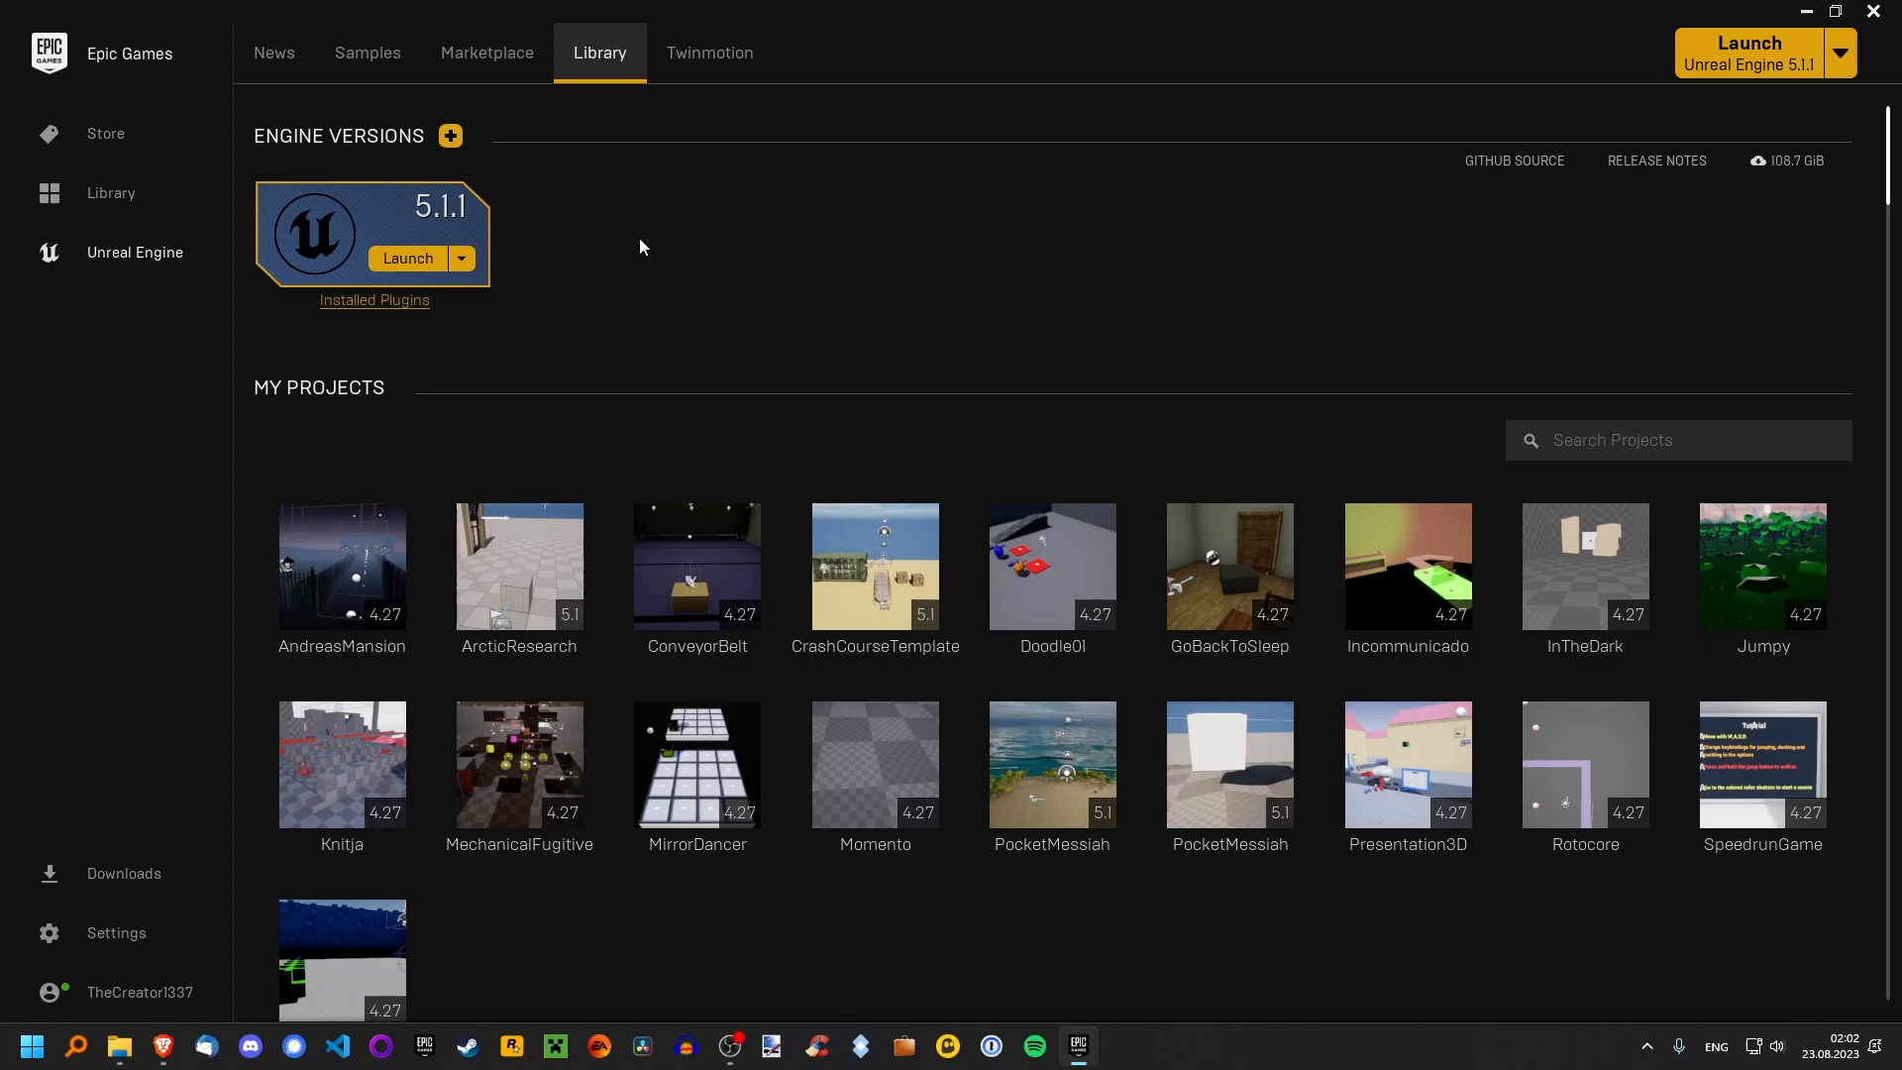
{"action": "left_click", "coordinate": [407, 258]}
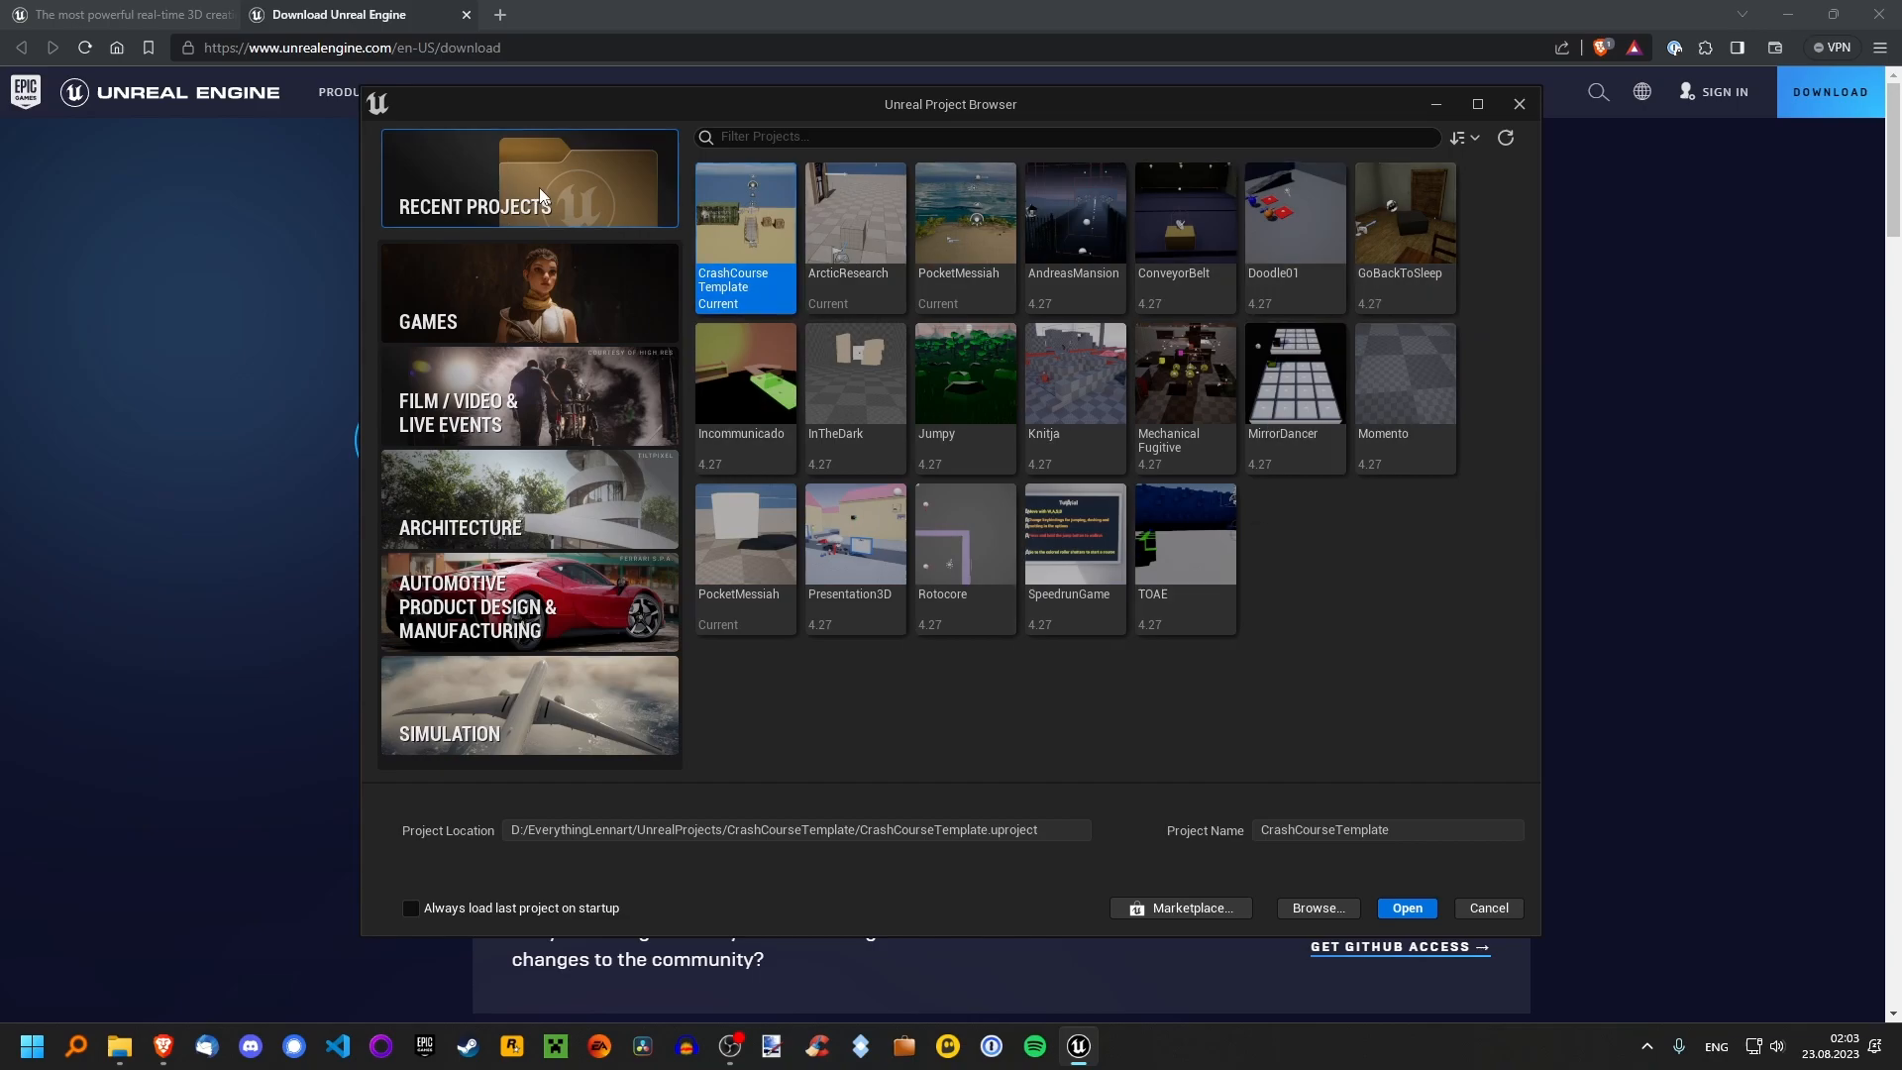
{"action": "mouse_move", "coordinate": [544, 295]}
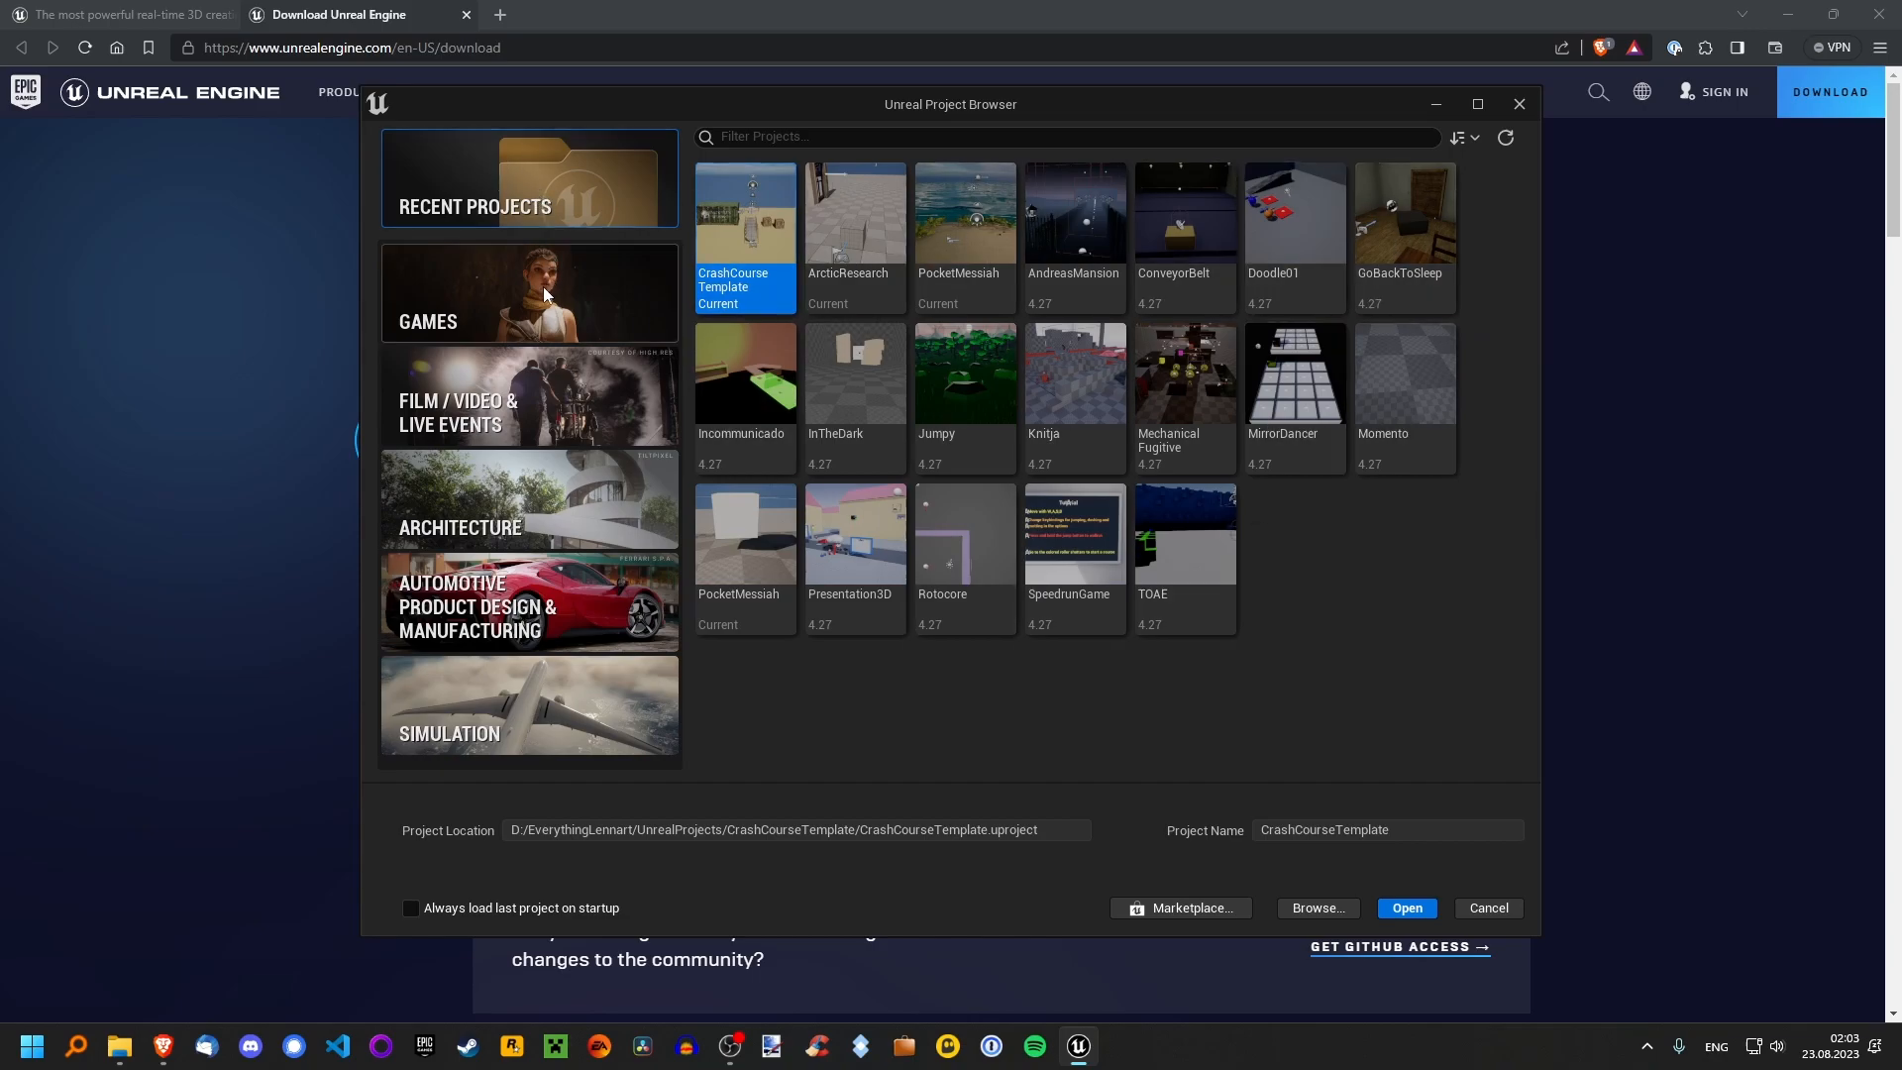
{"action": "mouse_move", "coordinate": [855, 231]}
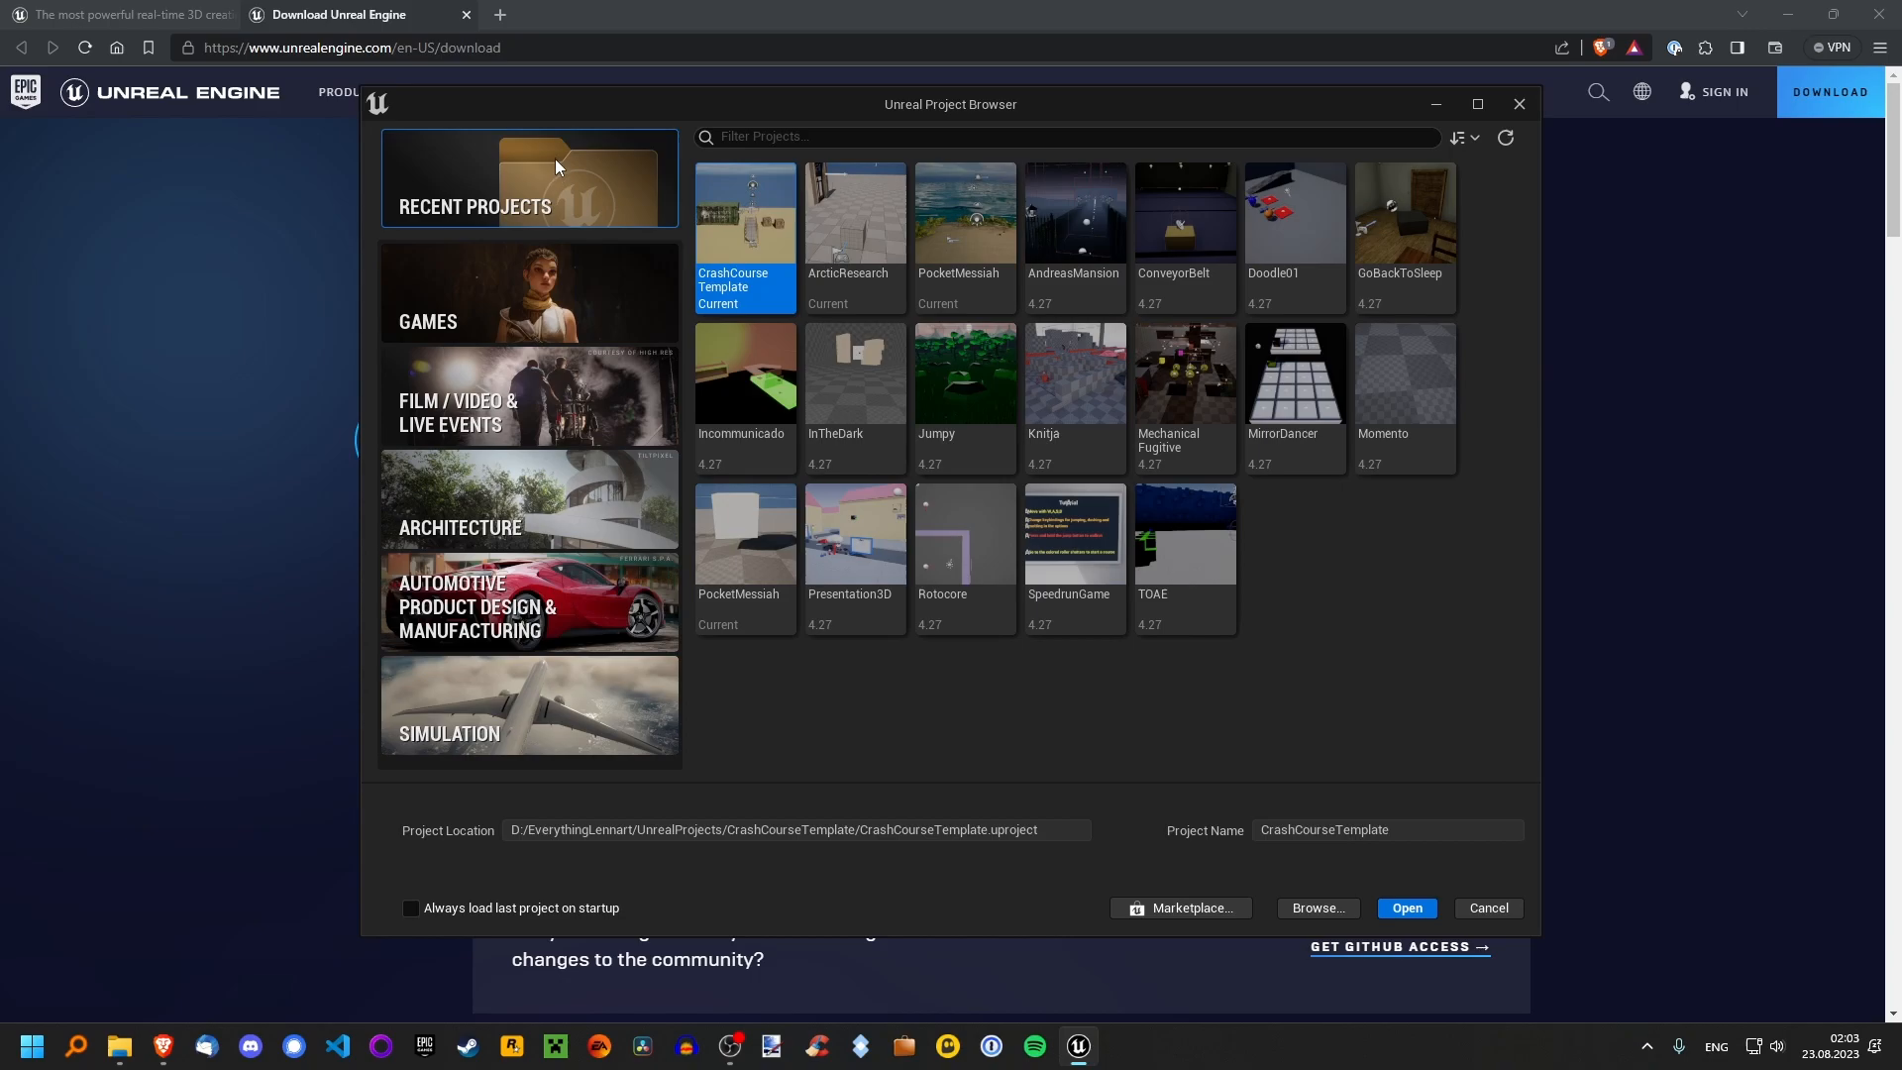
{"action": "mouse_move", "coordinate": [562, 361]}
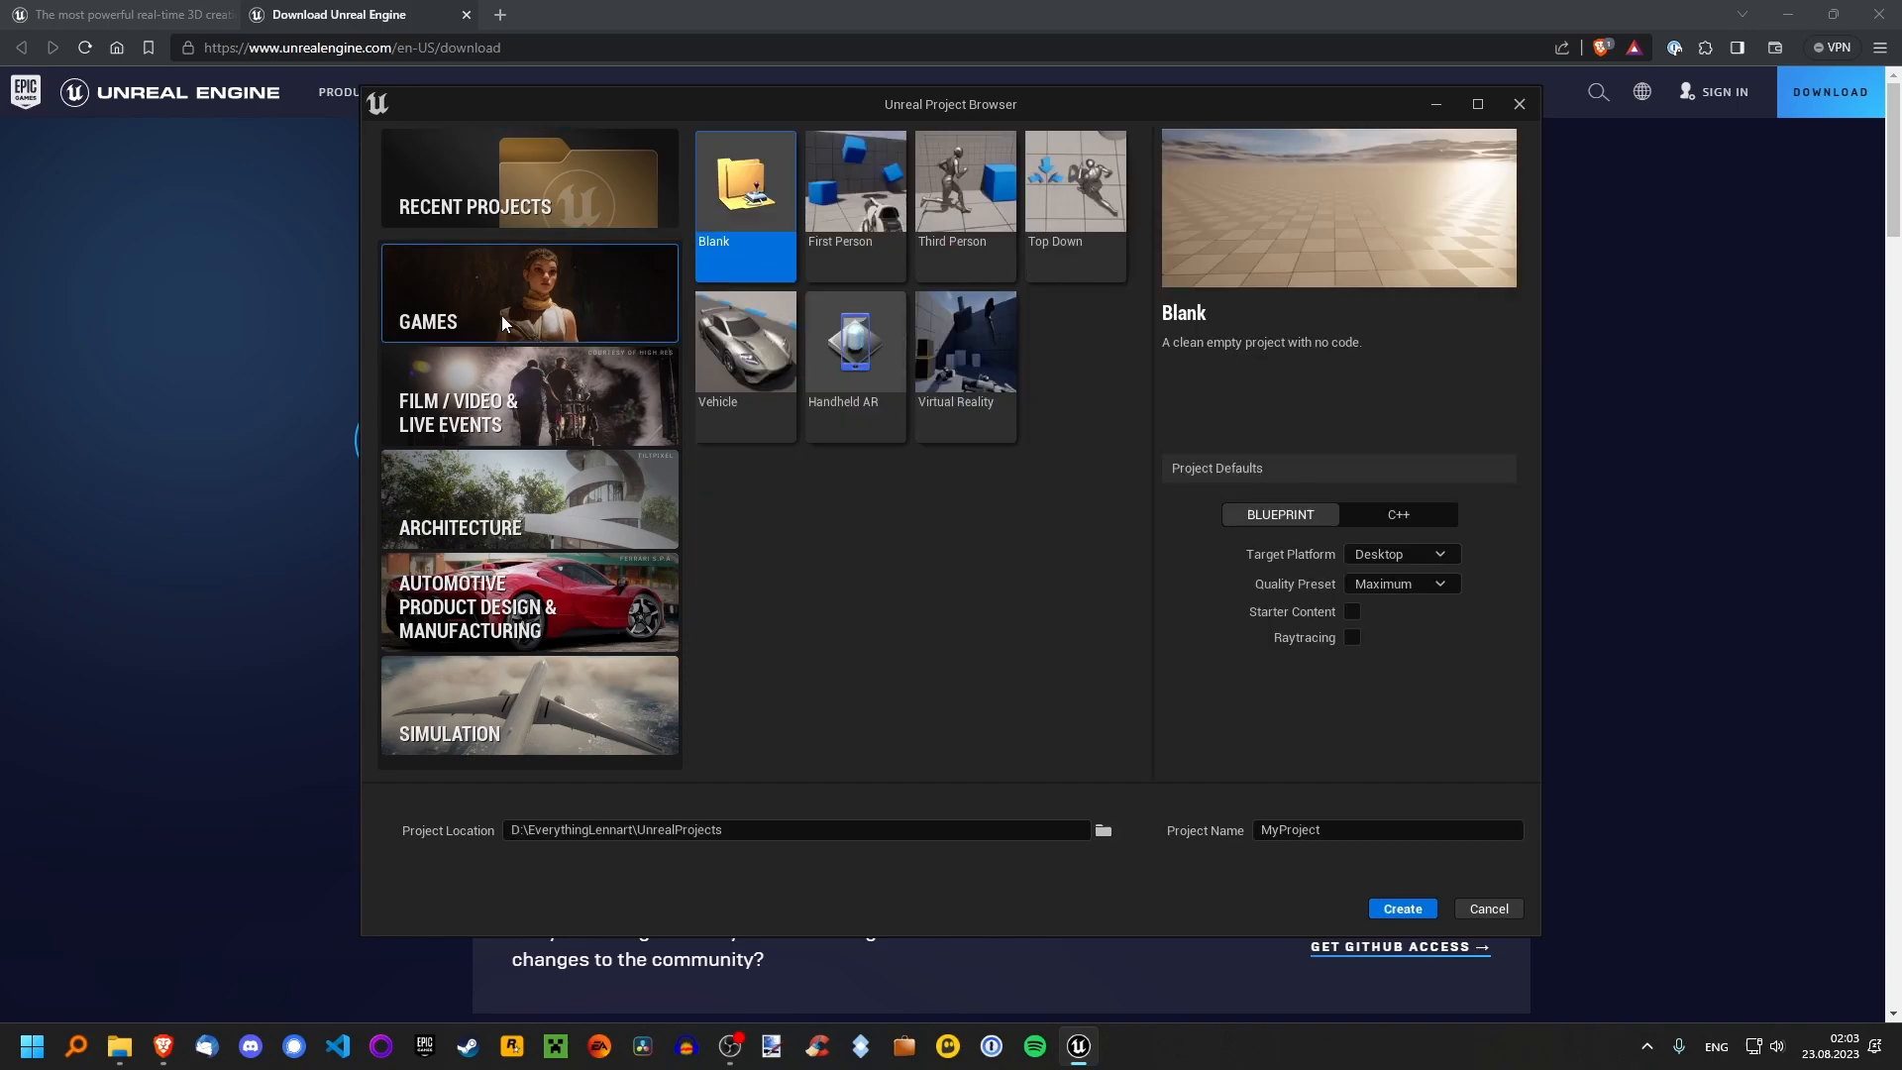
{"action": "mouse_move", "coordinate": [1072, 206]}
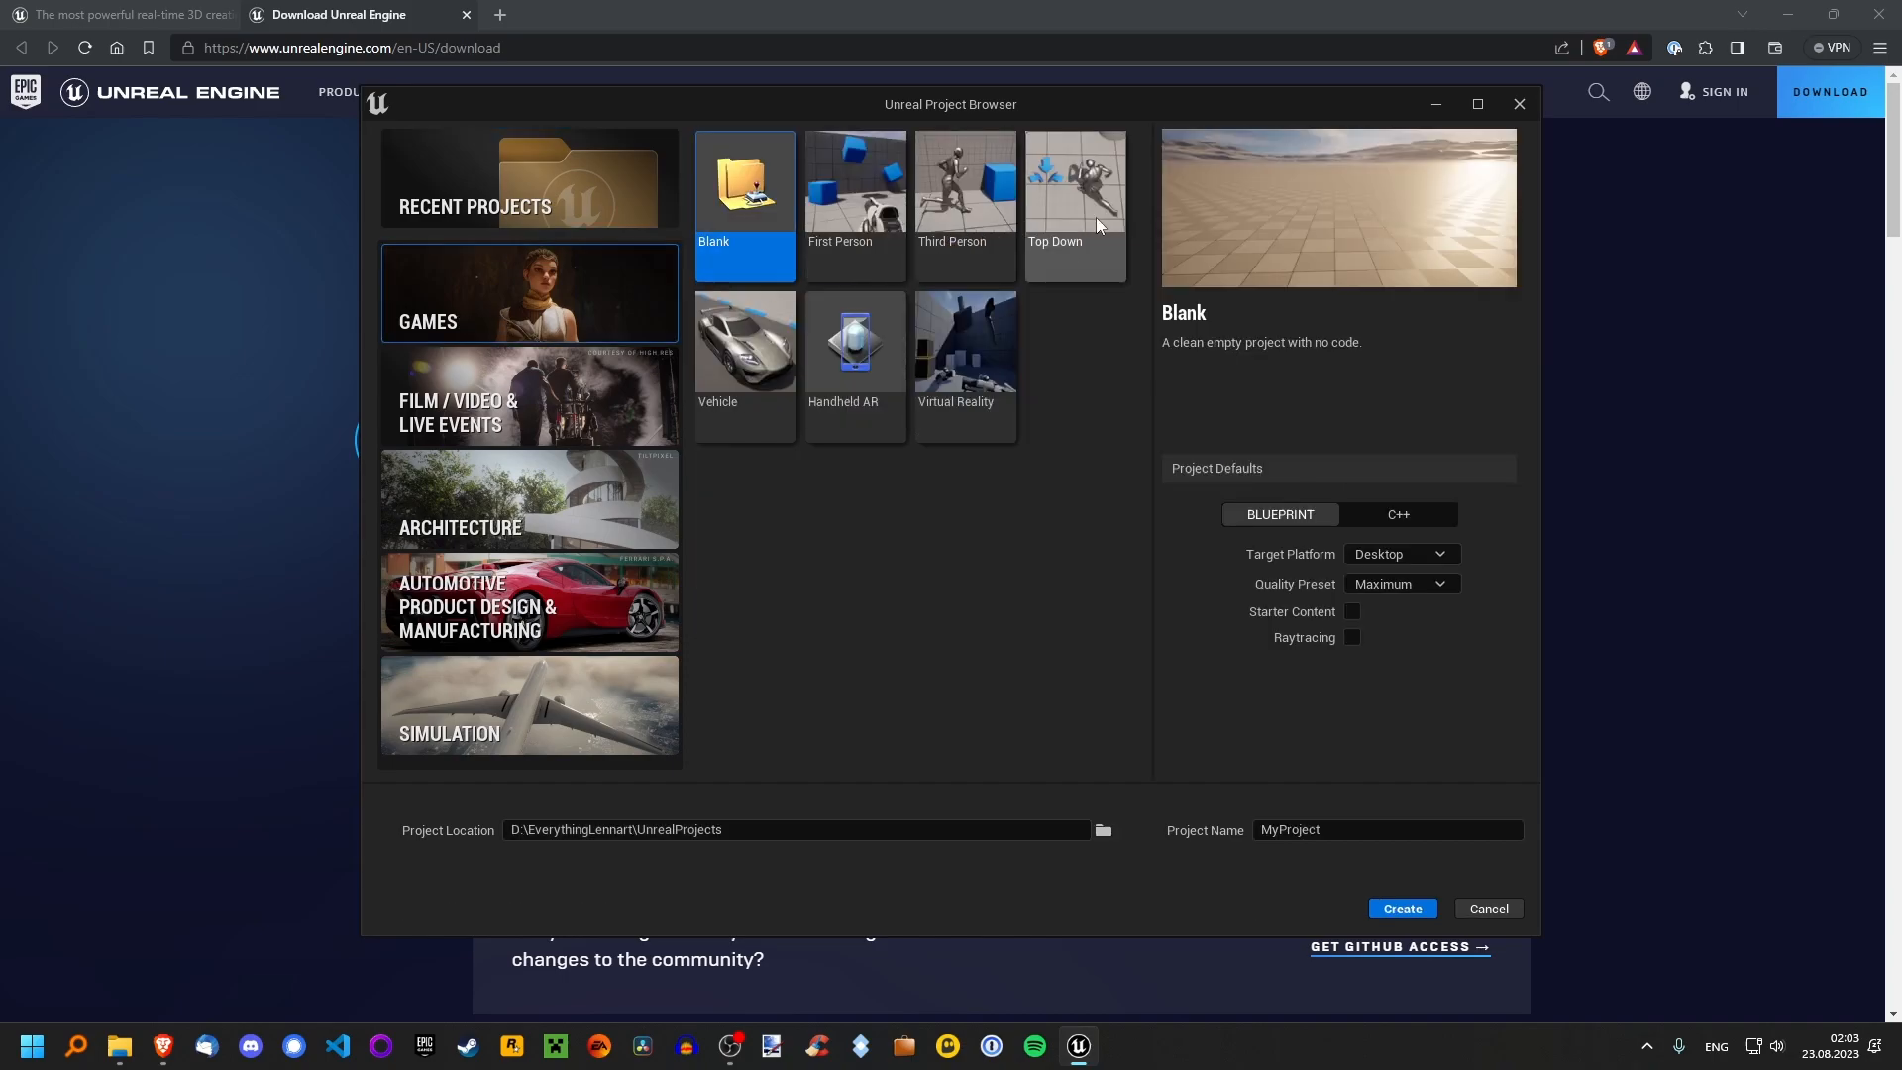
Create a Third Person Blueprint project named CrashCourse.
{"action": "left_click", "coordinate": [964, 194]}
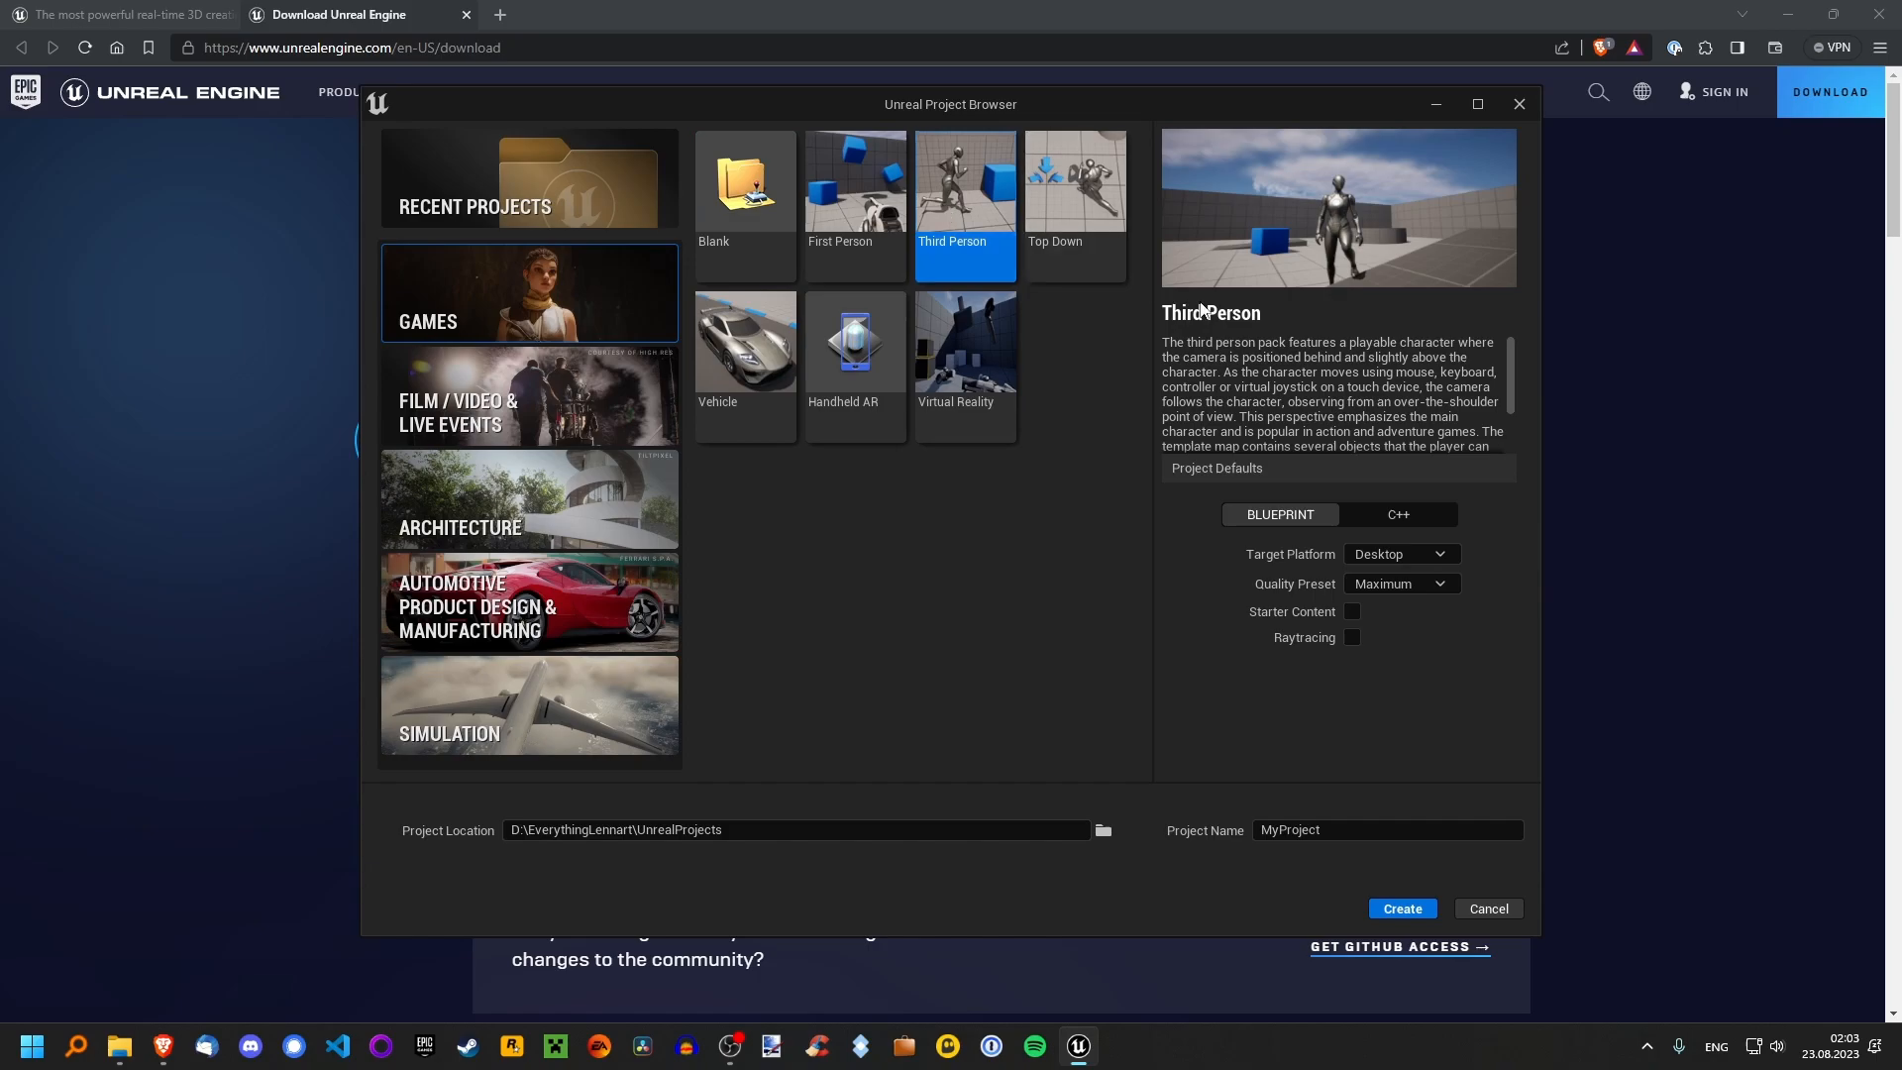
{"action": "mouse_move", "coordinate": [934, 231]}
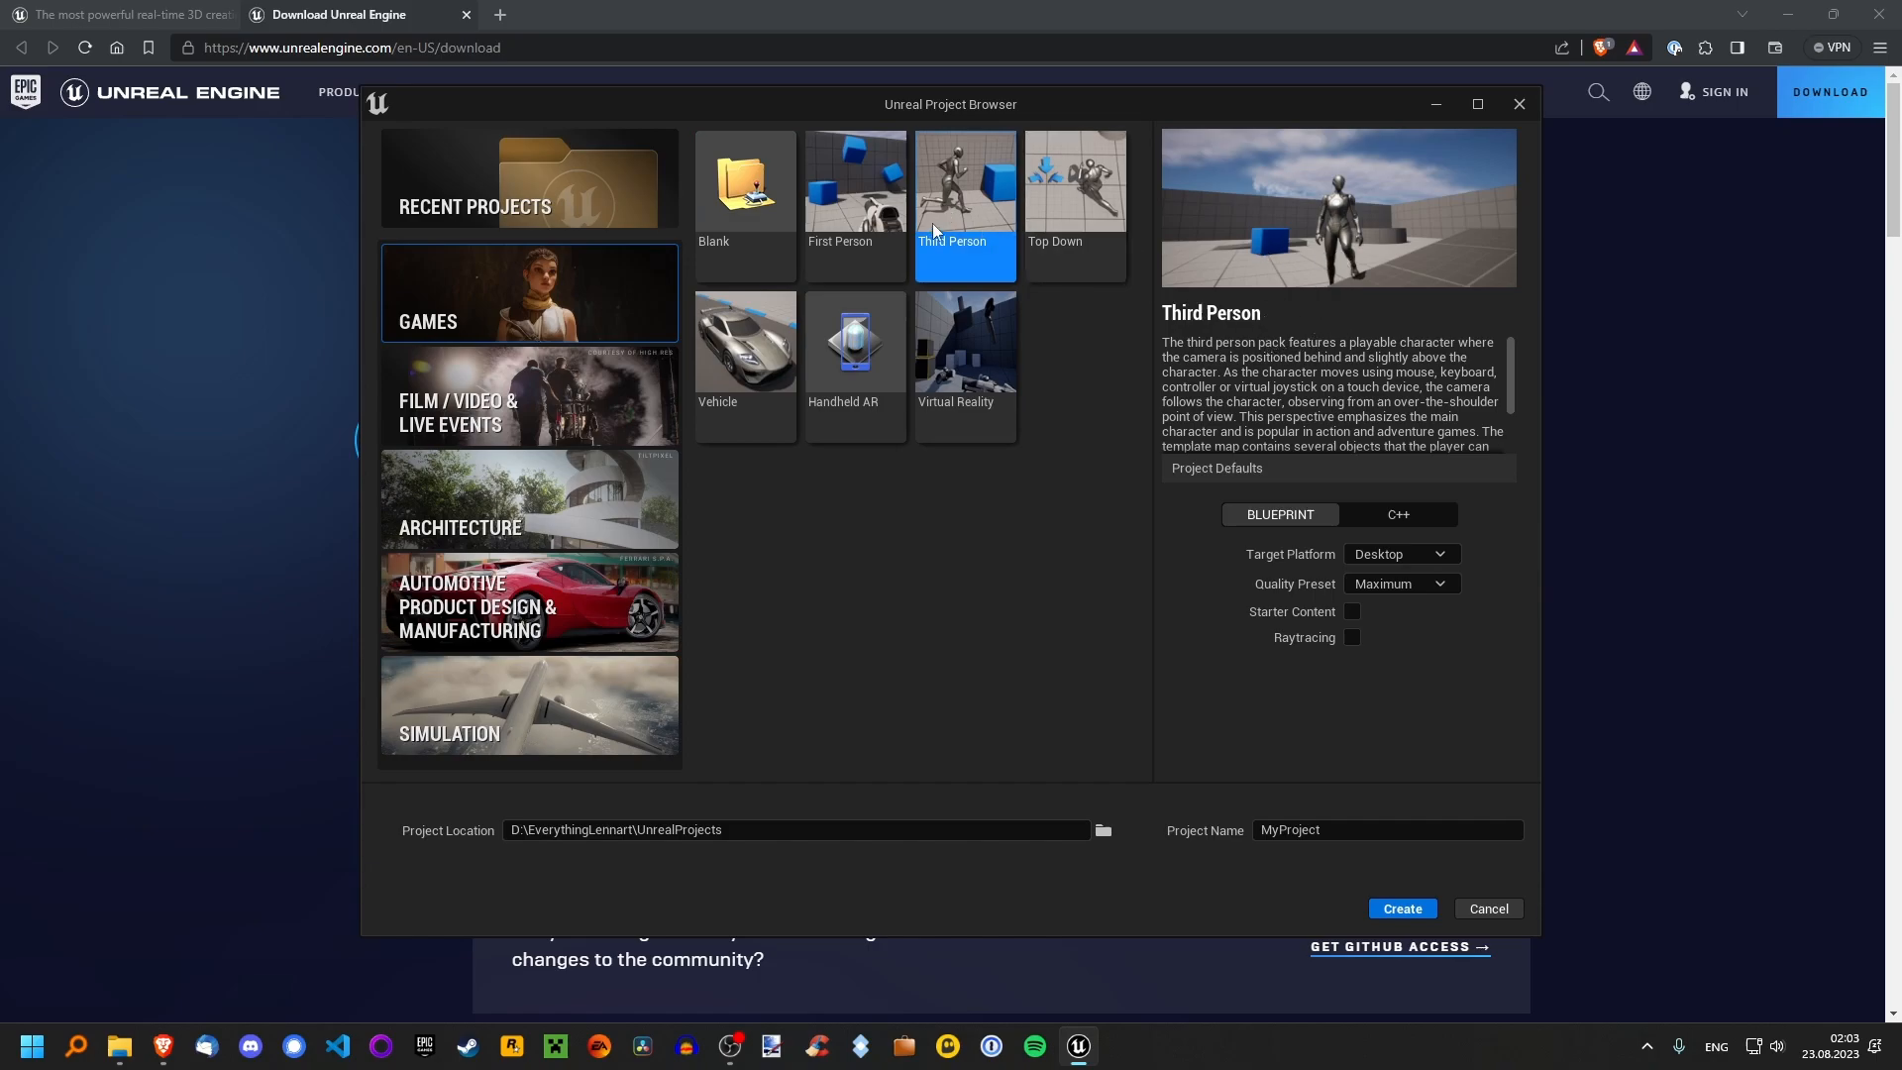
{"action": "mouse_move", "coordinate": [941, 232]}
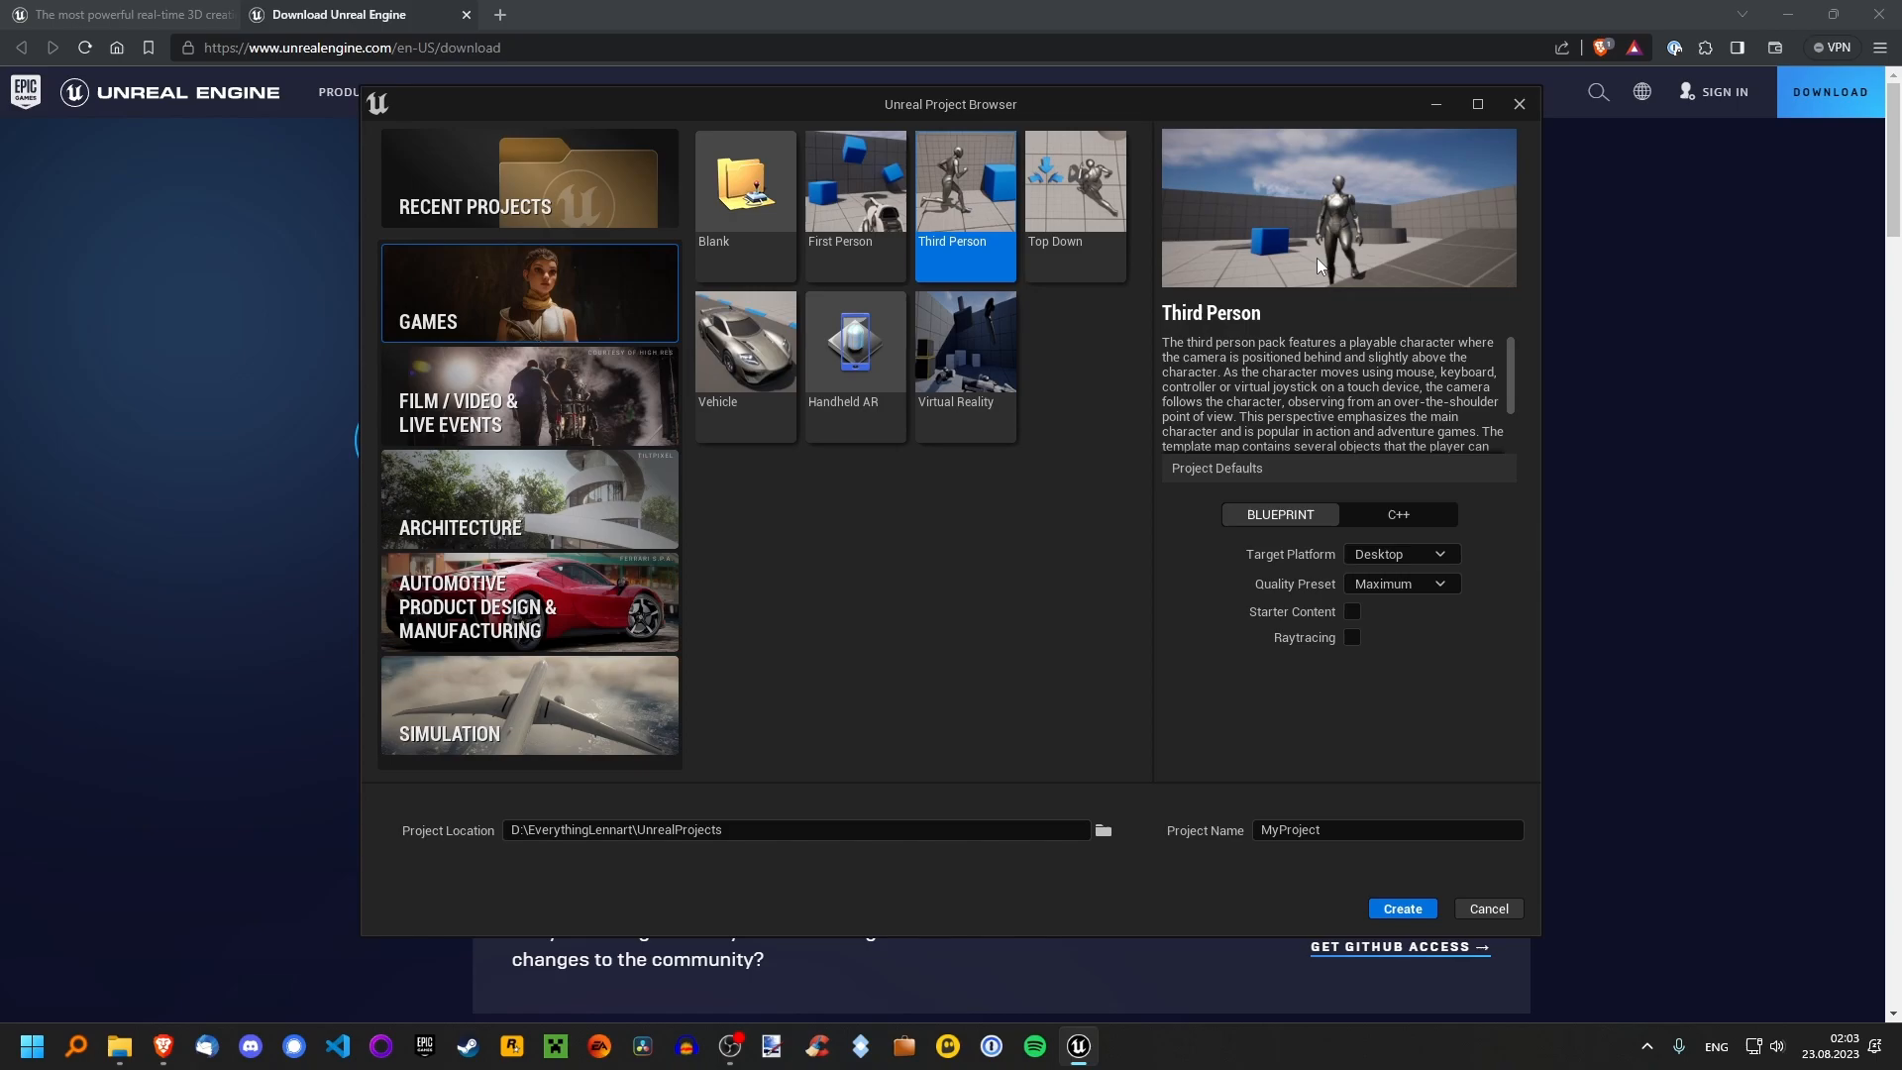
{"action": "mouse_move", "coordinate": [1314, 423]}
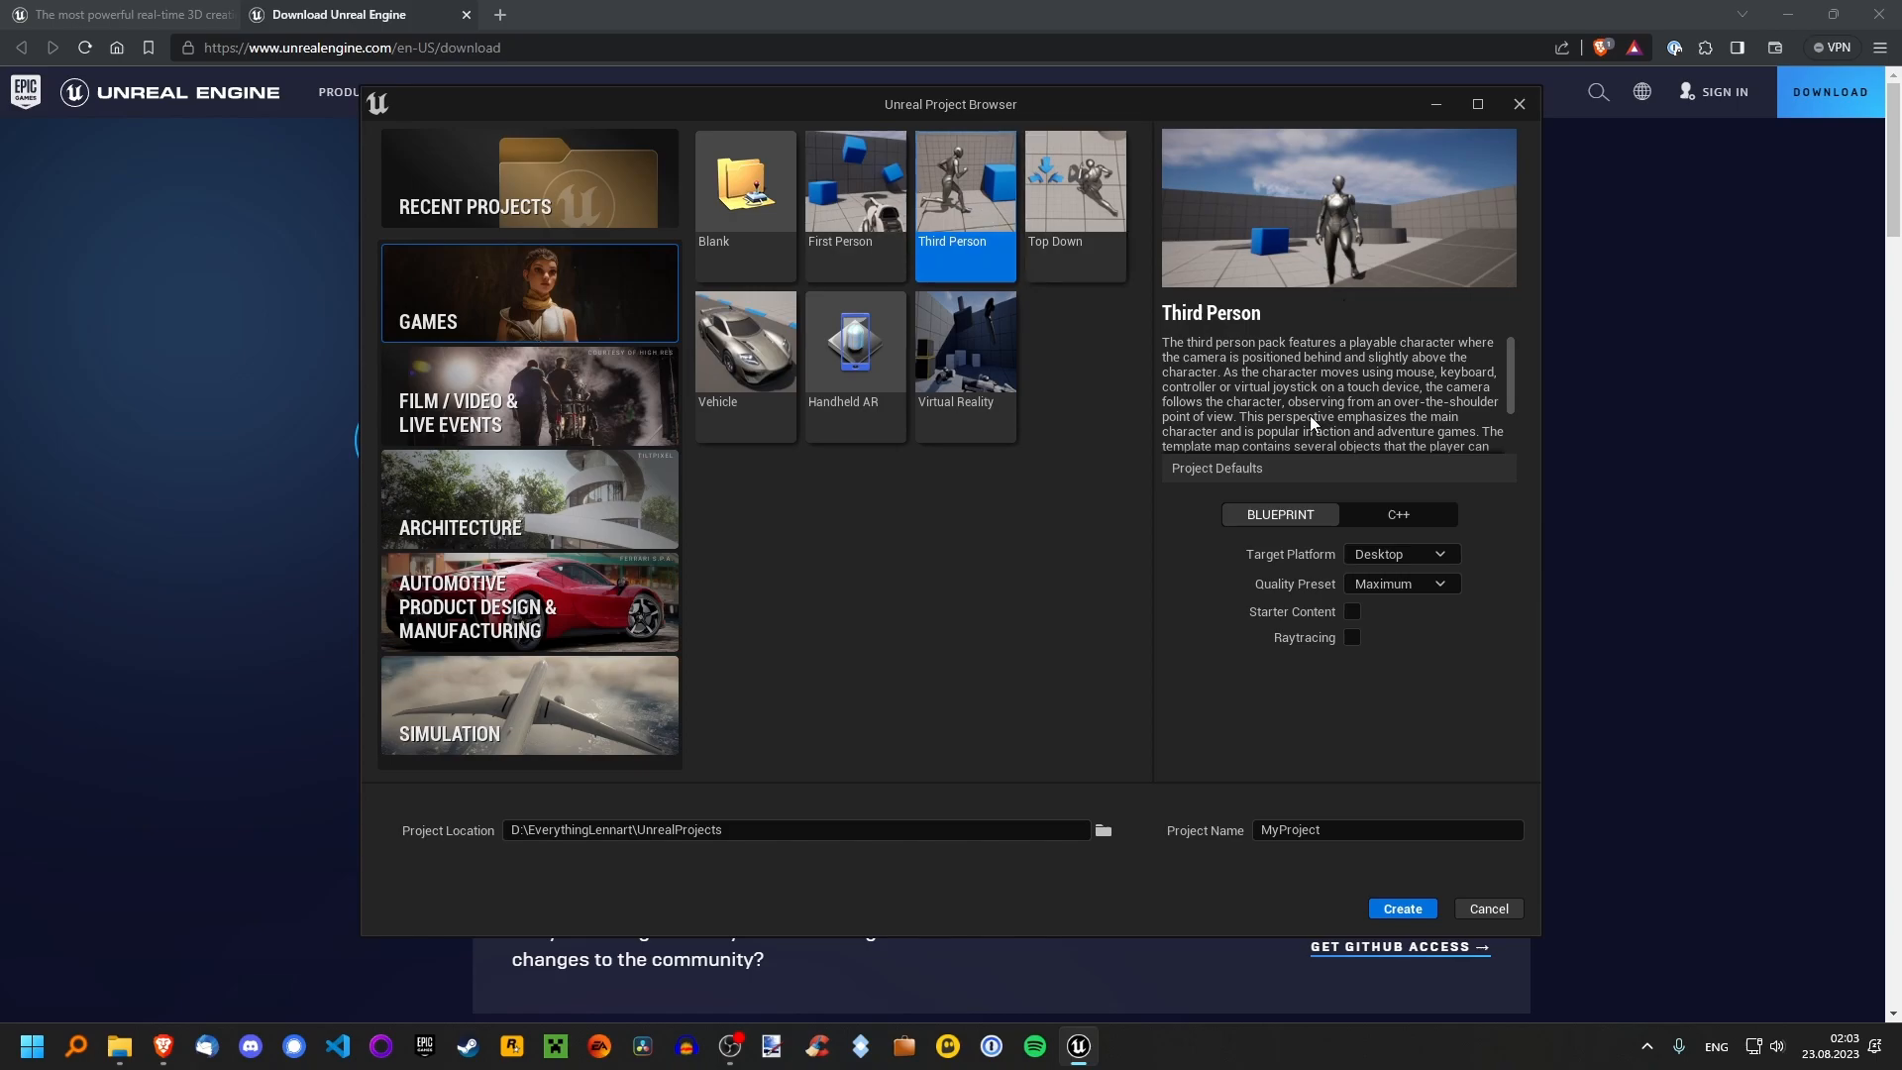
{"action": "mouse_move", "coordinate": [1280, 520]}
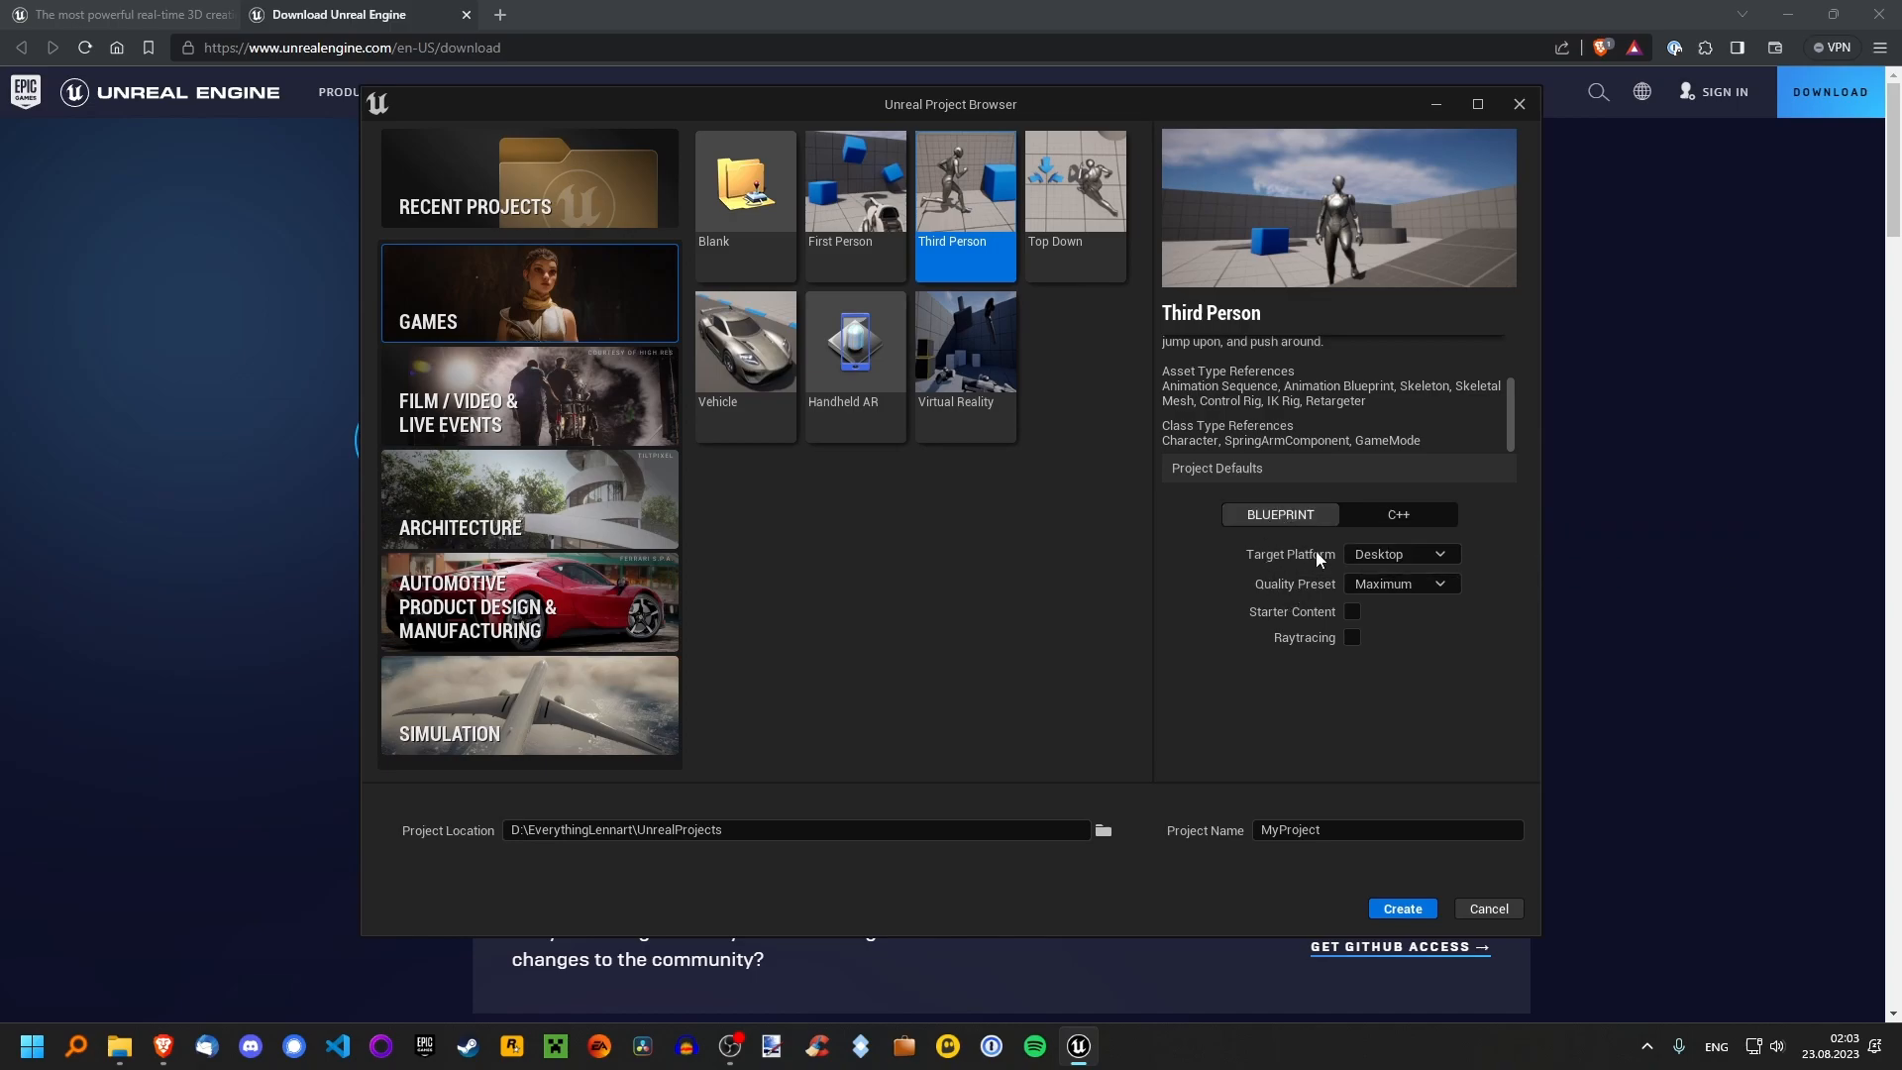
{"action": "mouse_move", "coordinate": [1384, 590]}
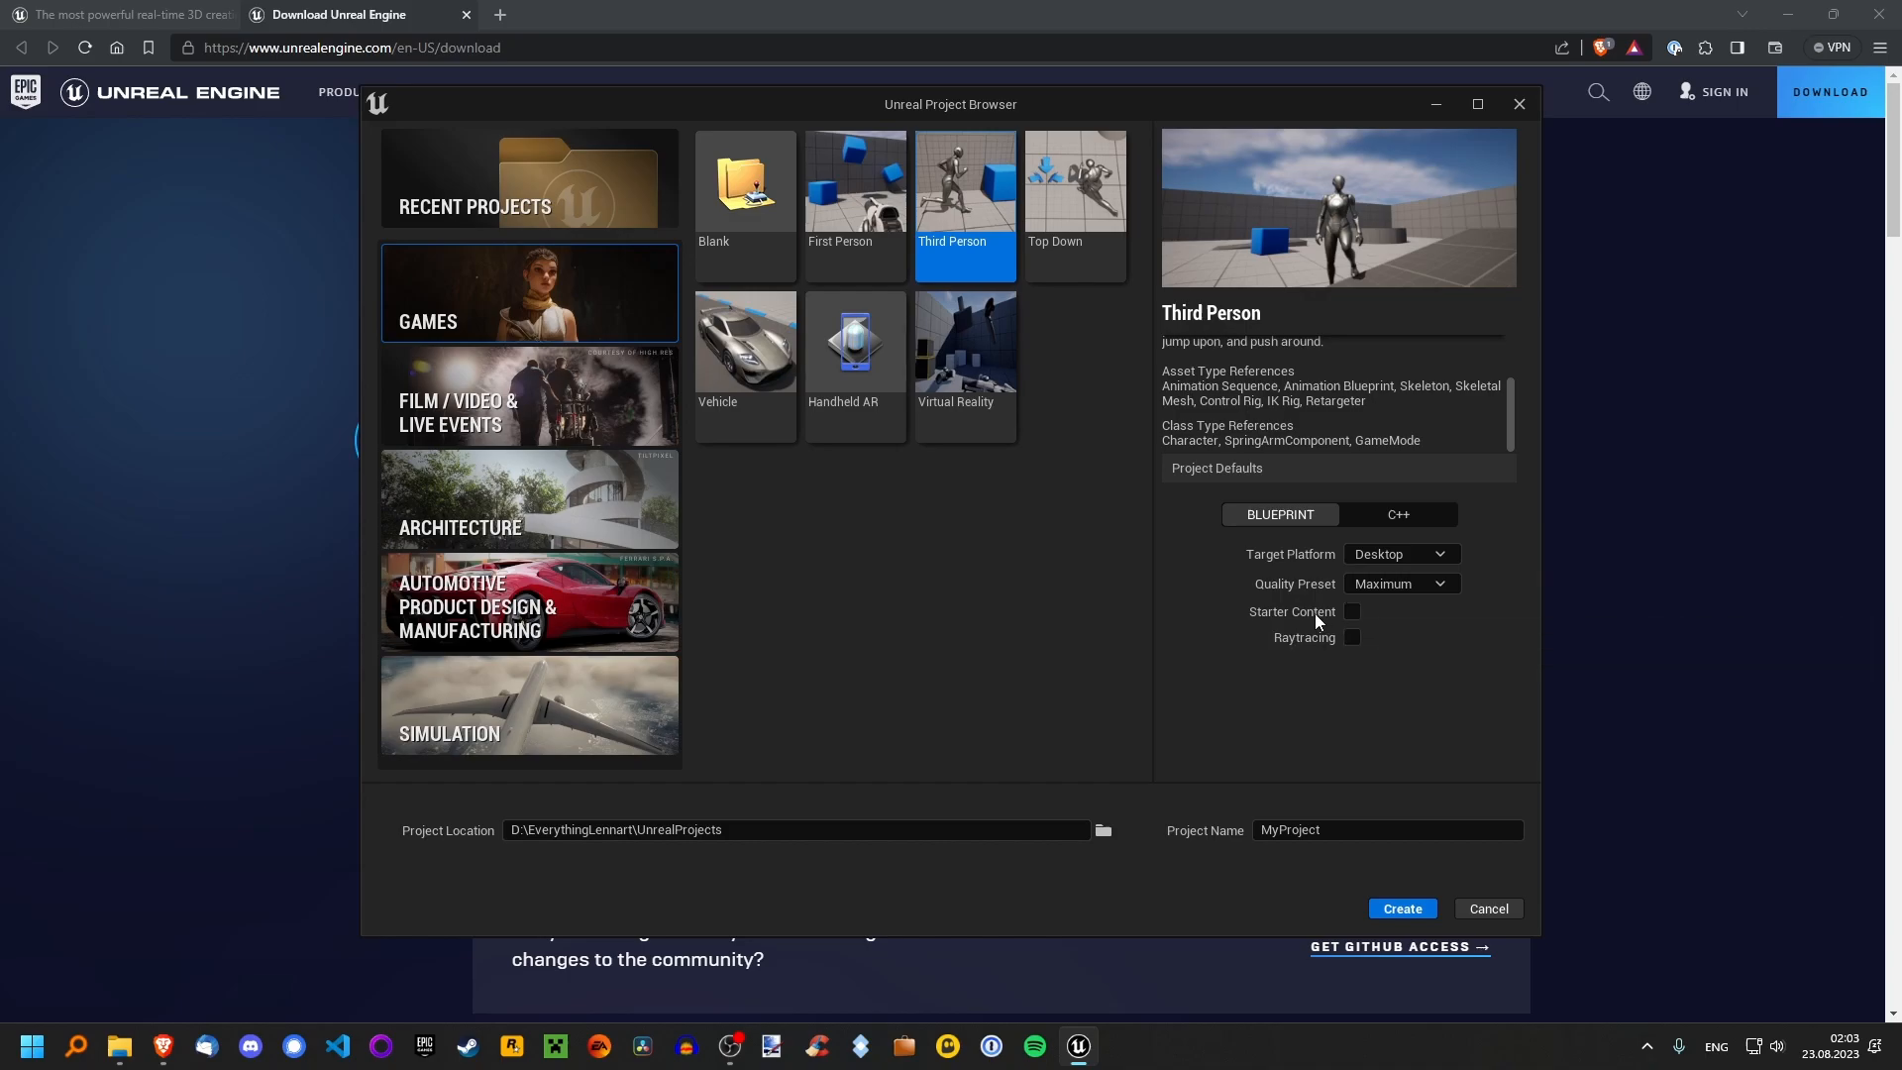
{"action": "mouse_move", "coordinate": [1352, 637]}
{"action": "type", "text": "C"}
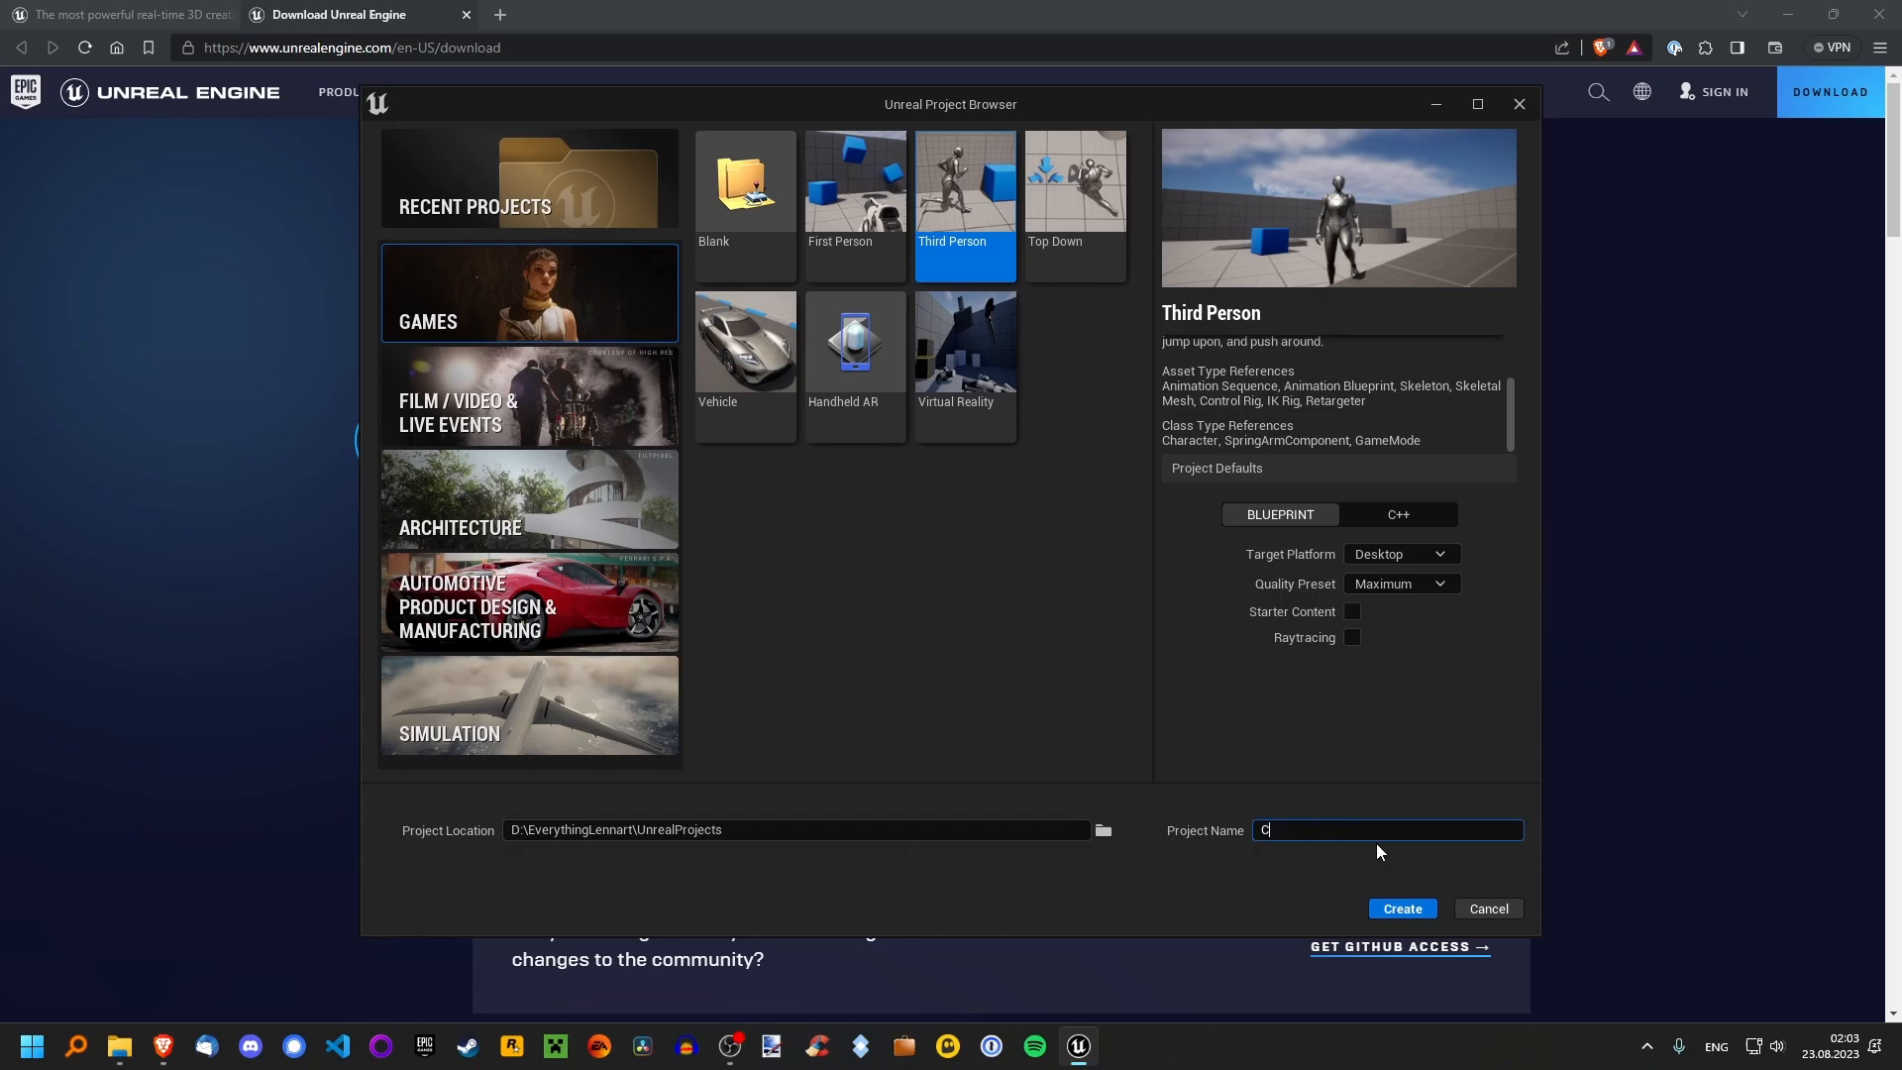
{"action": "type", "text": "rashCourse"}
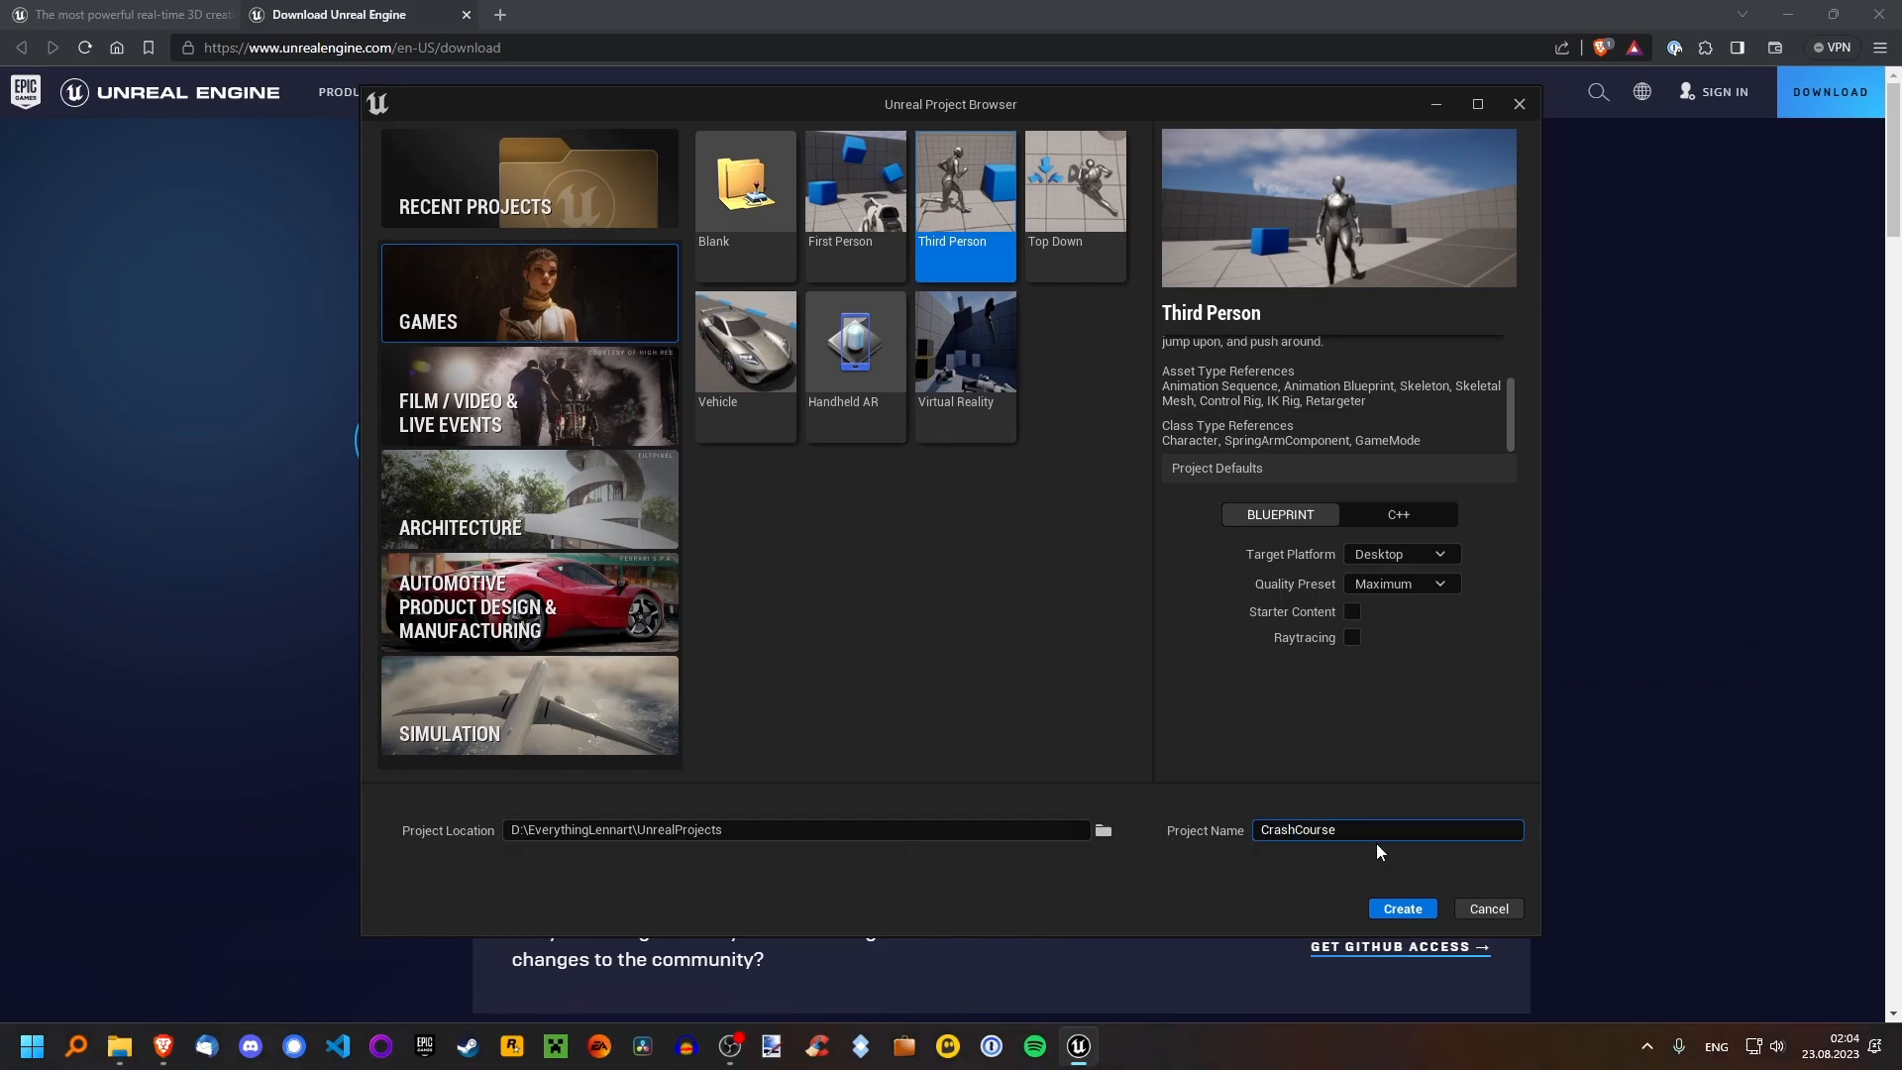
{"action": "left_click", "coordinate": [1401, 908]}
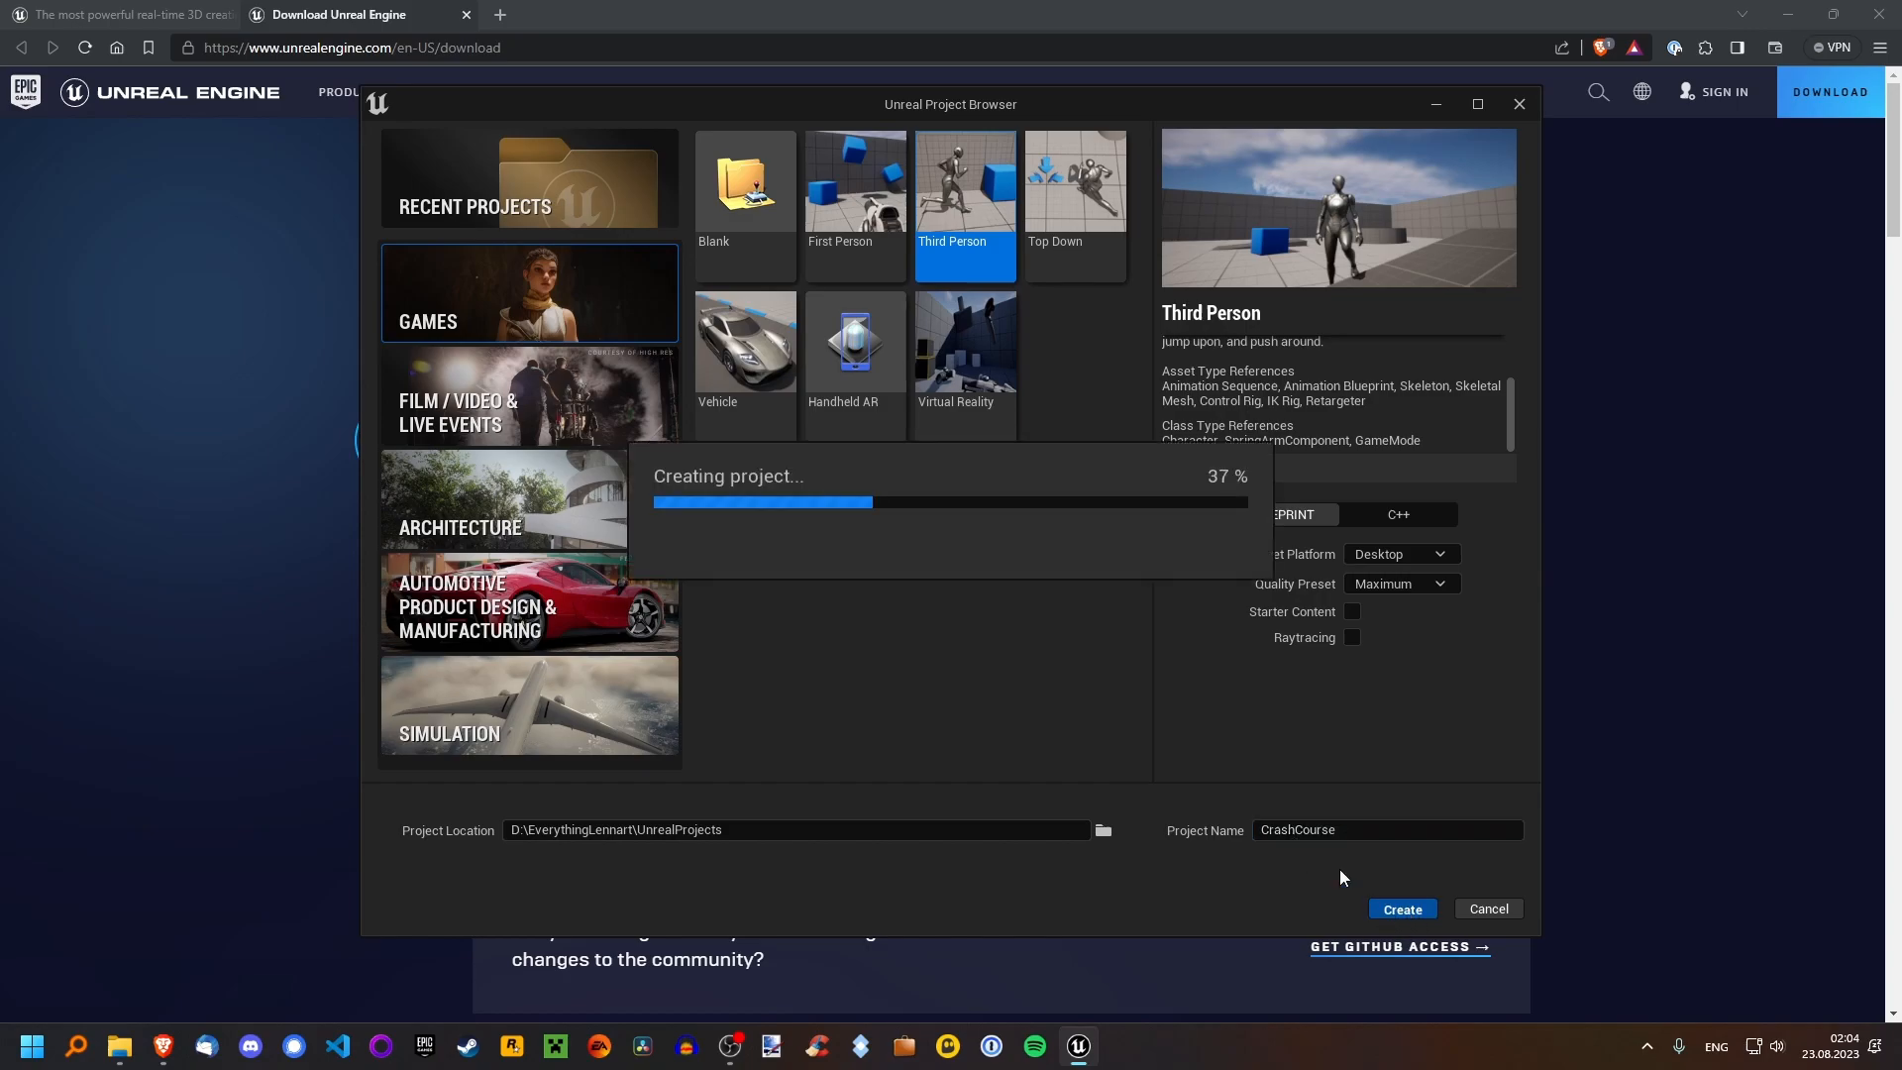
{"action": "mouse_move", "coordinate": [1083, 696]}
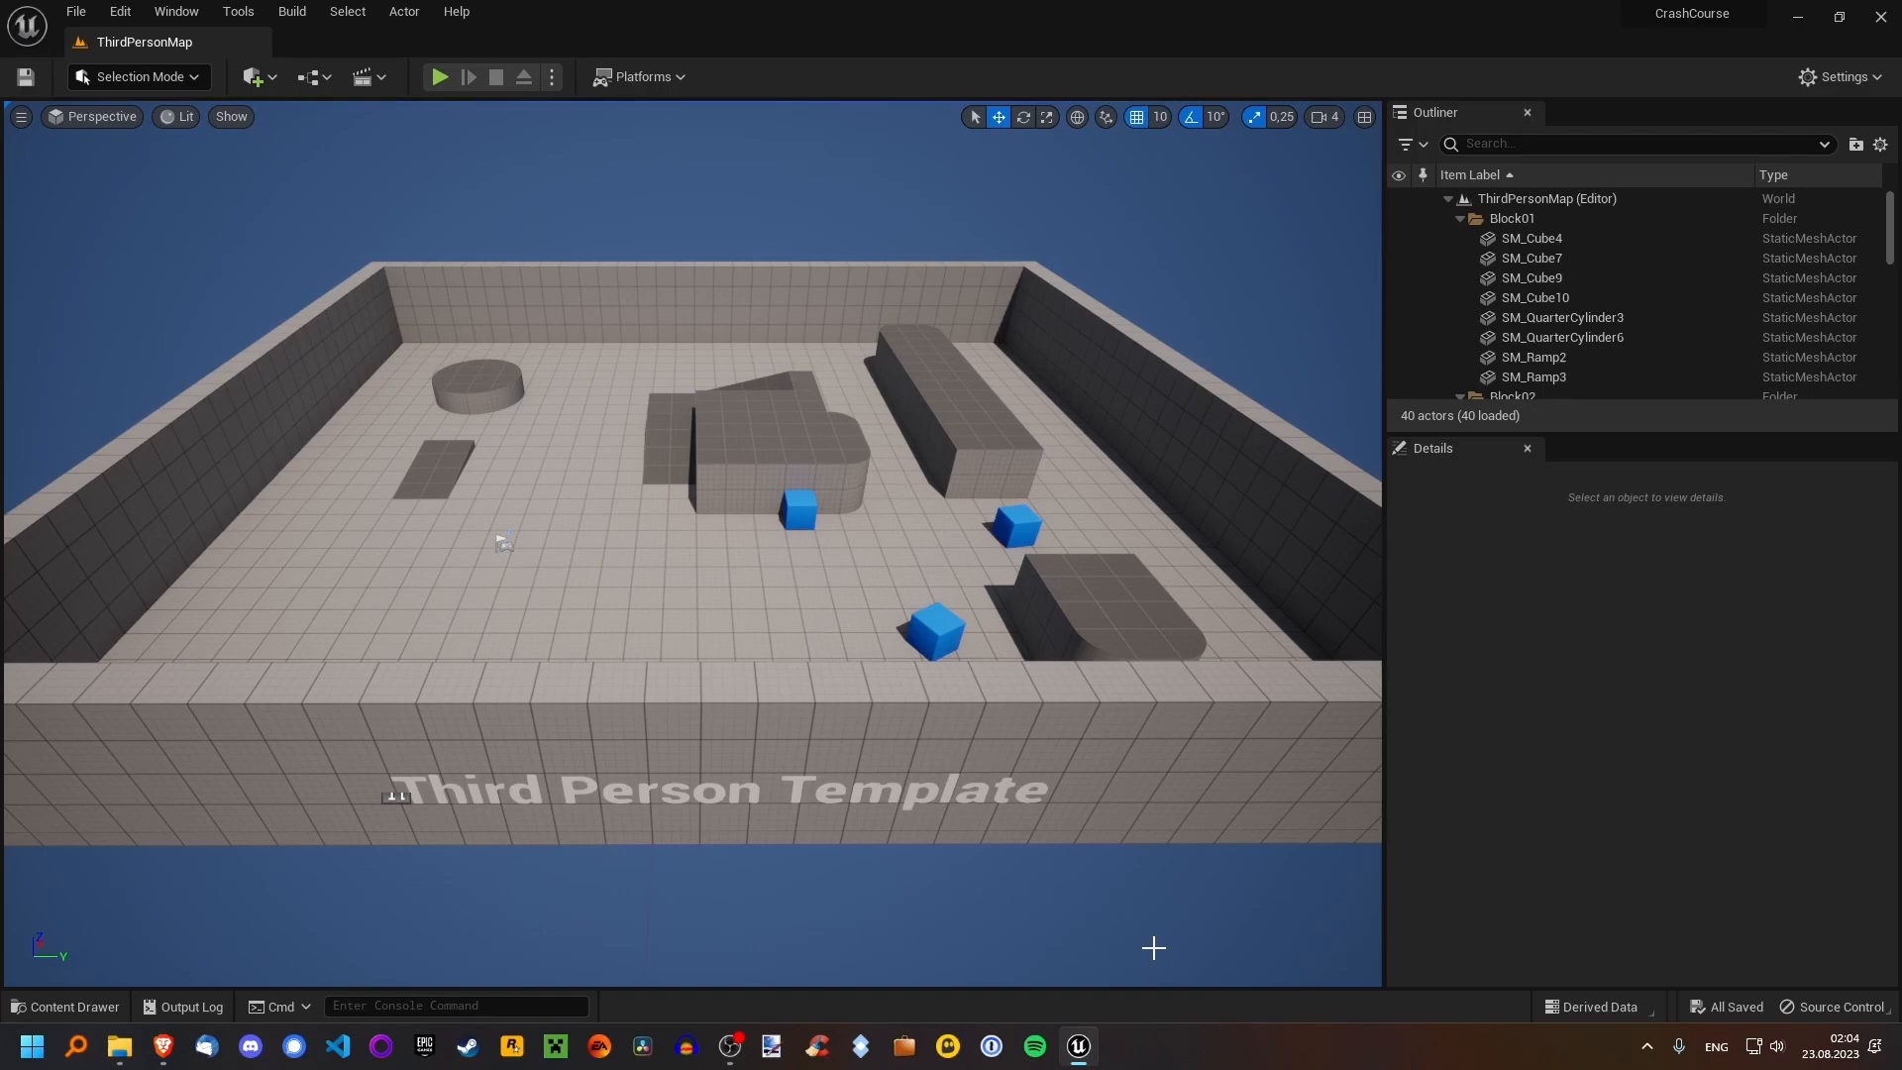
{"action": "mouse_move", "coordinate": [615, 67]}
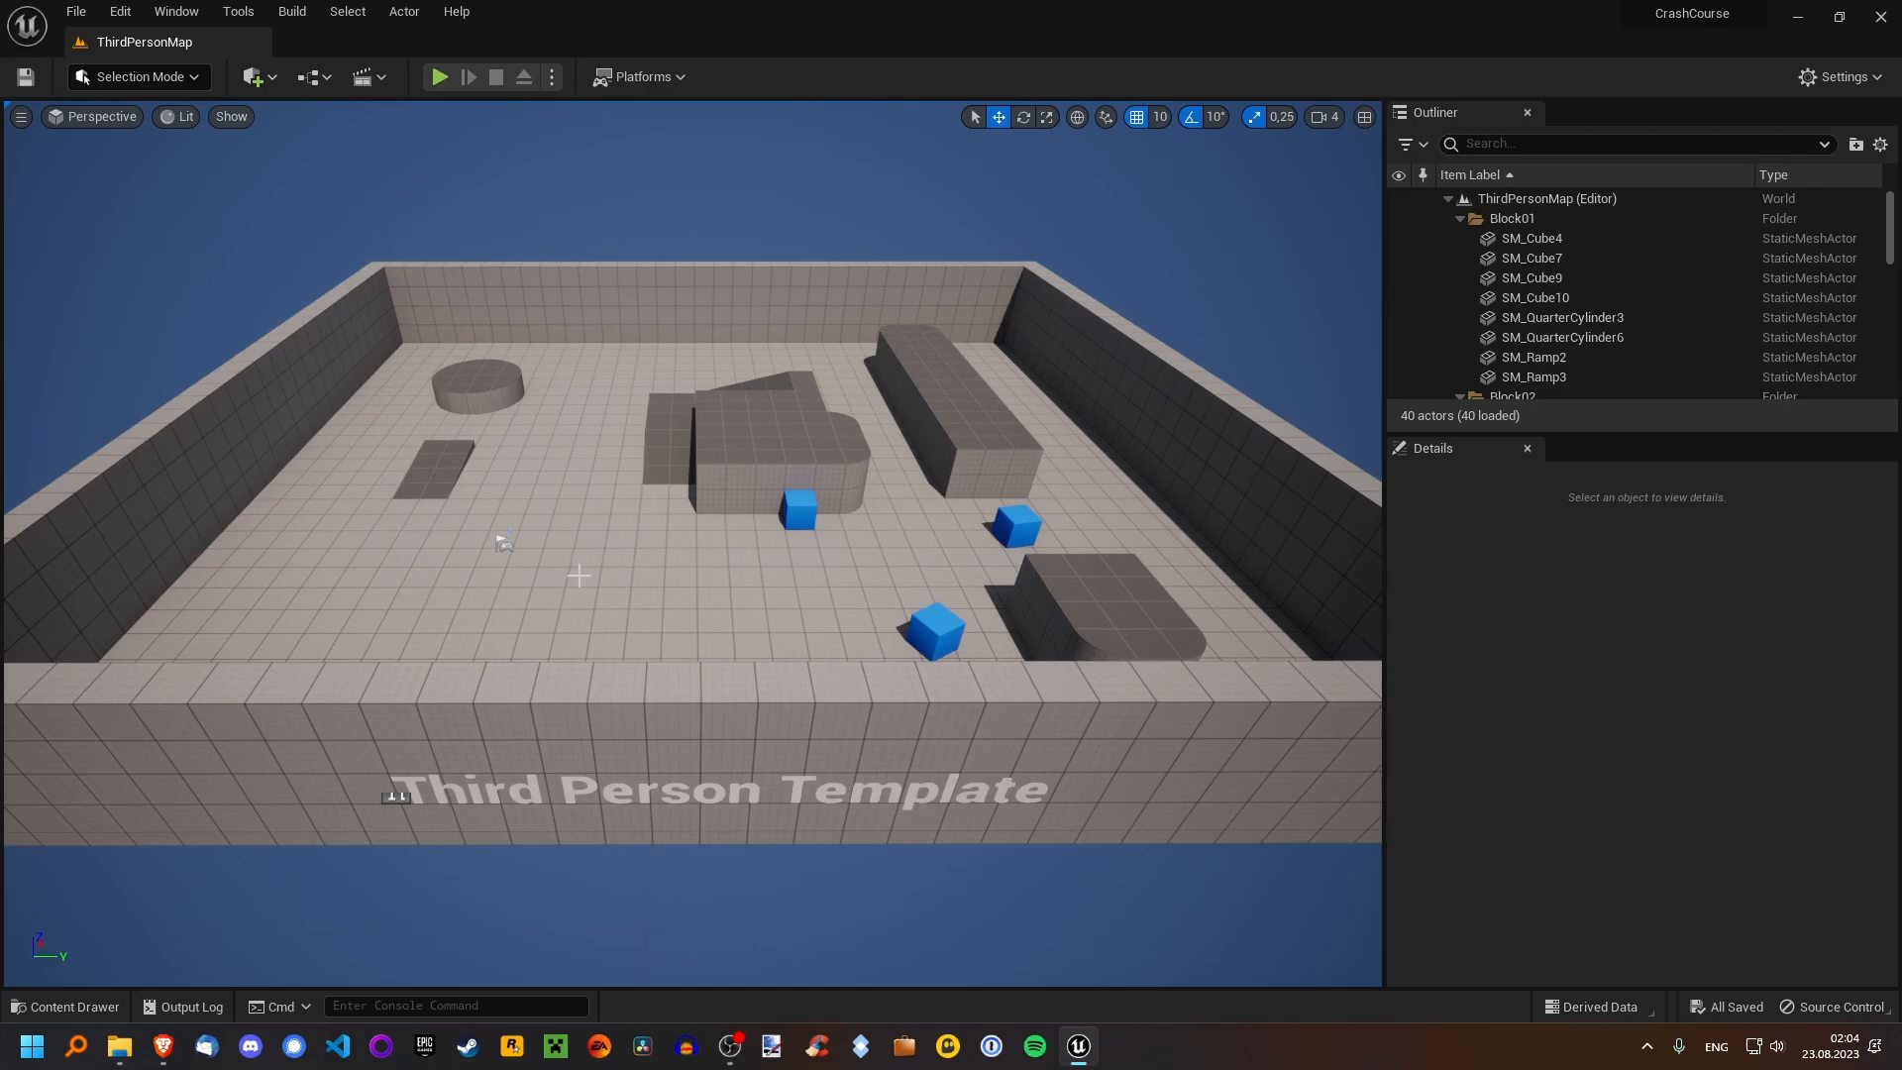
{"action": "mouse_move", "coordinate": [595, 458]}
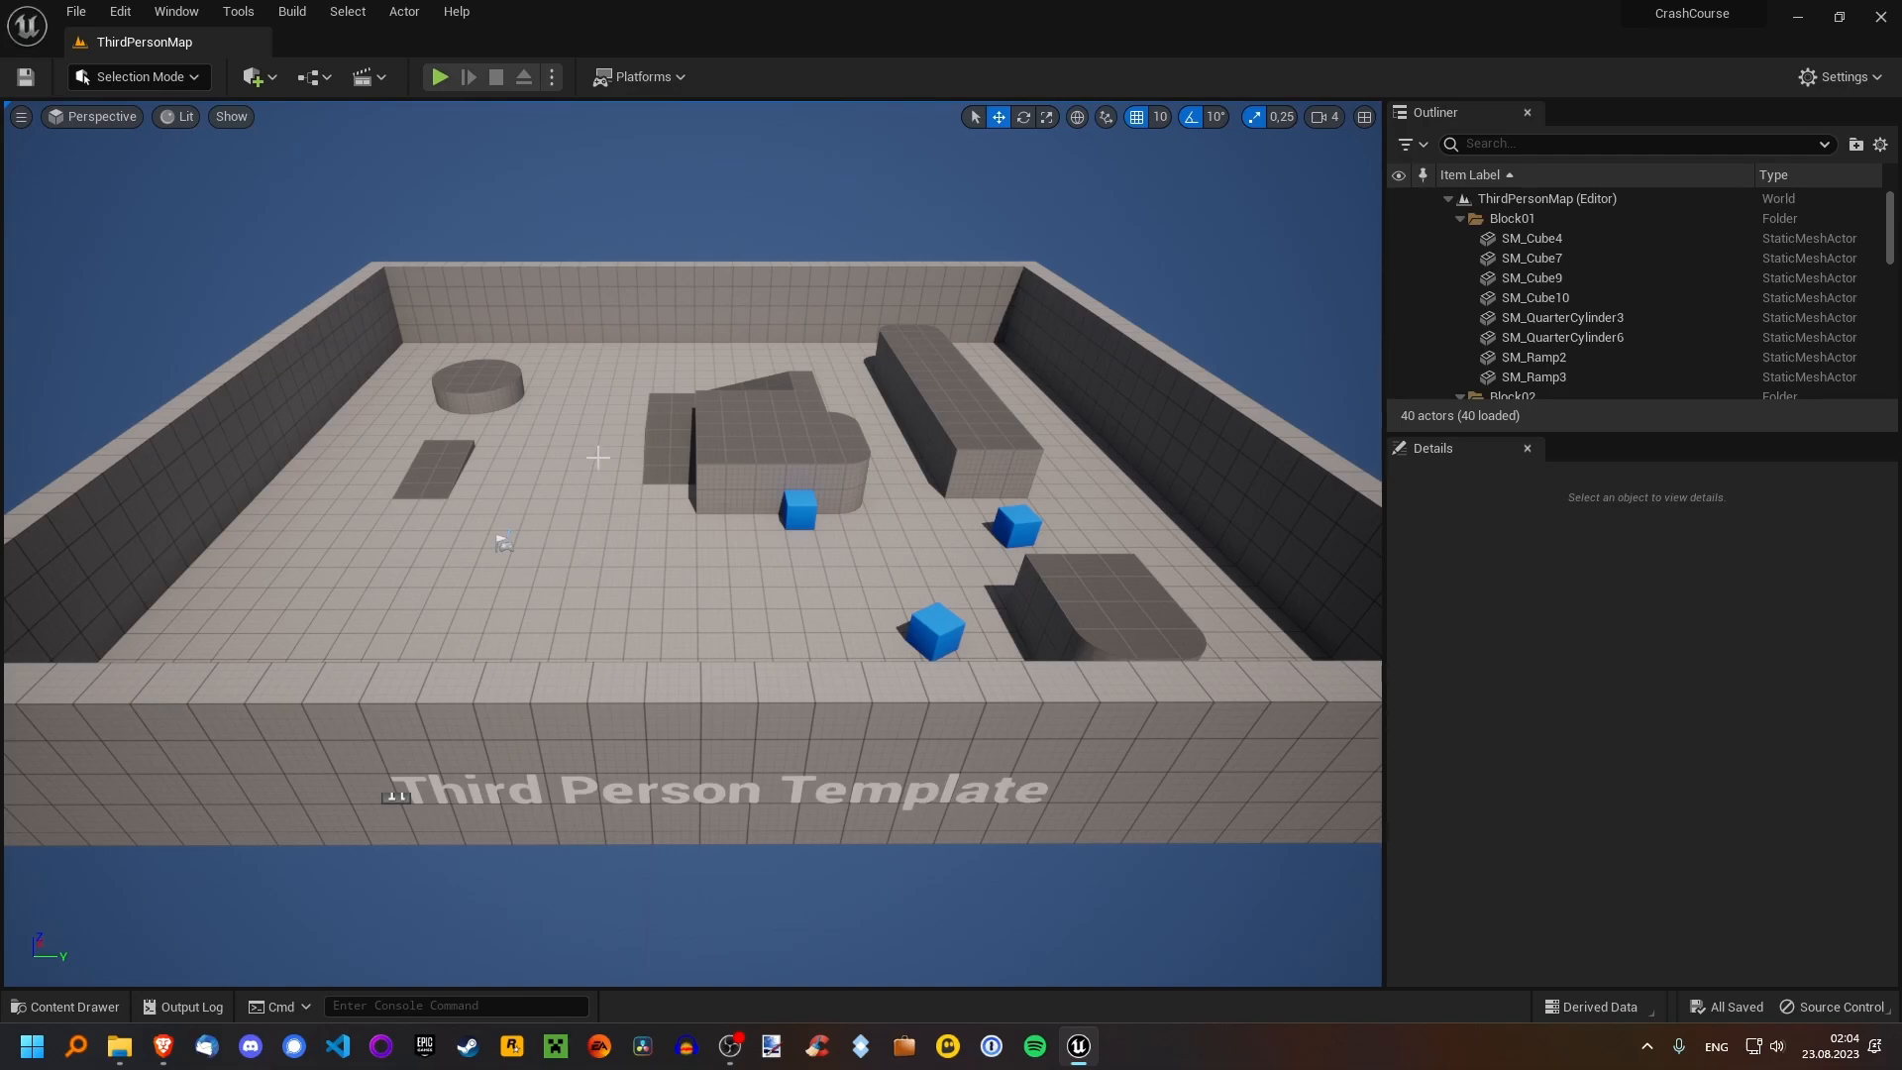
{"action": "mouse_move", "coordinate": [438, 77]}
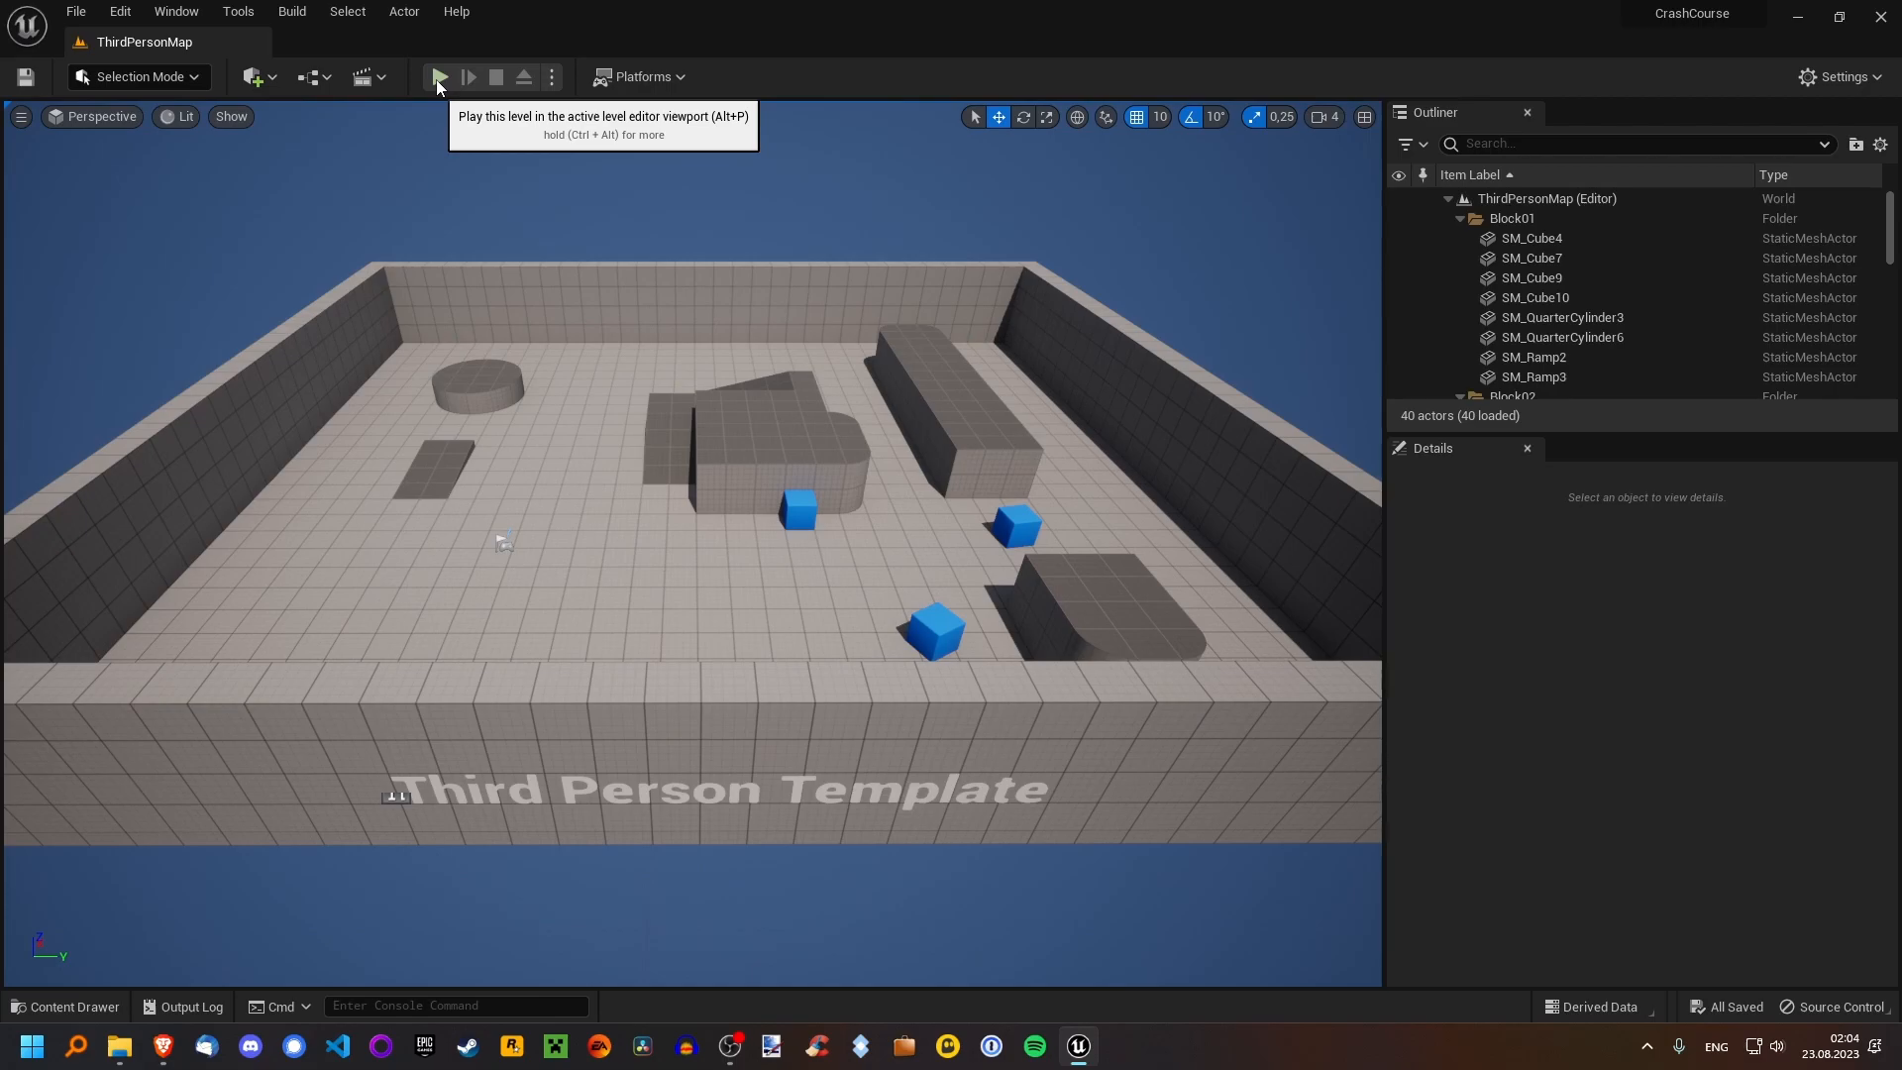
Play the level, control the character around the arena, then stop the session.
{"action": "left_click", "coordinate": [438, 77]}
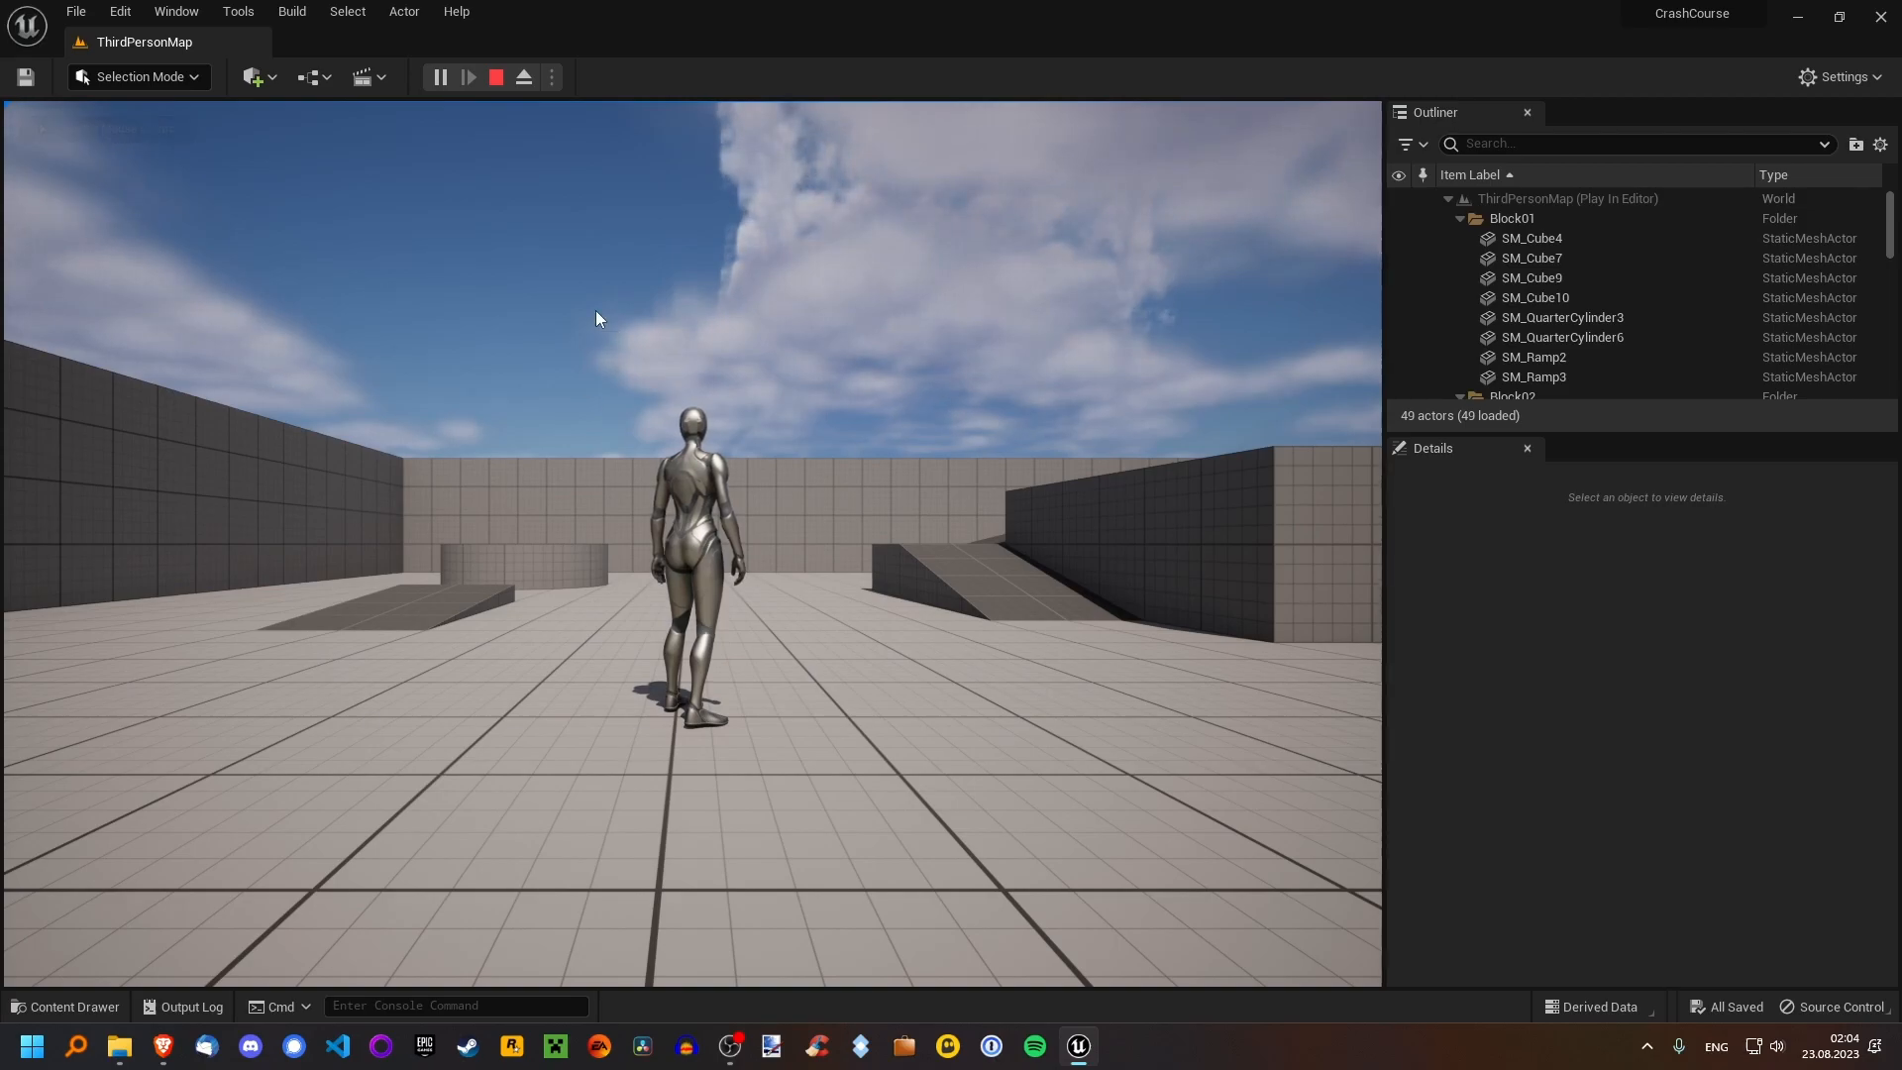
{"action": "left_click", "coordinate": [595, 318]}
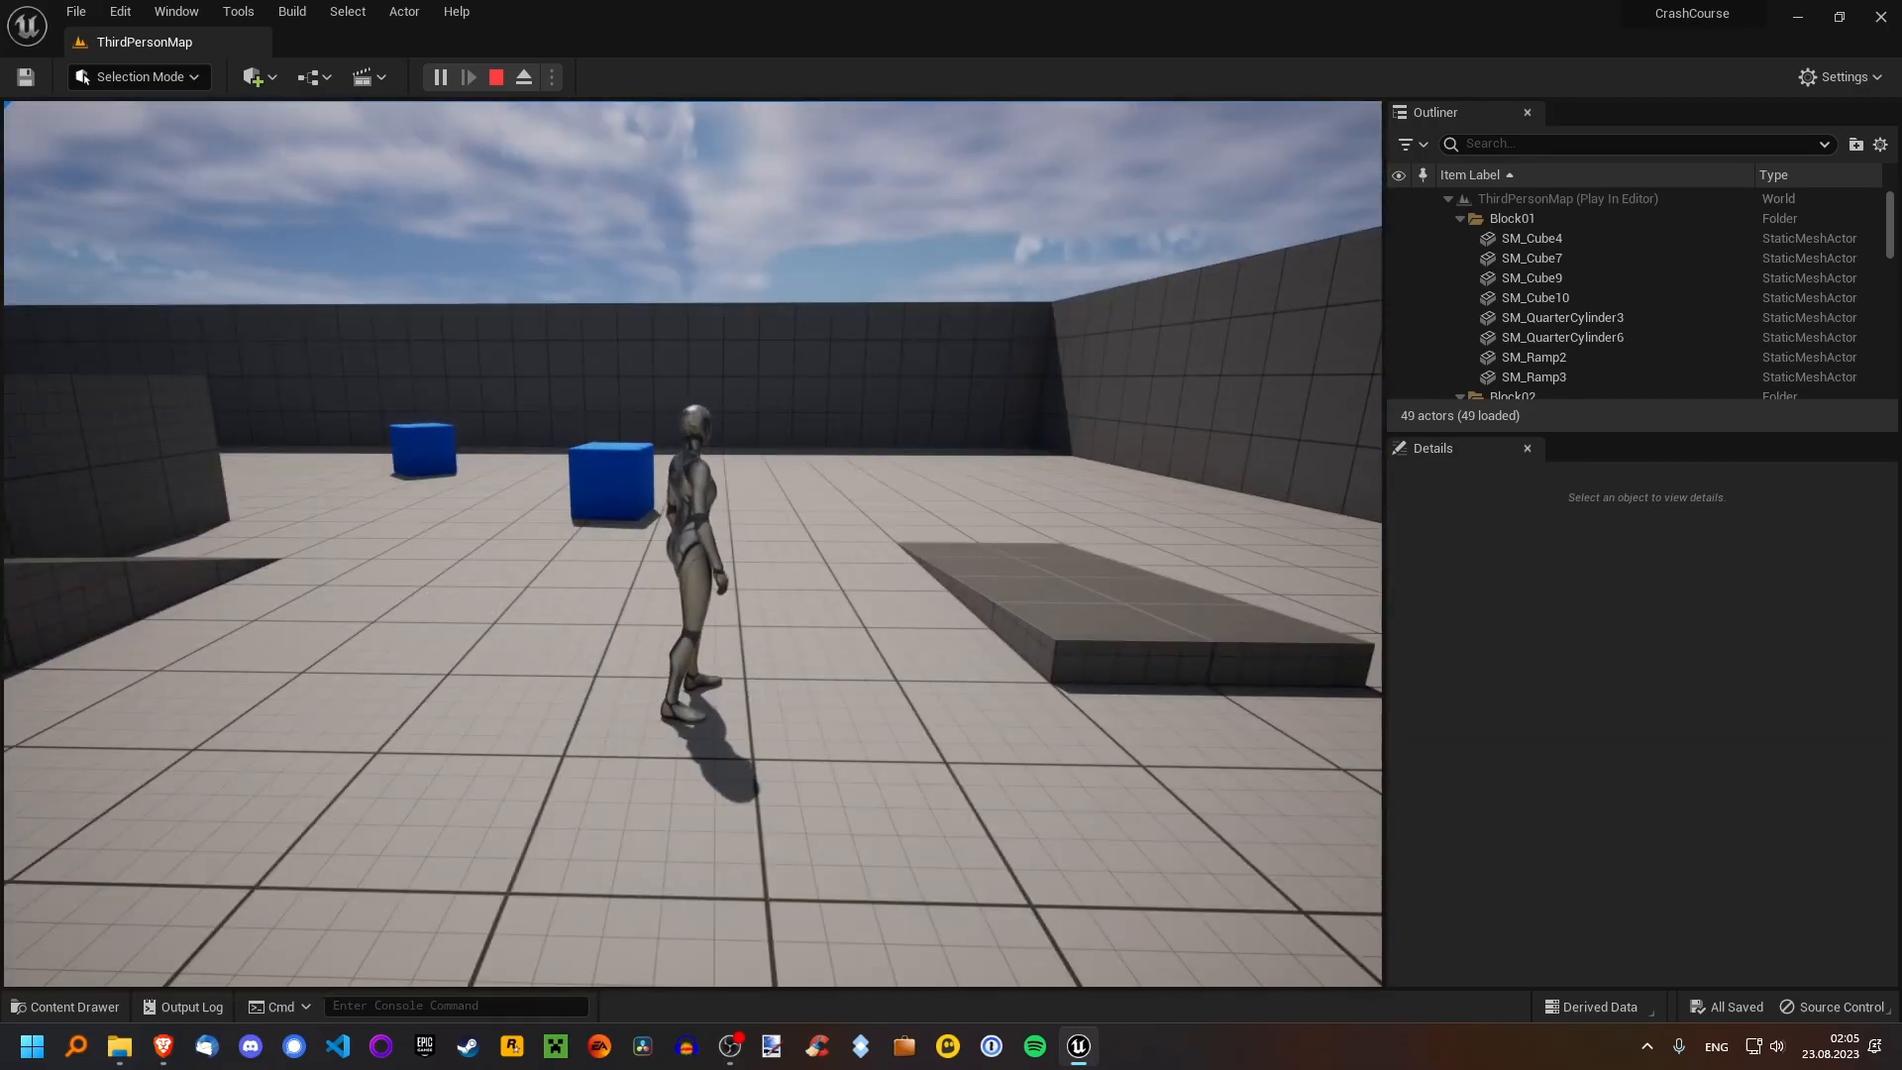
{"action": "left_click", "coordinate": [496, 76]}
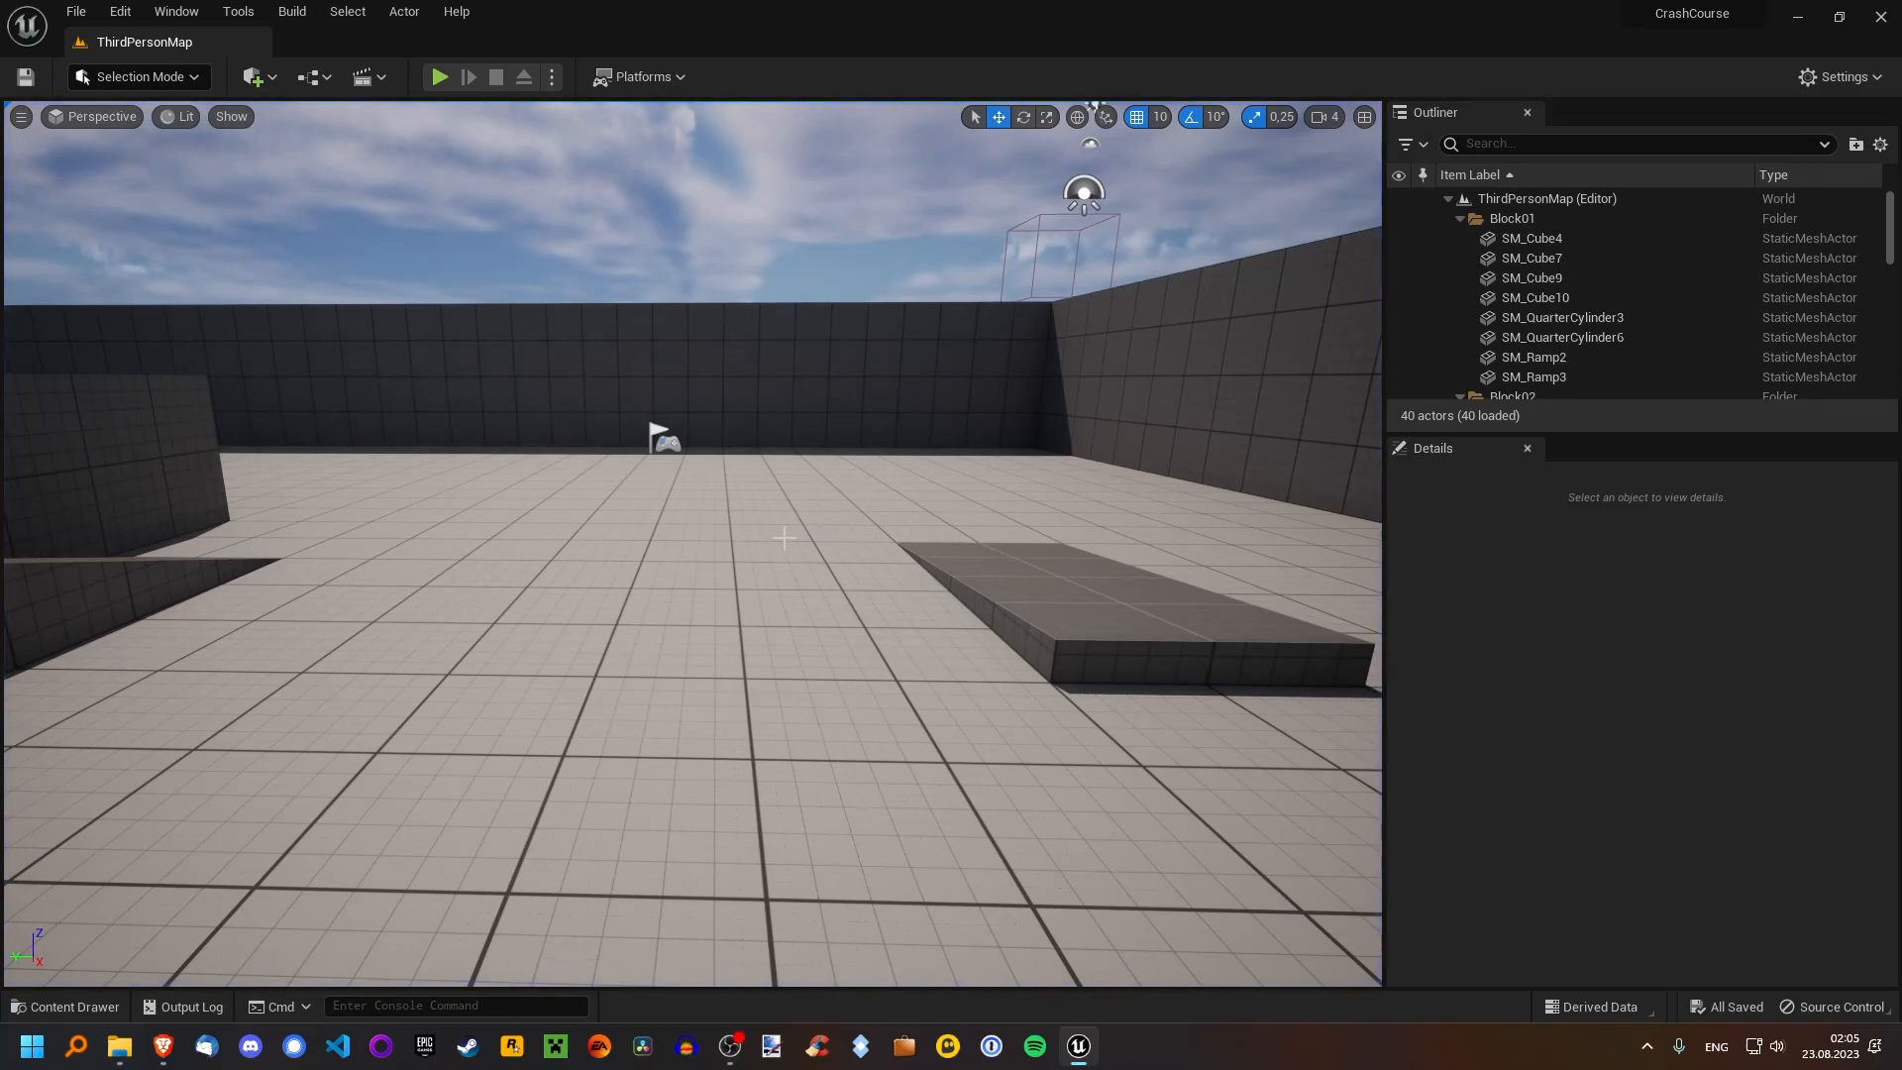
{"action": "mouse_move", "coordinate": [896, 622]}
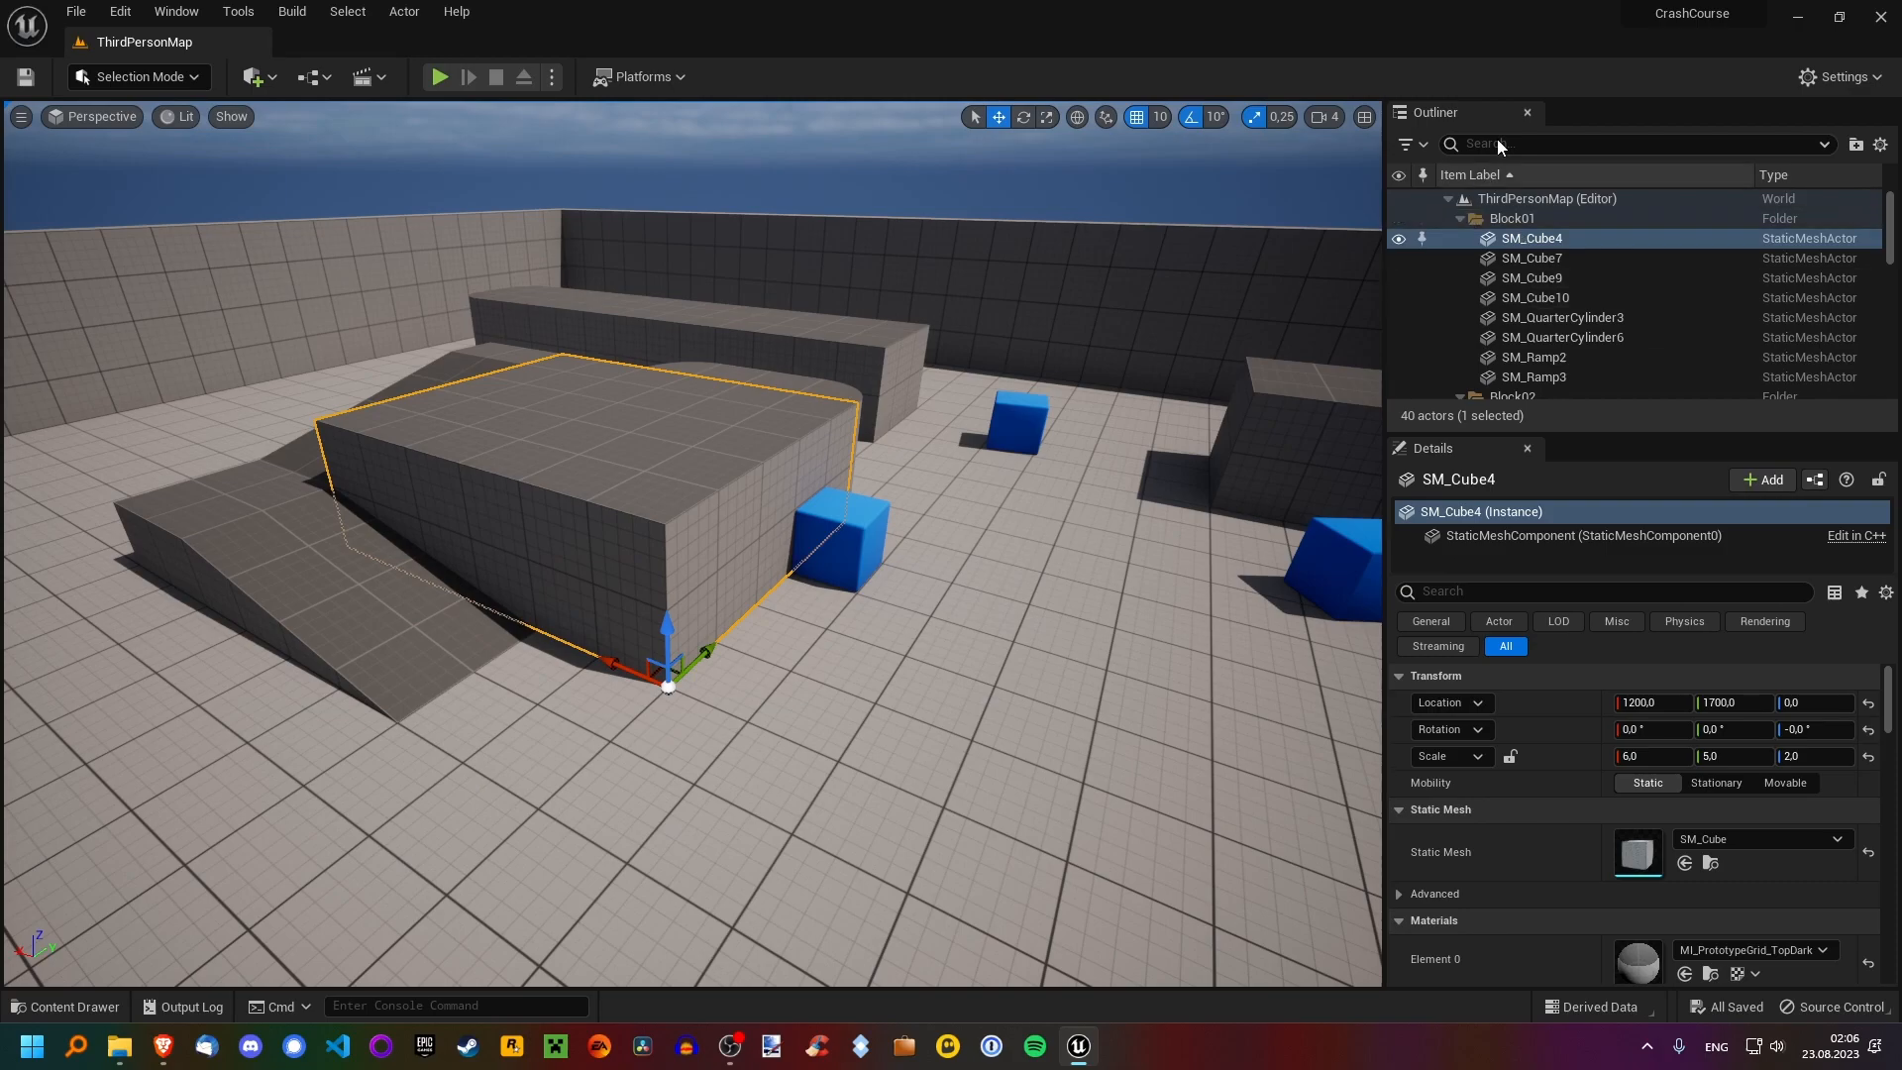
{"action": "mouse_move", "coordinate": [1435, 112]}
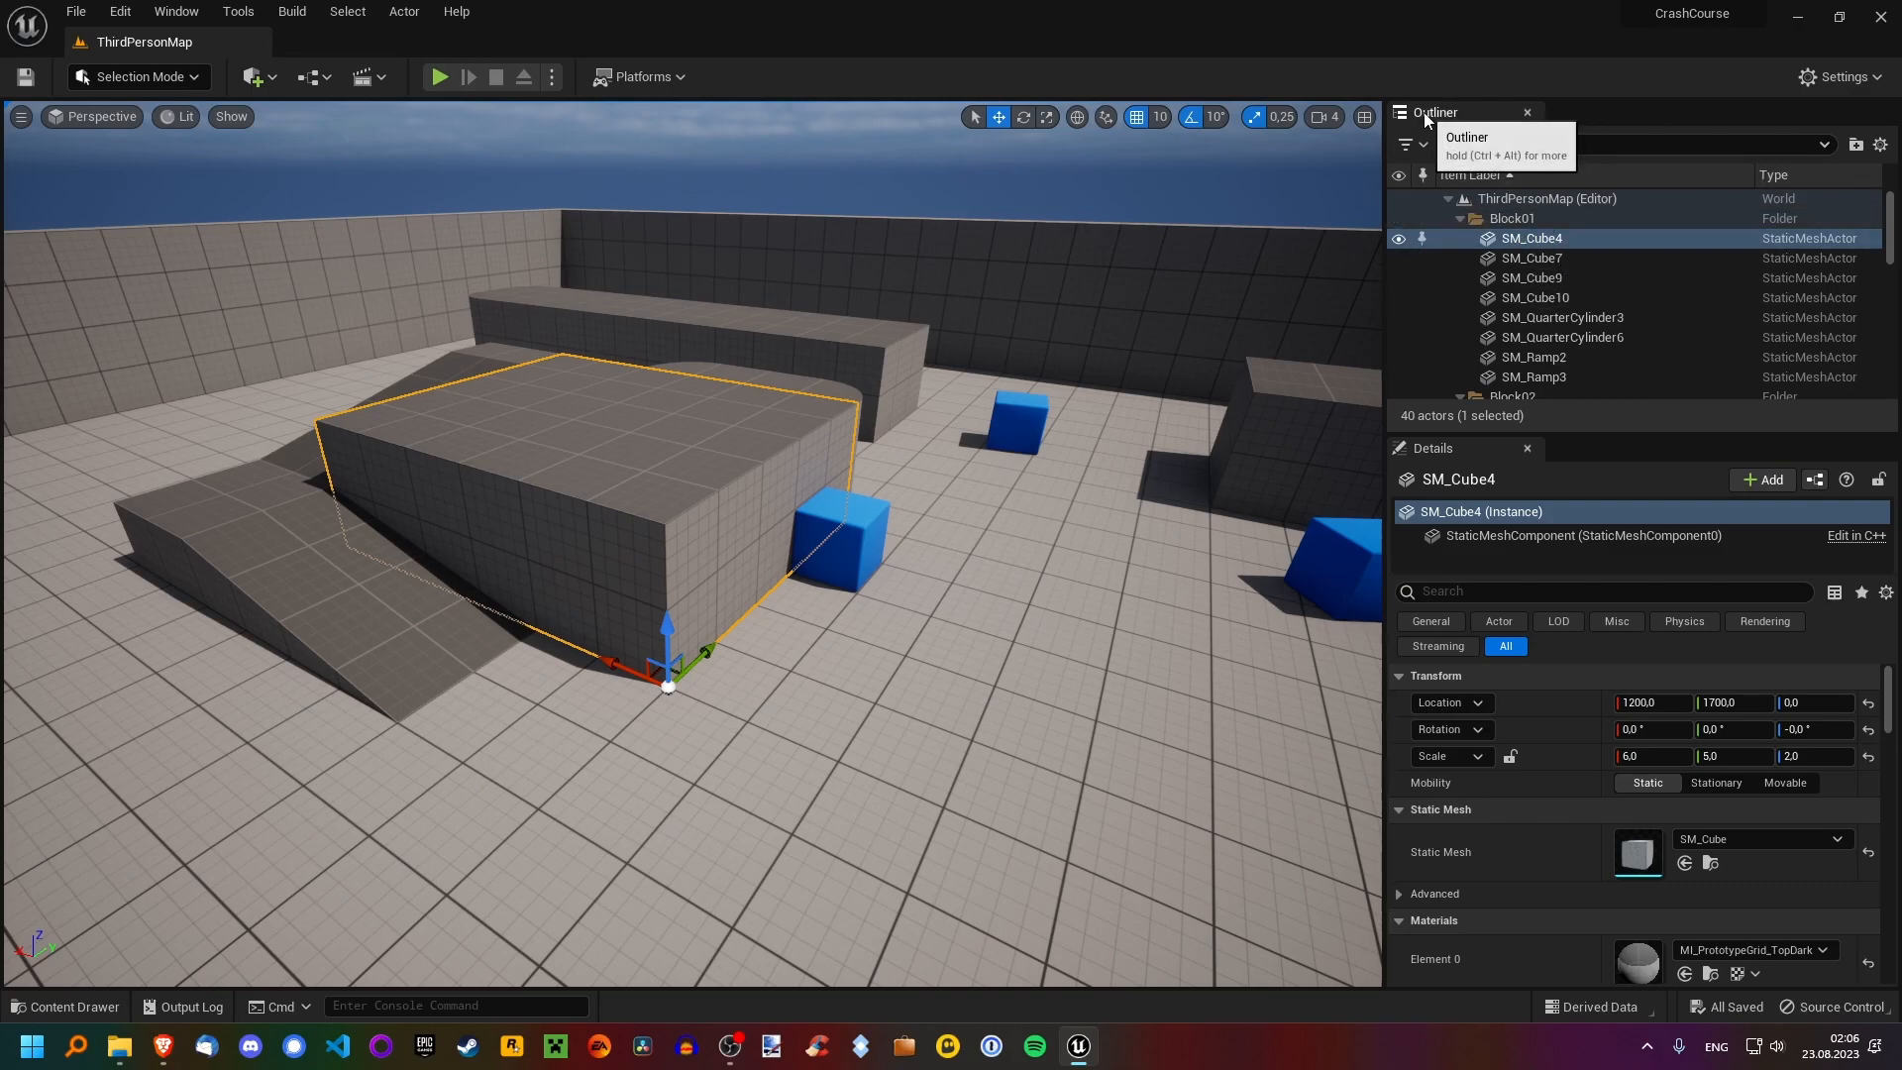
{"action": "mouse_move", "coordinate": [1504, 251]}
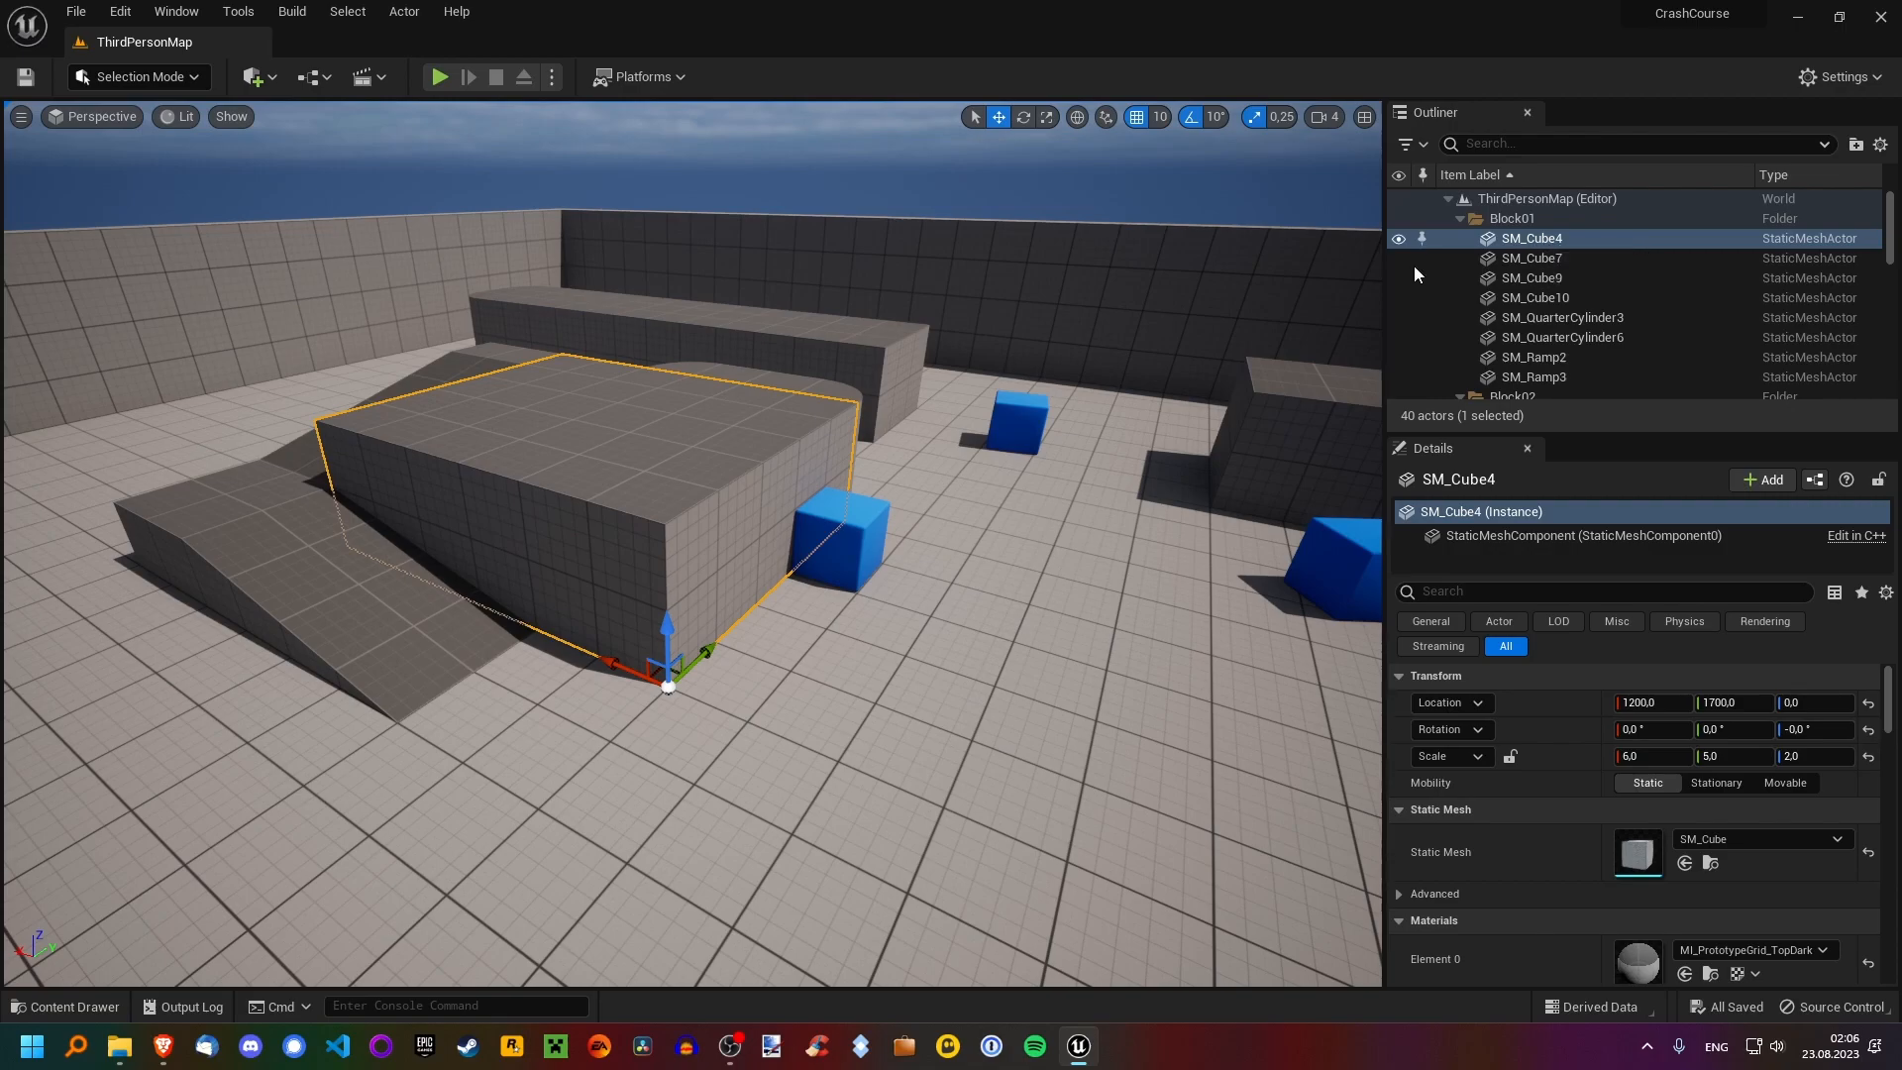
Select SM_Cube8, then SM_Cube4, in the Outliner to view their Transform details.
{"action": "left_click", "coordinate": [1531, 344]}
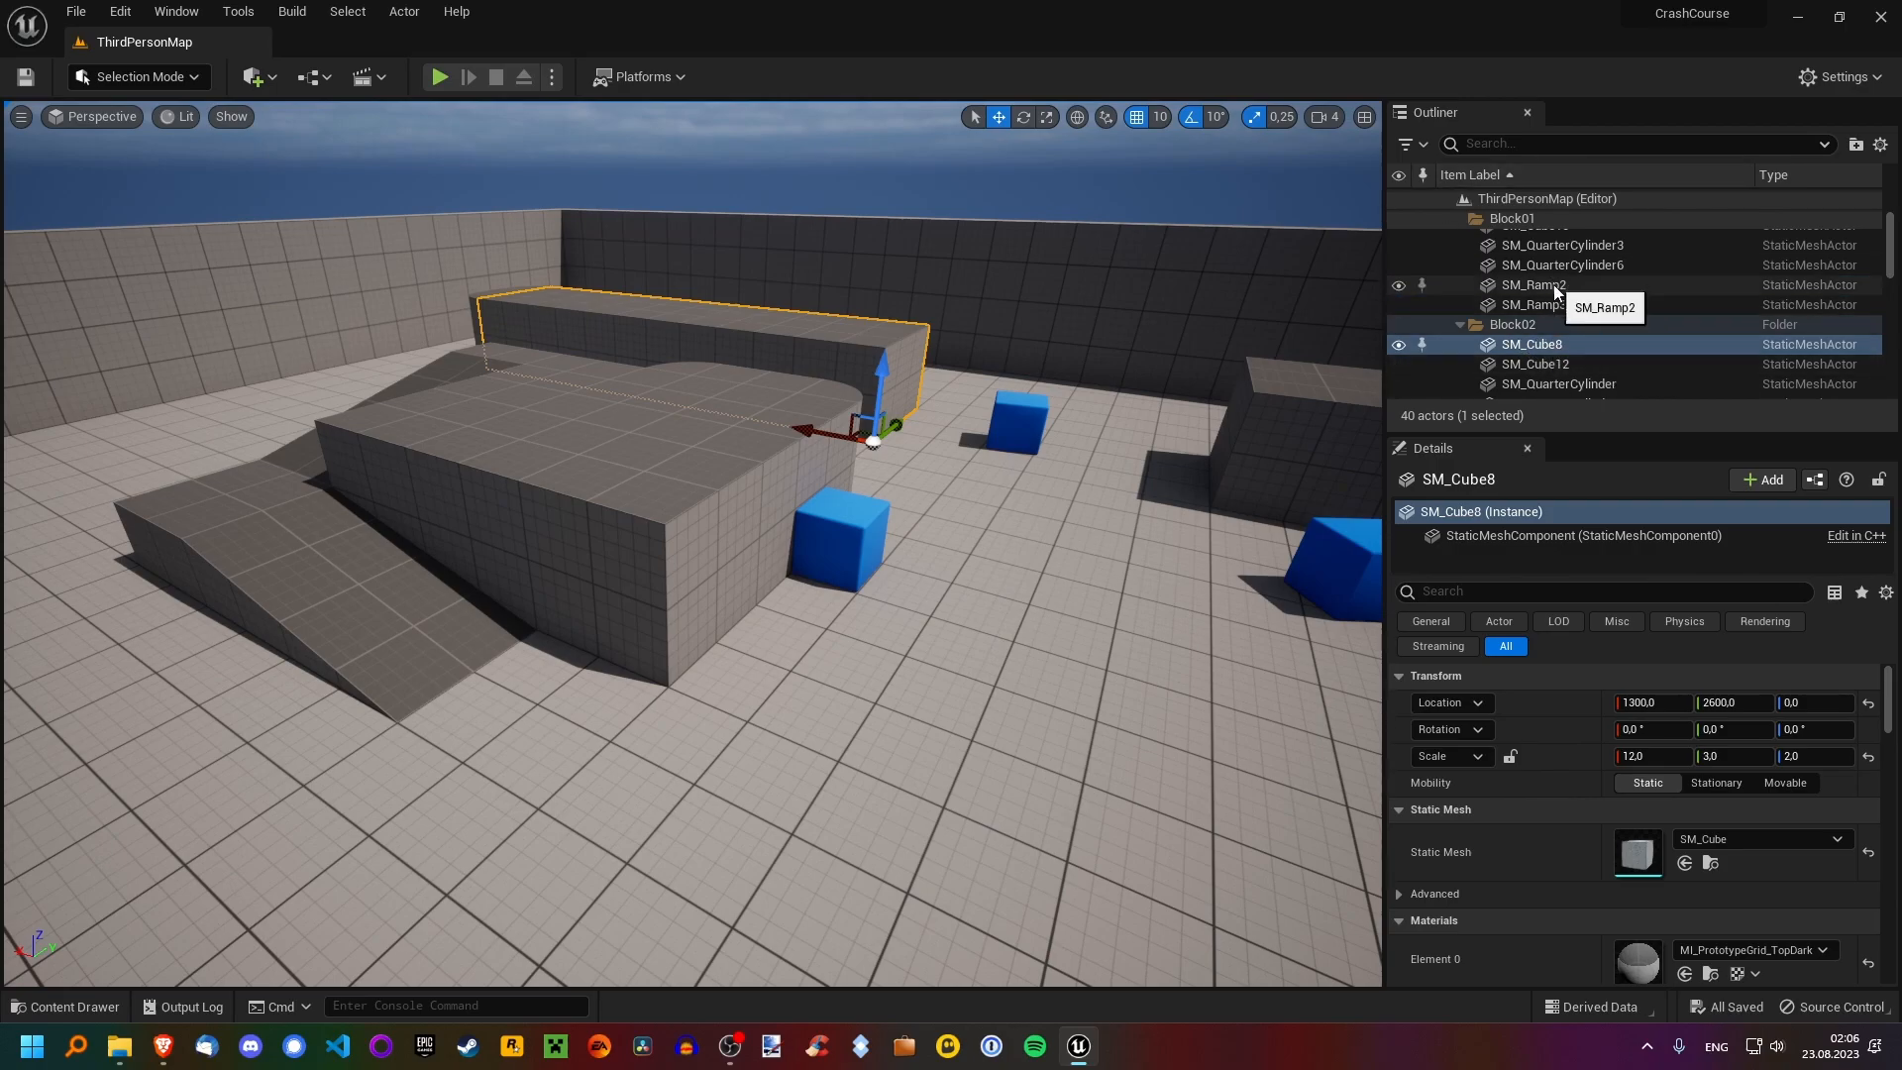
{"action": "left_click", "coordinate": [1535, 285]}
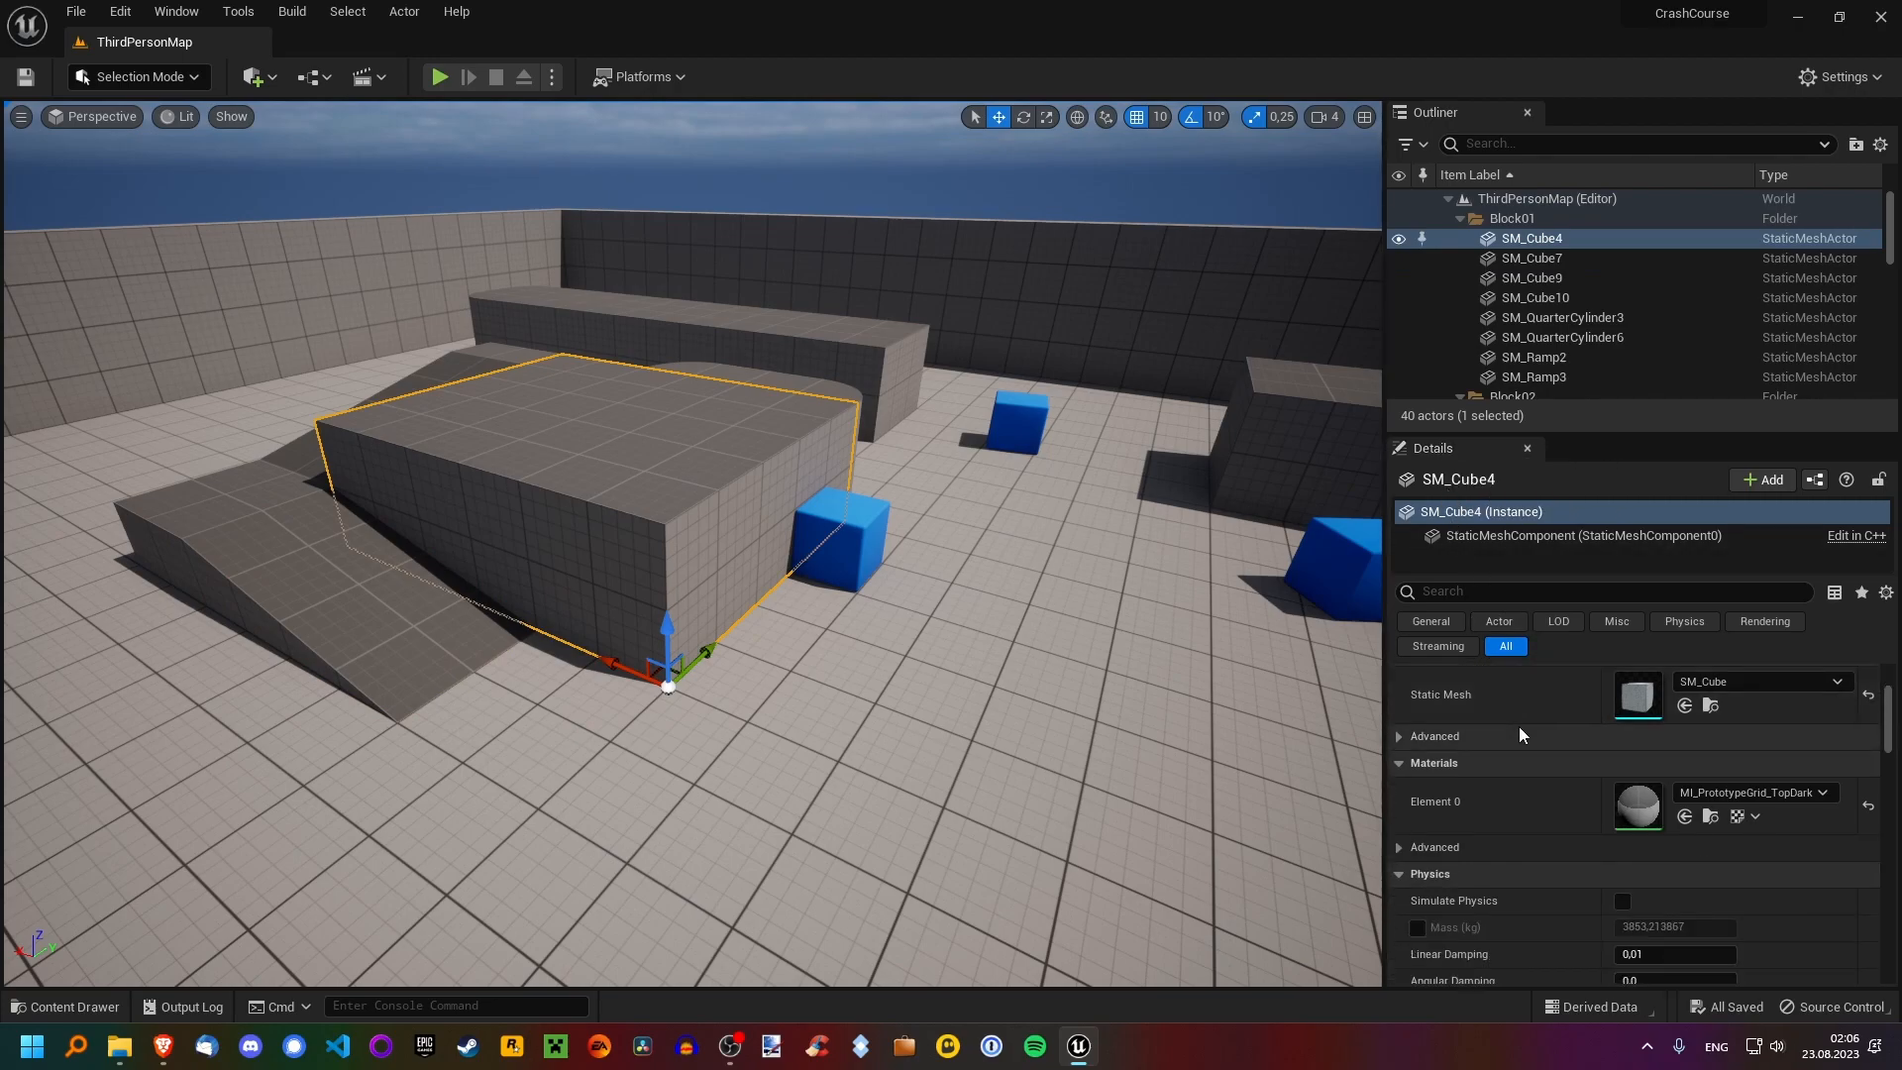
{"action": "scroll", "scroll_direction": "down", "scroll_amount": 3}
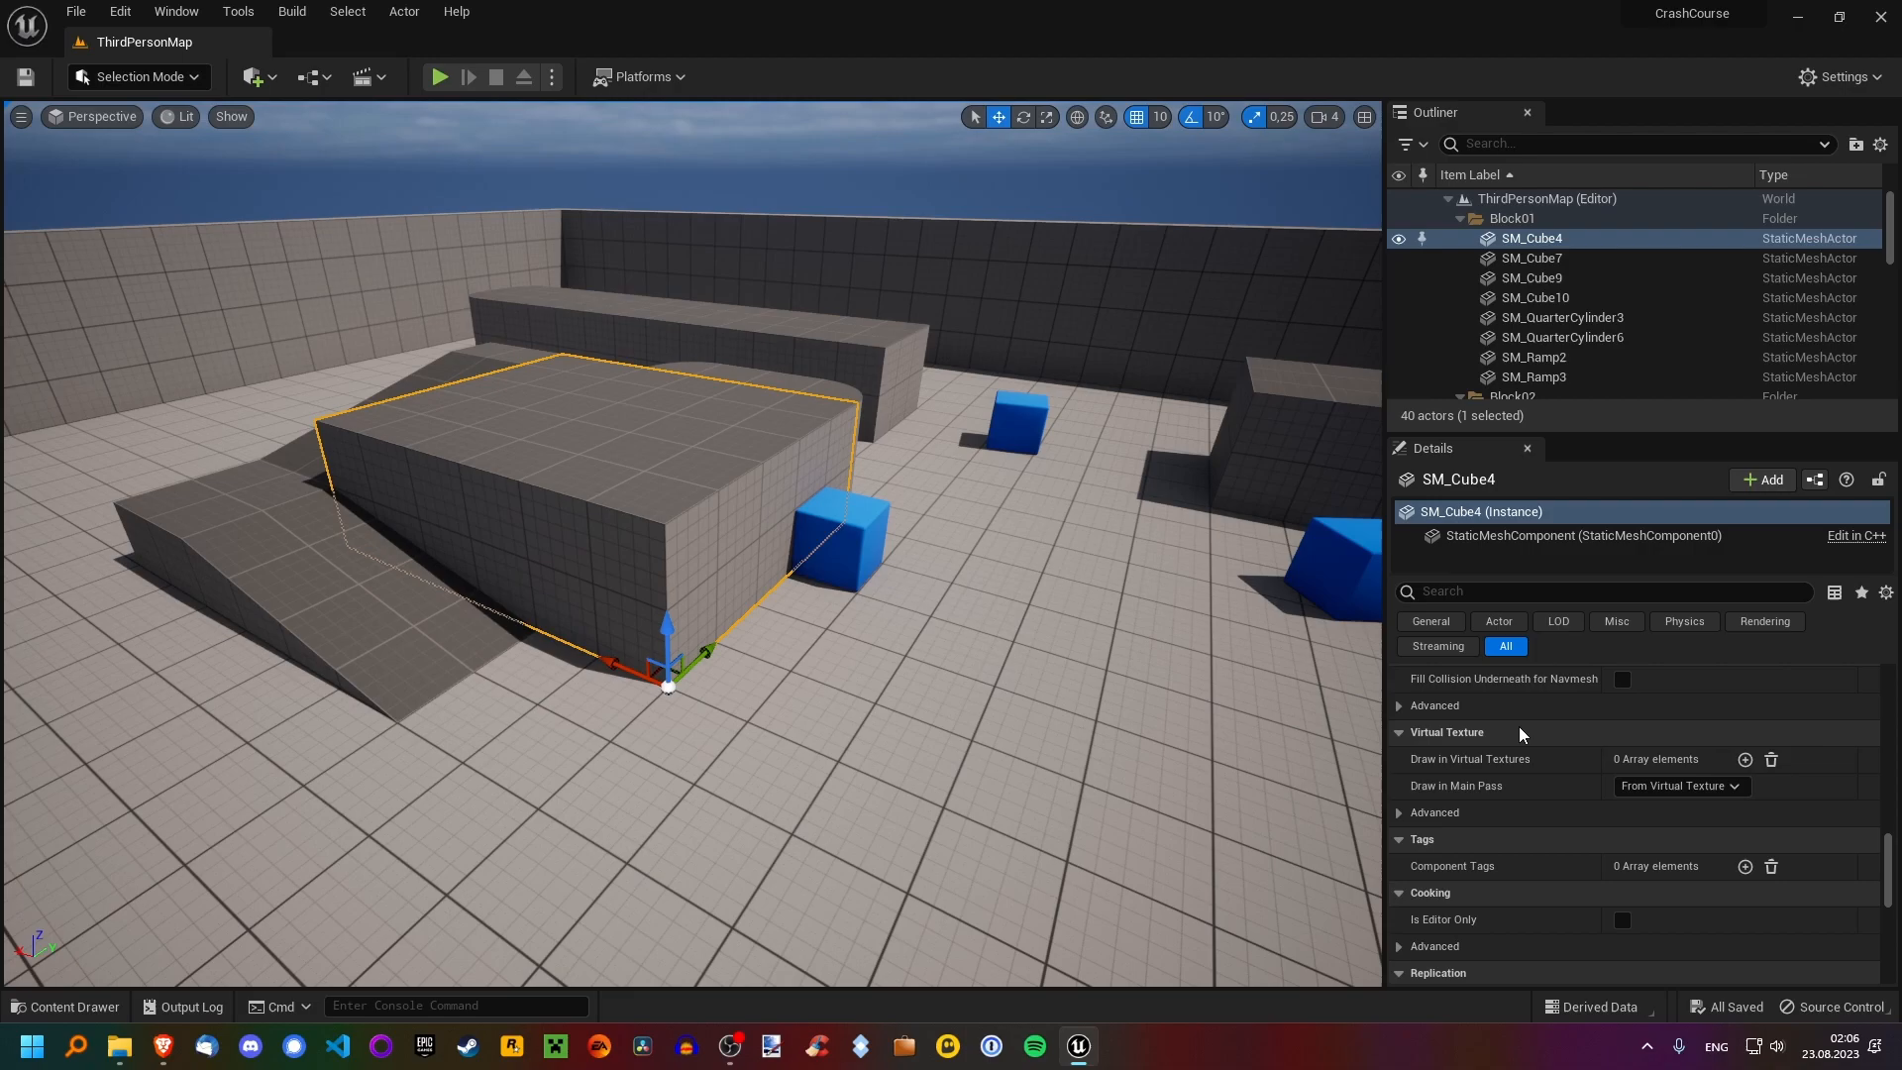
{"action": "scroll", "scroll_direction": "down", "scroll_amount": 3}
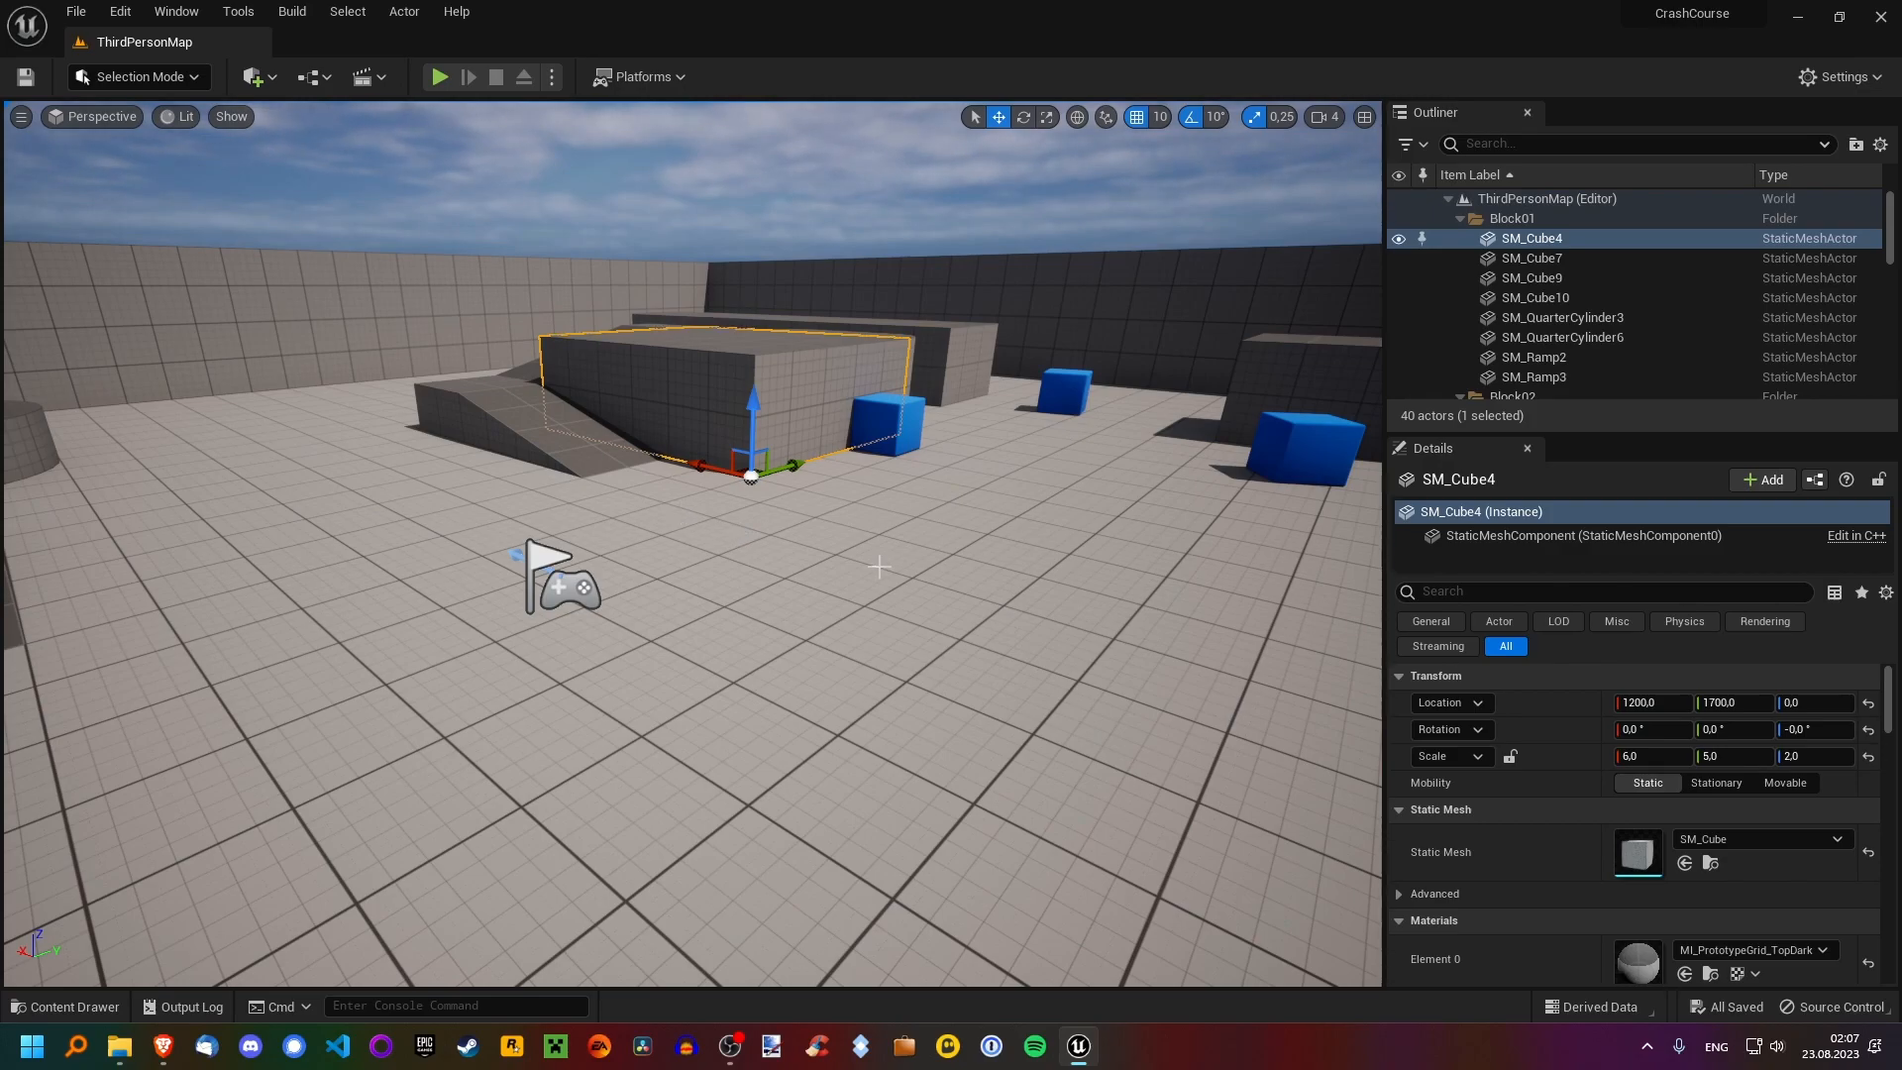
{"action": "mouse_move", "coordinate": [674, 362]}
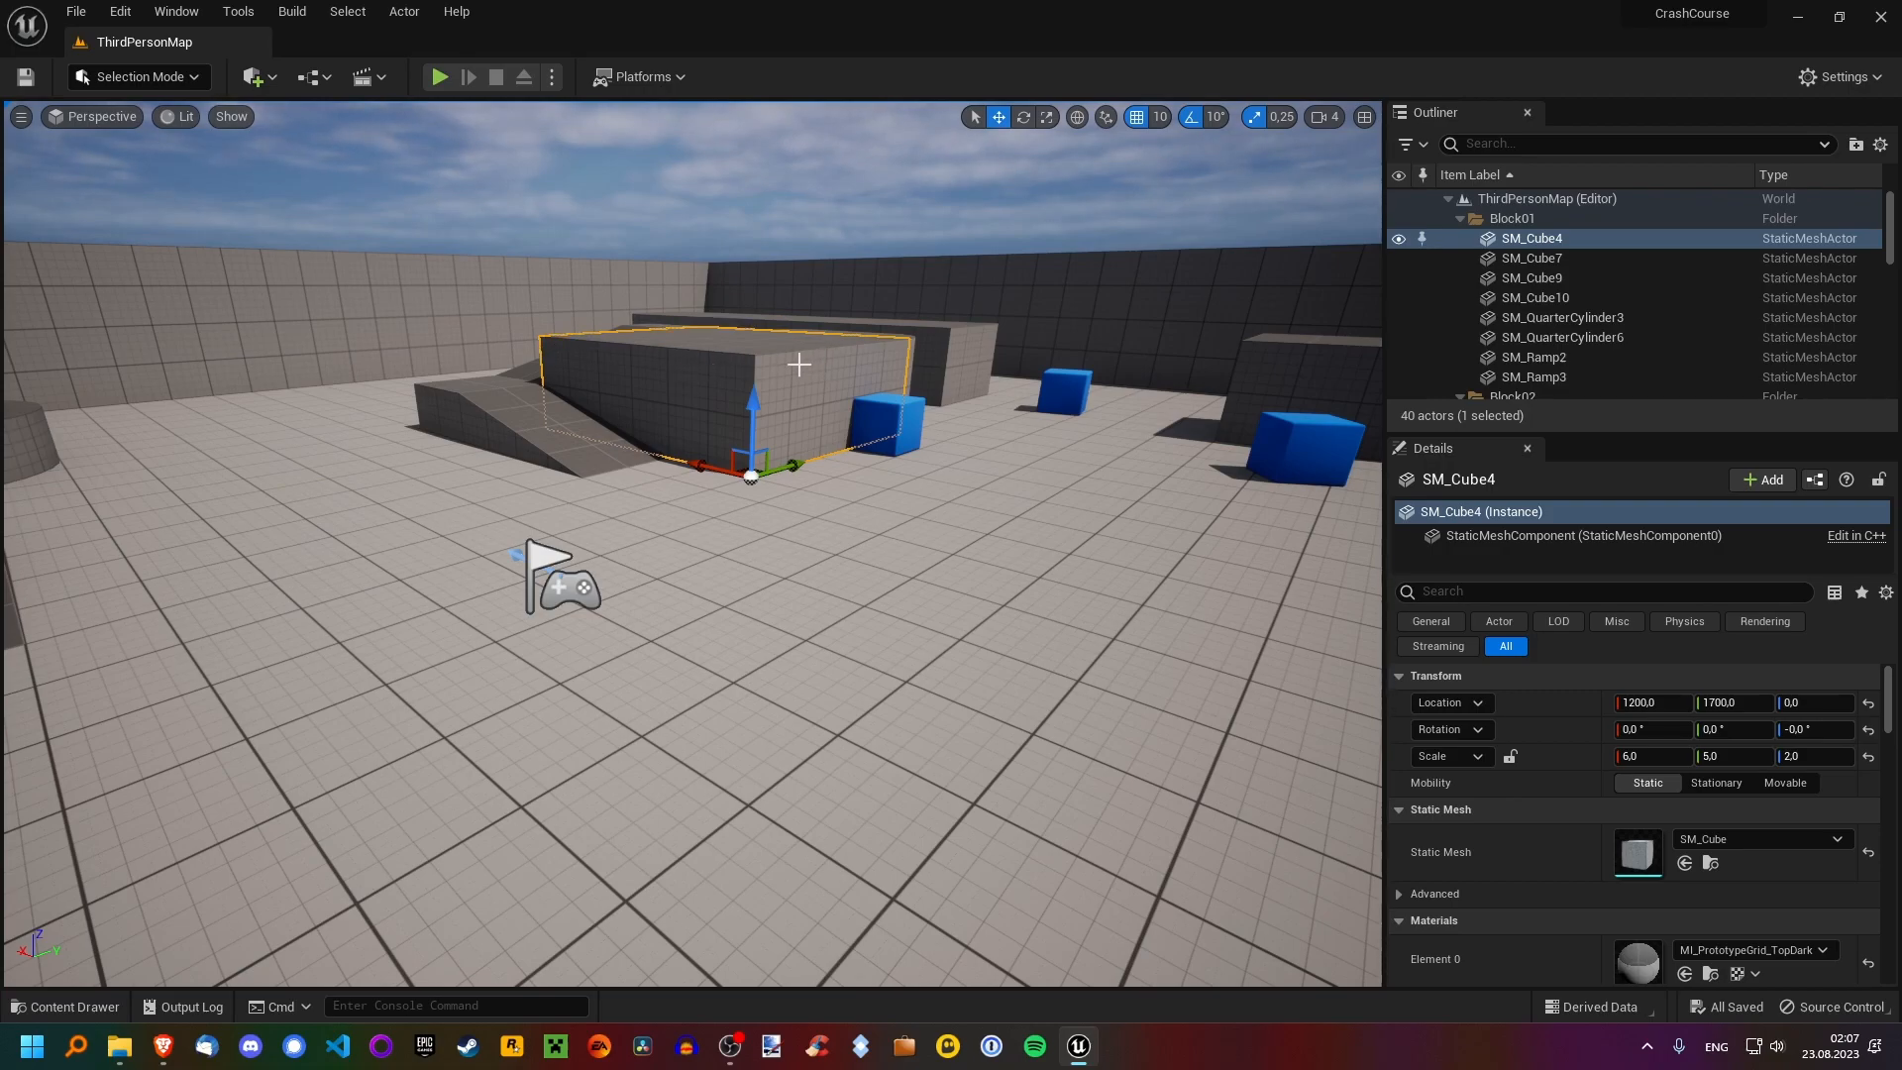
{"action": "mouse_move", "coordinate": [701, 446]}
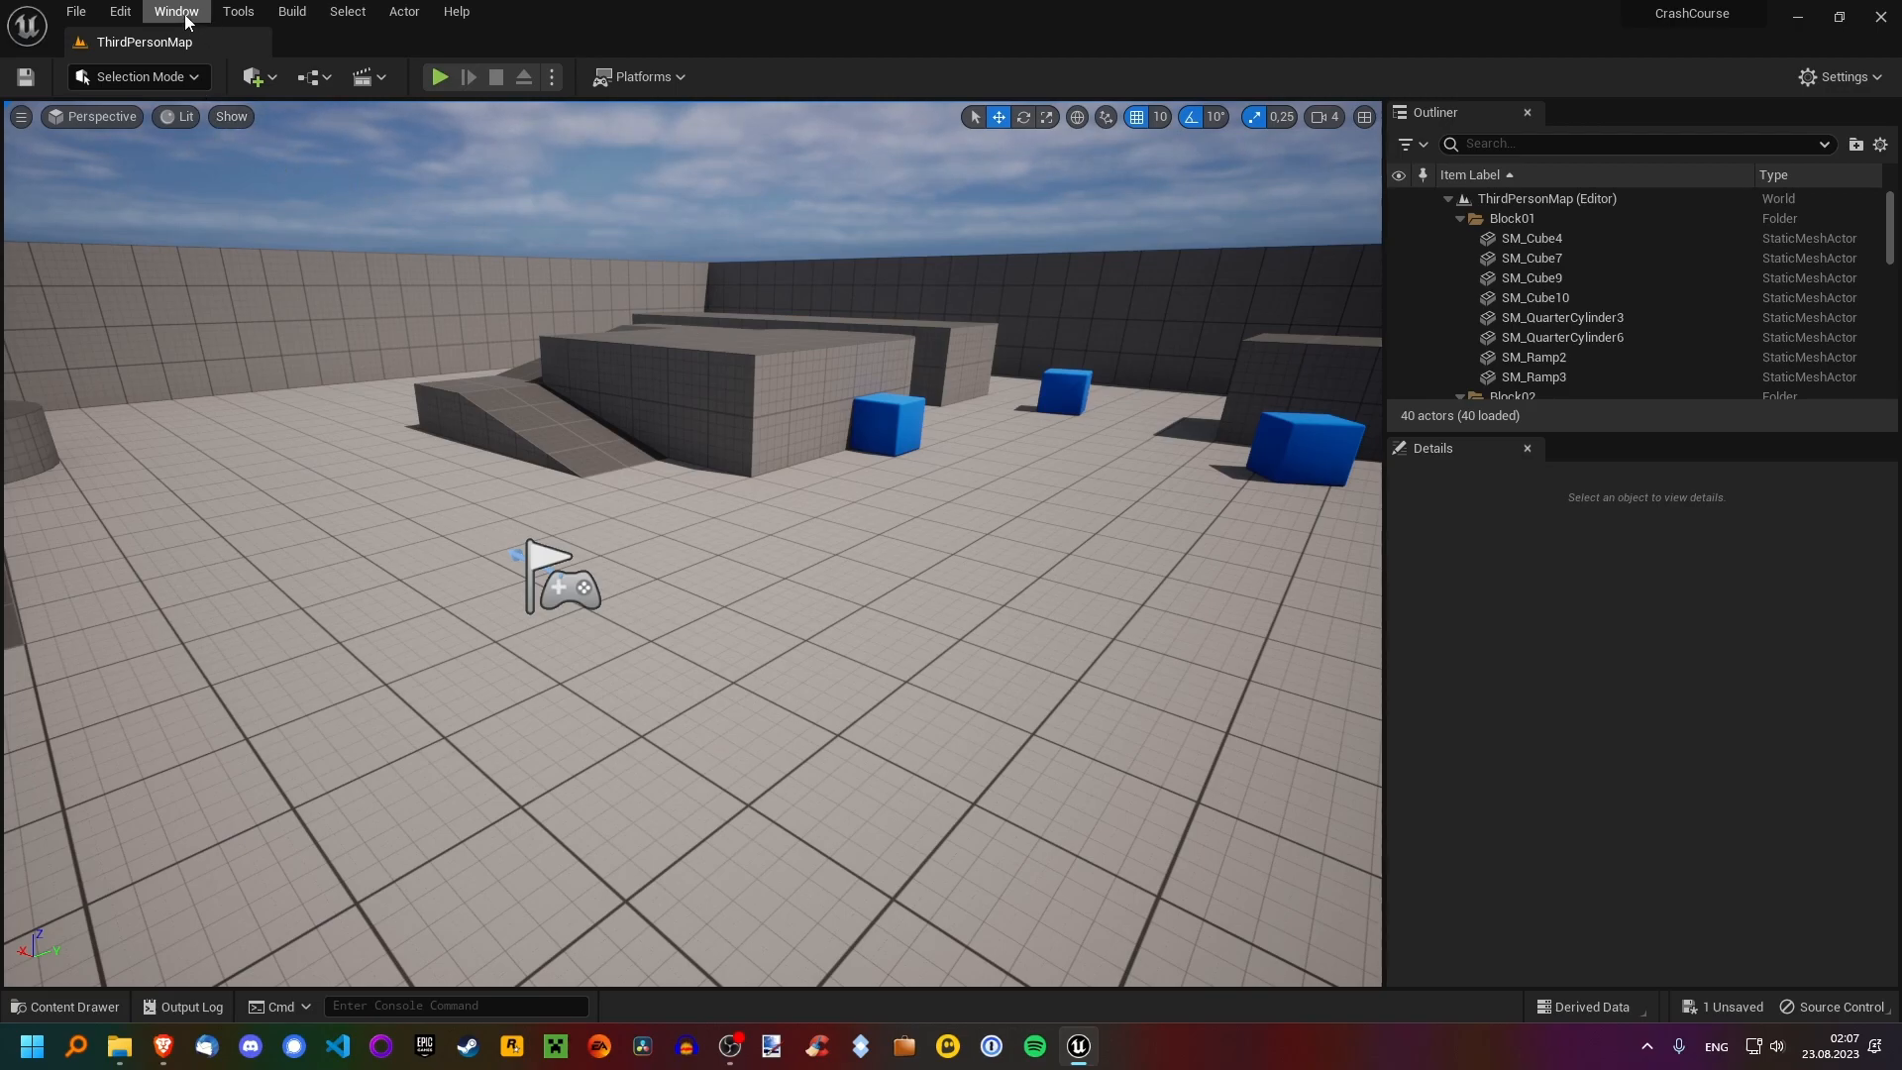
{"action": "left_click", "coordinate": [175, 11]}
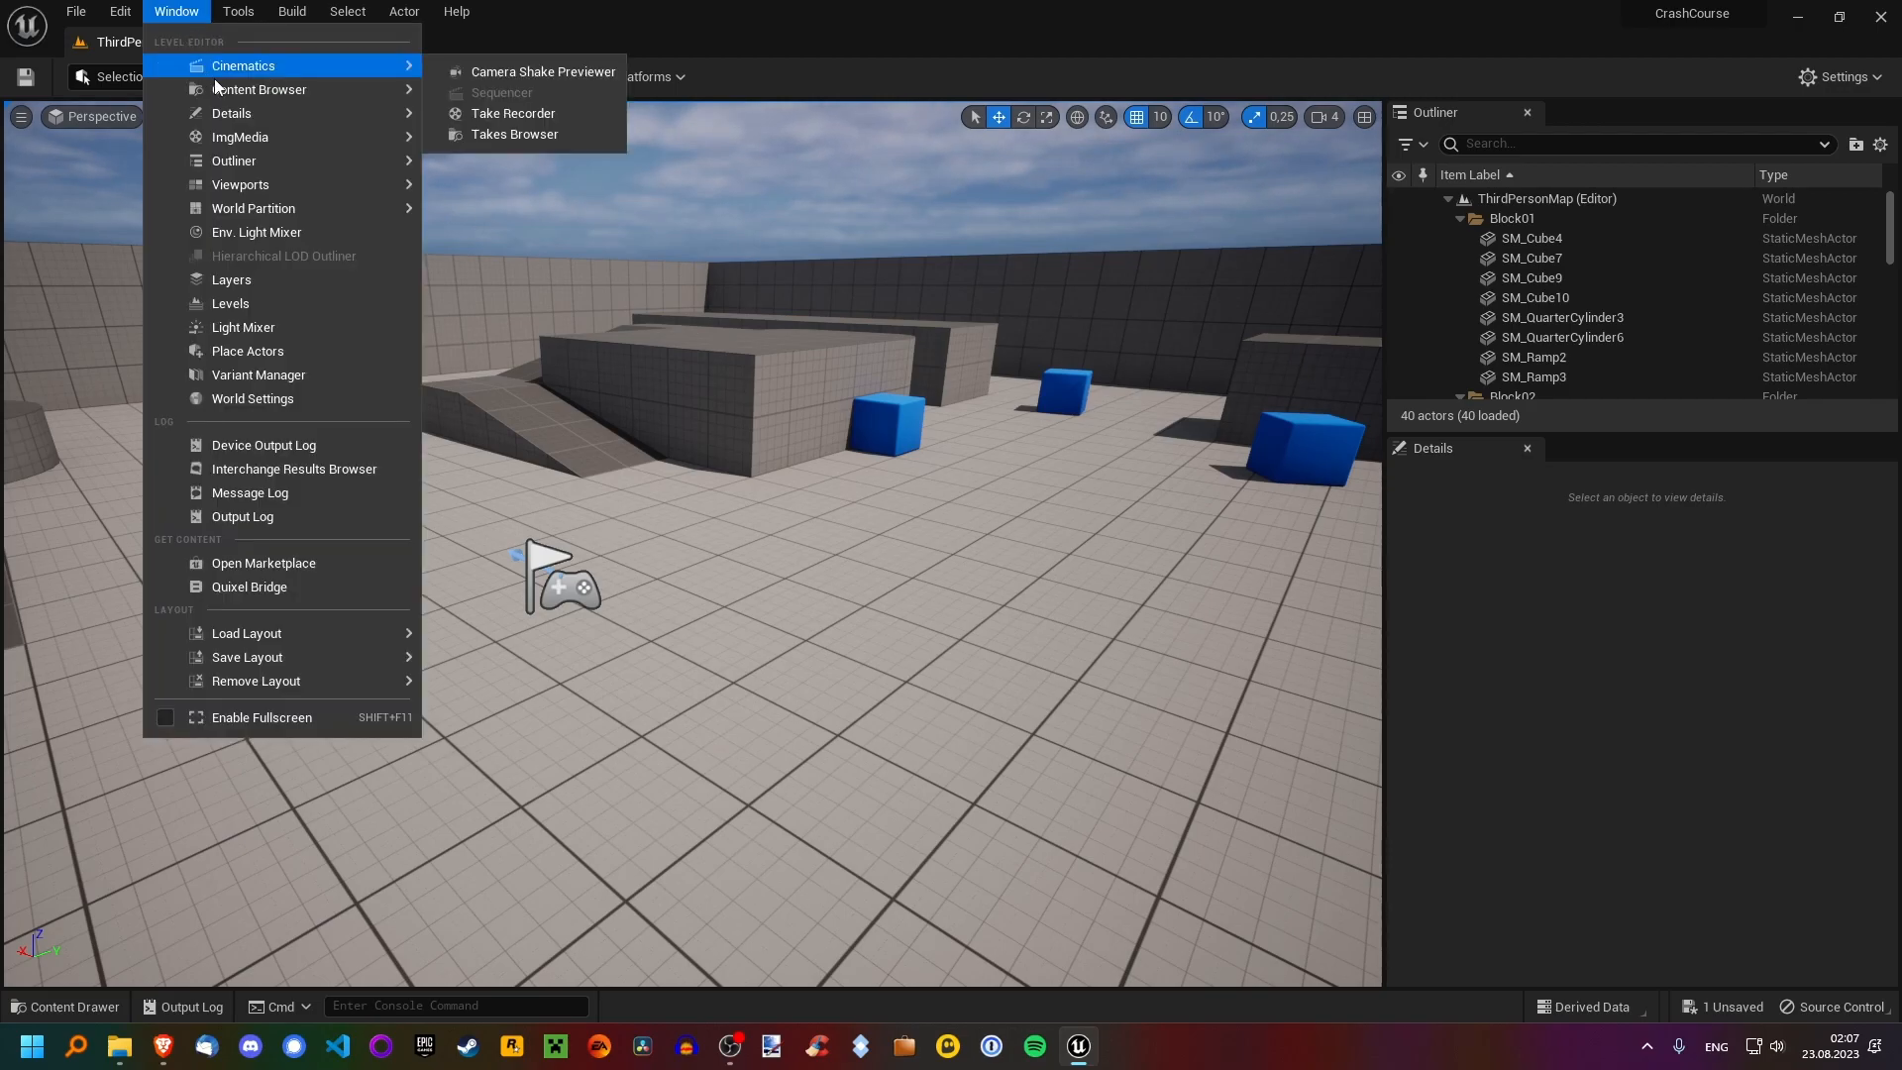
{"action": "mouse_move", "coordinate": [259, 88]}
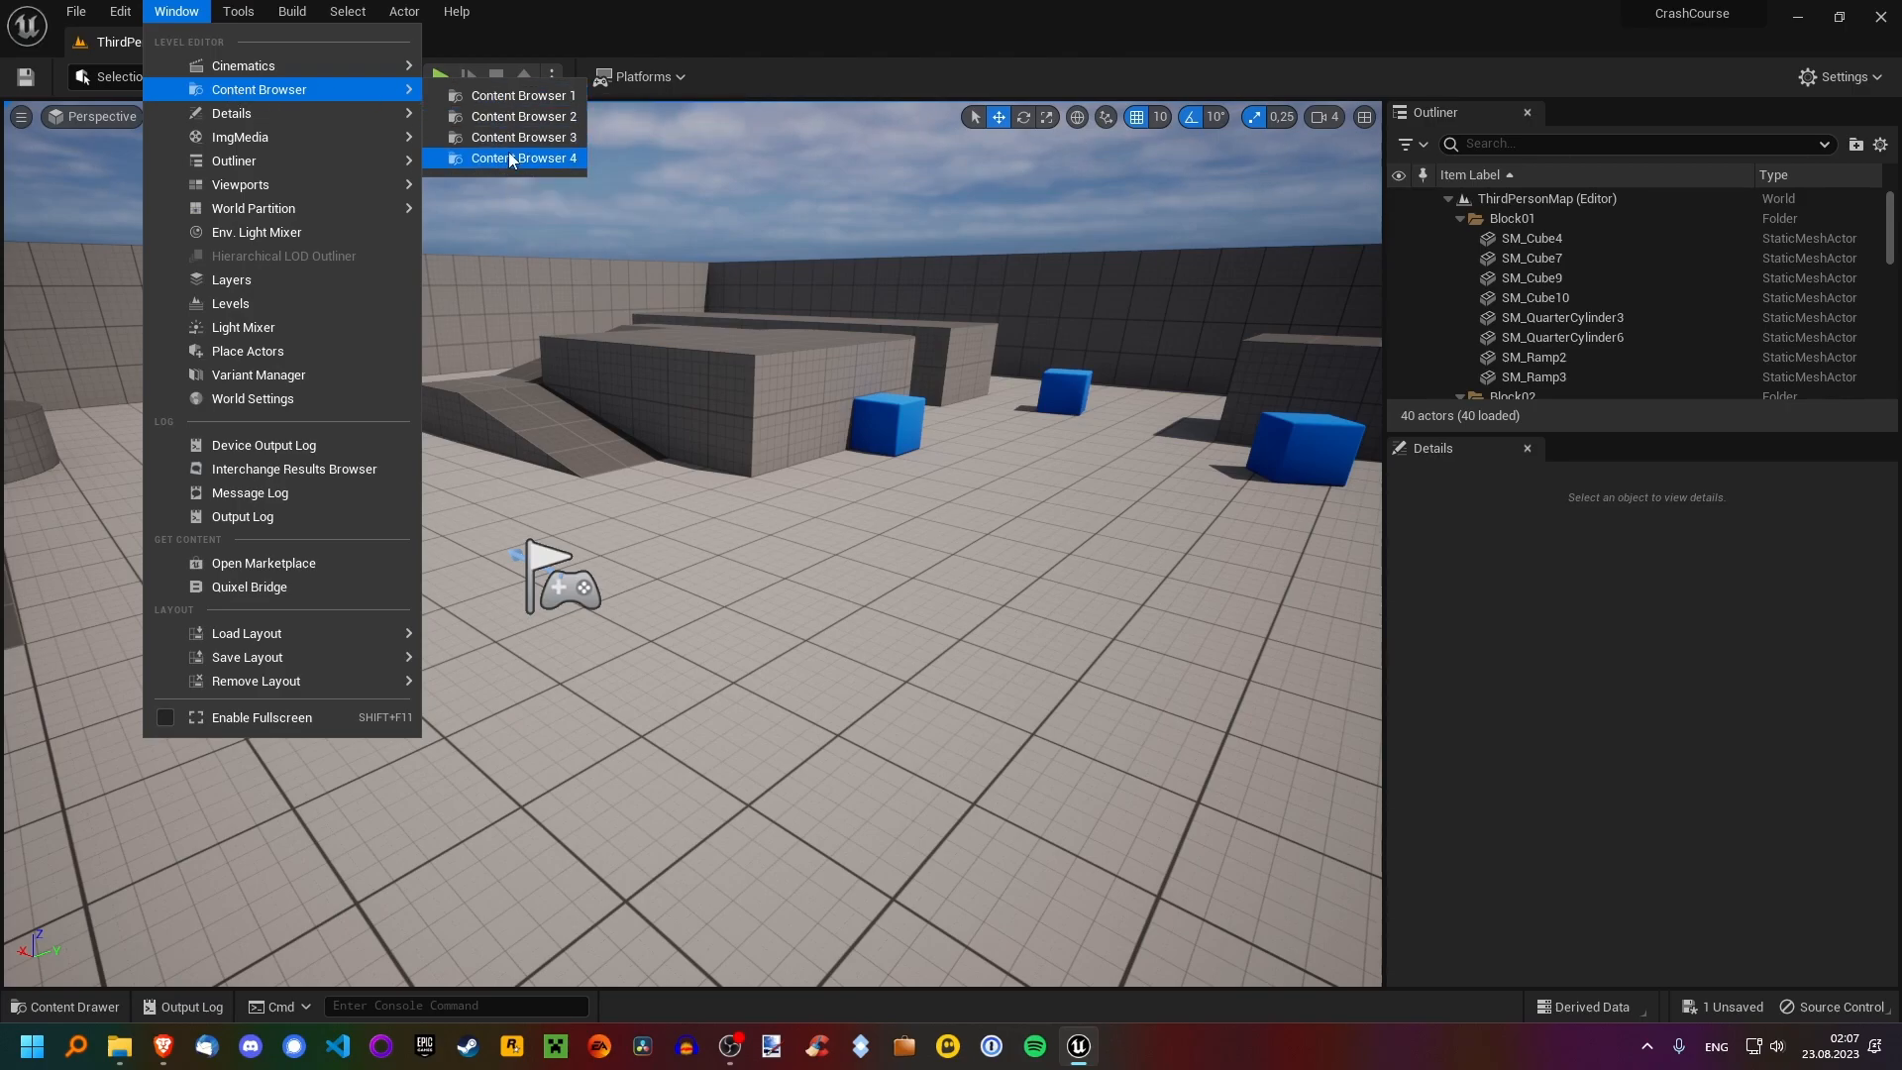
{"action": "left_click", "coordinate": [519, 158]}
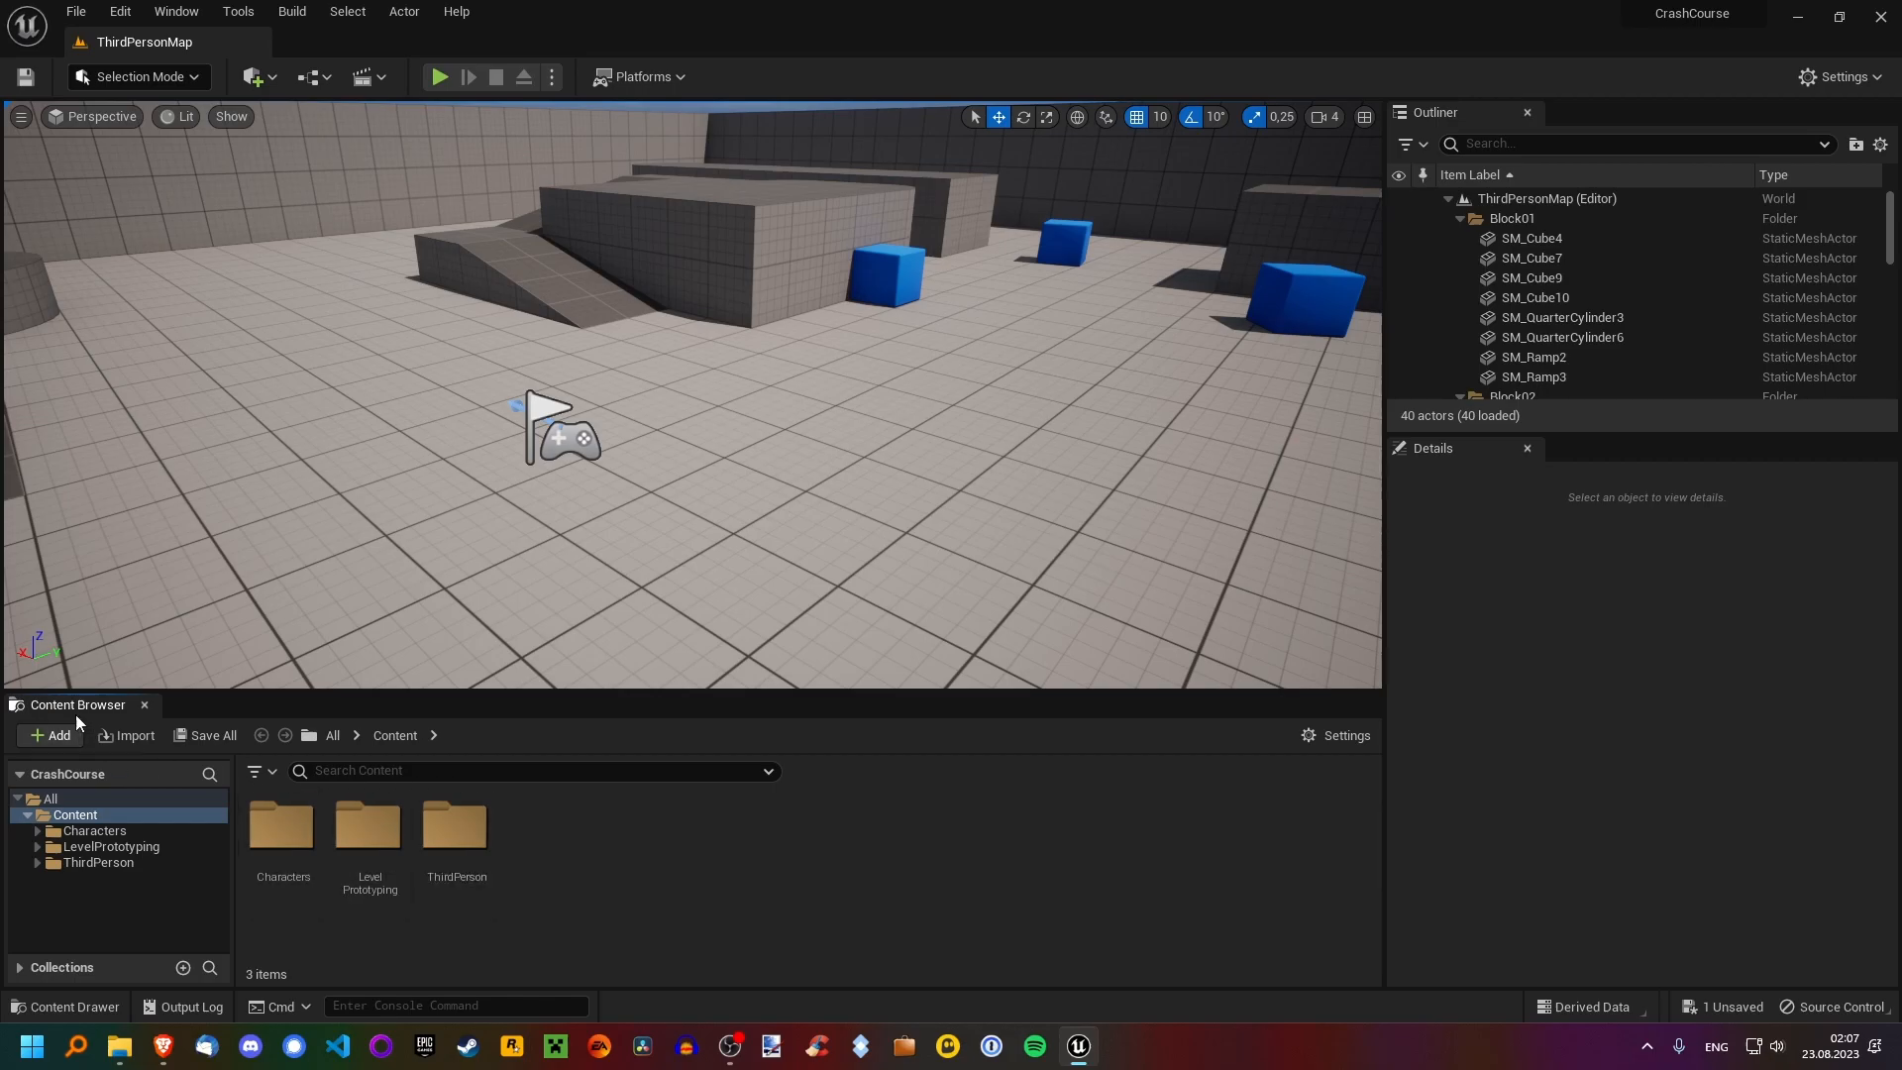
{"action": "mouse_move", "coordinate": [77, 705]}
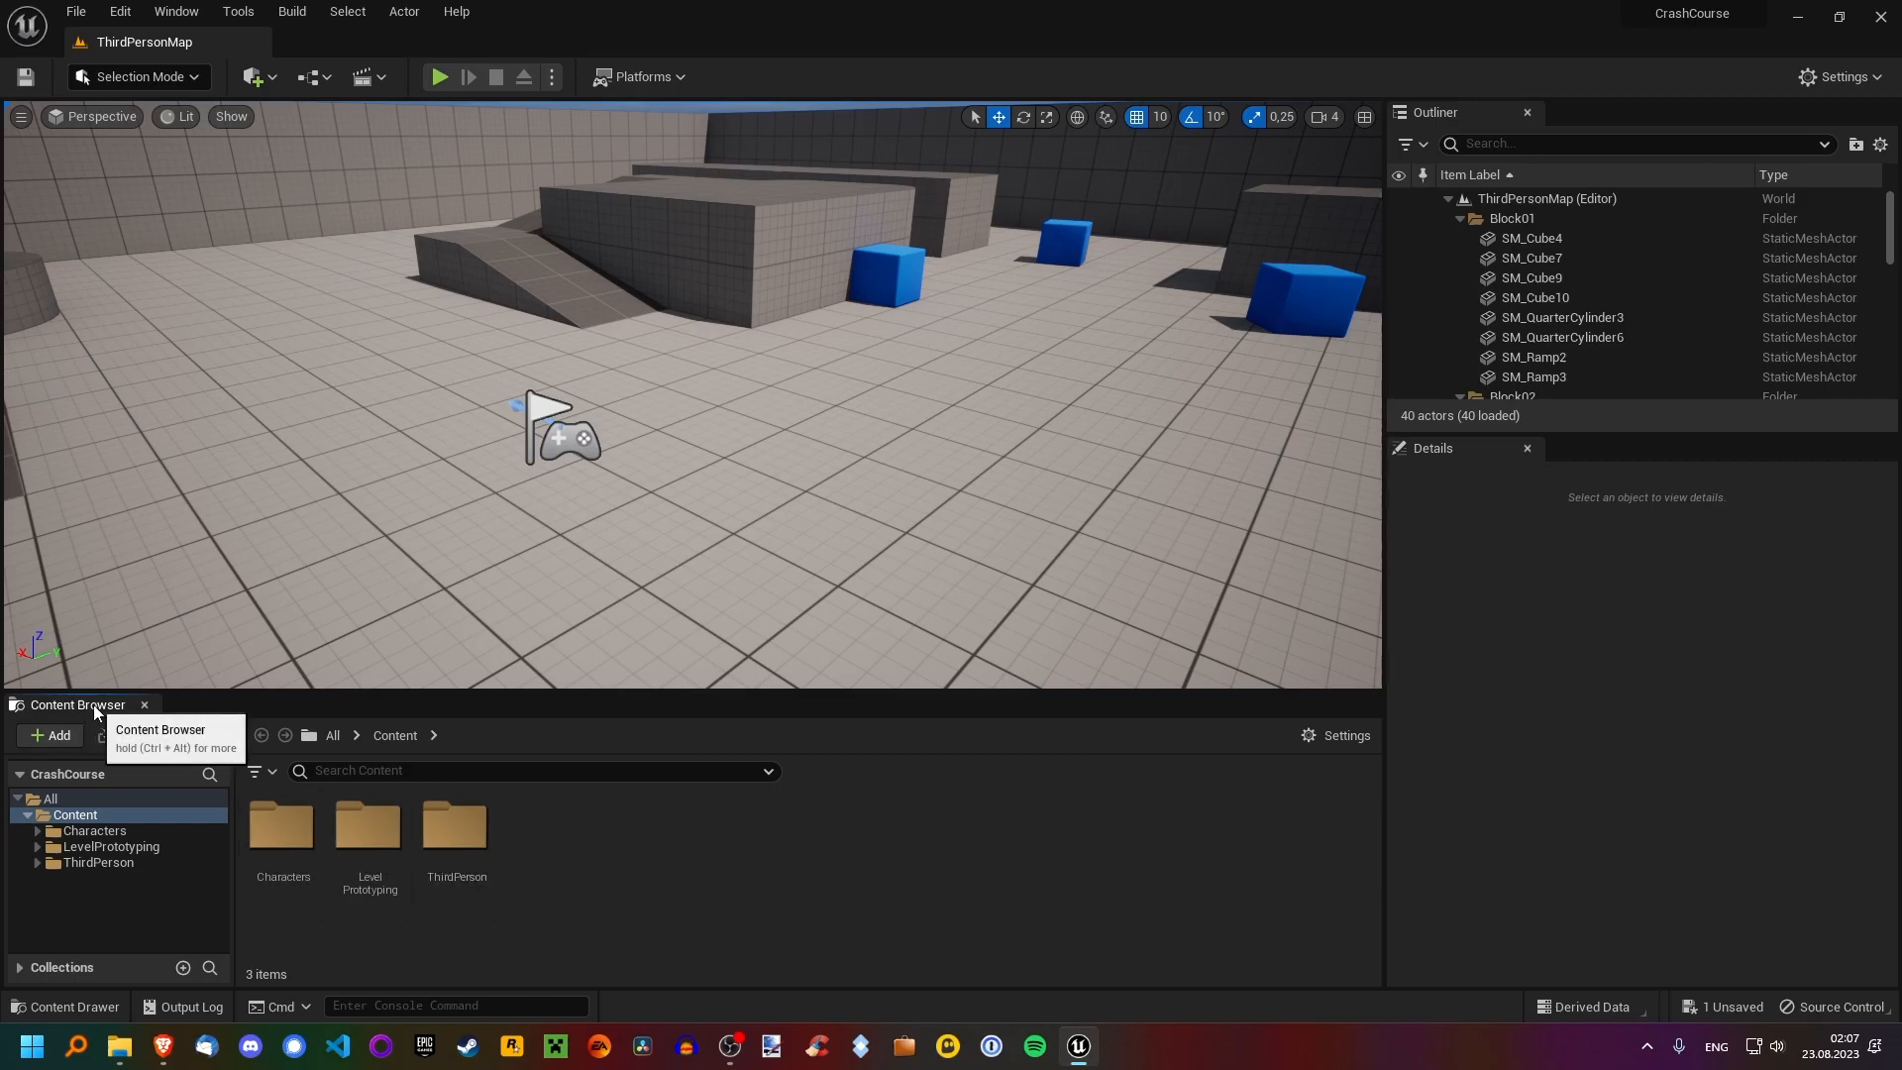
{"action": "mouse_move", "coordinate": [604, 898]}
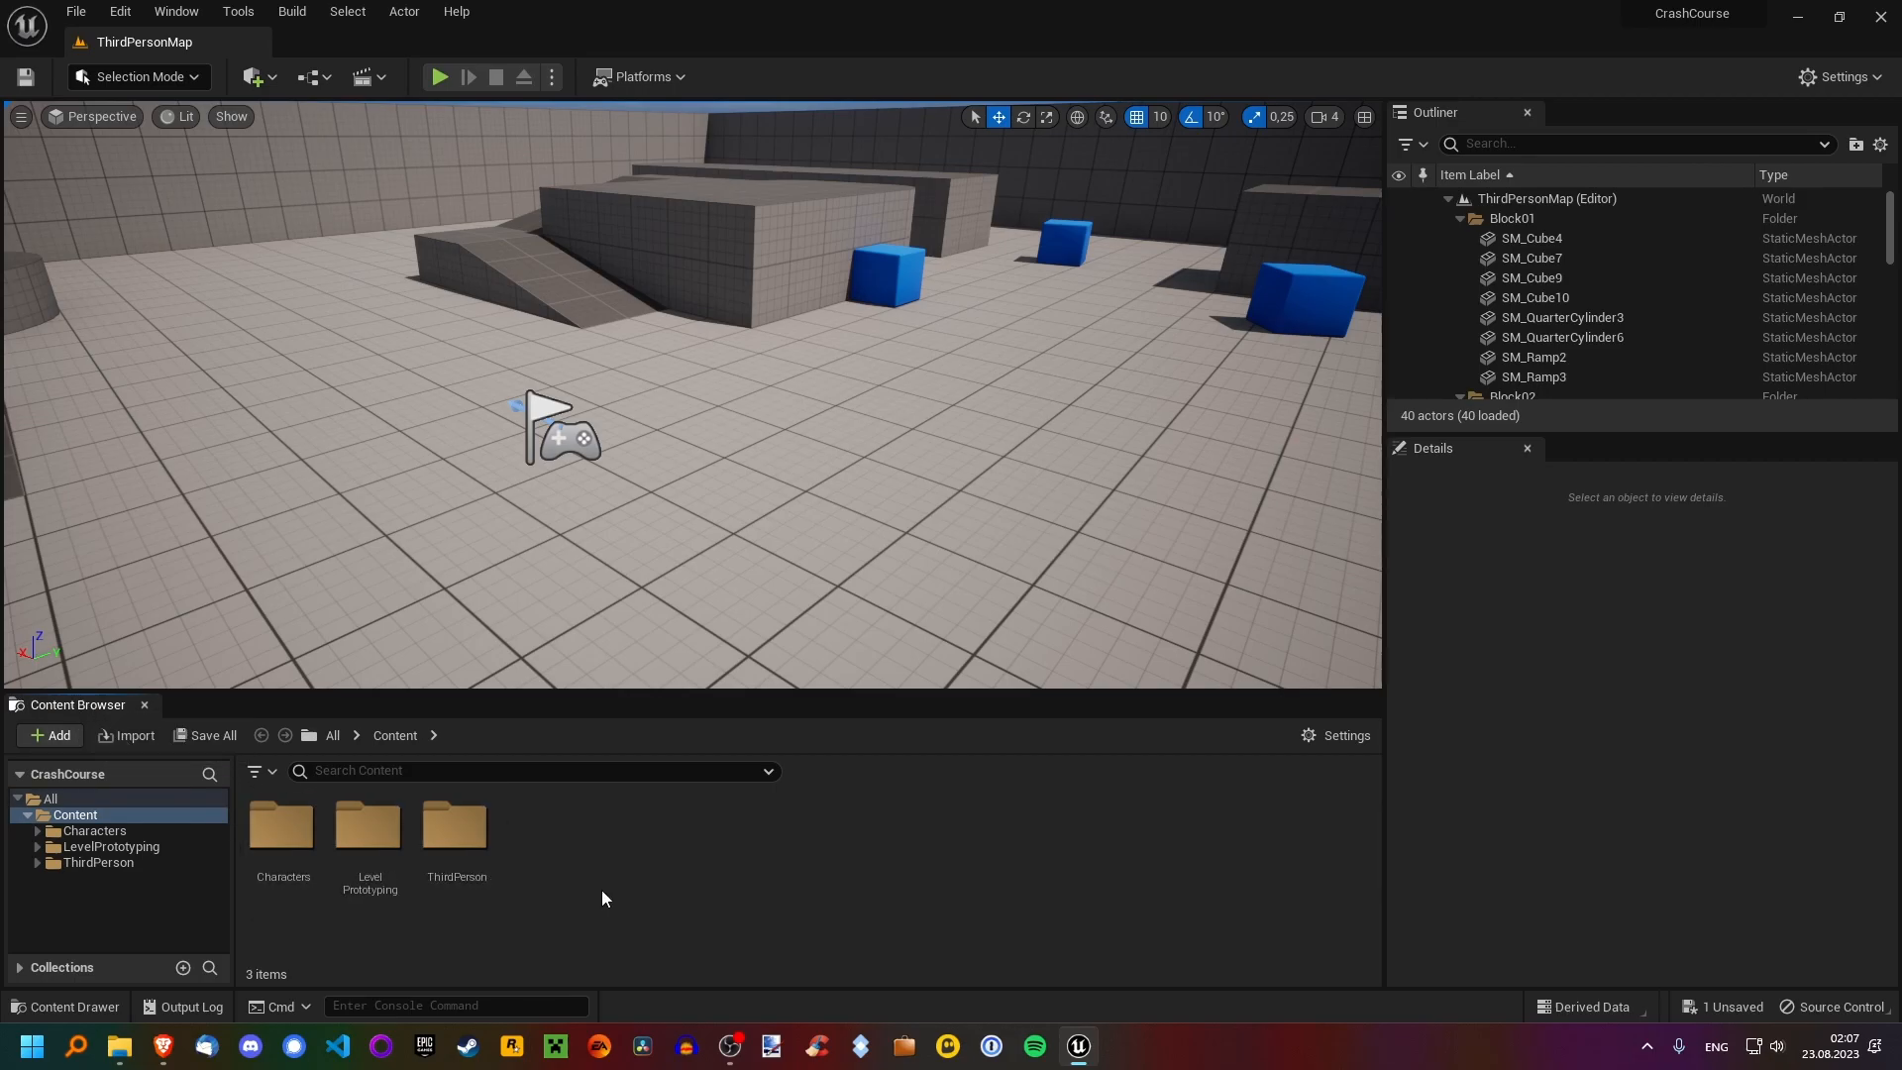
{"action": "mouse_move", "coordinate": [282, 827]}
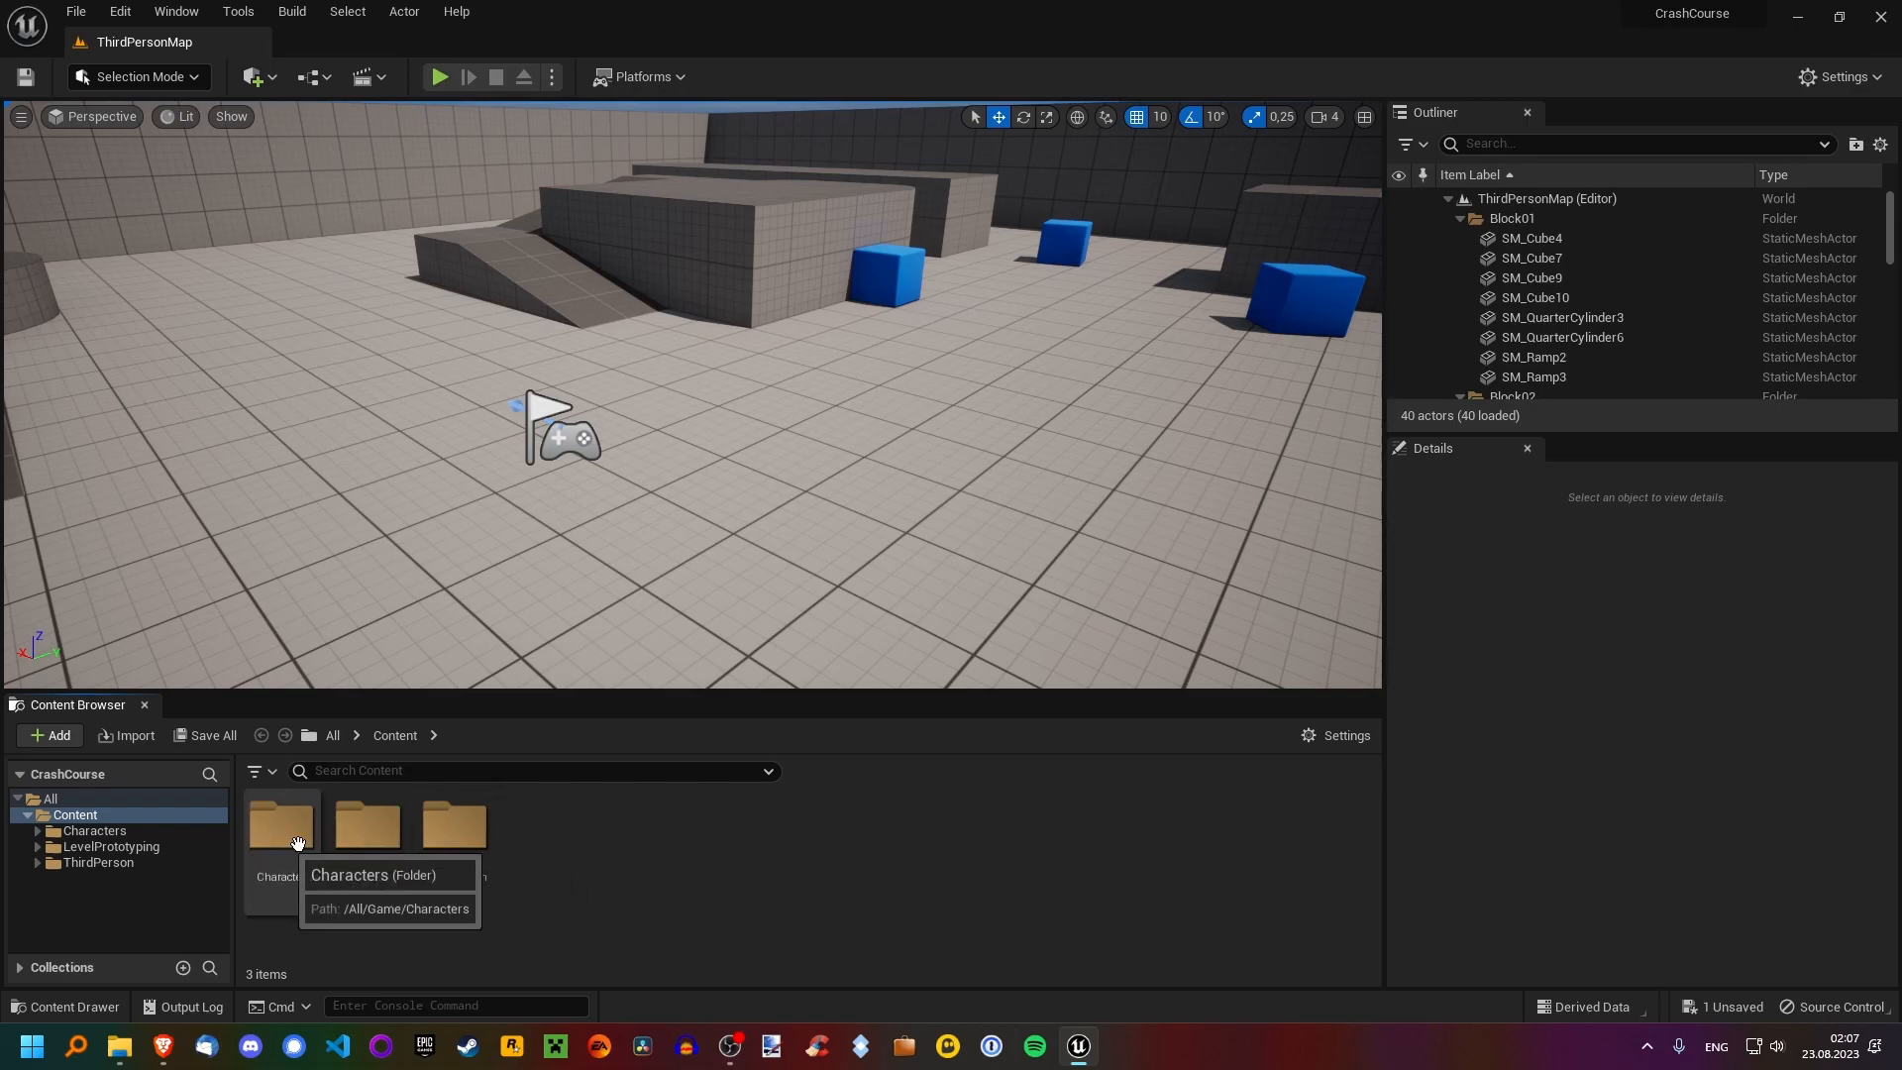
{"action": "mouse_move", "coordinate": [891, 854]}
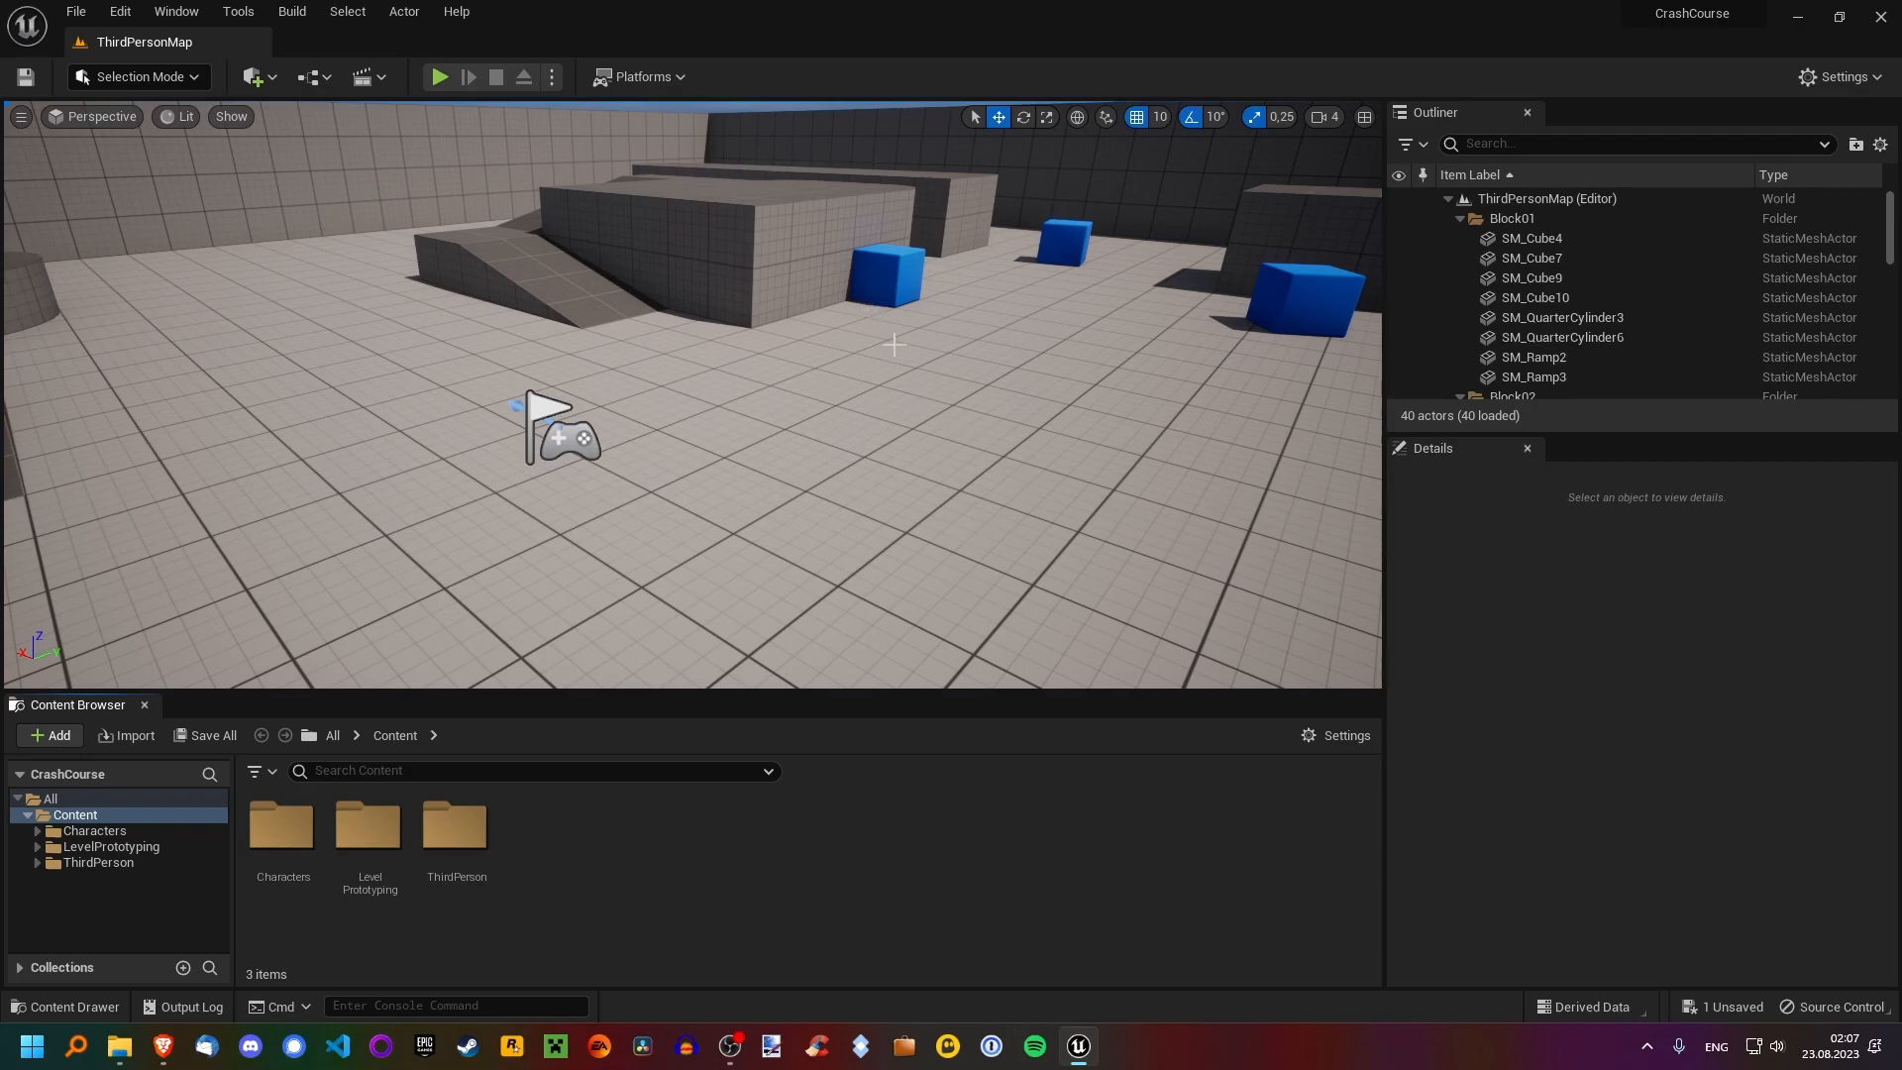
{"action": "mouse_move", "coordinate": [1025, 449]}
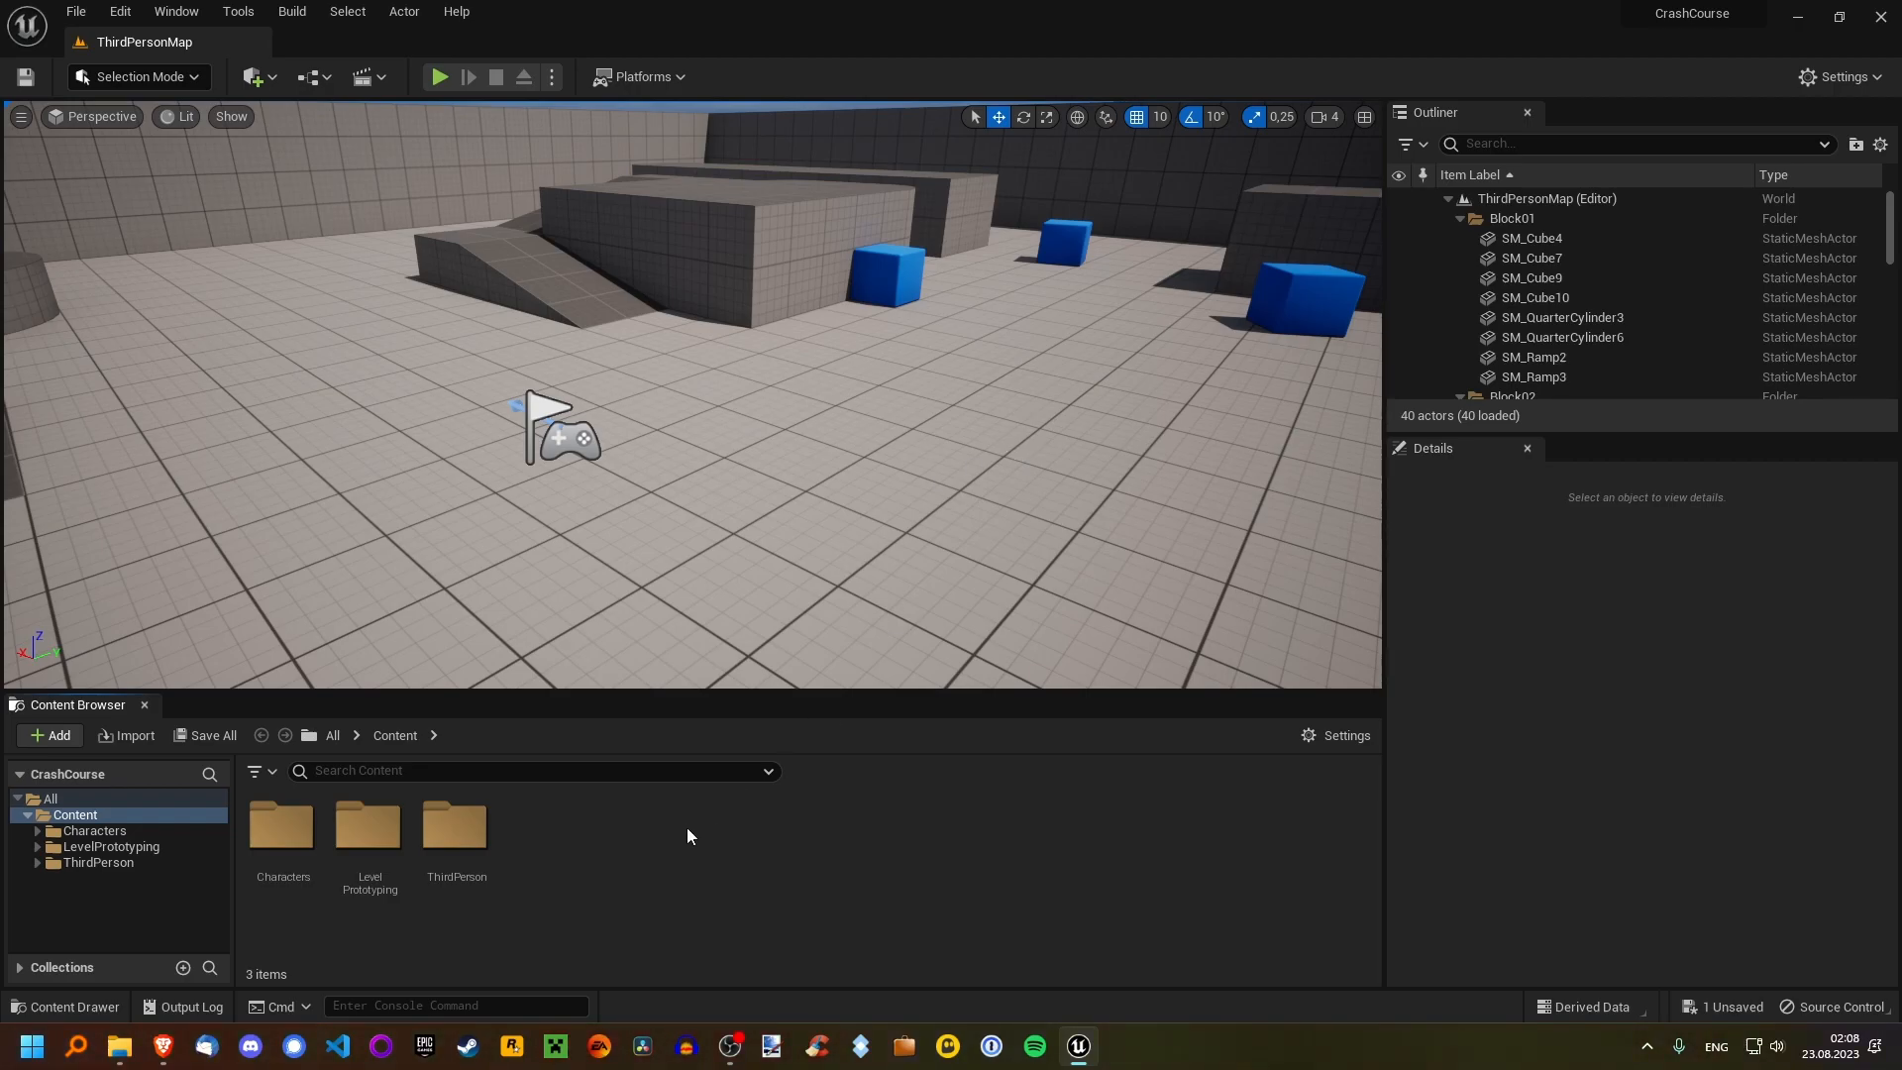
{"action": "mouse_move", "coordinate": [607, 861]}
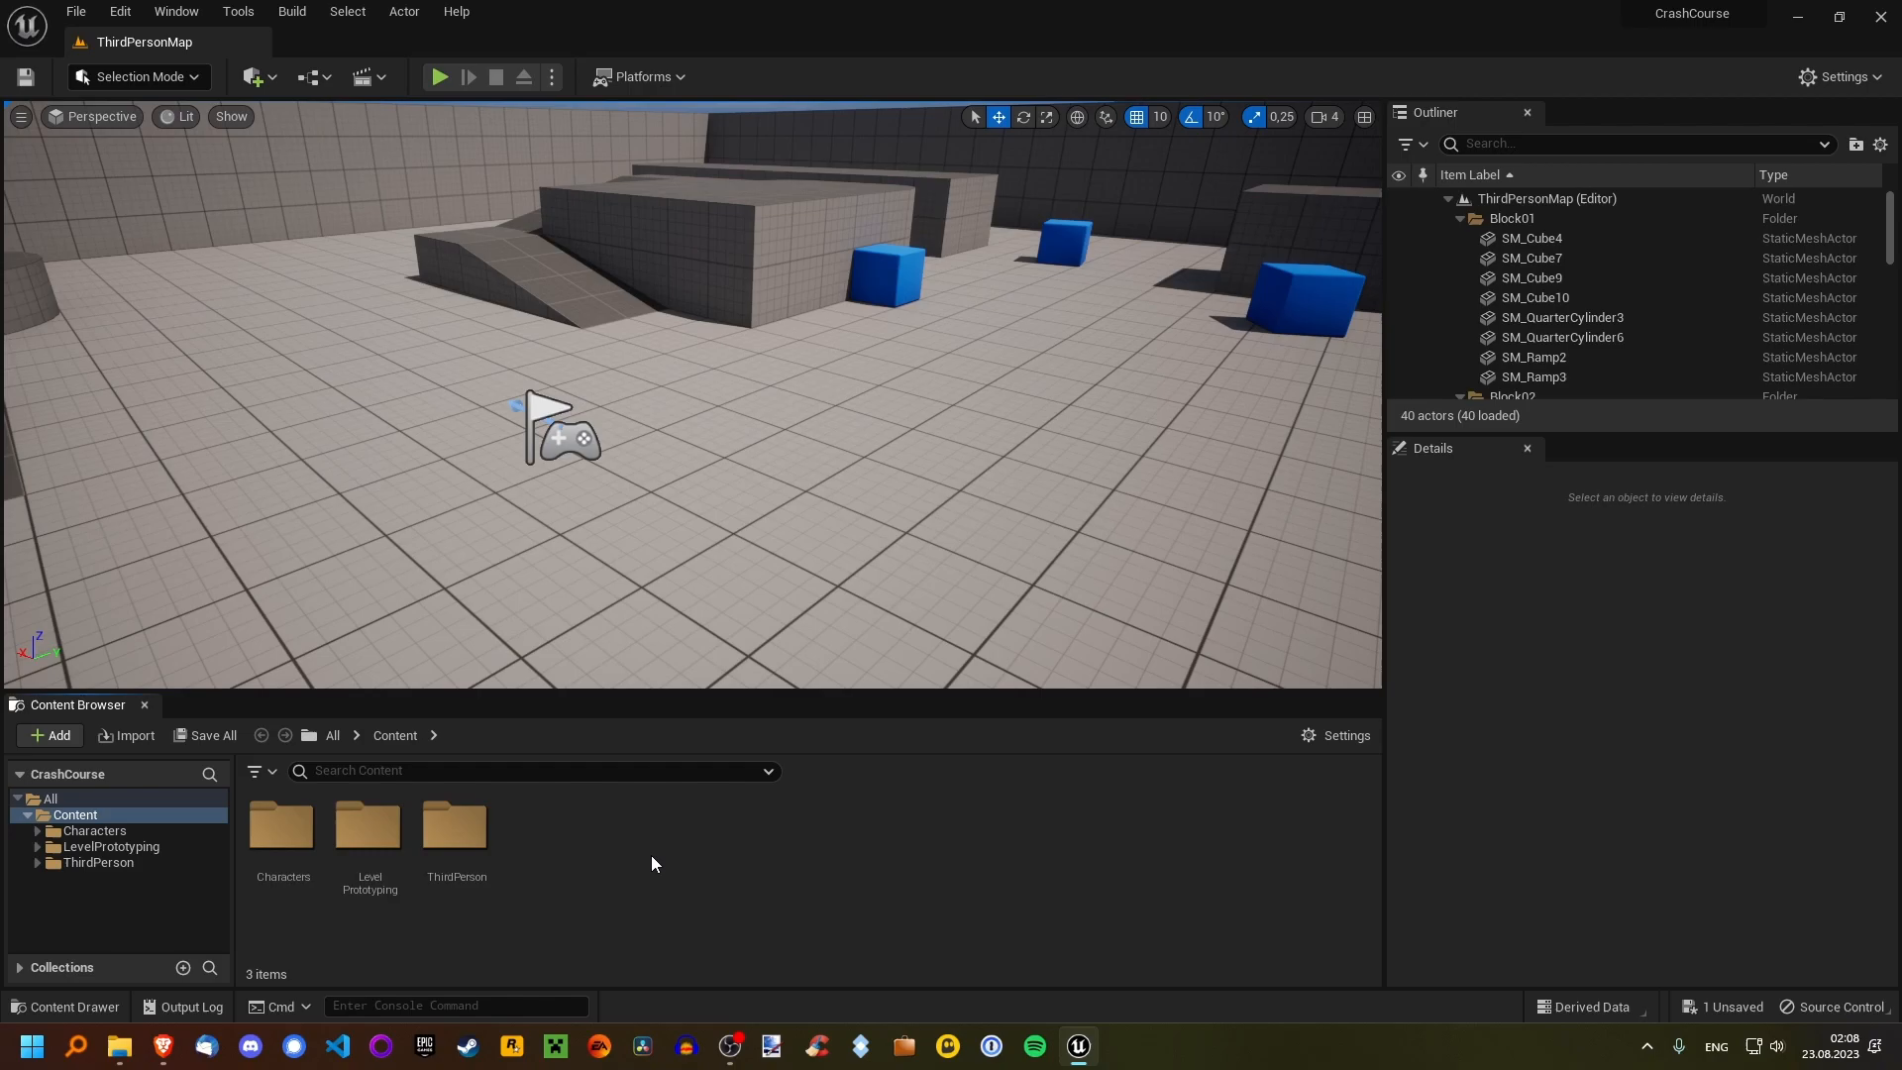
{"action": "mouse_move", "coordinate": [368, 831]}
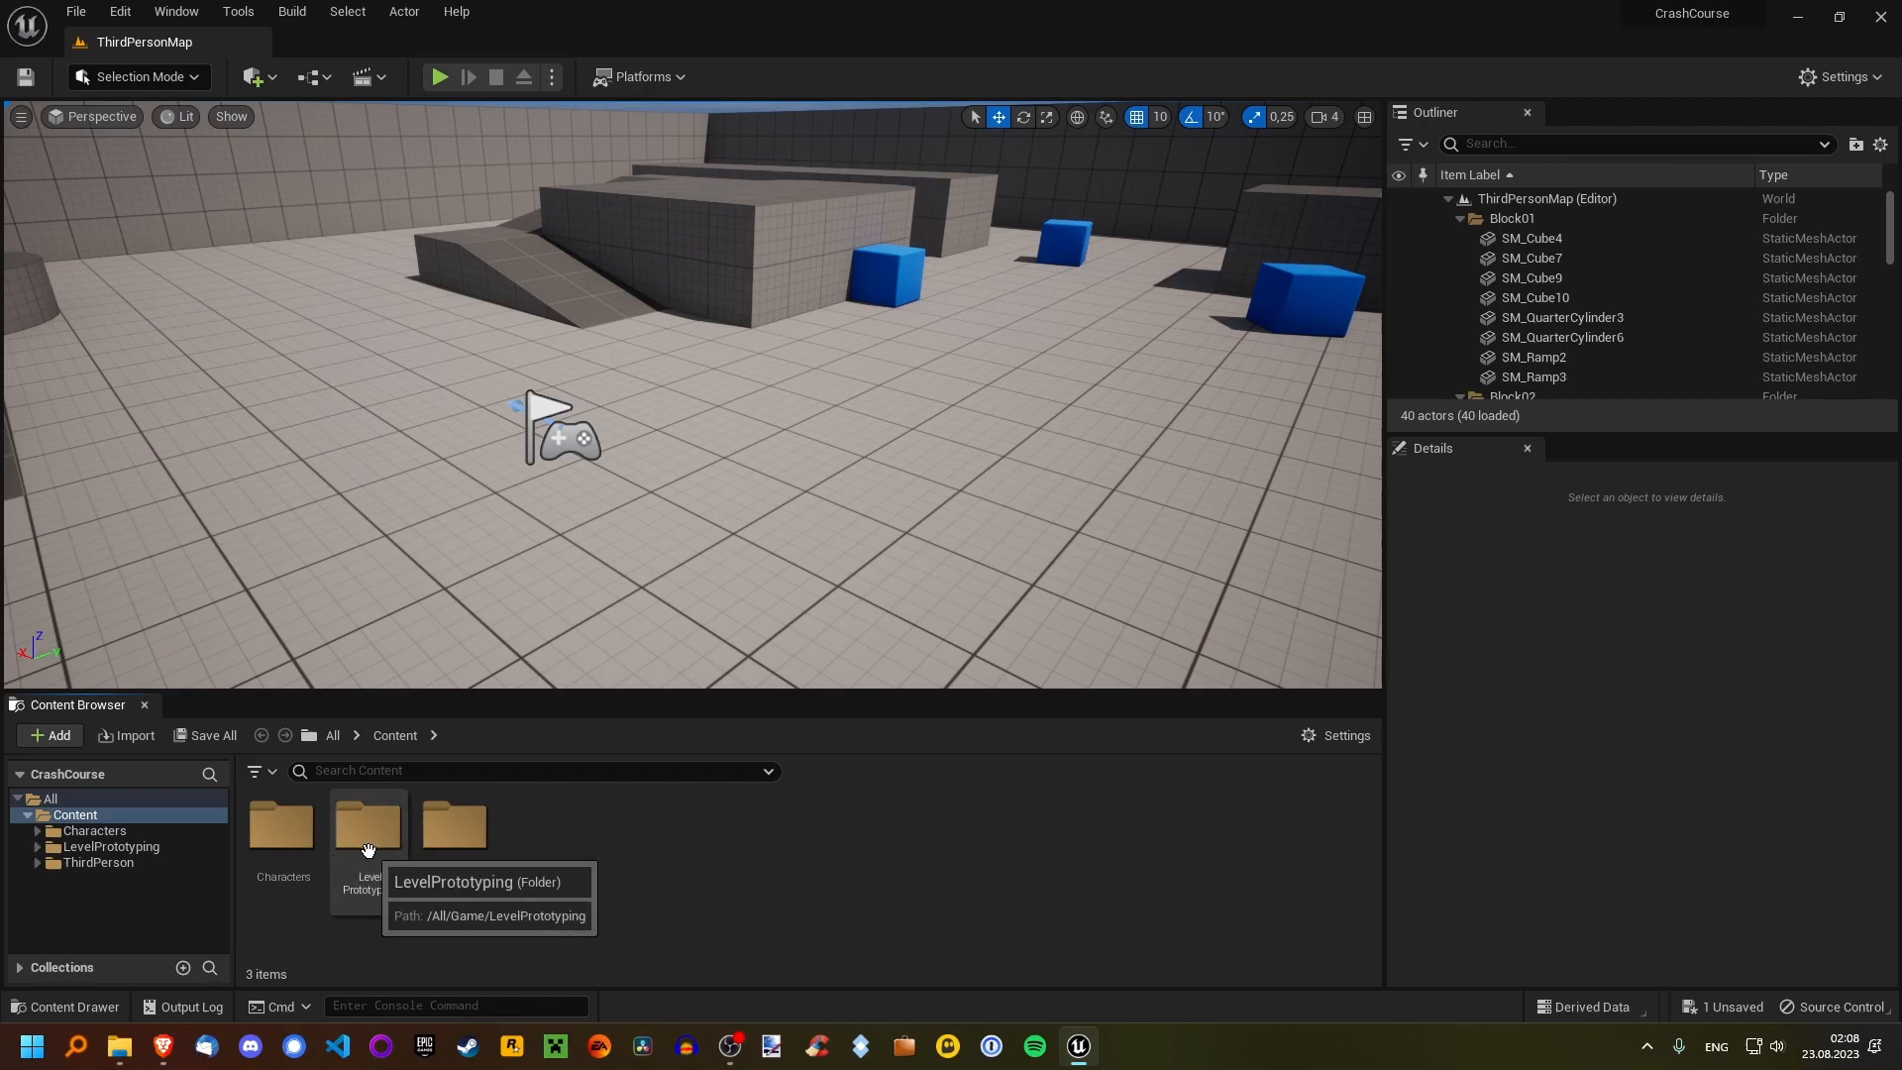
Open the LevelPrototyping folder in the Content Browser.
{"action": "double_click", "coordinate": [367, 833]}
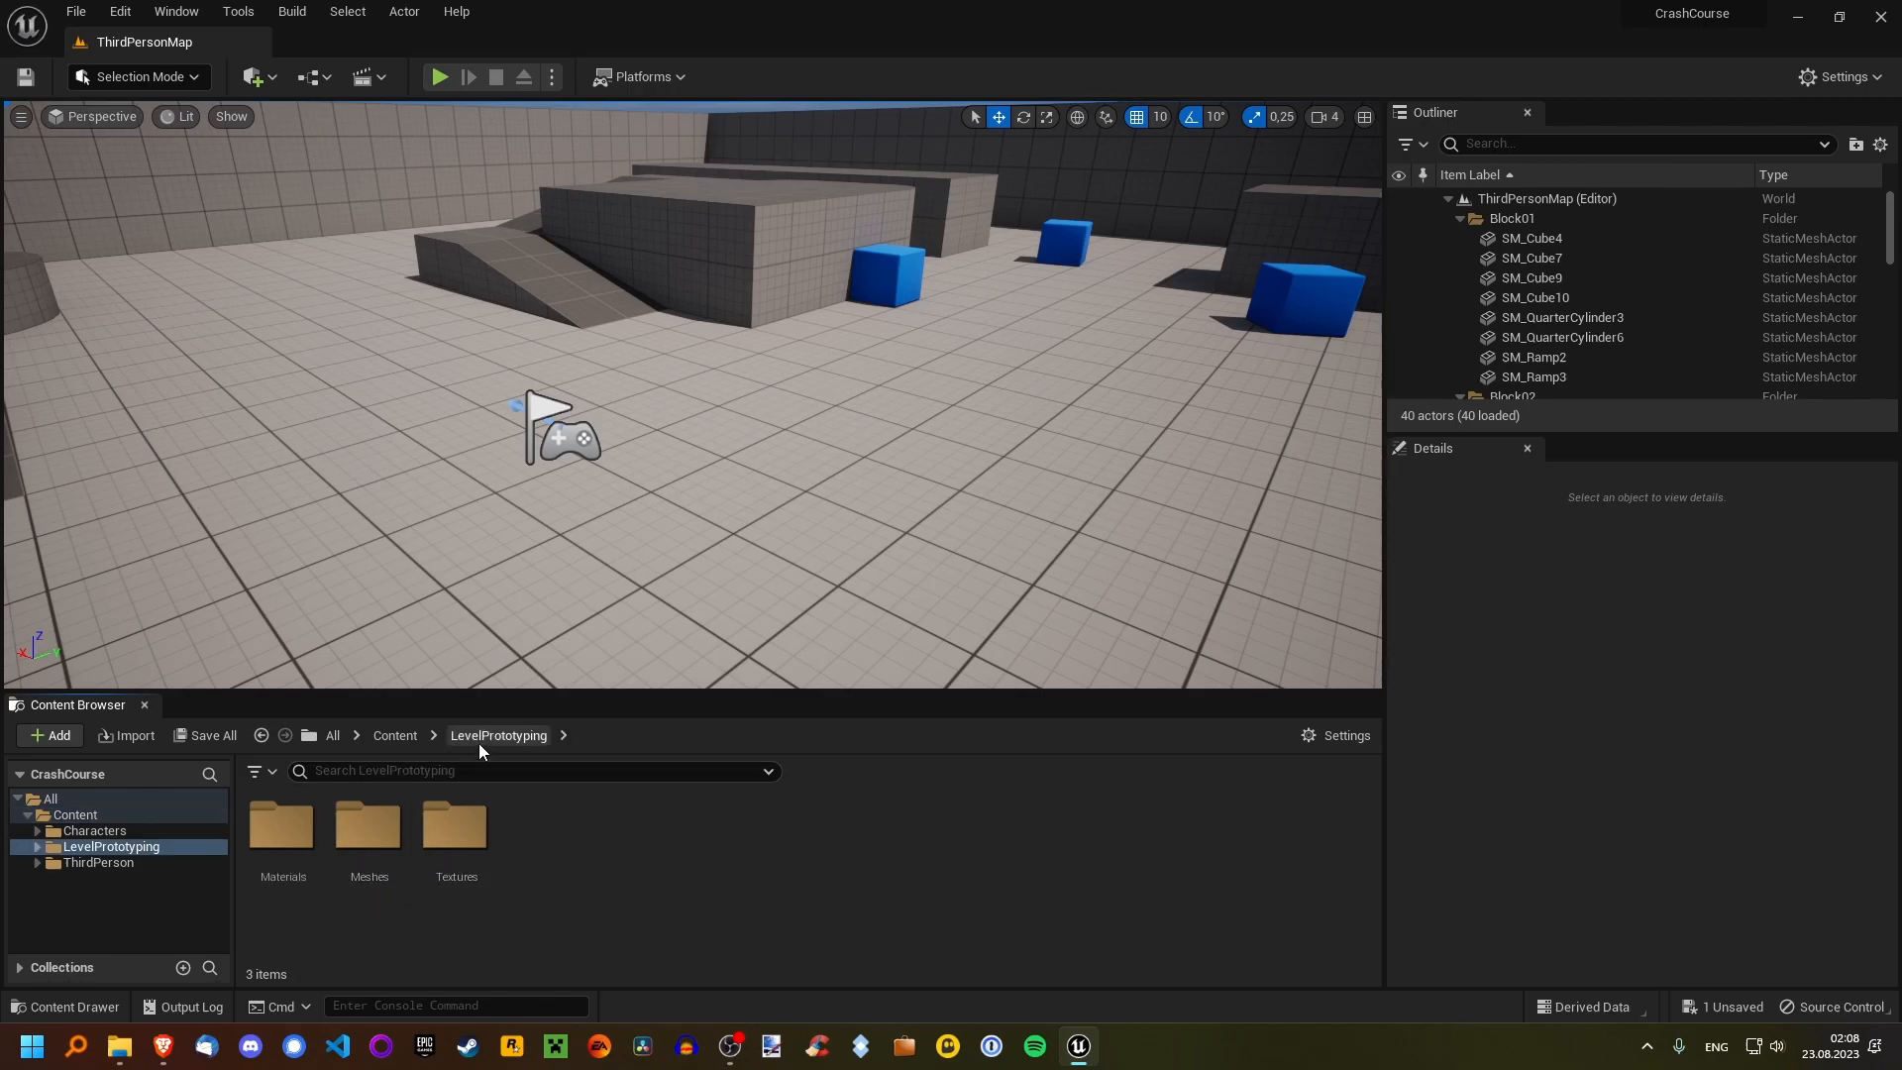
{"action": "mouse_move", "coordinate": [367, 831]}
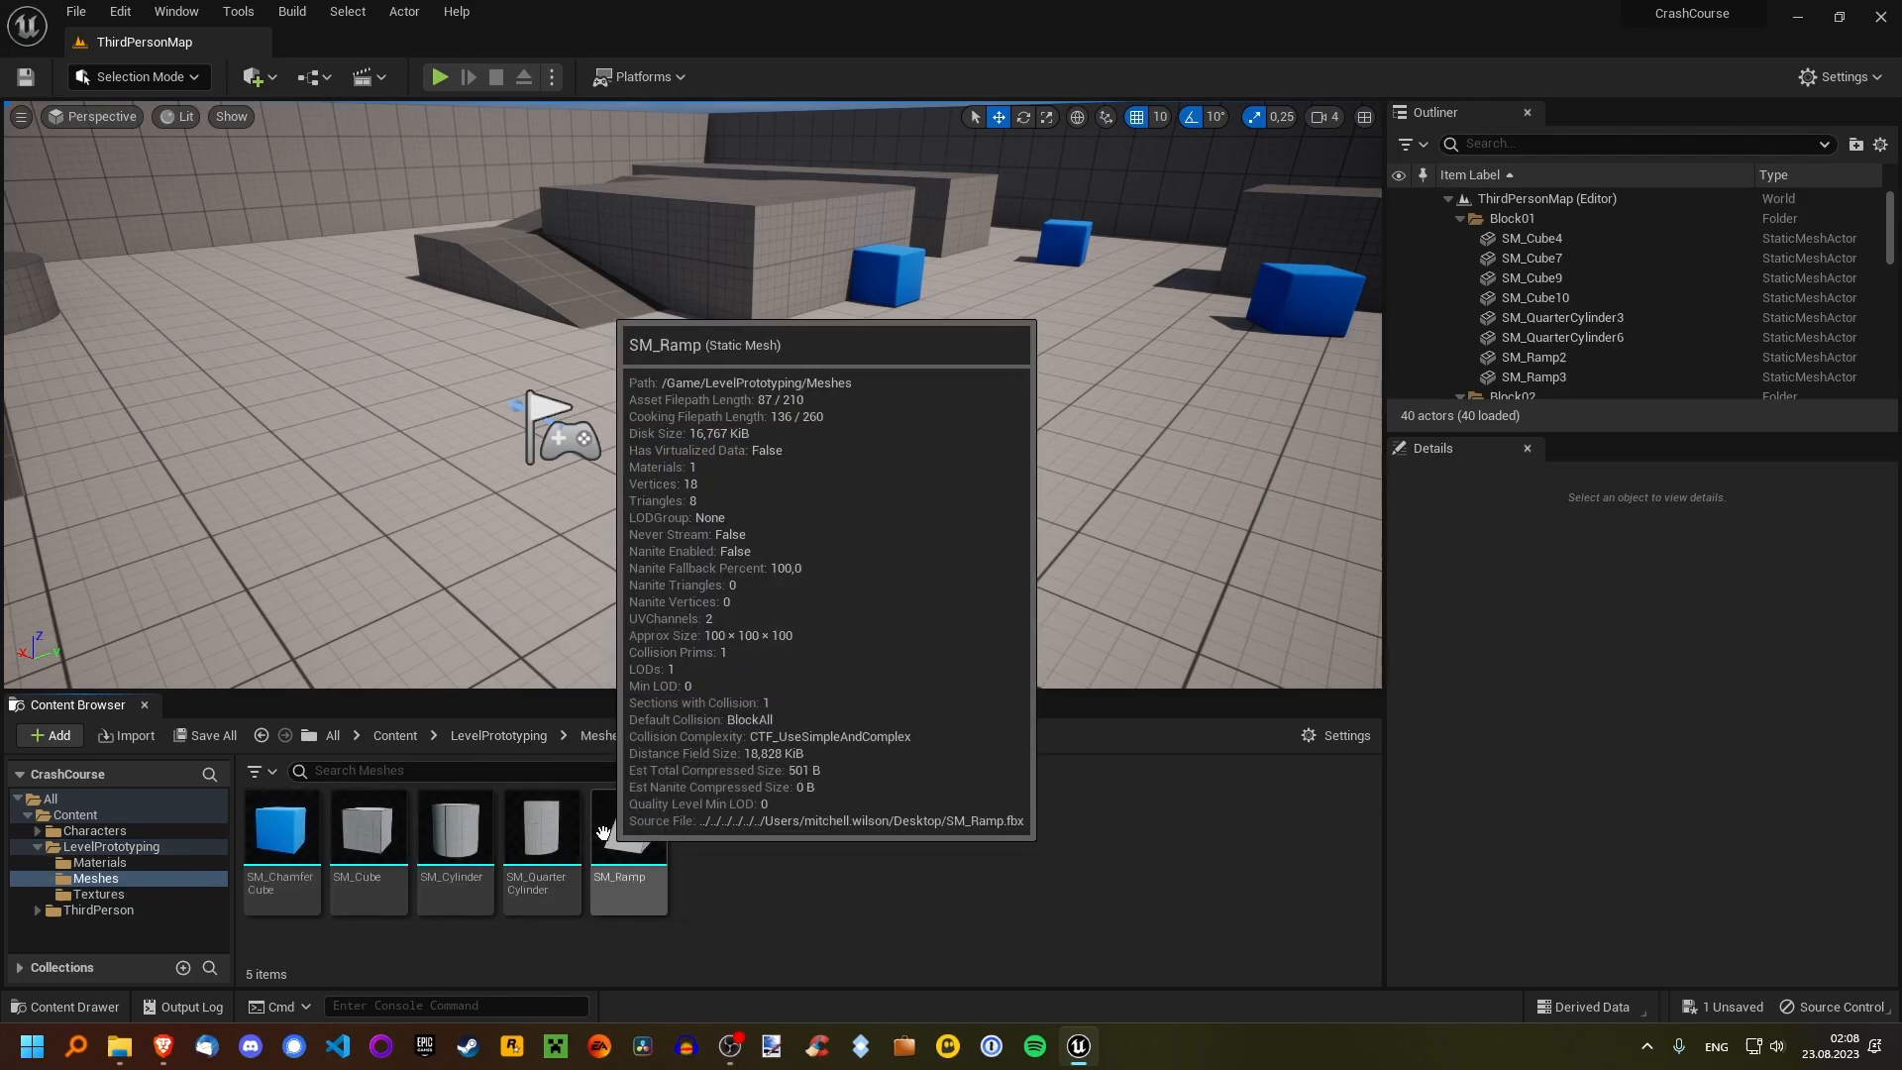
{"action": "mouse_move", "coordinate": [367, 833]}
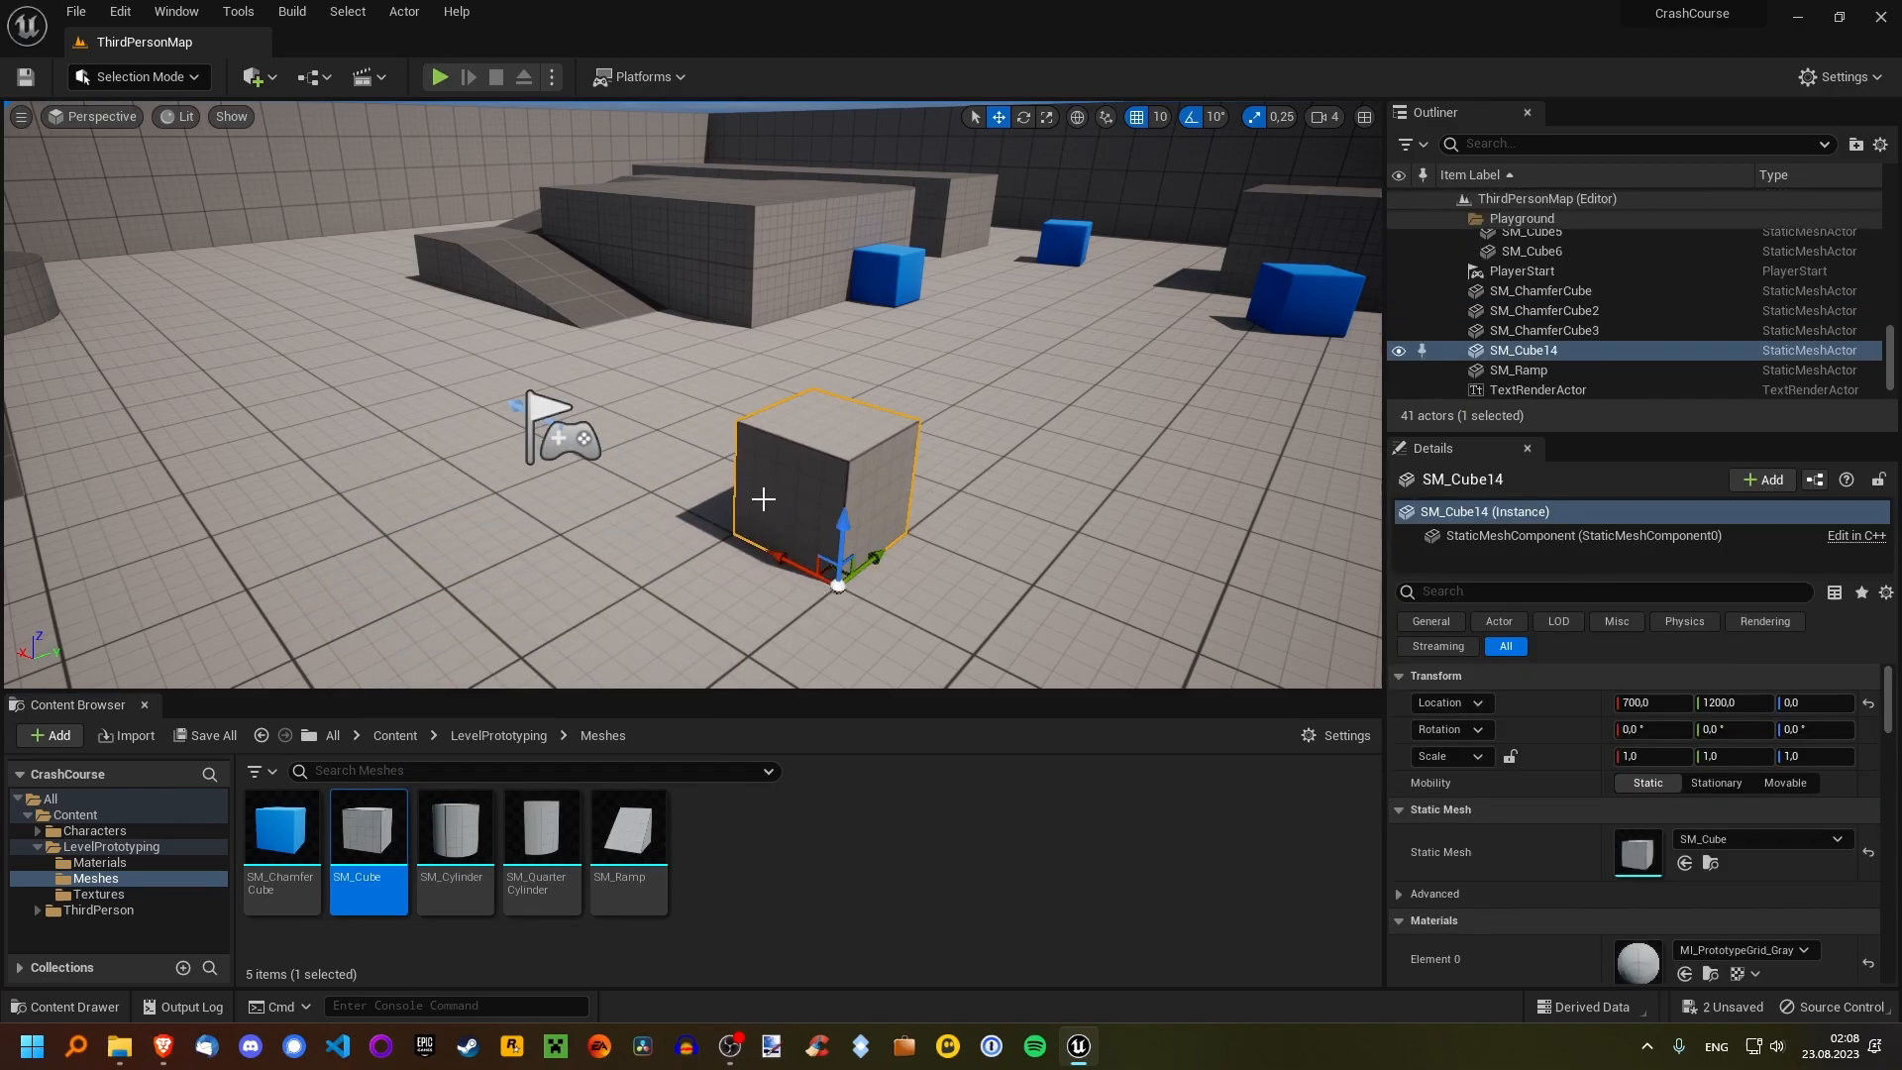
{"action": "mouse_move", "coordinate": [1578, 356]}
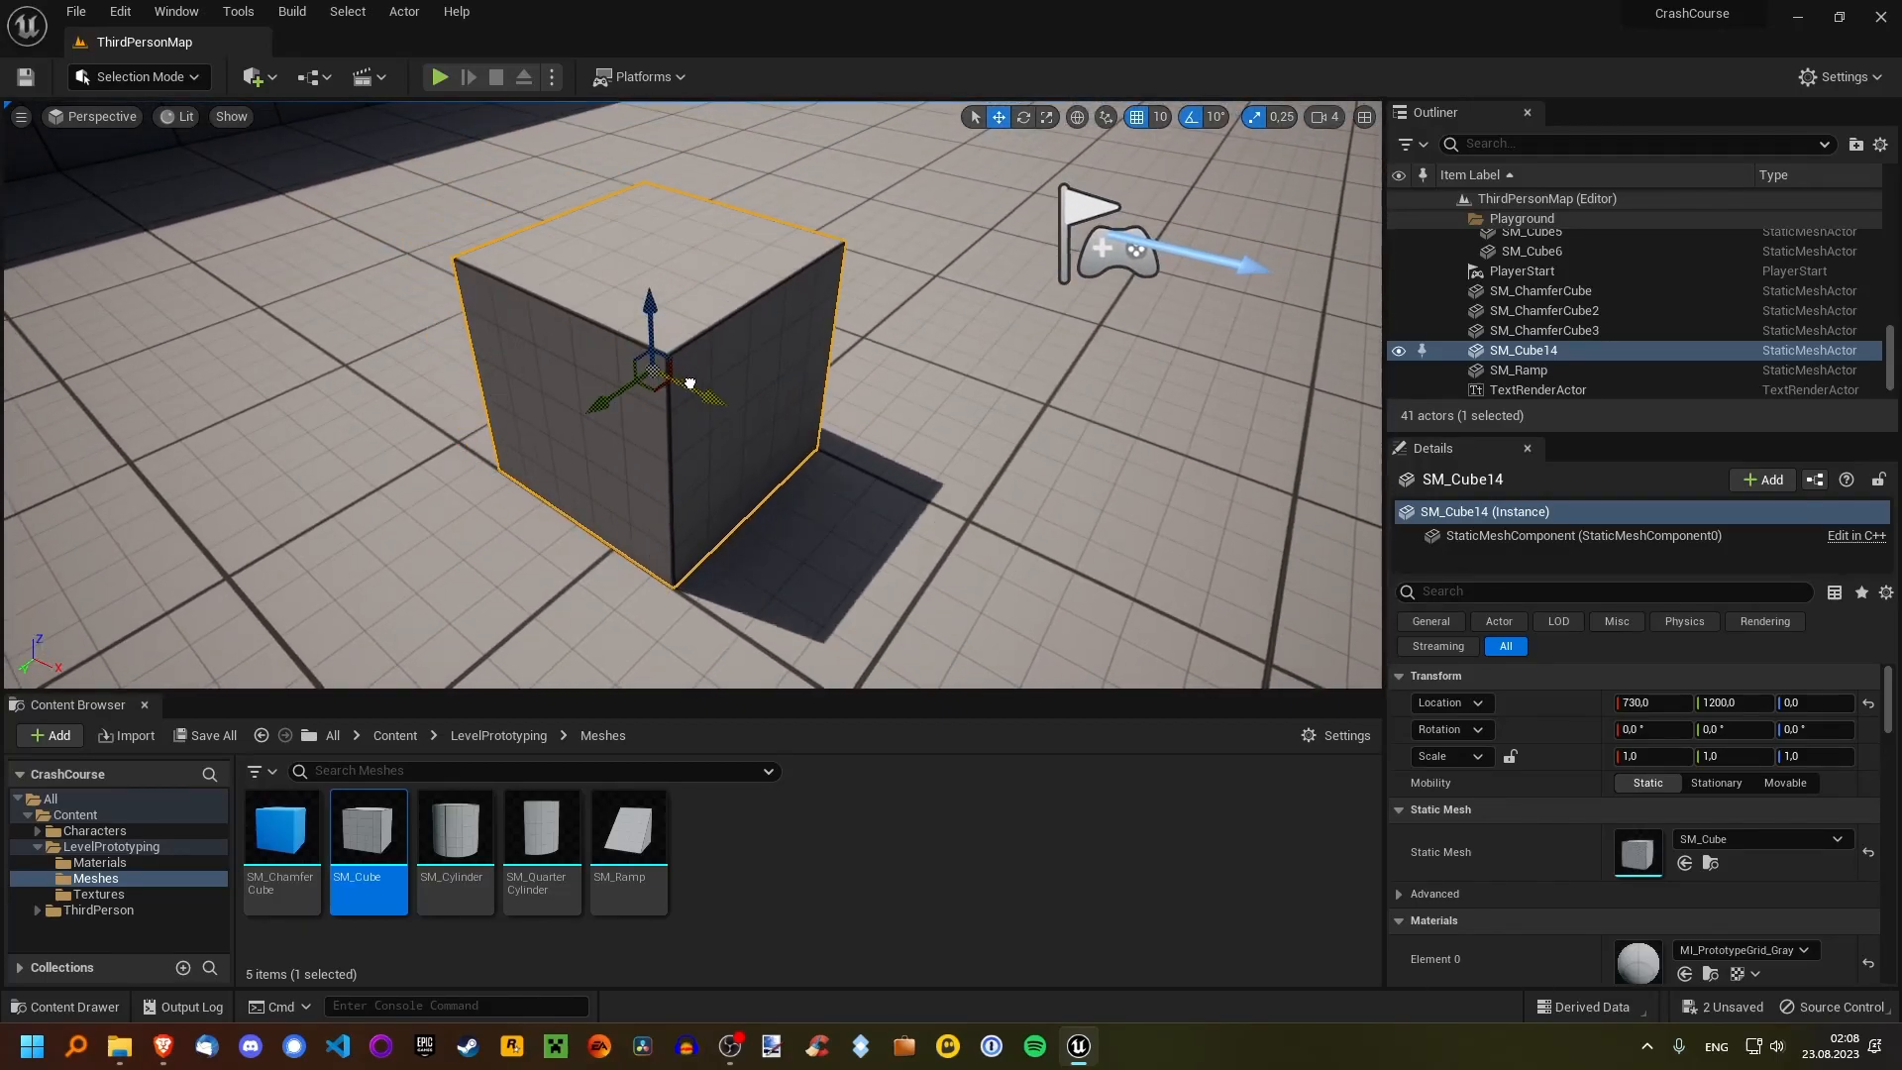
Drag SM_Cube14 with the translate gizmo to about location 630, 1230, 0.
{"action": "left_click_drag", "start_coordinate": [688, 382], "coordinate": [585, 380]}
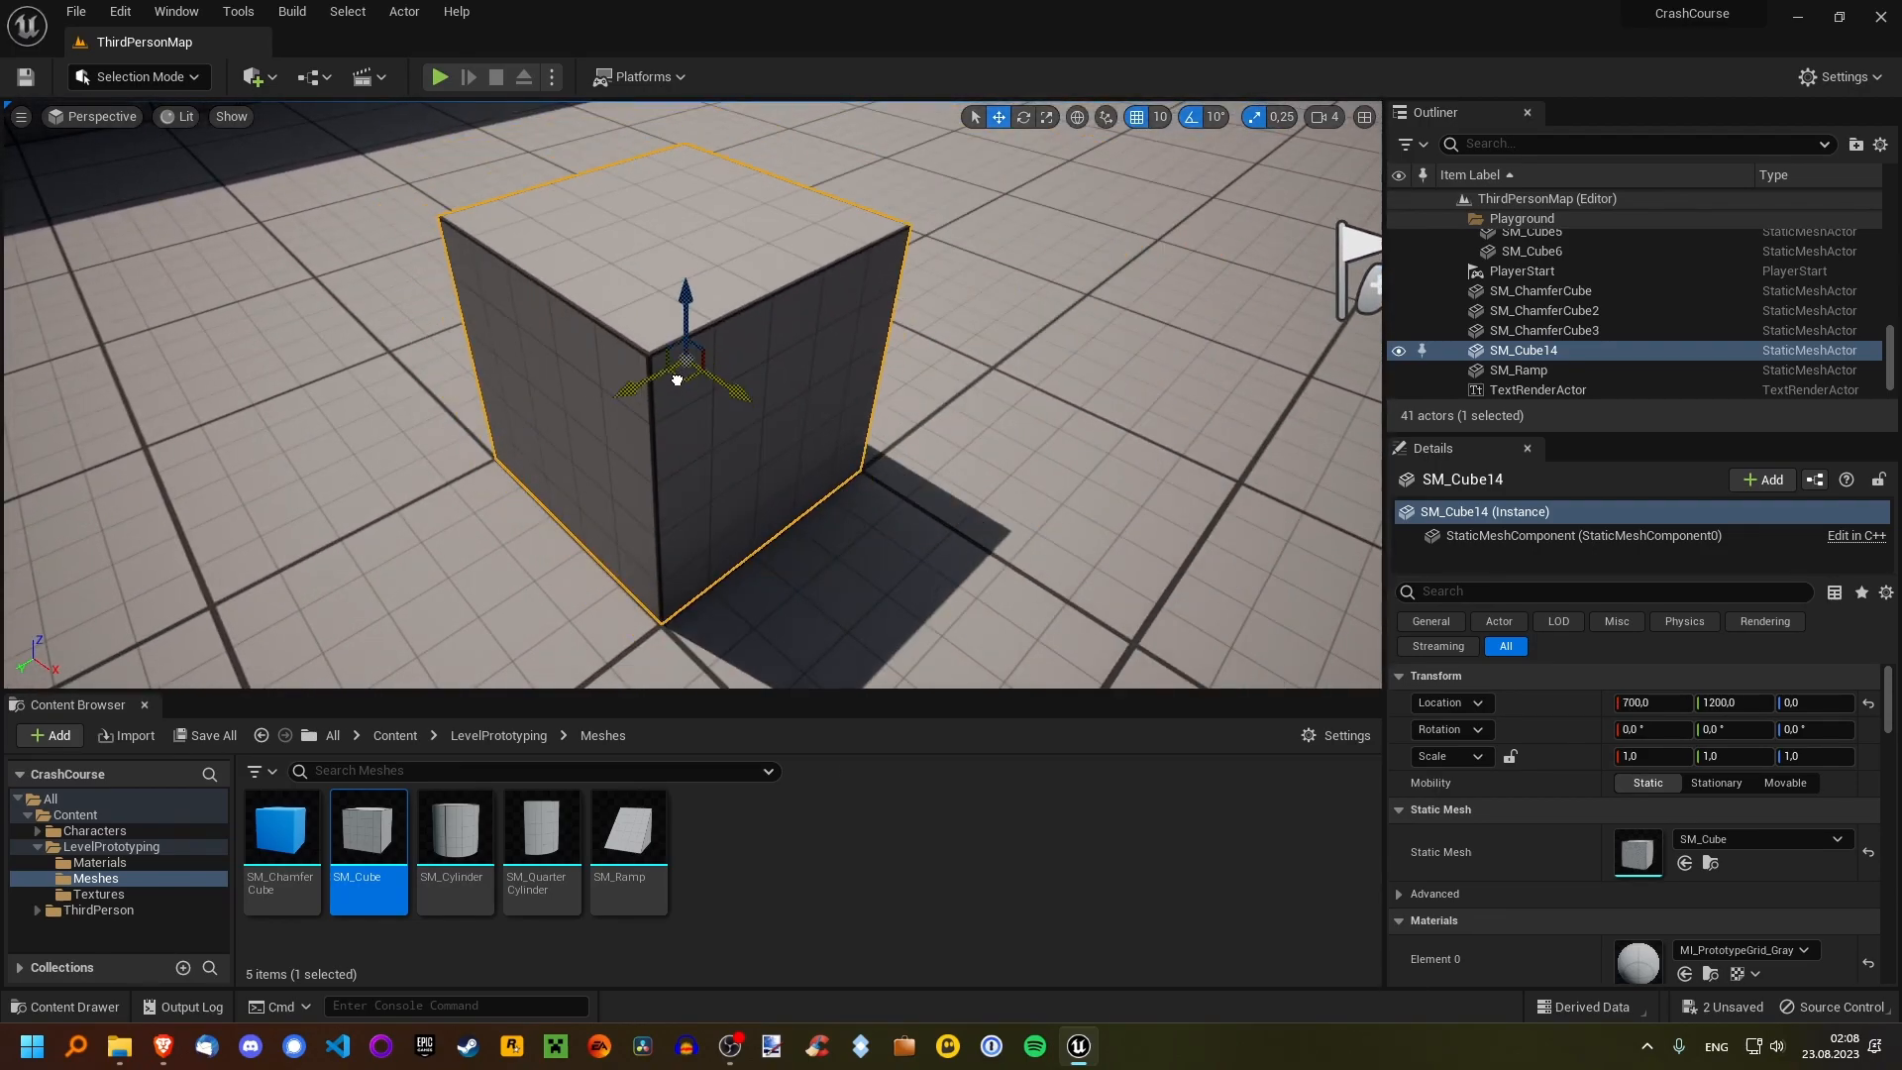
{"action": "left_click_drag", "start_coordinate": [685, 352], "coordinate": [698, 237]}
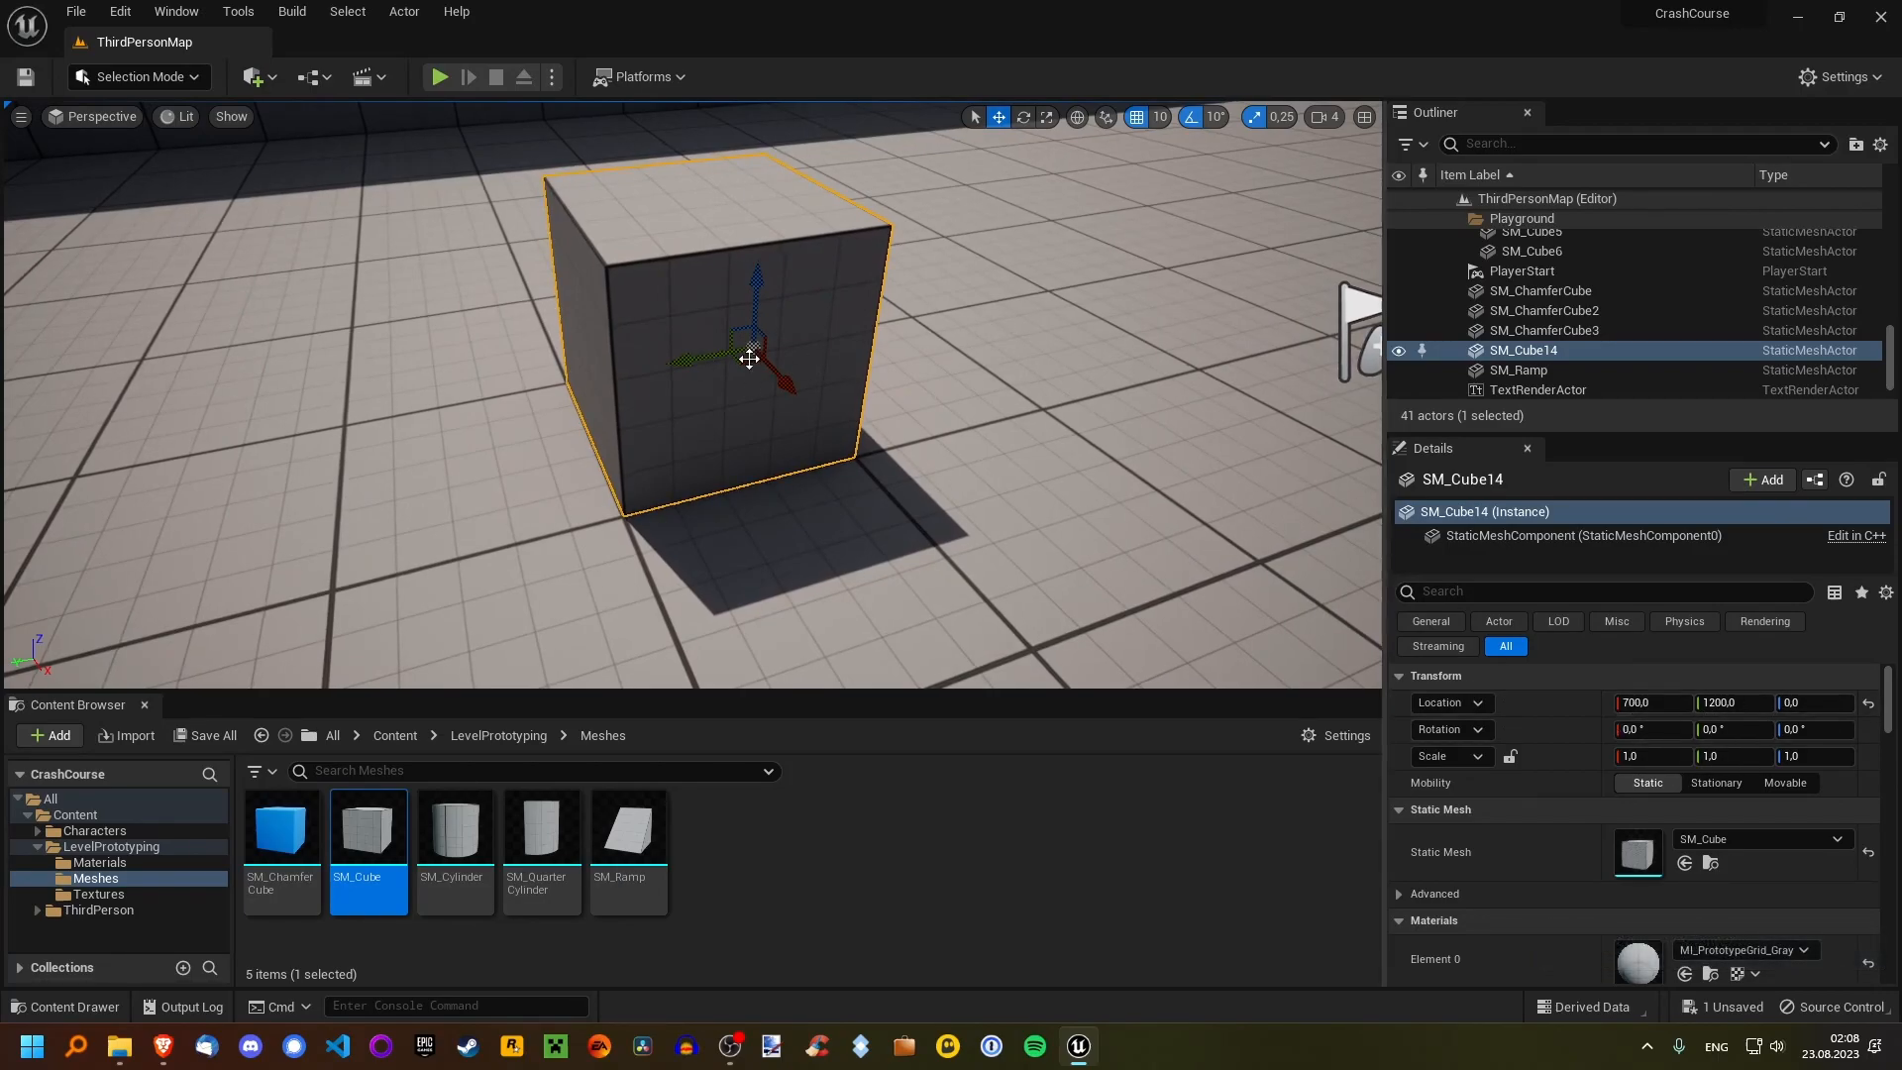
{"action": "left_click_drag", "start_coordinate": [750, 358], "coordinate": [1092, 301]}
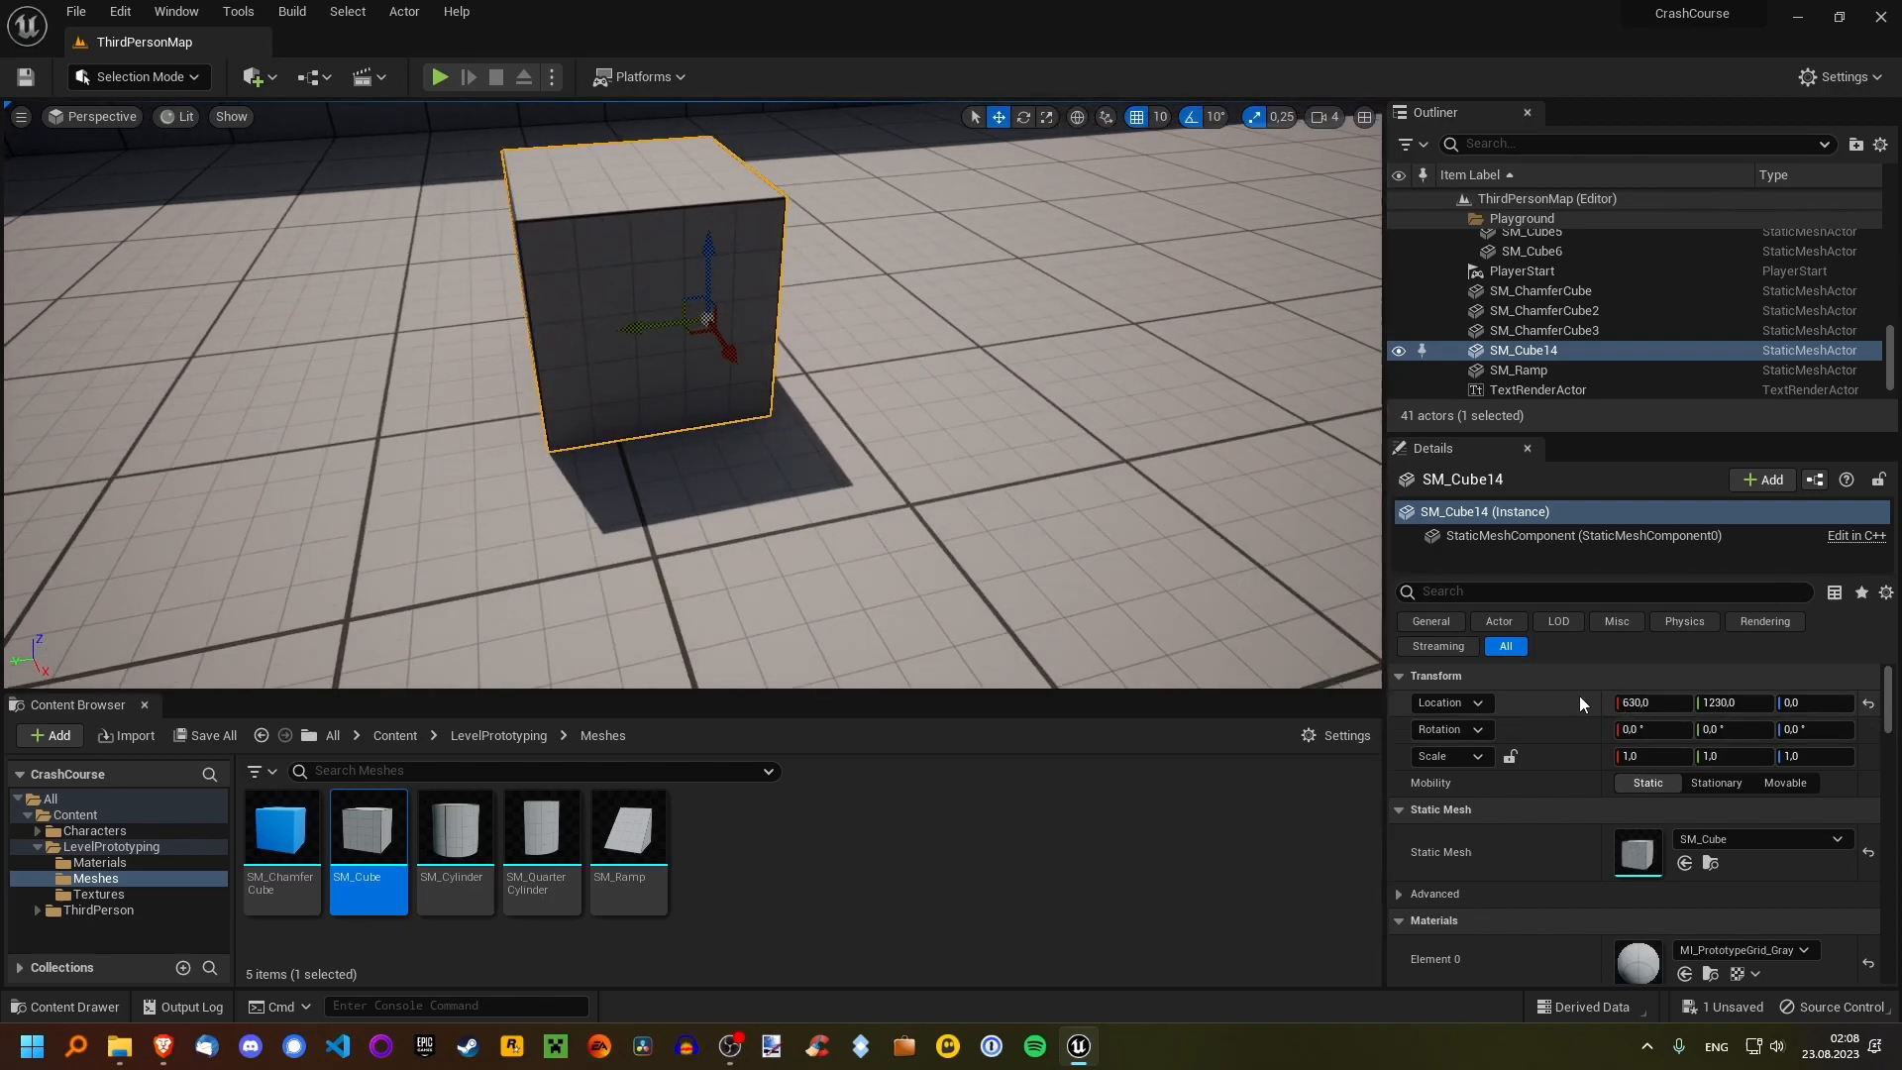
{"action": "mouse_move", "coordinate": [1553, 357]}
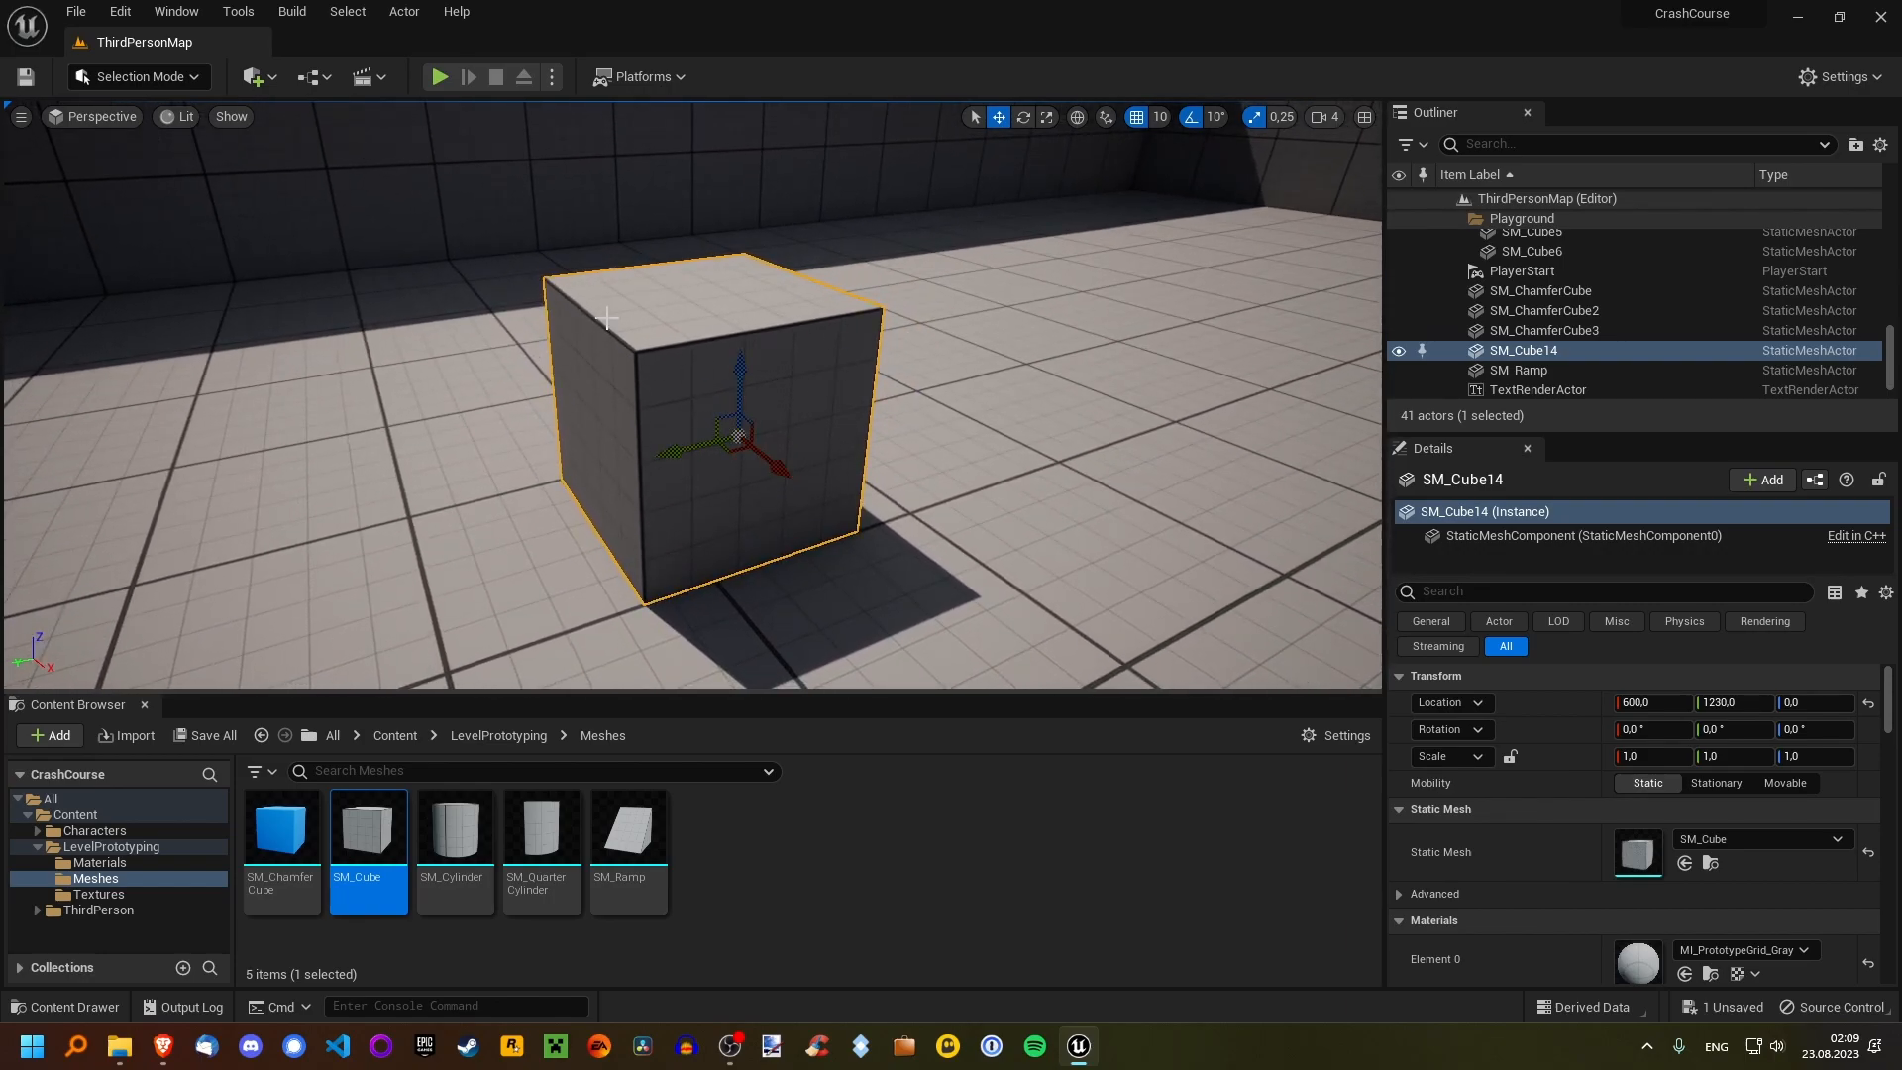
{"action": "mouse_move", "coordinate": [1022, 117]}
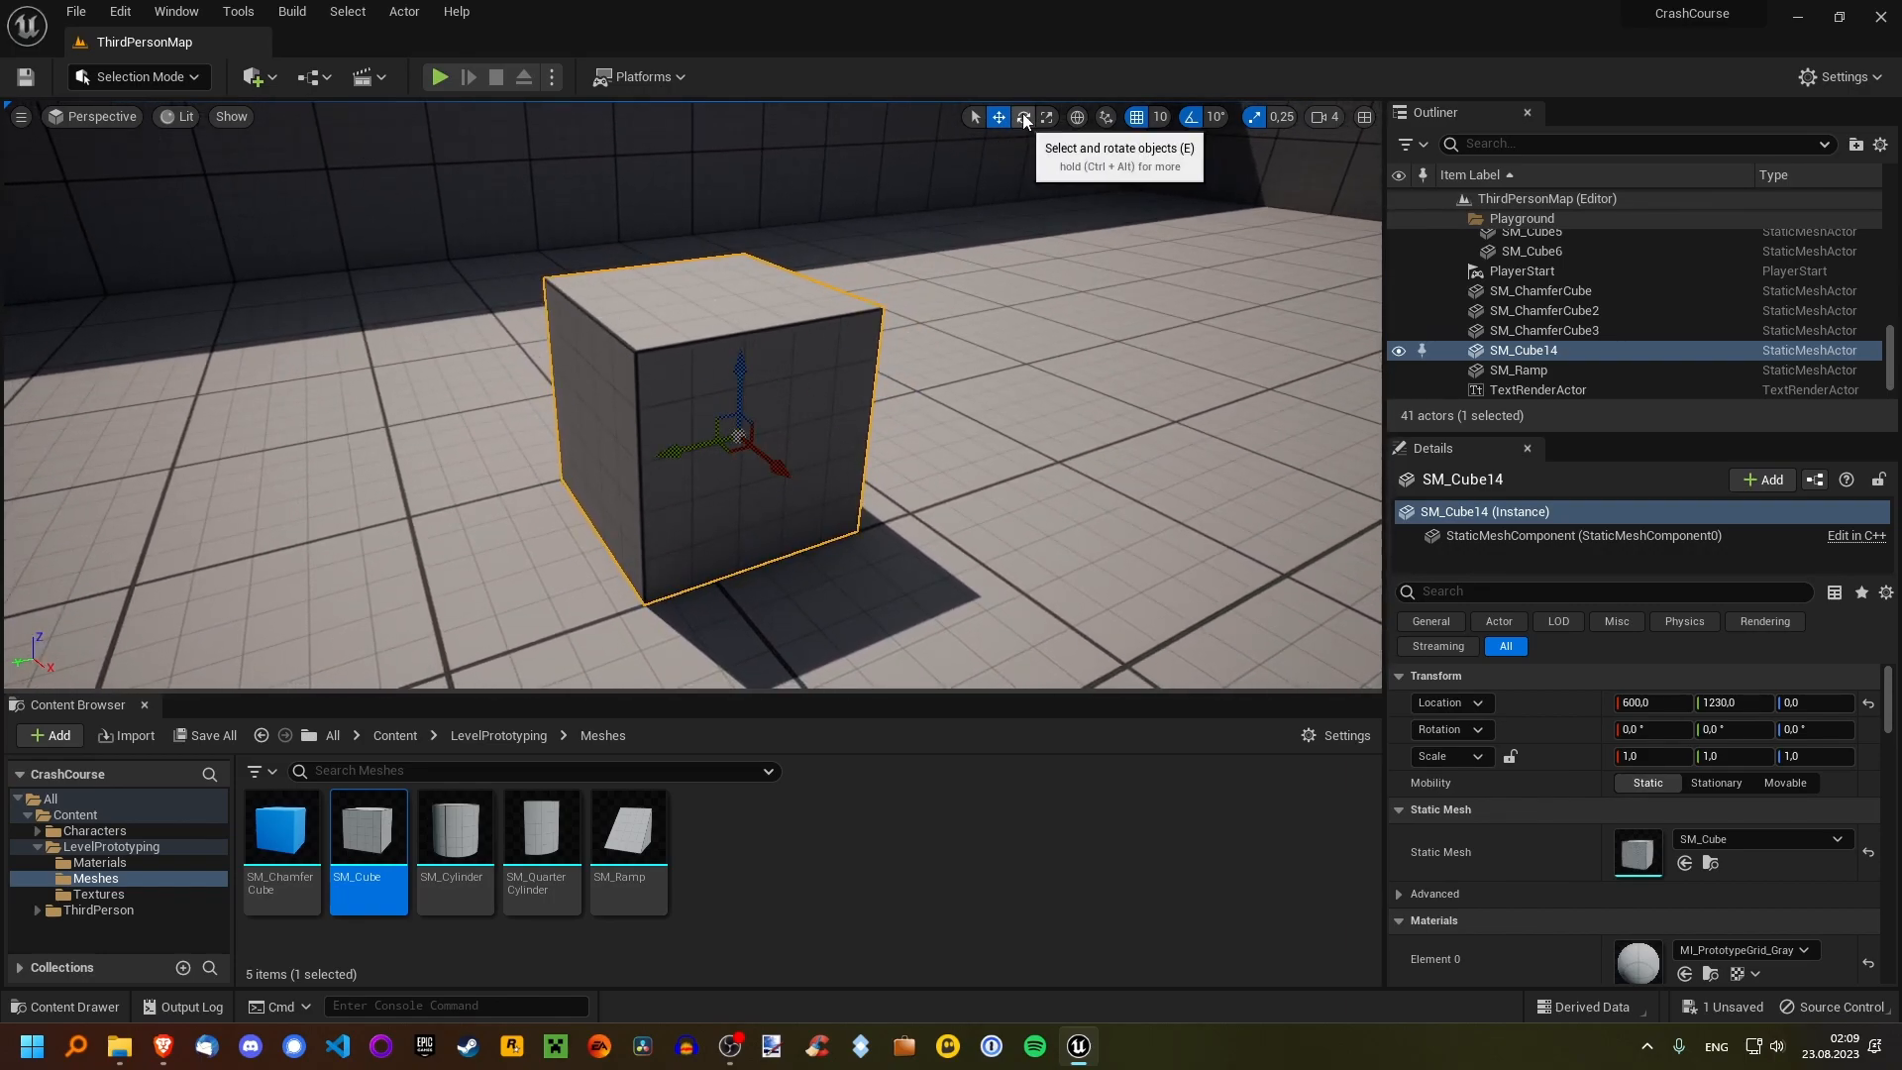
Switch the viewport gizmo to rotation mode to rotate SM_Cube14.
{"action": "left_click", "coordinate": [1023, 117]}
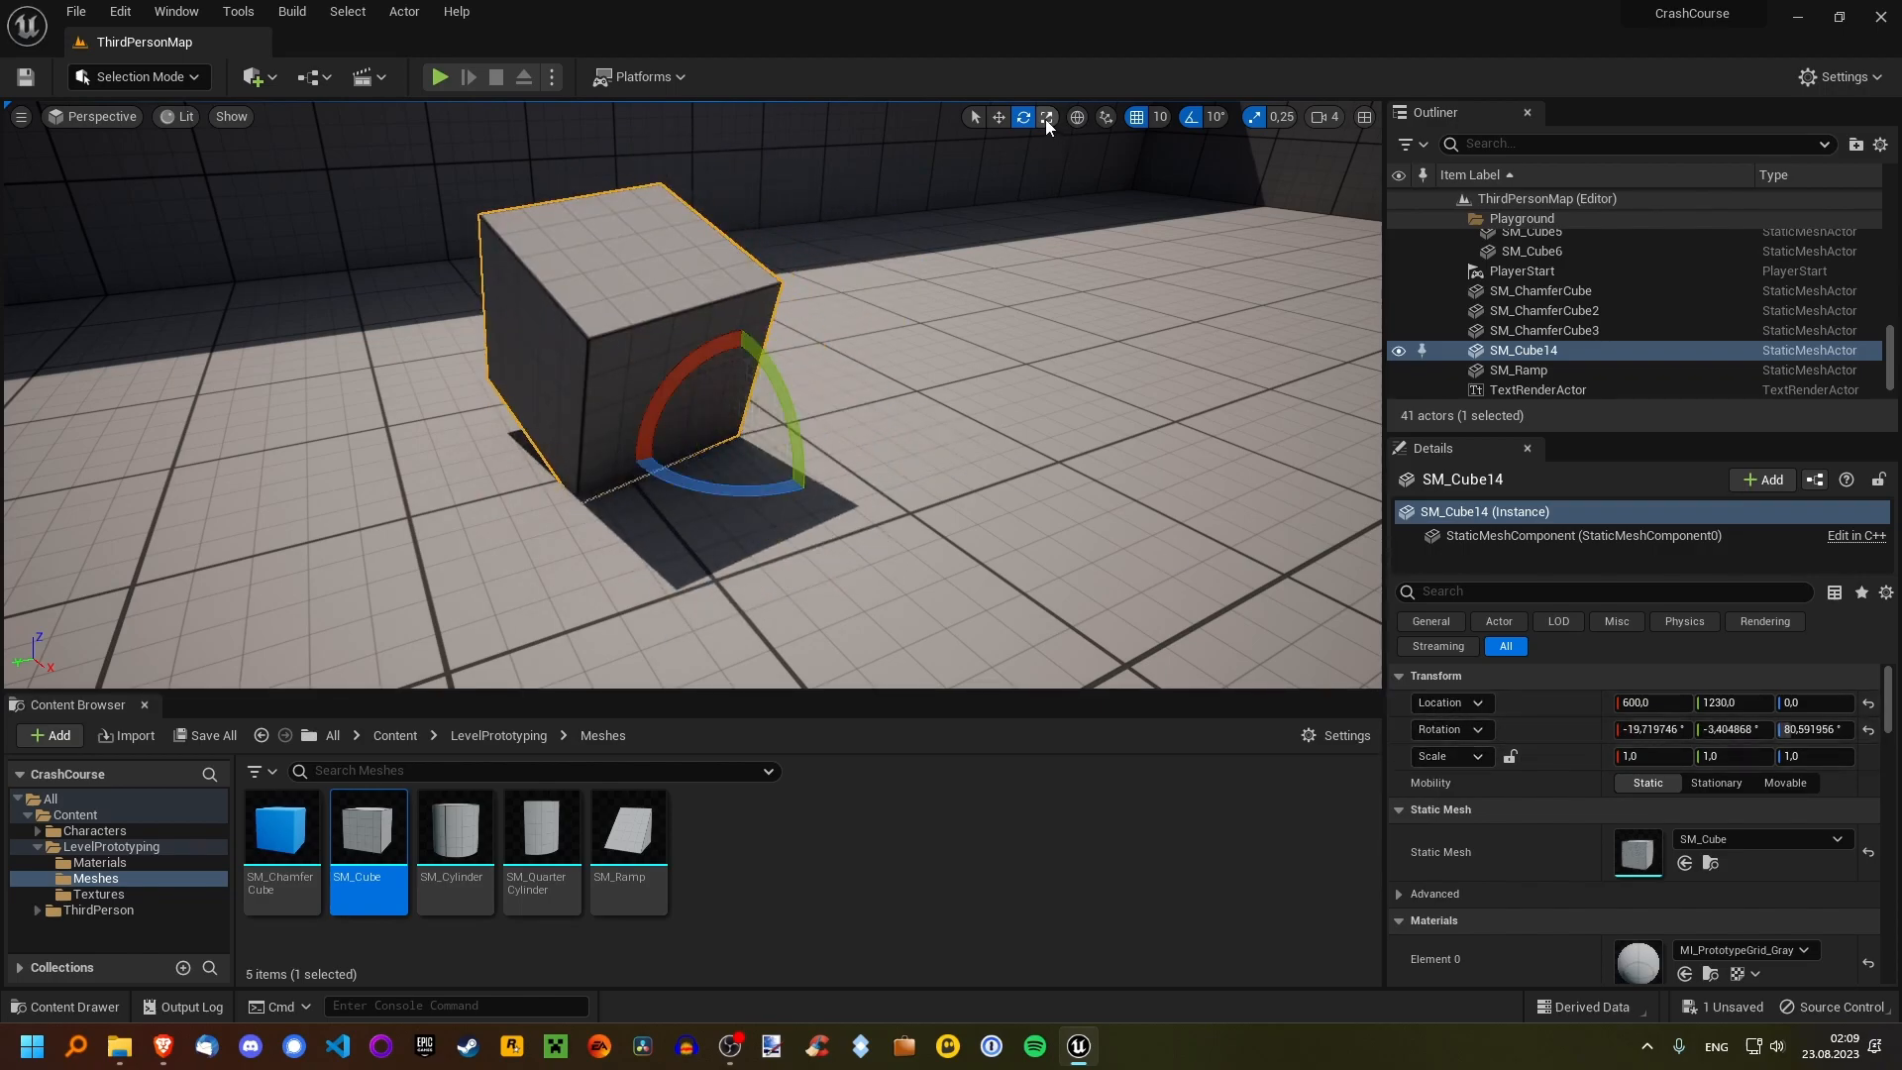
{"action": "mouse_move", "coordinate": [999, 117]}
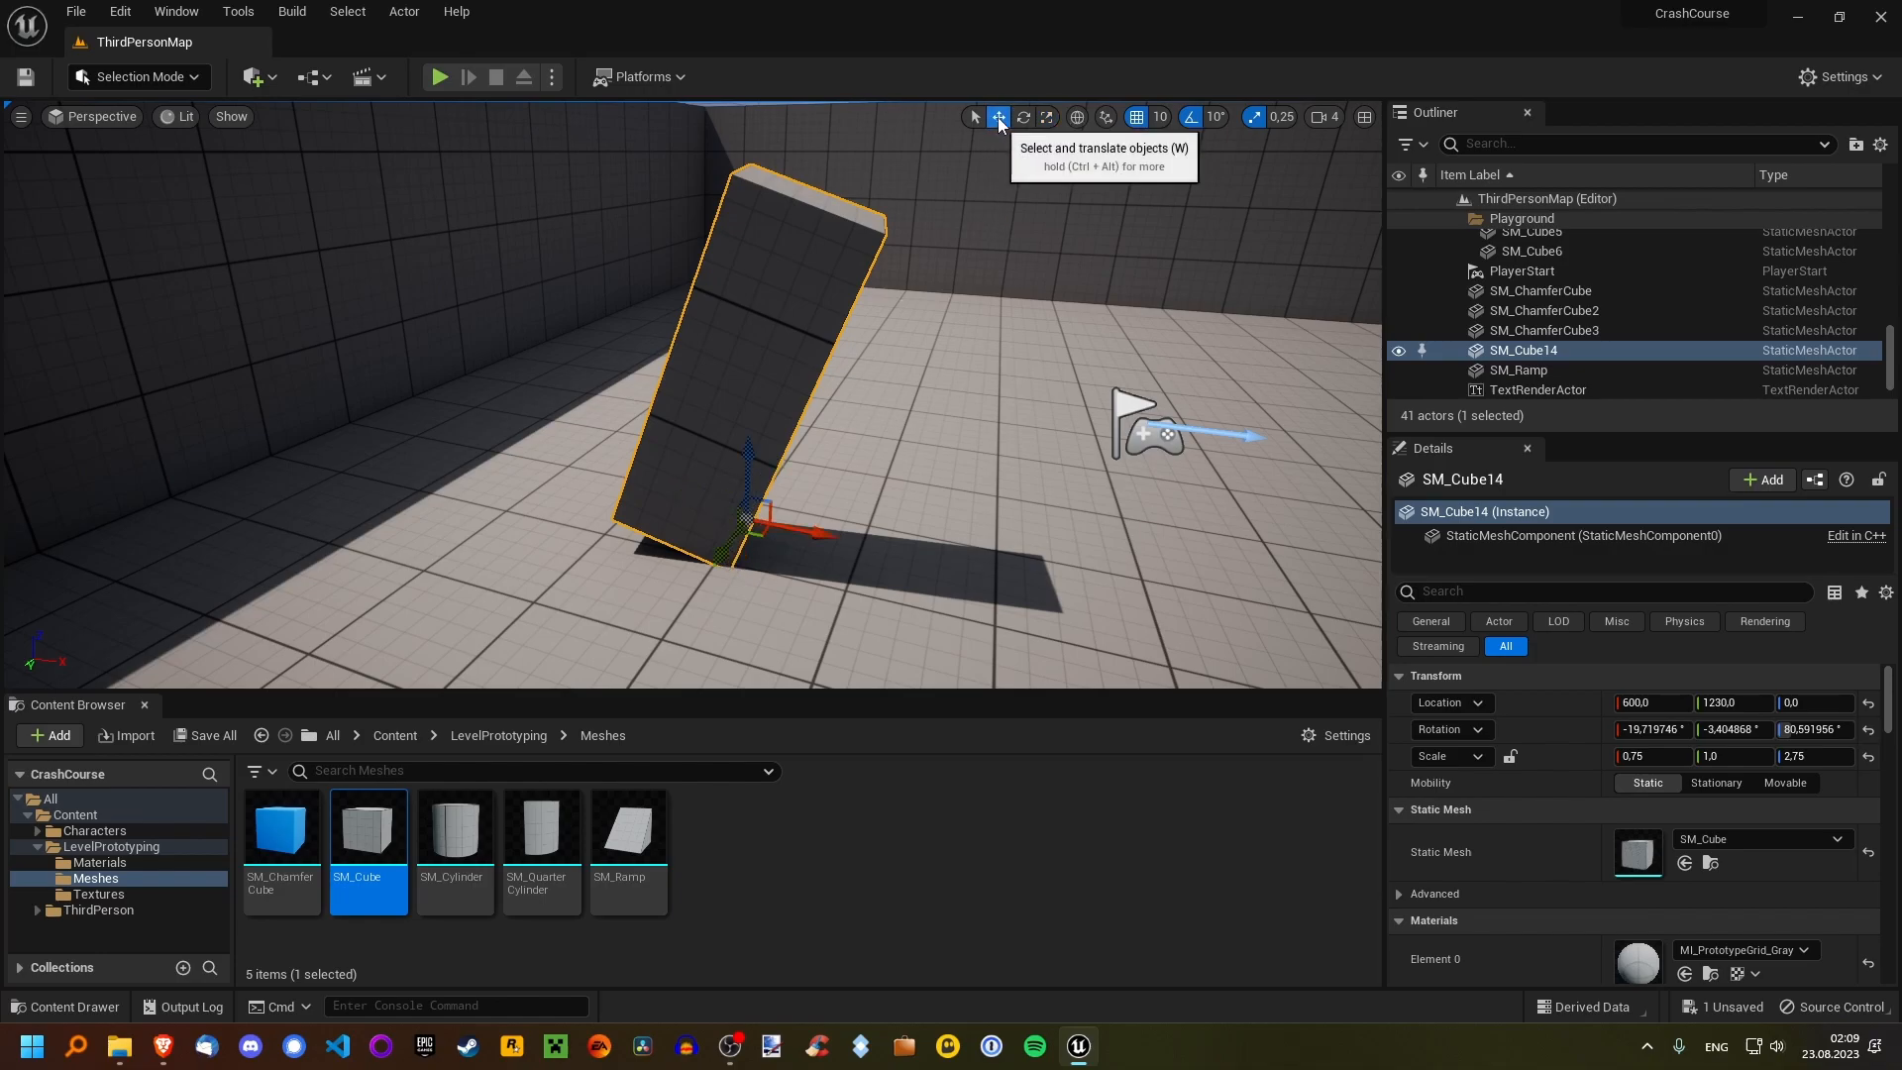
{"action": "mouse_move", "coordinate": [940, 261]}
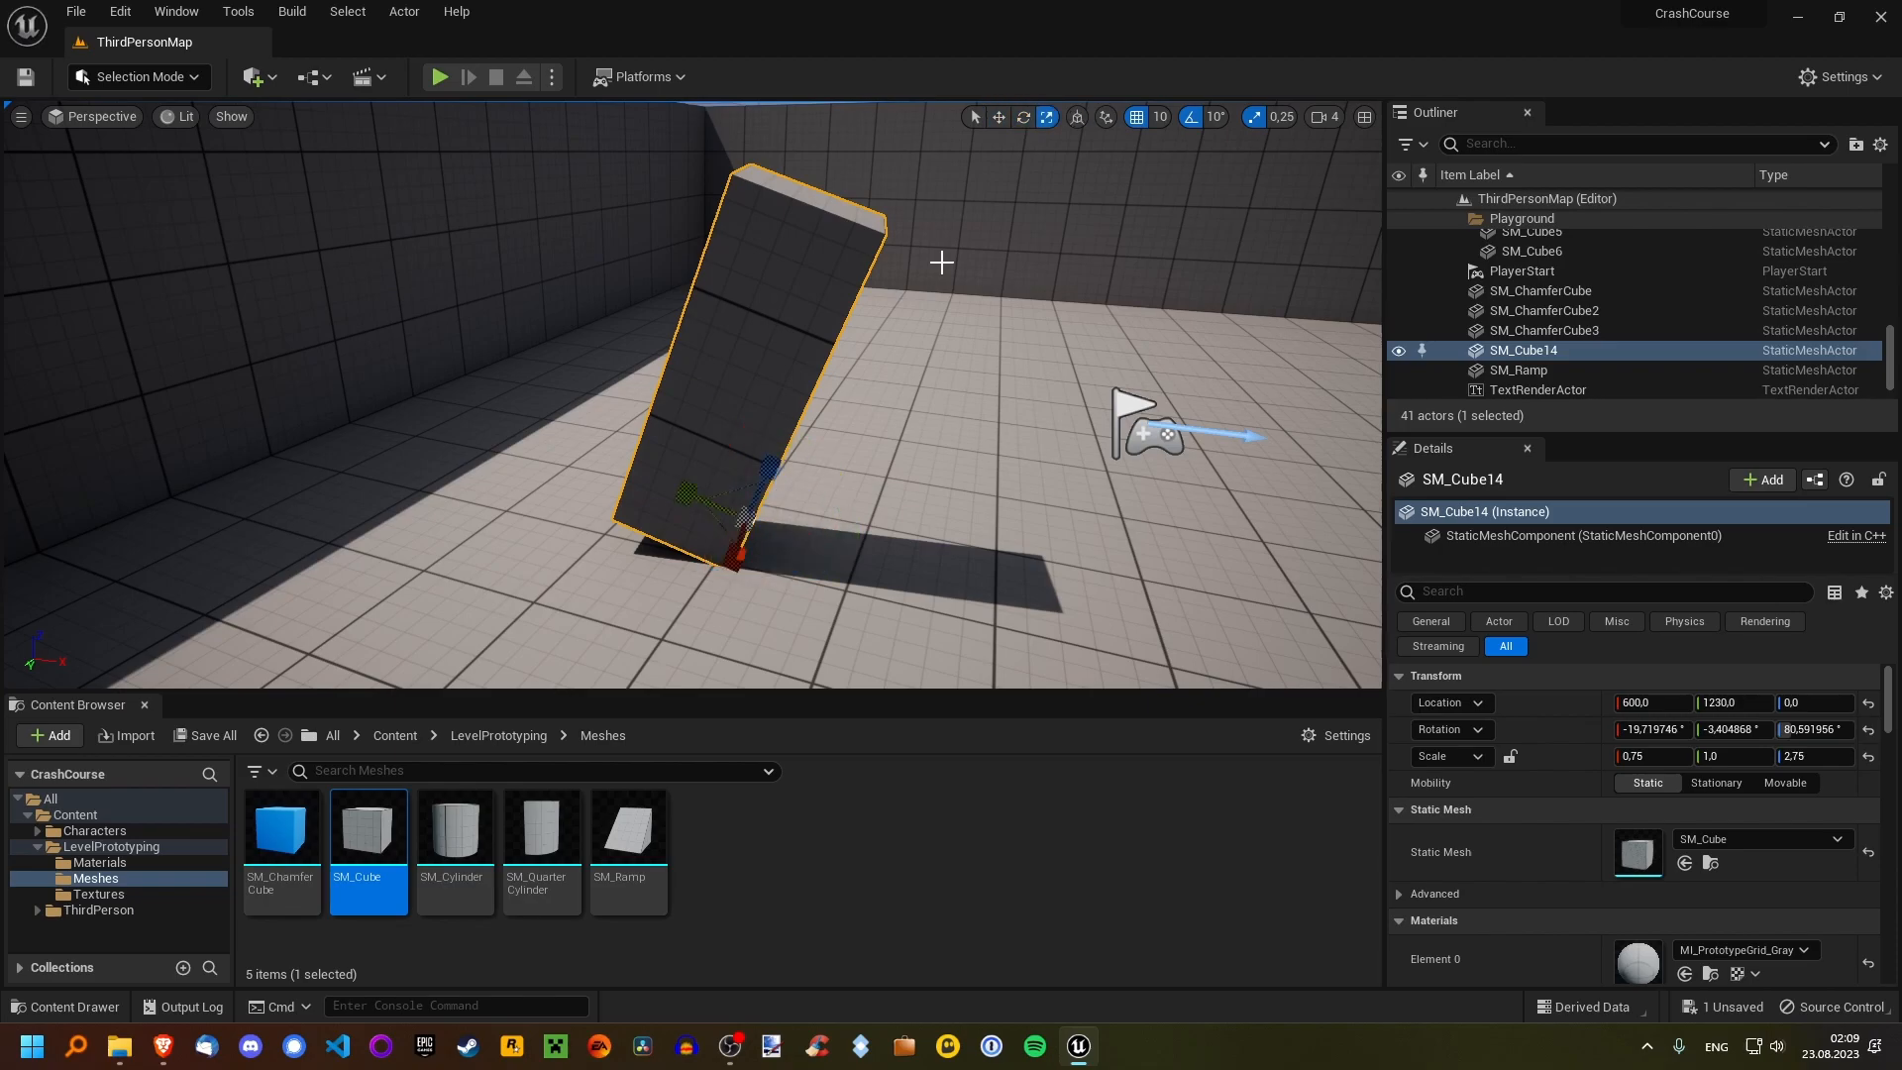
{"action": "mouse_move", "coordinate": [928, 266]}
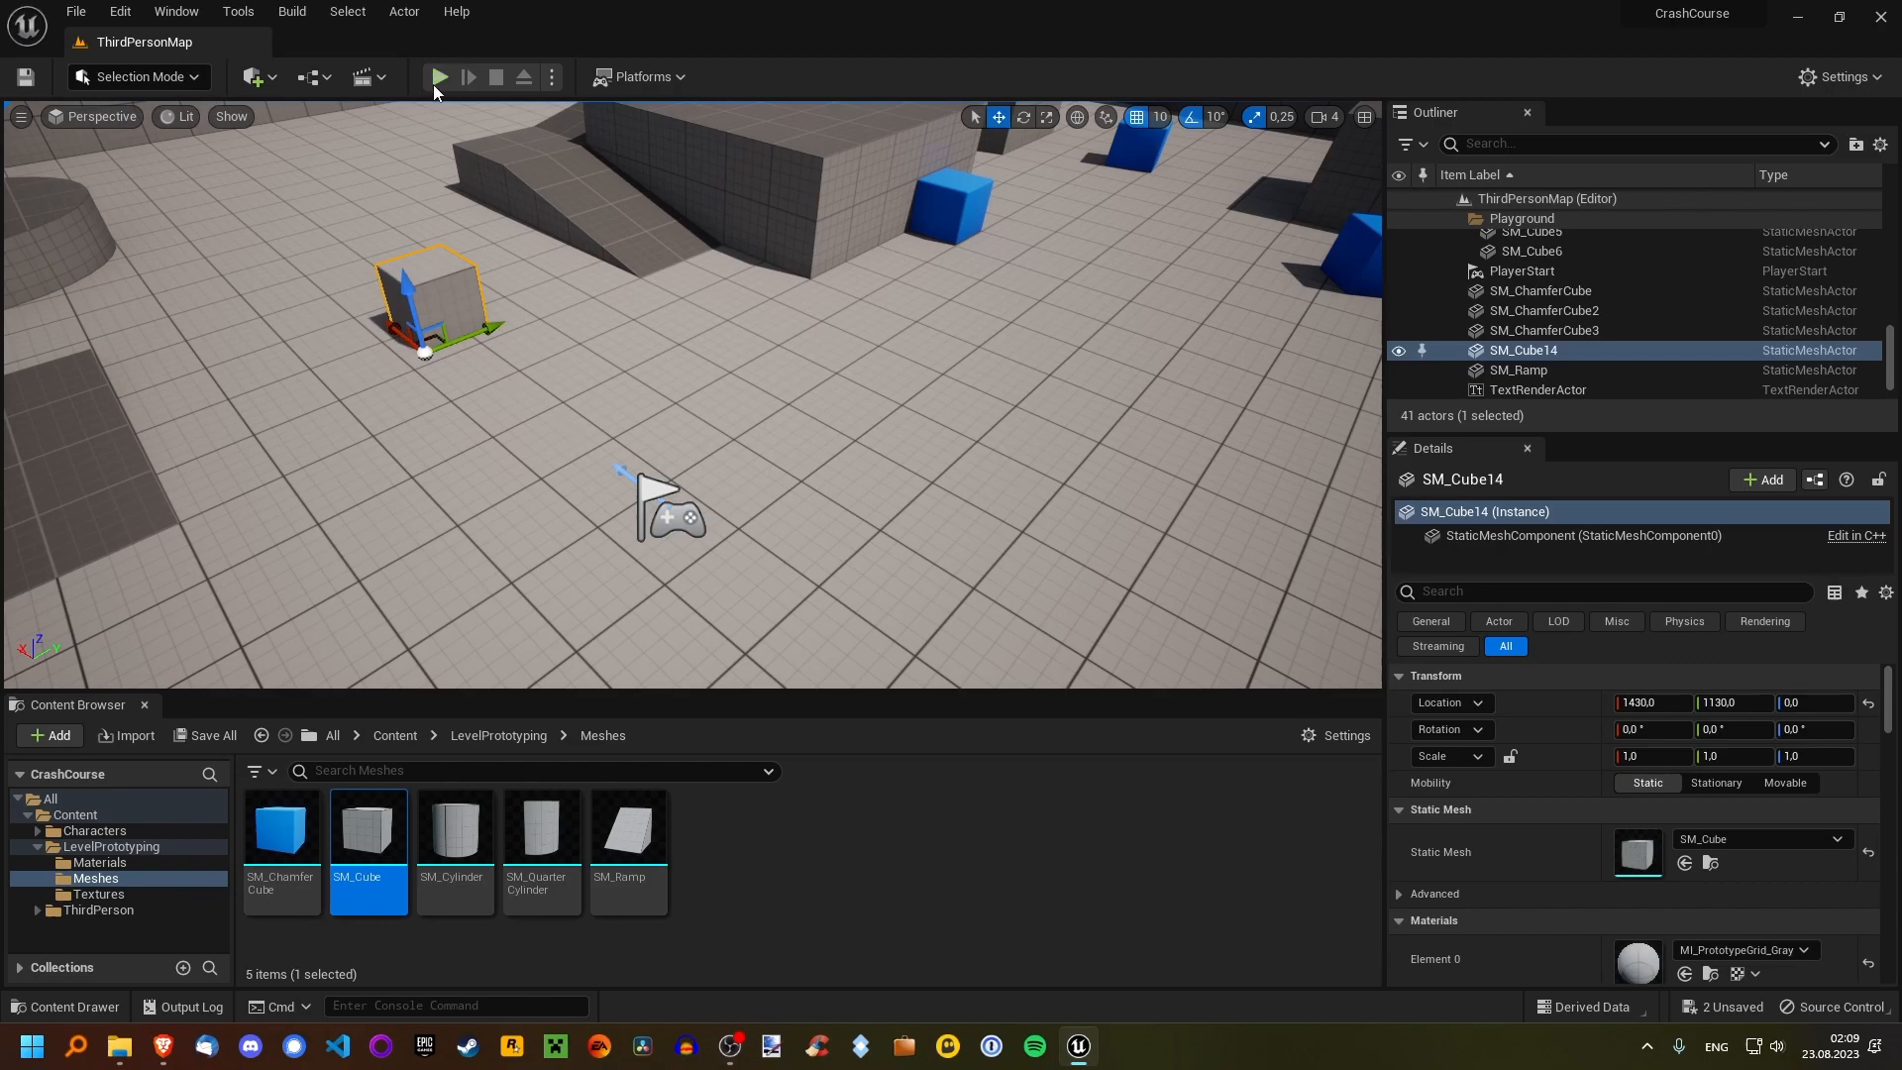
Playtest the level with the character on SM_Cube14, then open the editor Settings list.
{"action": "left_click", "coordinate": [440, 76]}
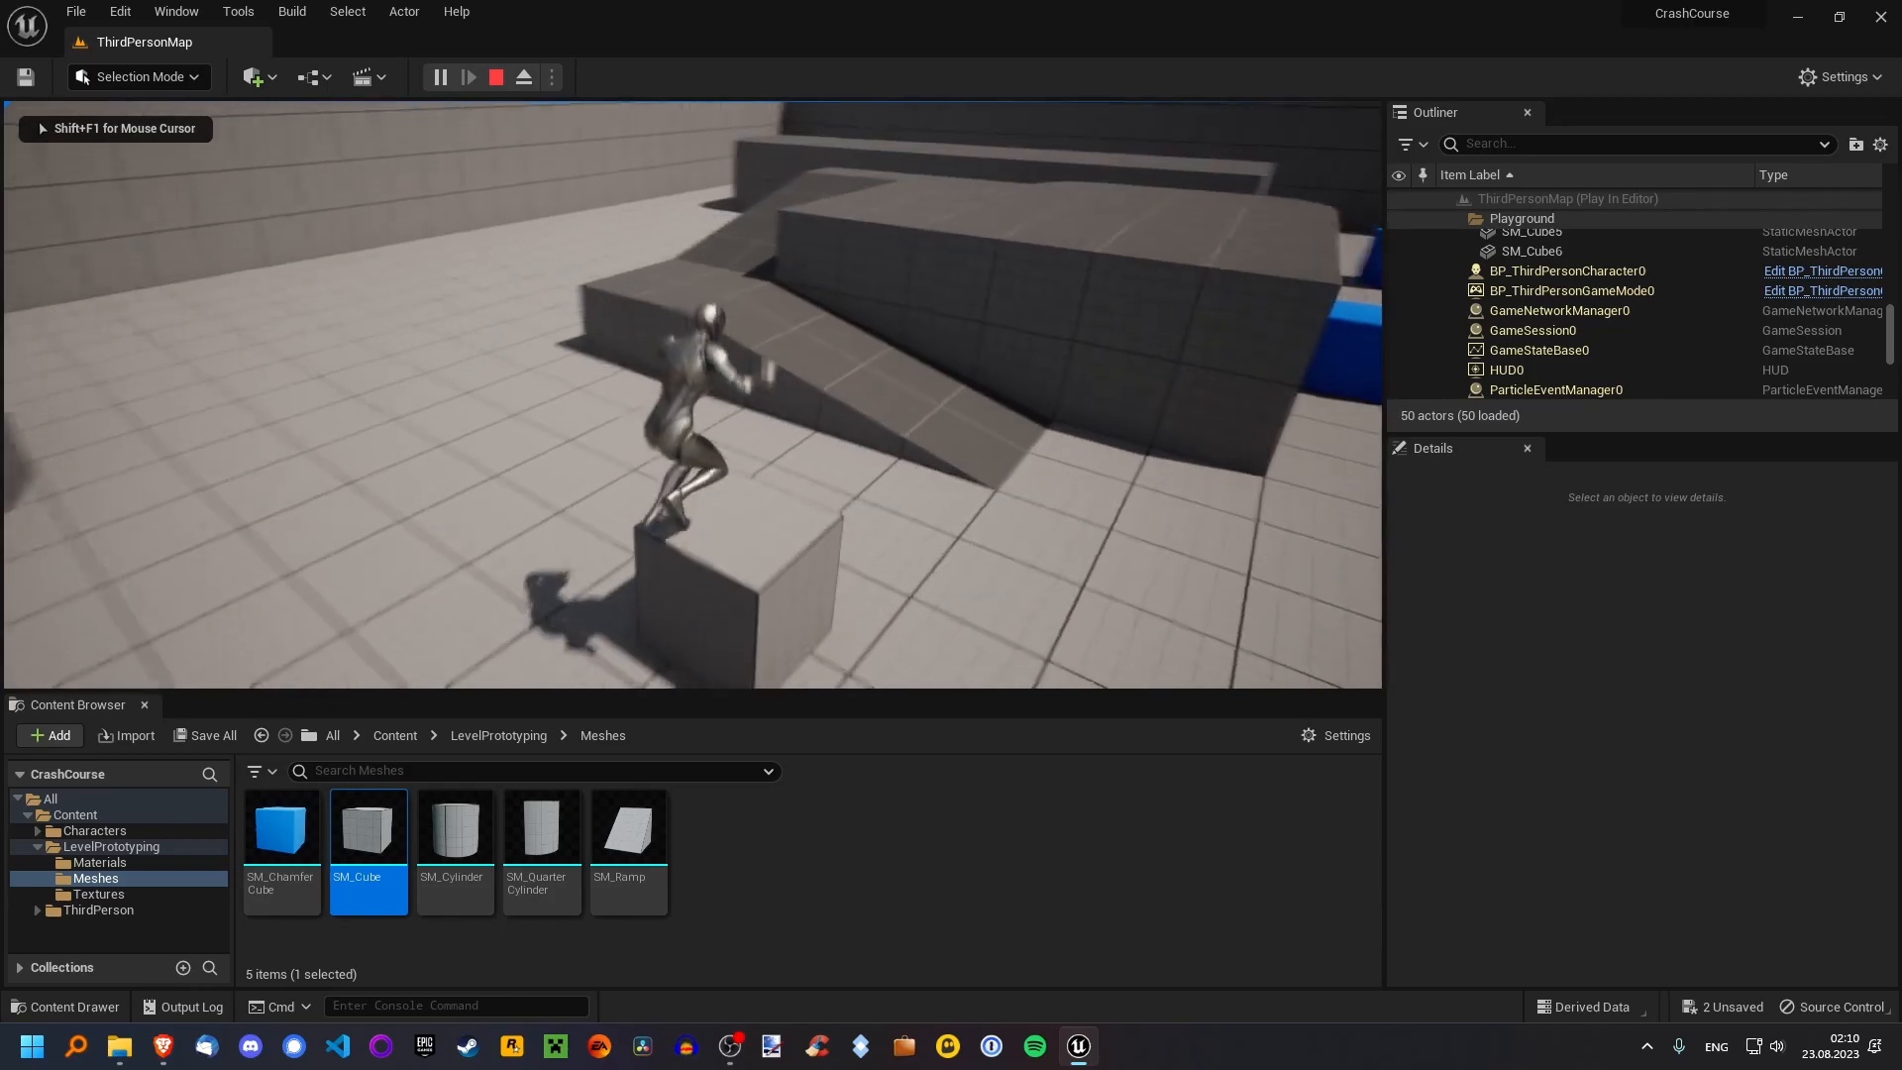
{"action": "left_click", "coordinate": [522, 76]}
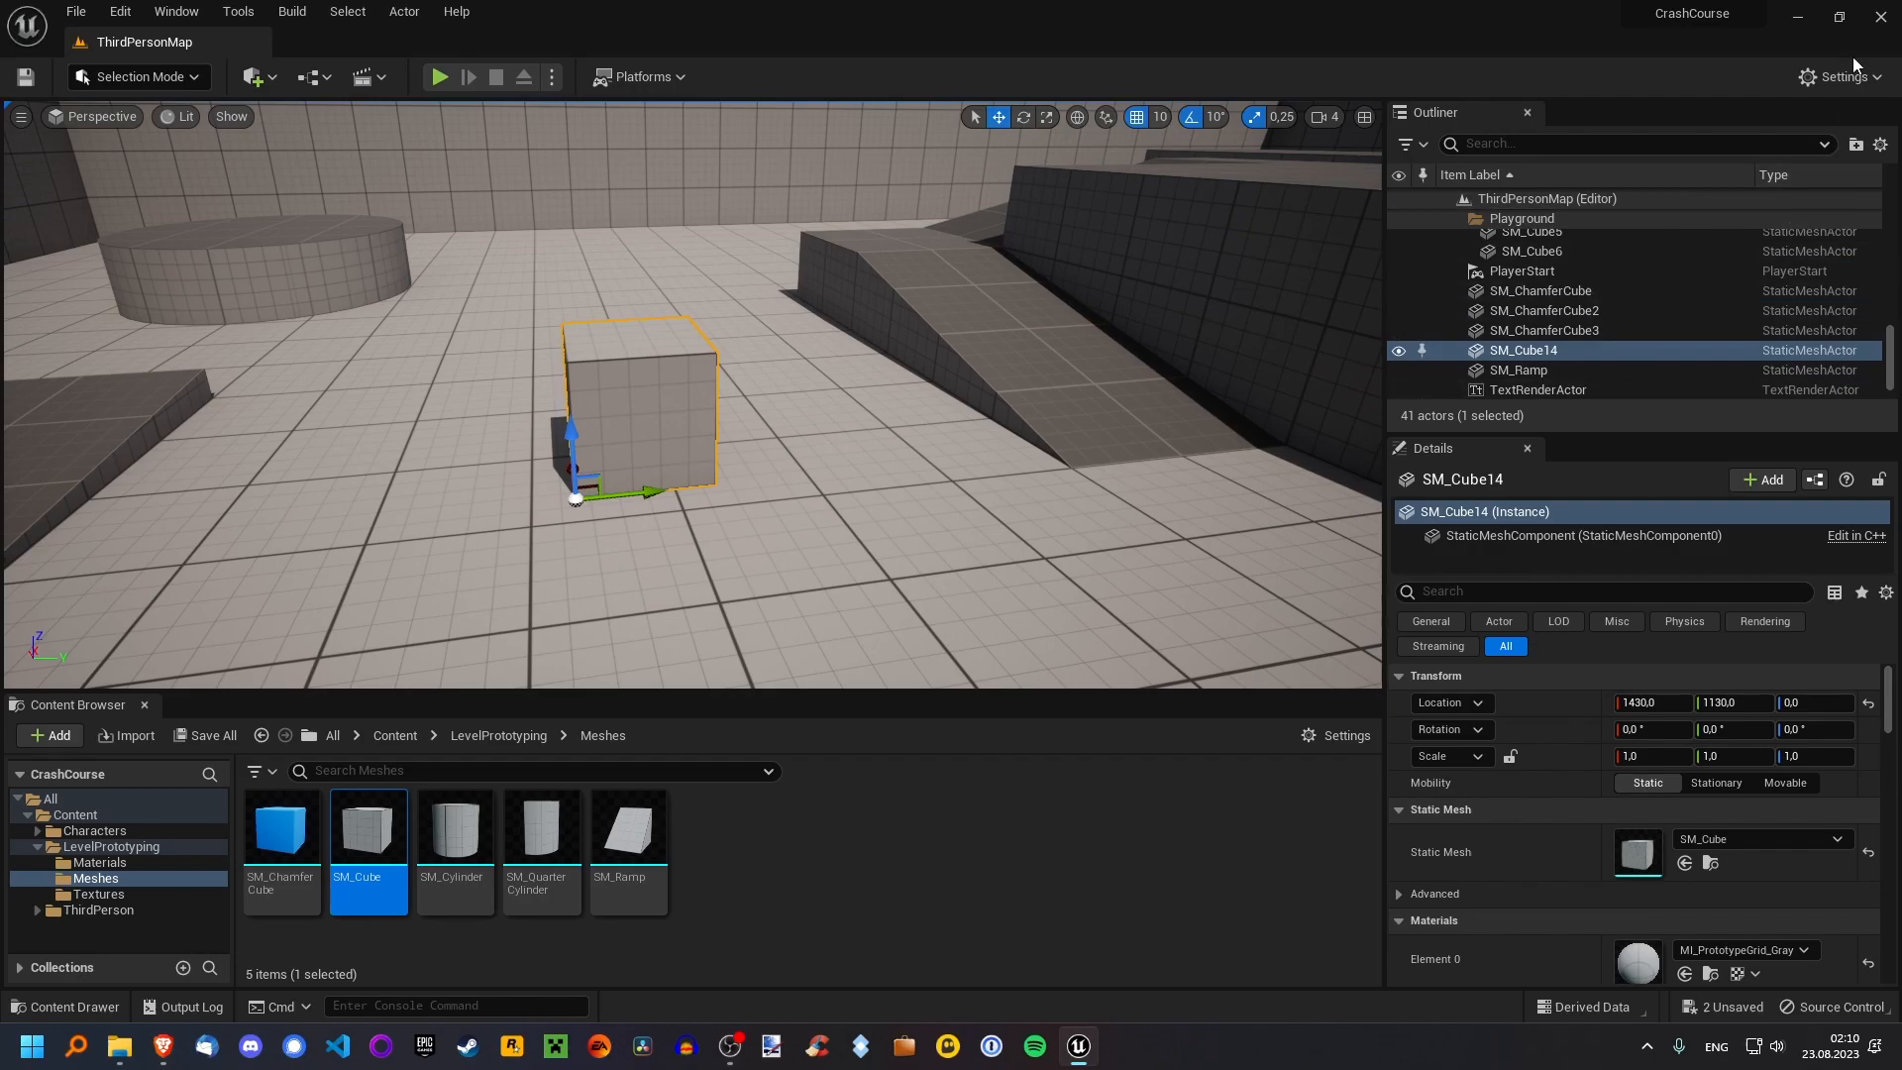
{"action": "left_click", "coordinate": [1839, 77]}
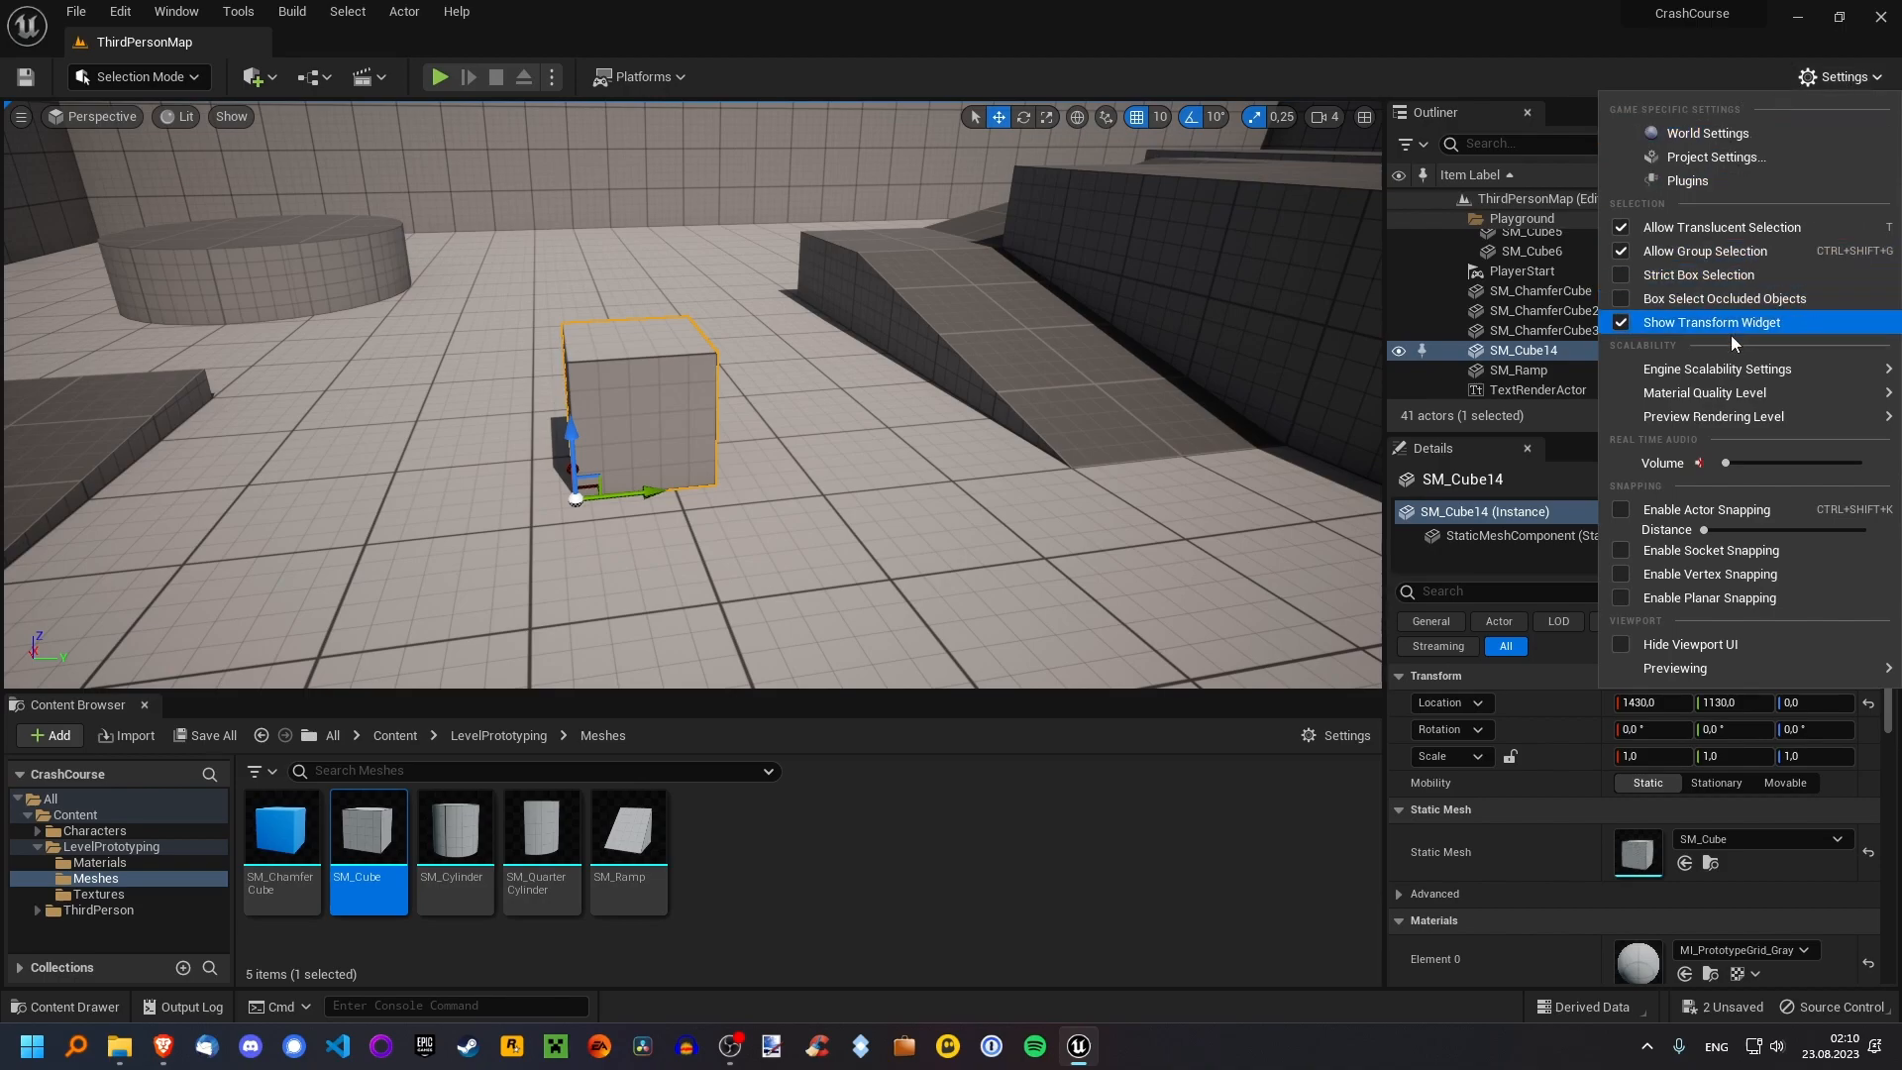